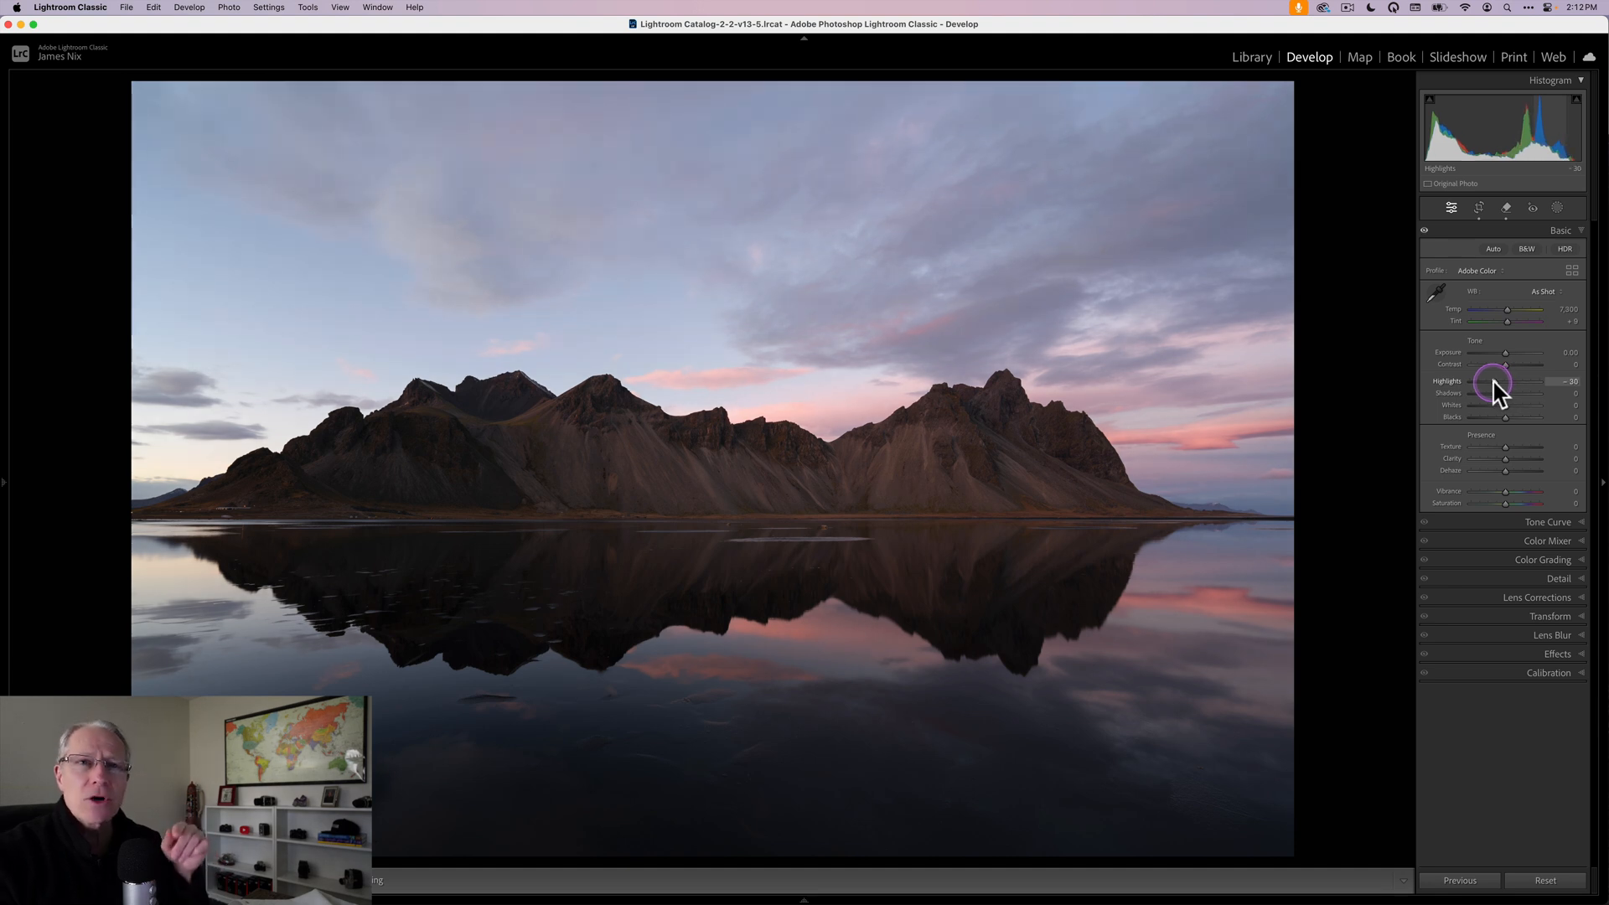
# Step: Lower Highlights to -59, lift Shadows to +53 and boost Contrast to +24
pyautogui.moveTo(1495, 381); pyautogui.dragTo(1482, 380)
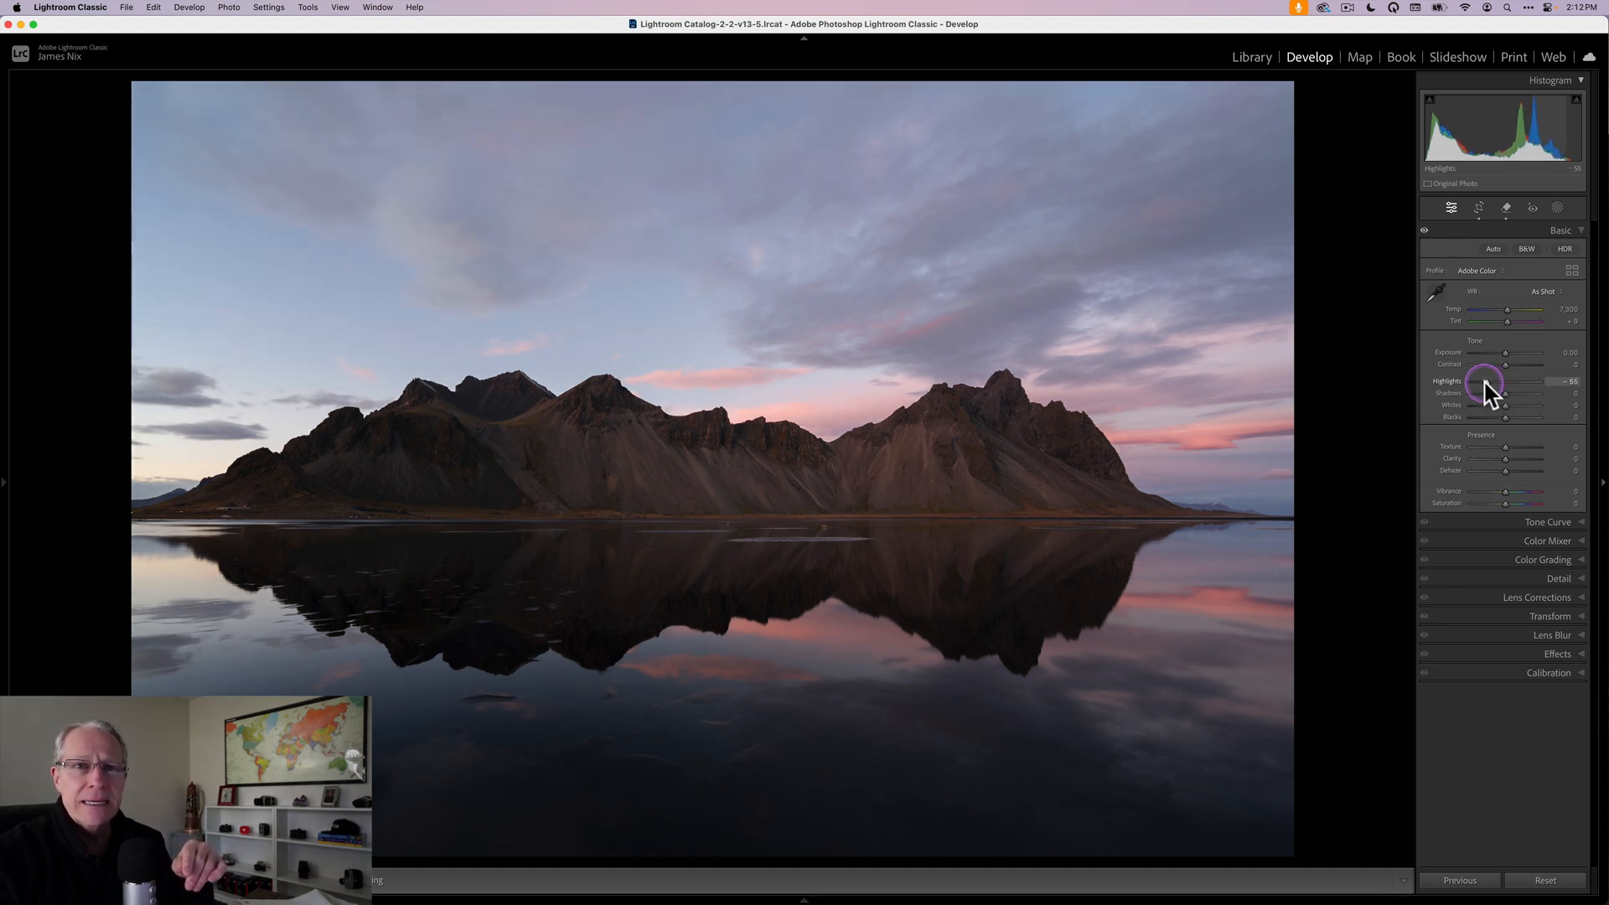
pyautogui.moveTo(1490, 393); pyautogui.dragTo(1488, 393)
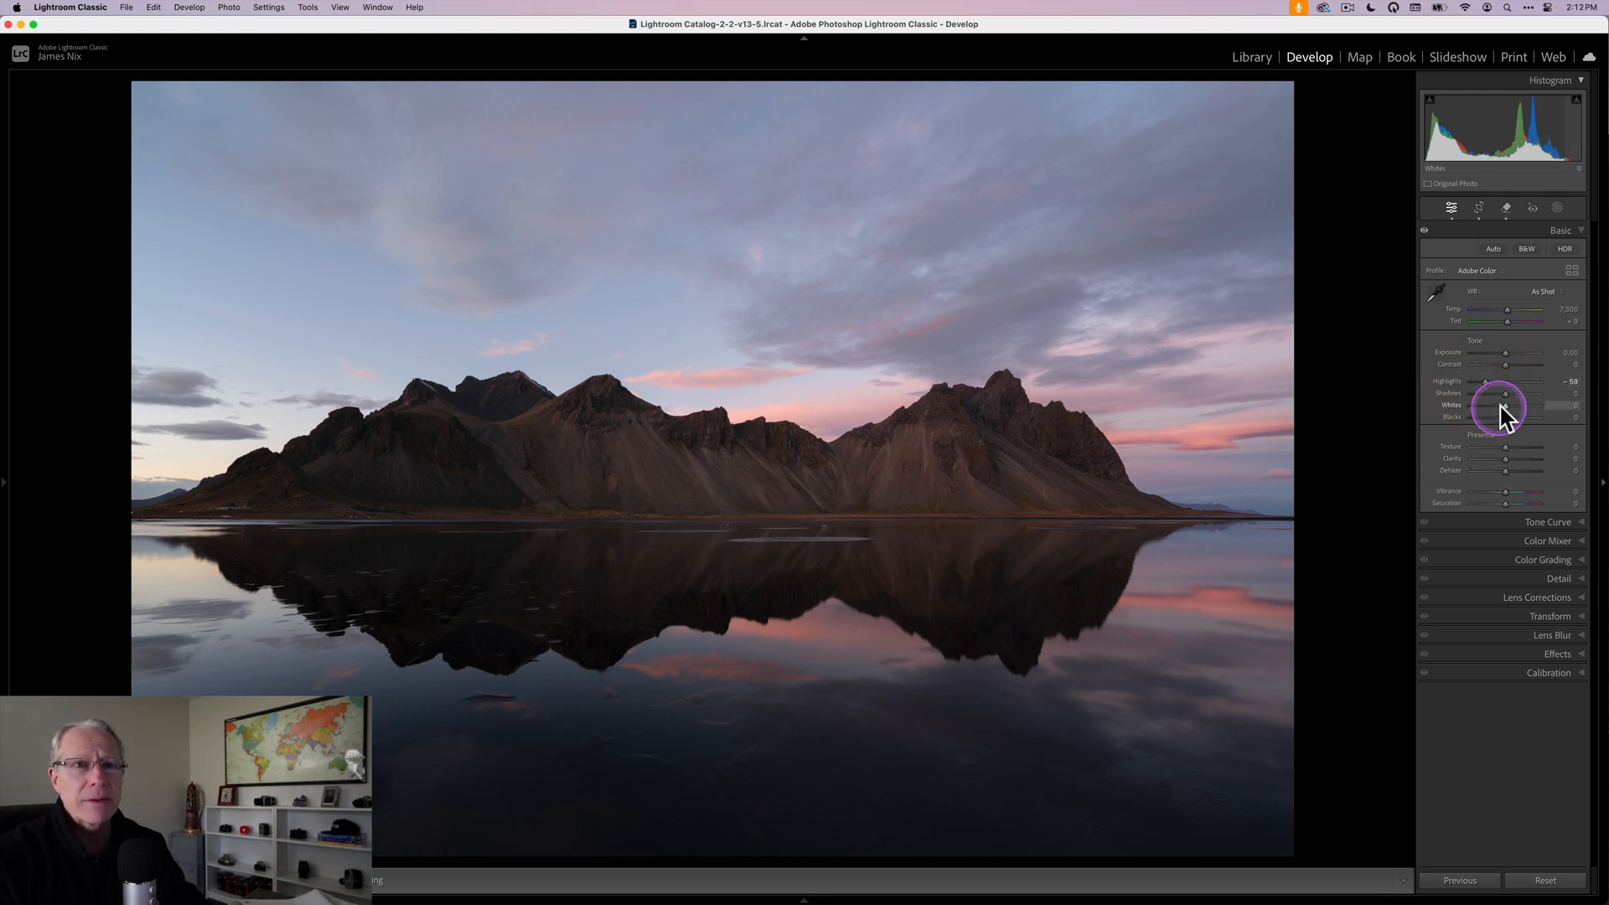
pyautogui.moveTo(1507, 393); pyautogui.dragTo(1522, 393)
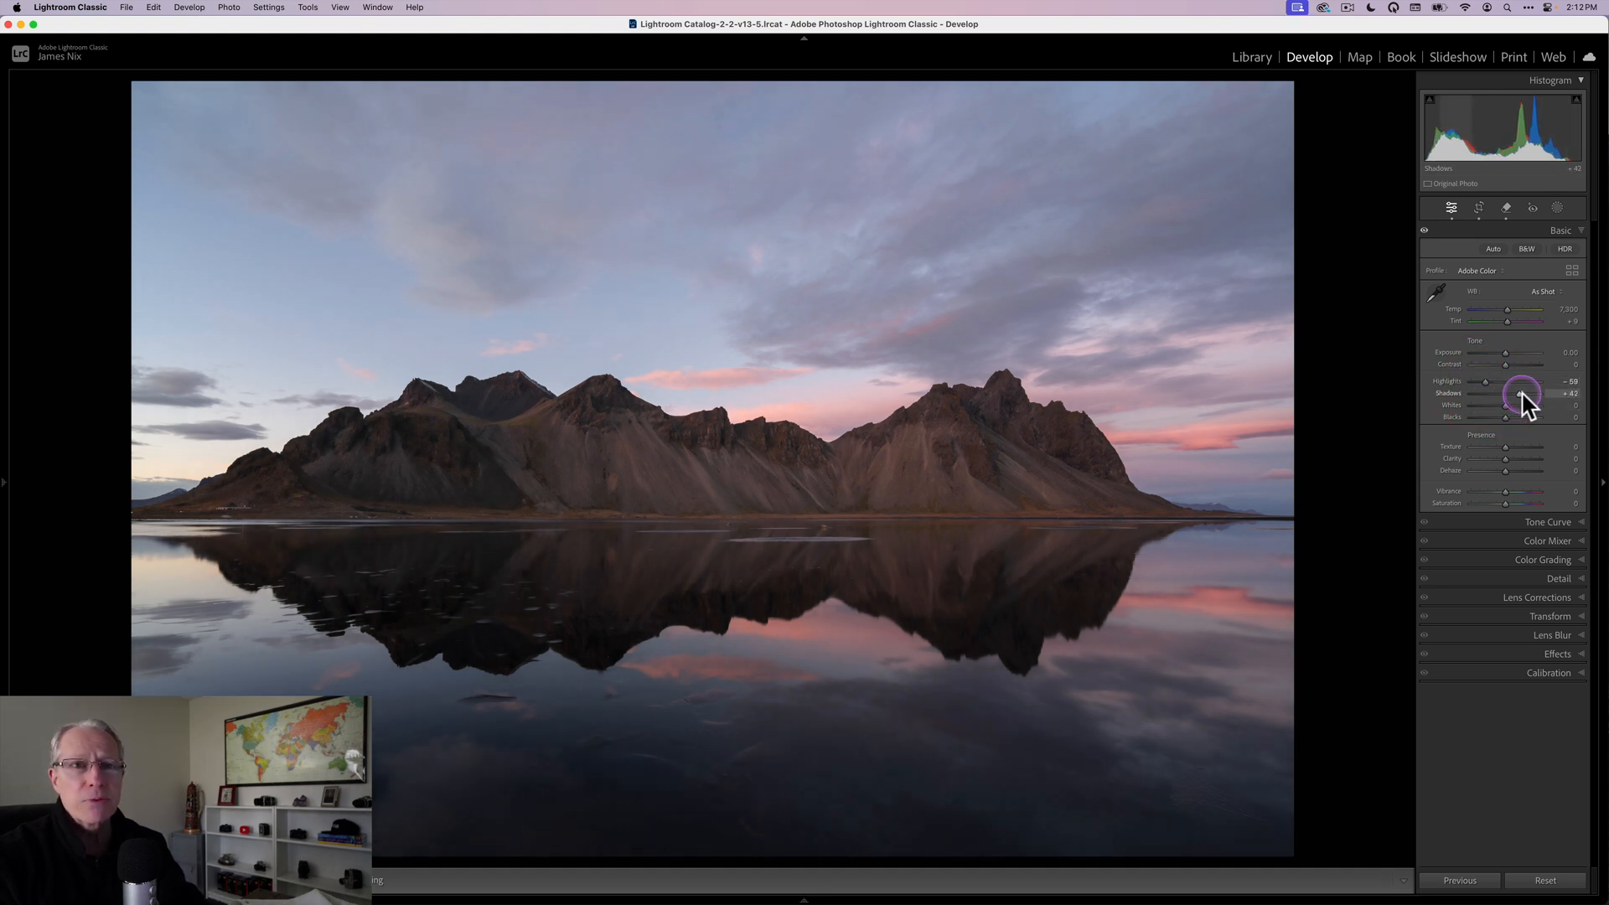
pyautogui.moveTo(1507, 393); pyautogui.dragTo(1516, 393)
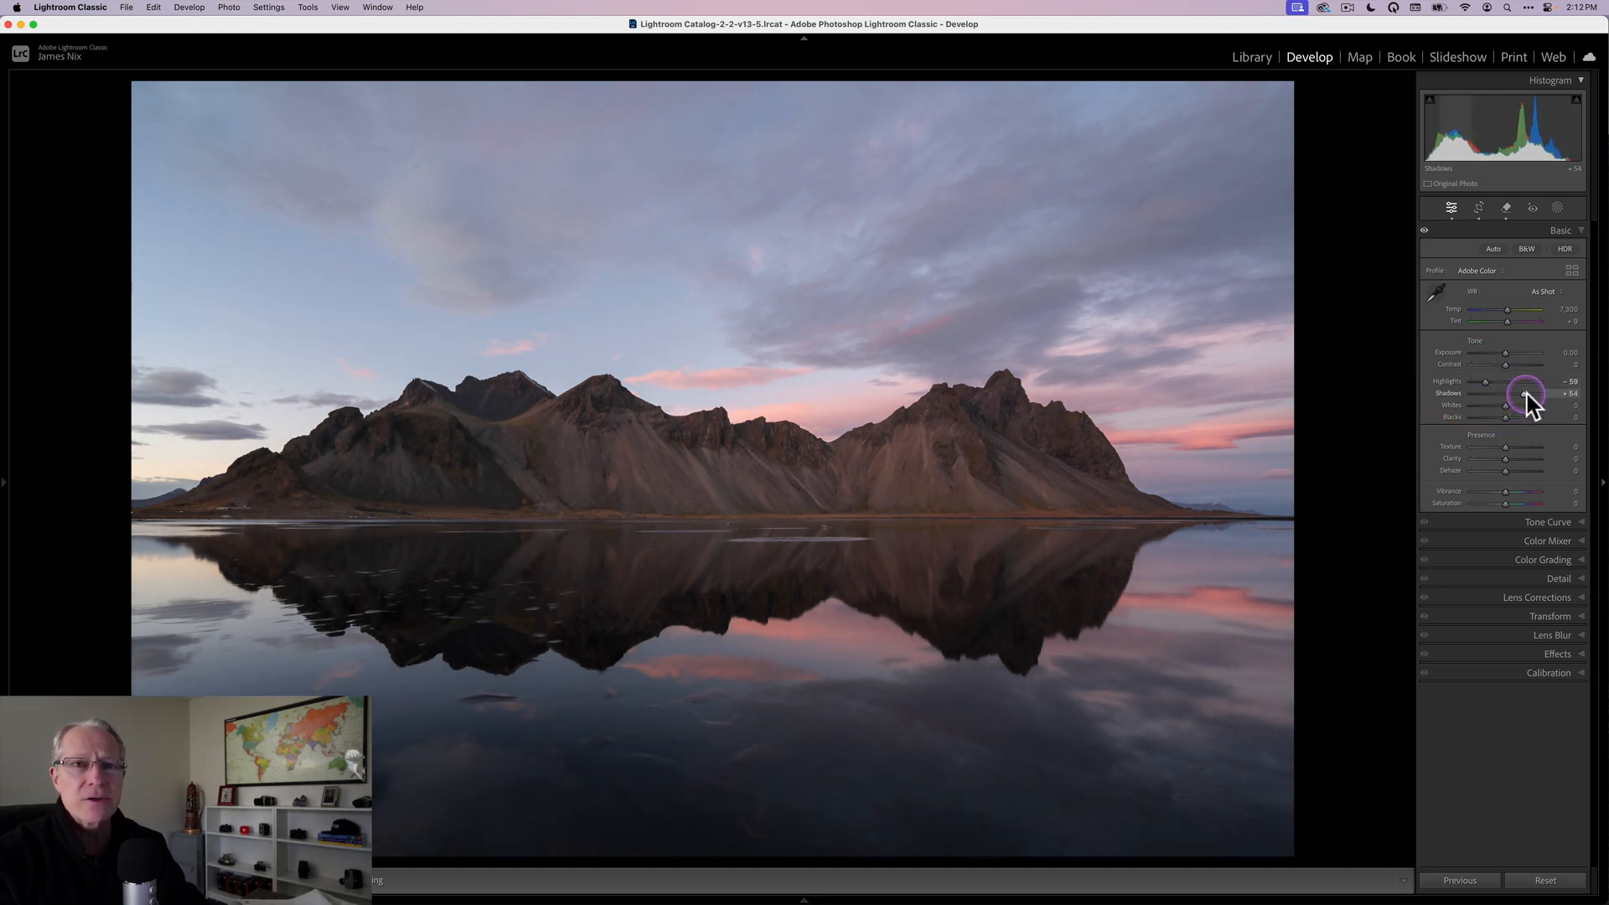
pyautogui.moveTo(1528, 393); pyautogui.dragTo(1523, 395)
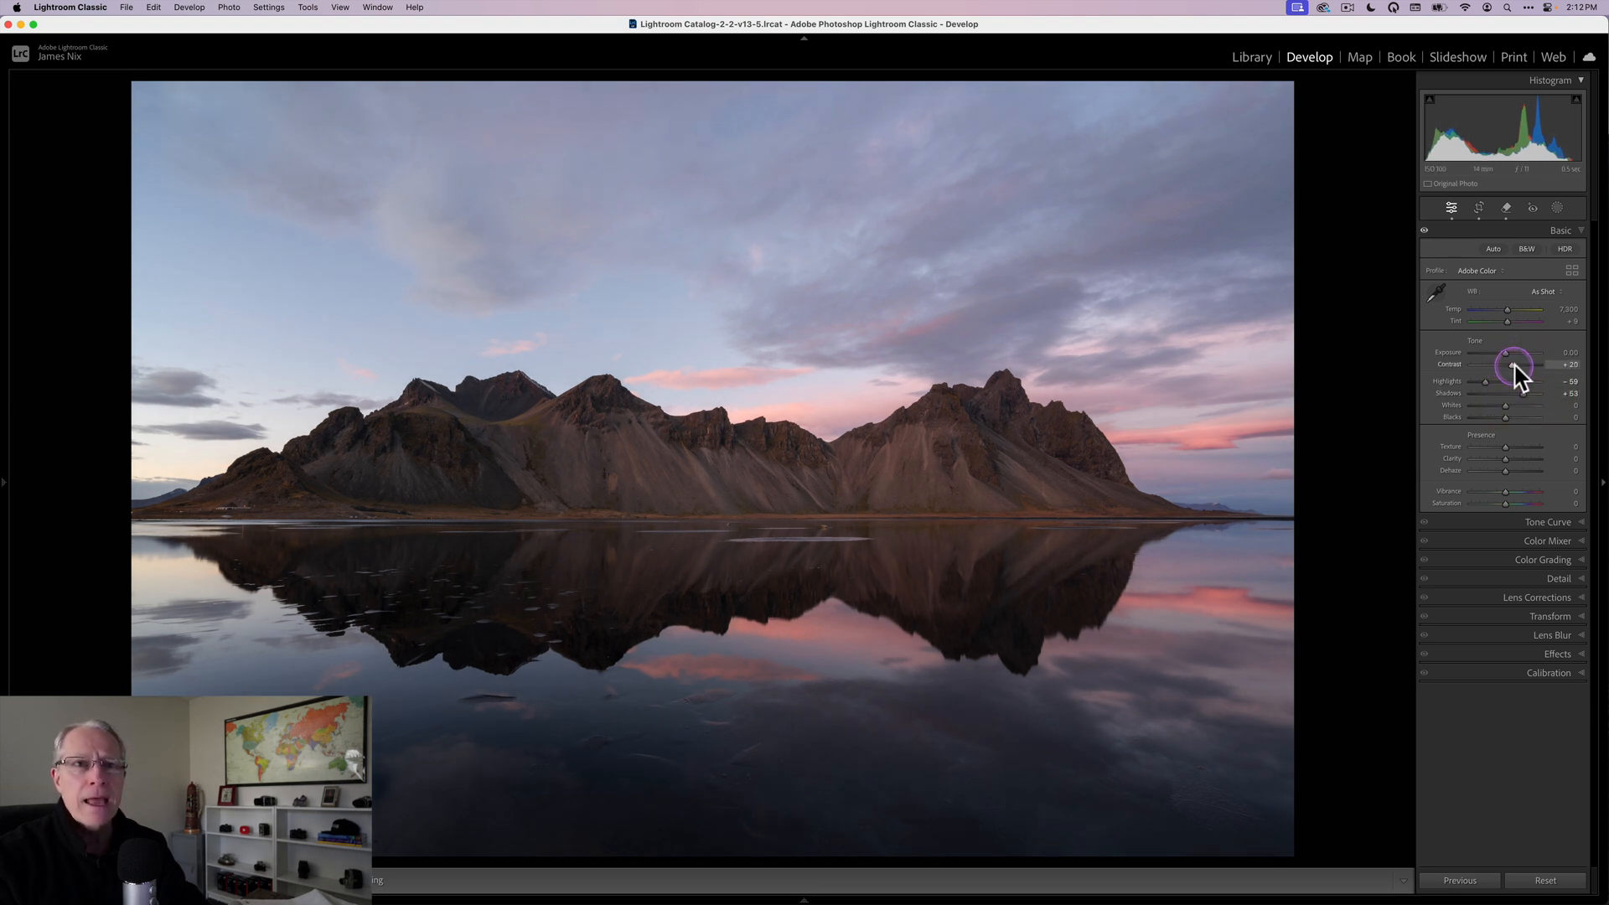
pyautogui.moveTo(1509, 366); pyautogui.dragTo(1513, 362)
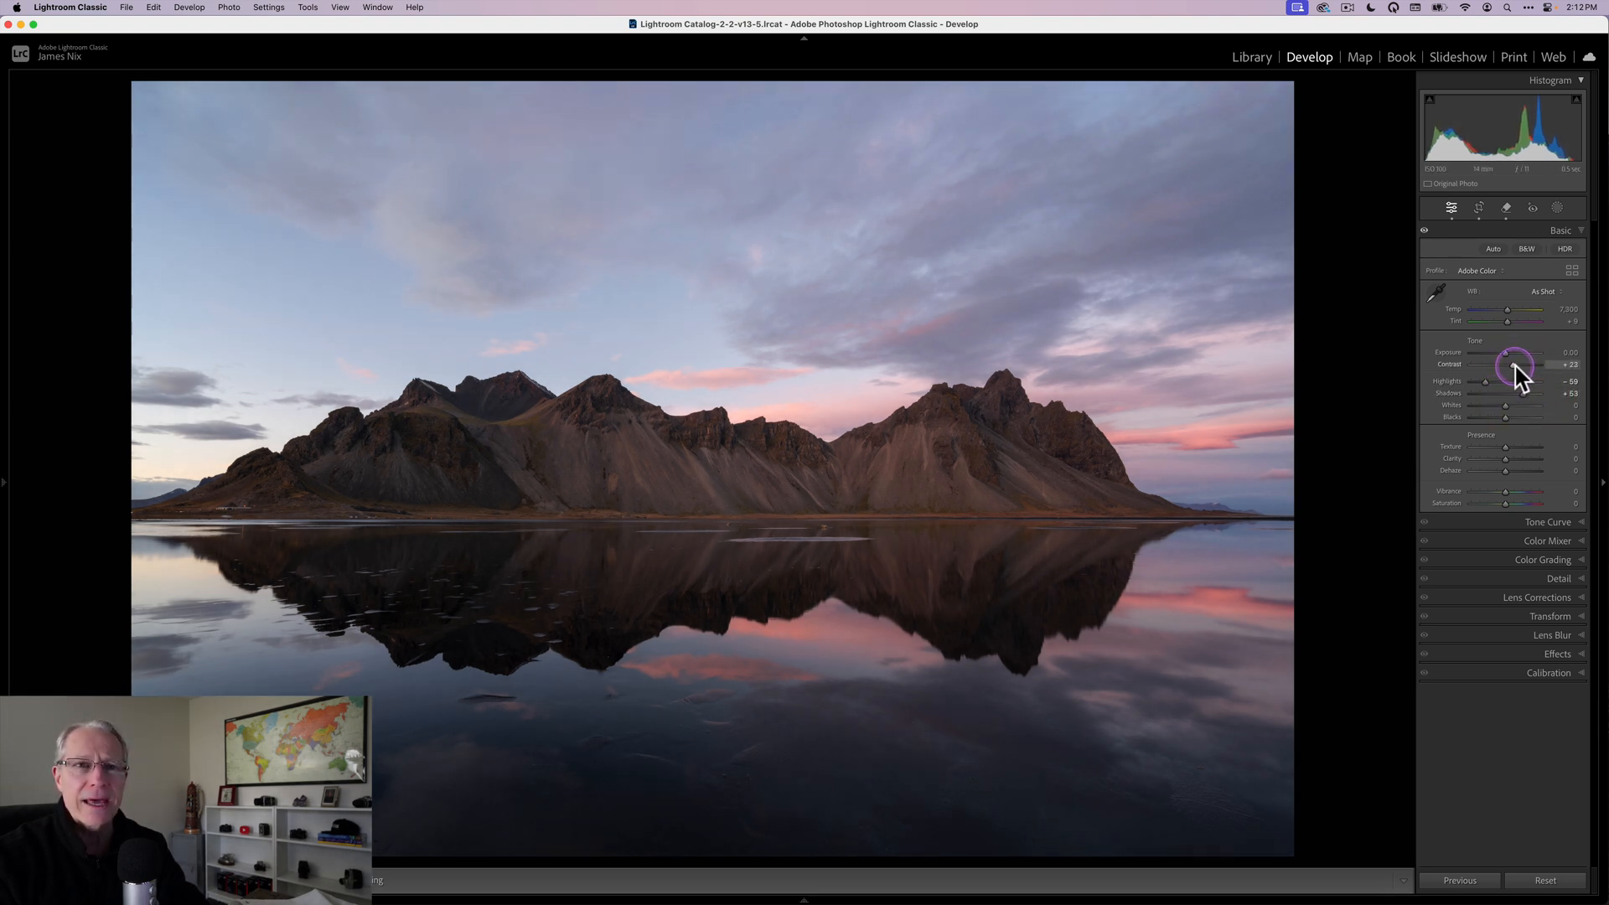
pyautogui.moveTo(1513, 364); pyautogui.dragTo(1518, 365)
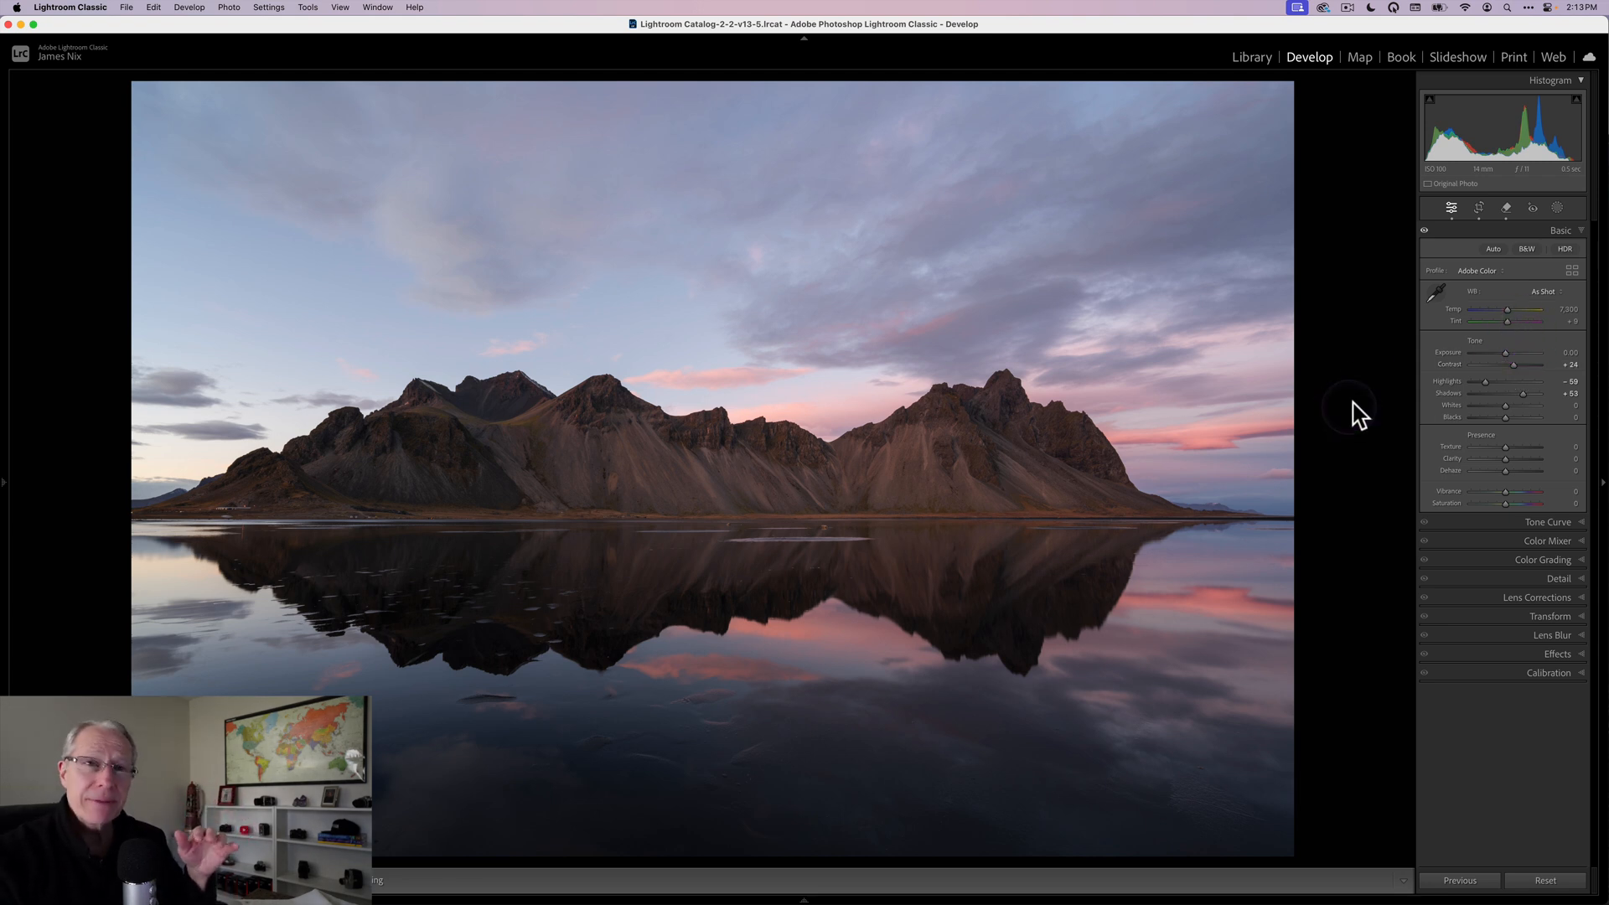
# Step: Create Mask 1 as a Luminance Range mask from the Masking tools
pyautogui.click(1562, 207)
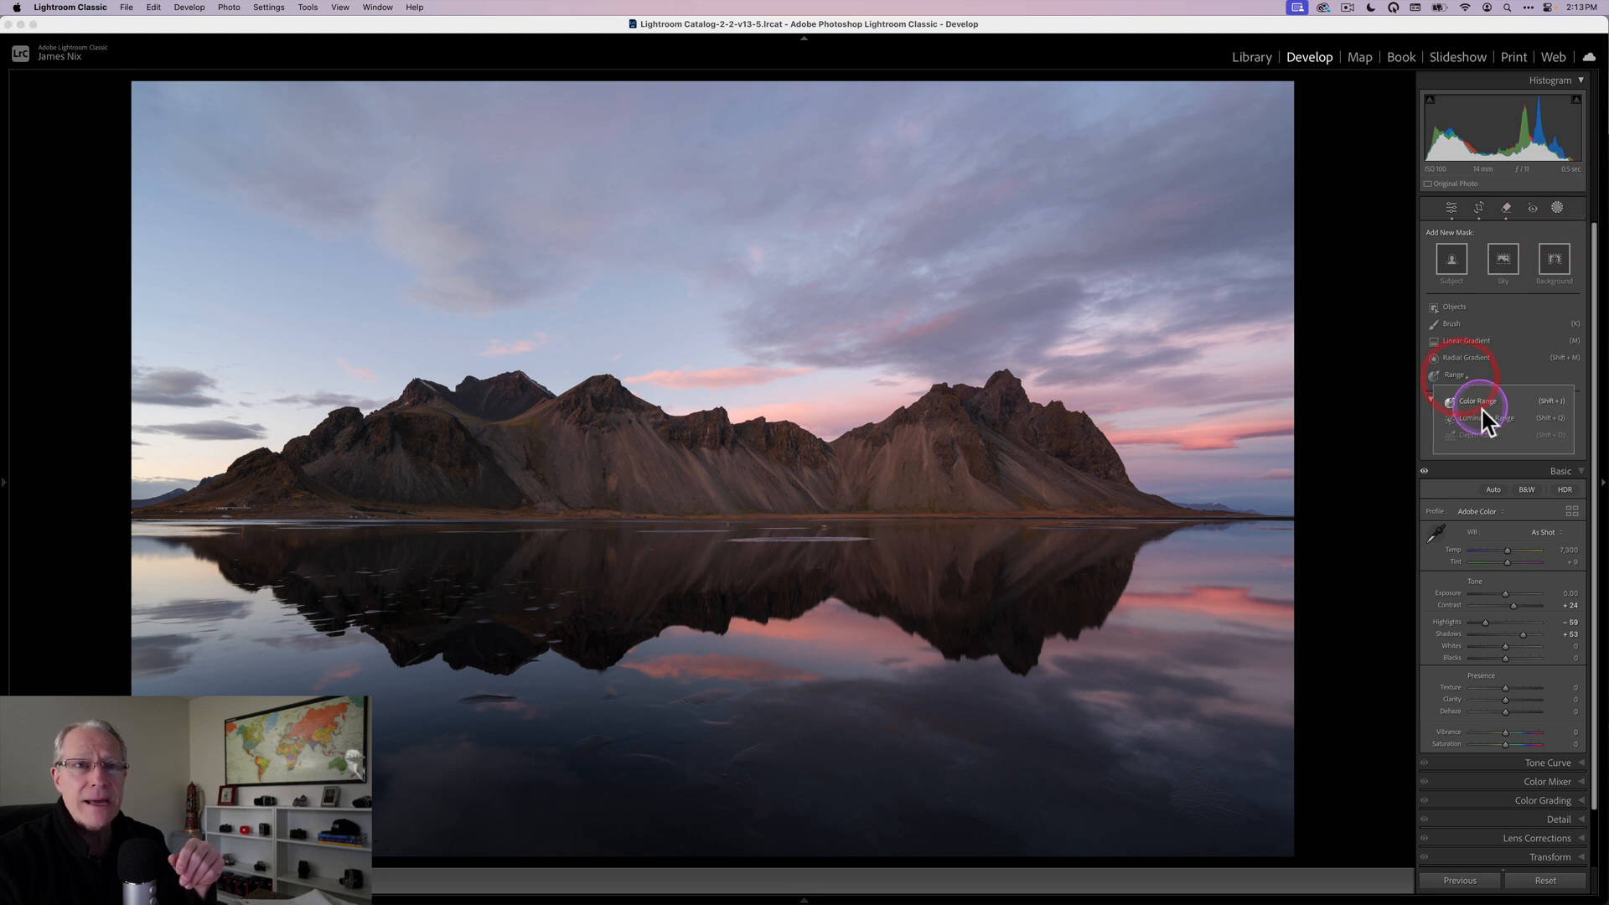
pyautogui.click(1481, 417)
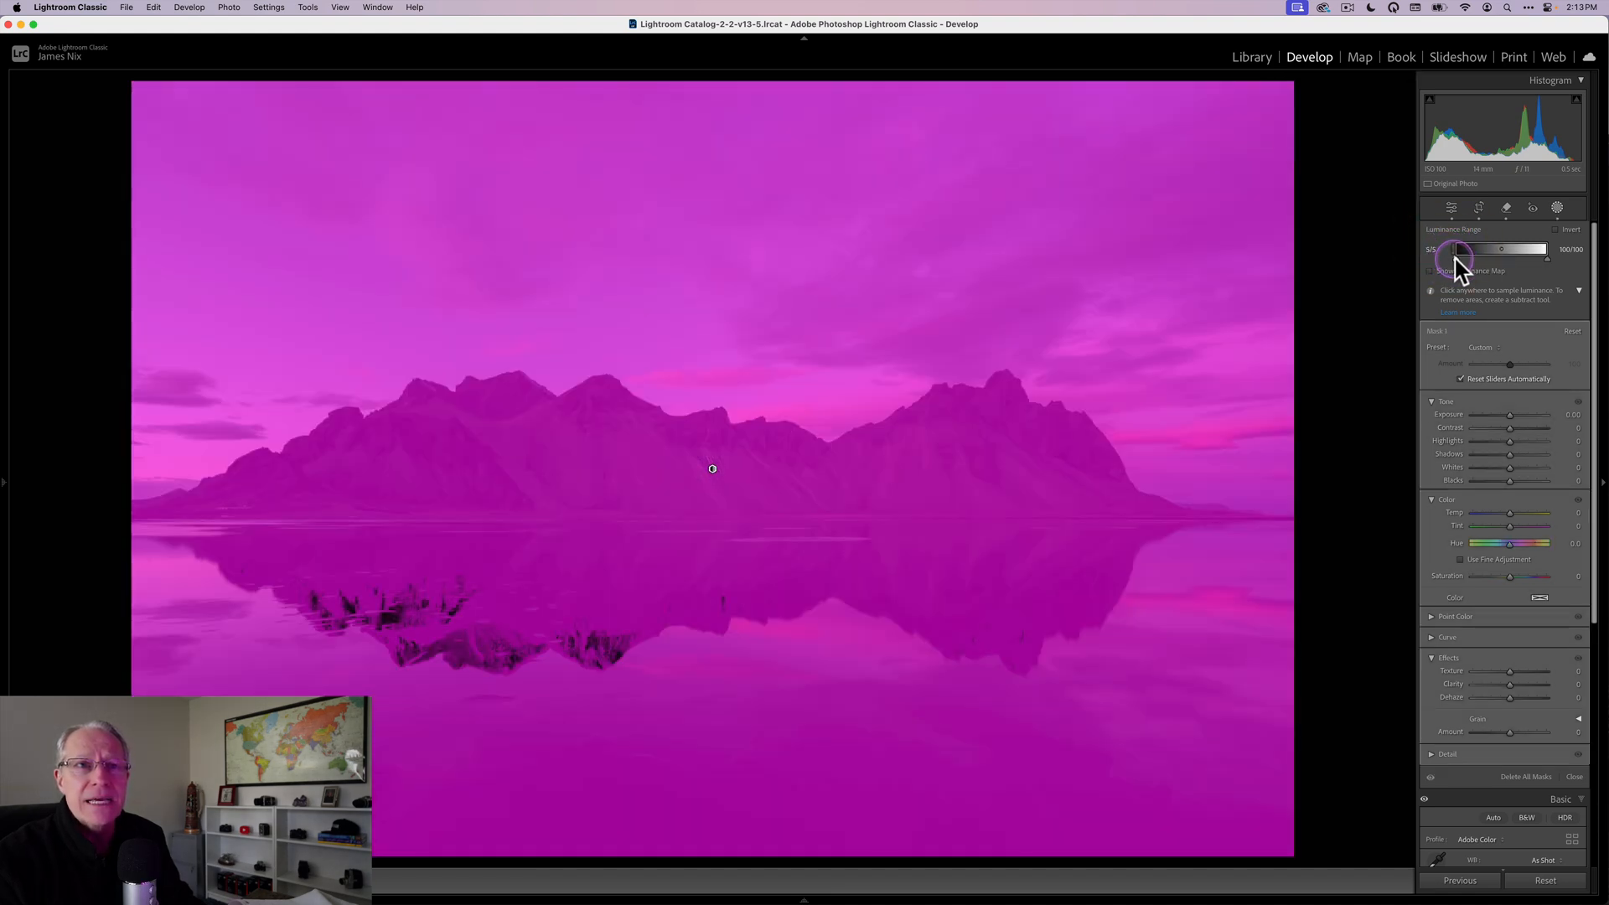
pyautogui.moveTo(1455, 248); pyautogui.dragTo(1469, 248)
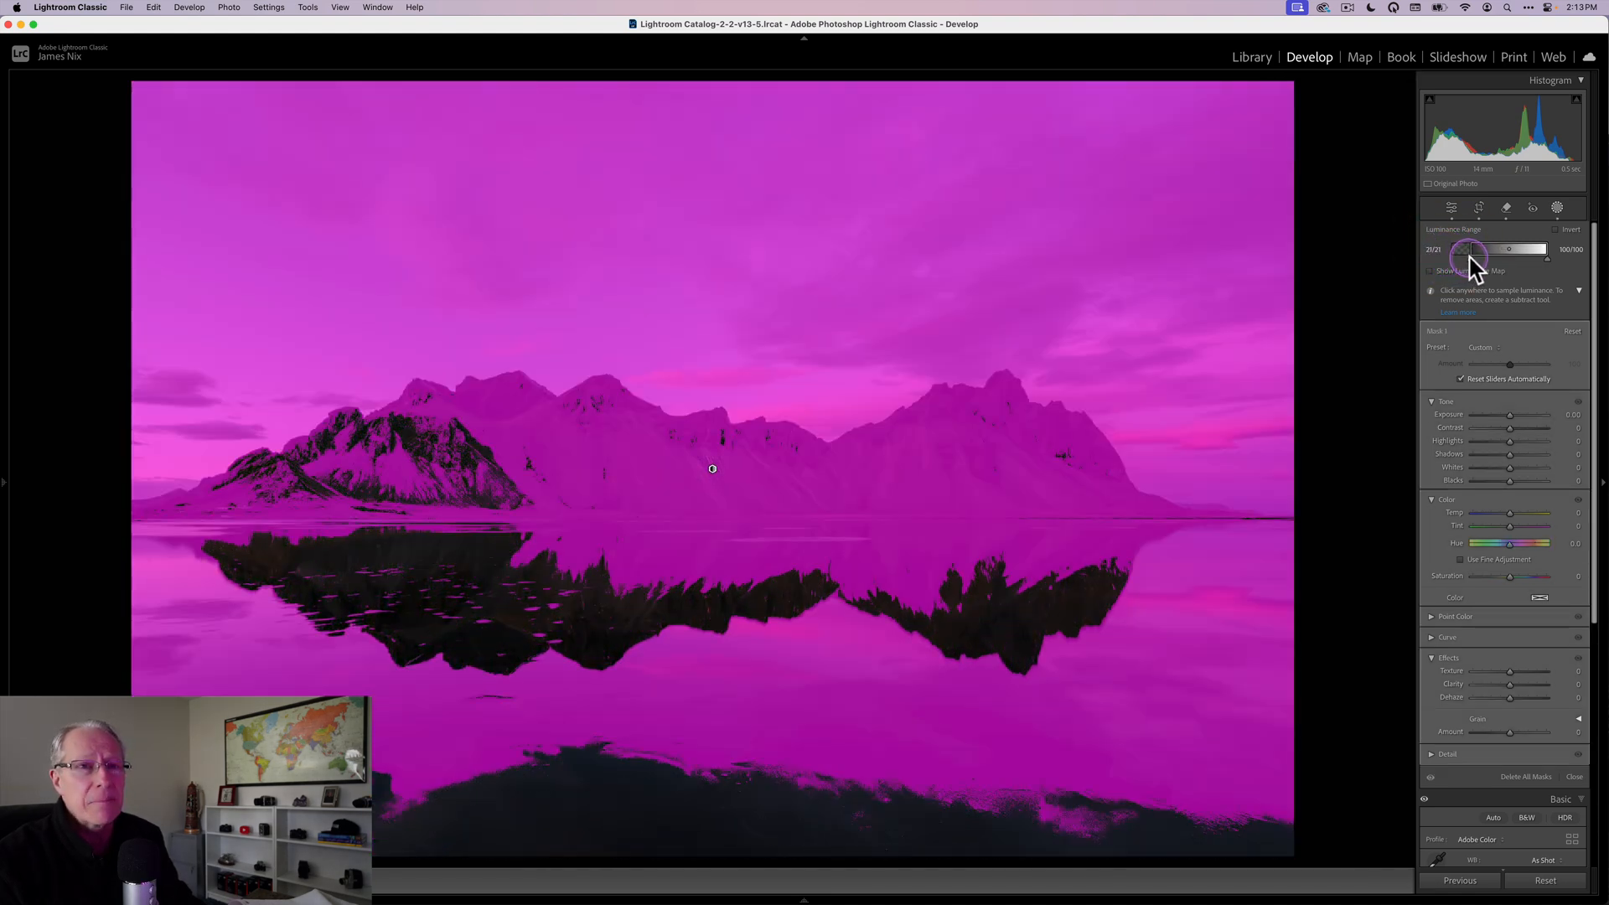
pyautogui.moveTo(1469, 248); pyautogui.dragTo(1484, 248)
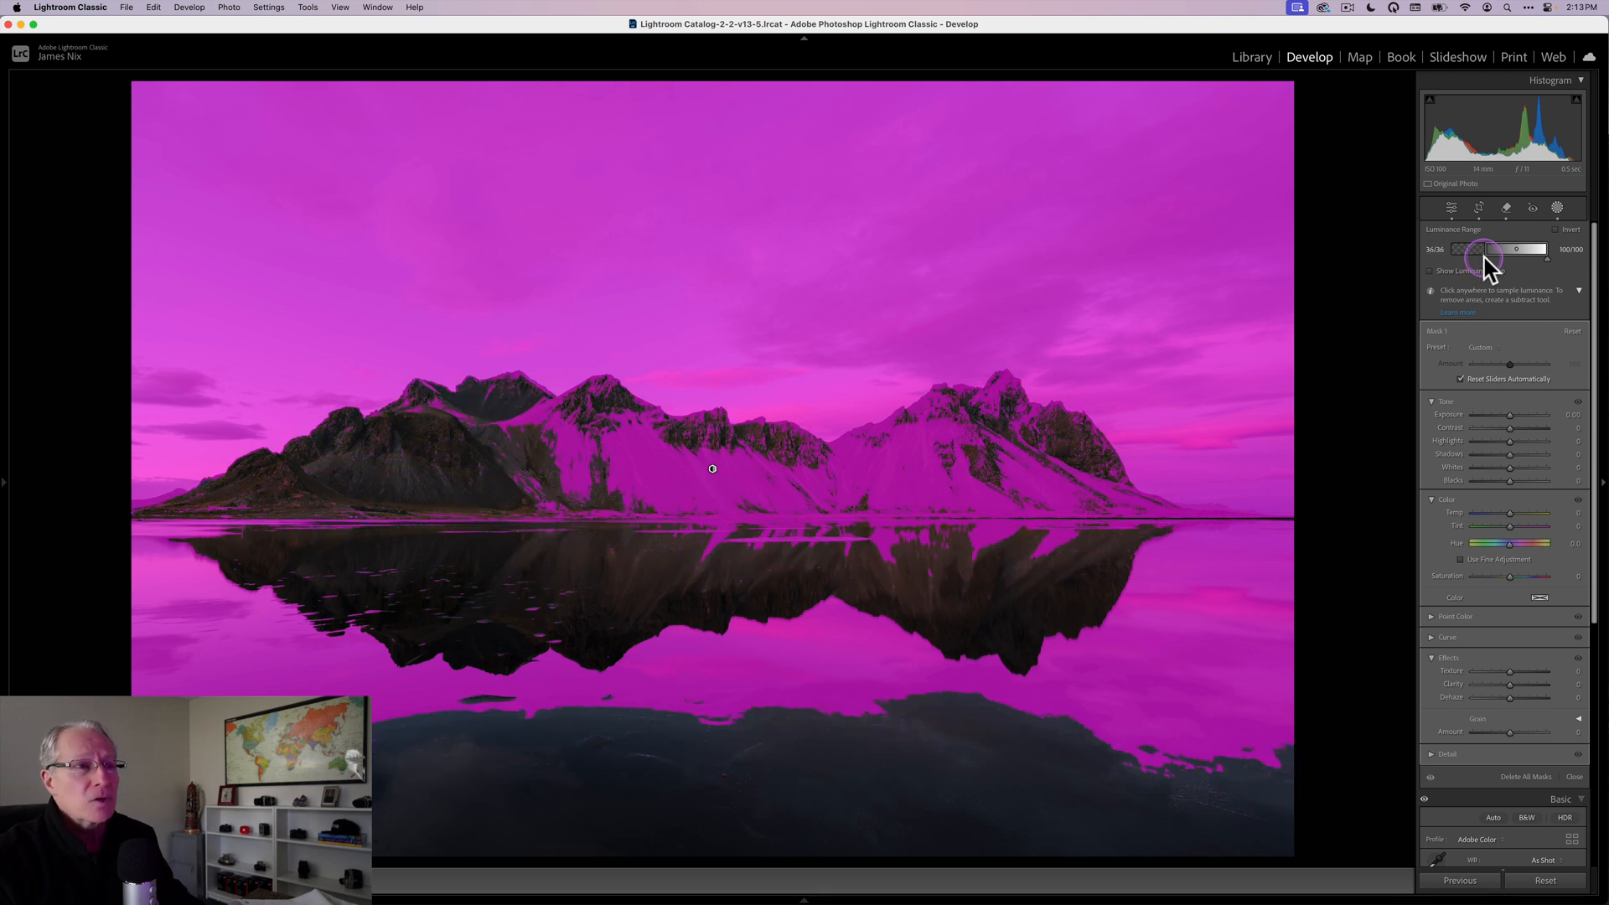
pyautogui.moveTo(1481, 248); pyautogui.dragTo(1488, 248)
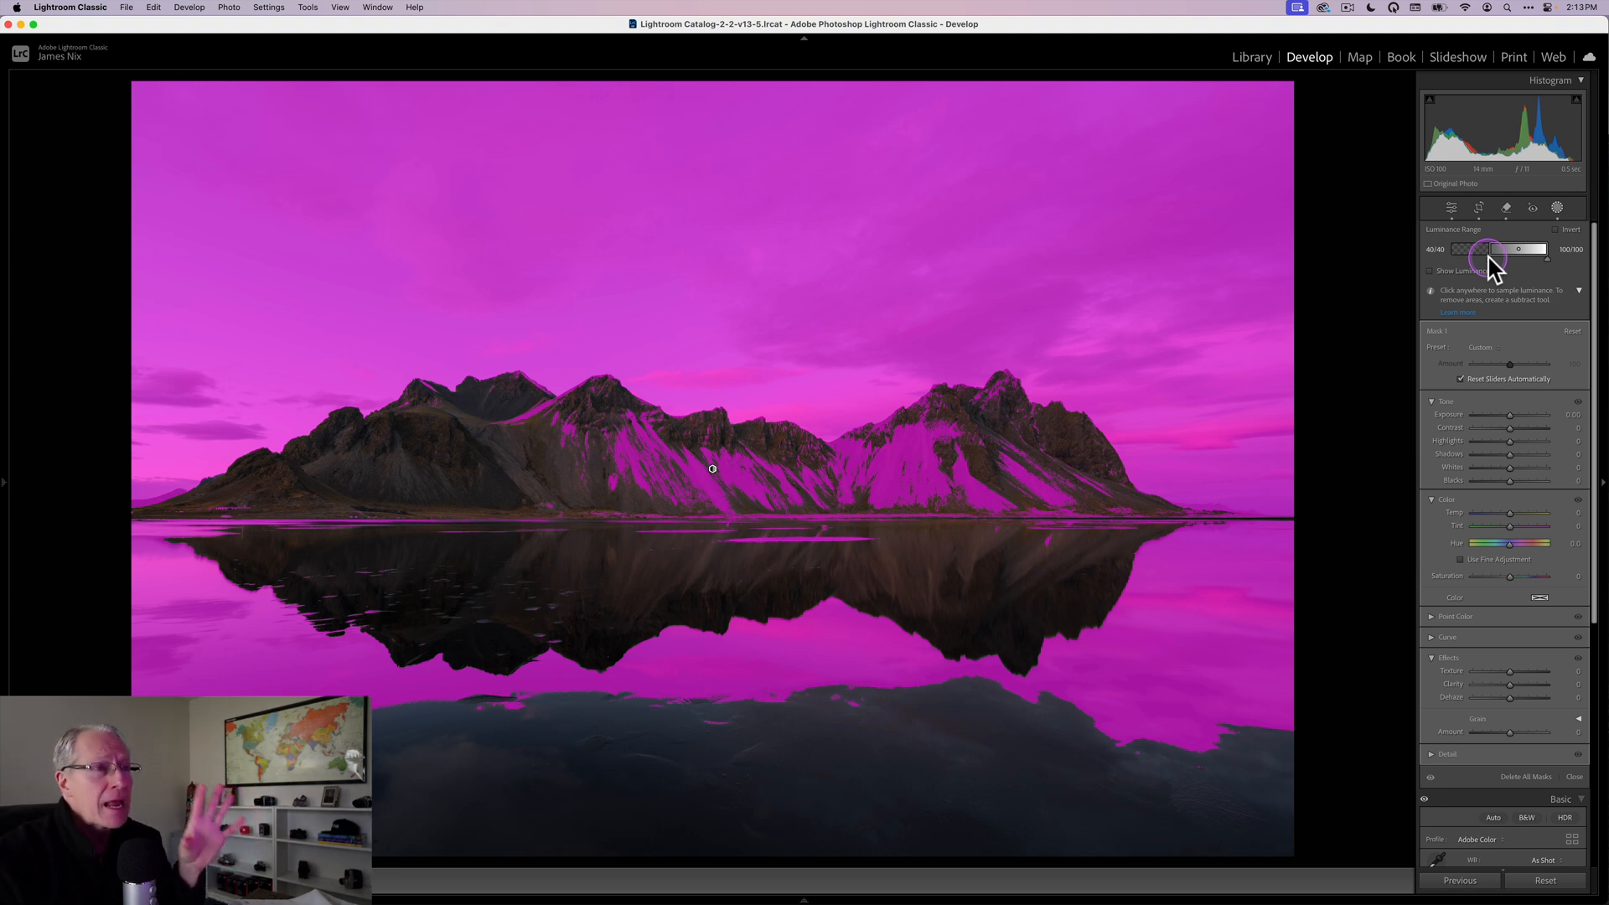
pyautogui.moveTo(1484, 248); pyautogui.dragTo(1495, 248)
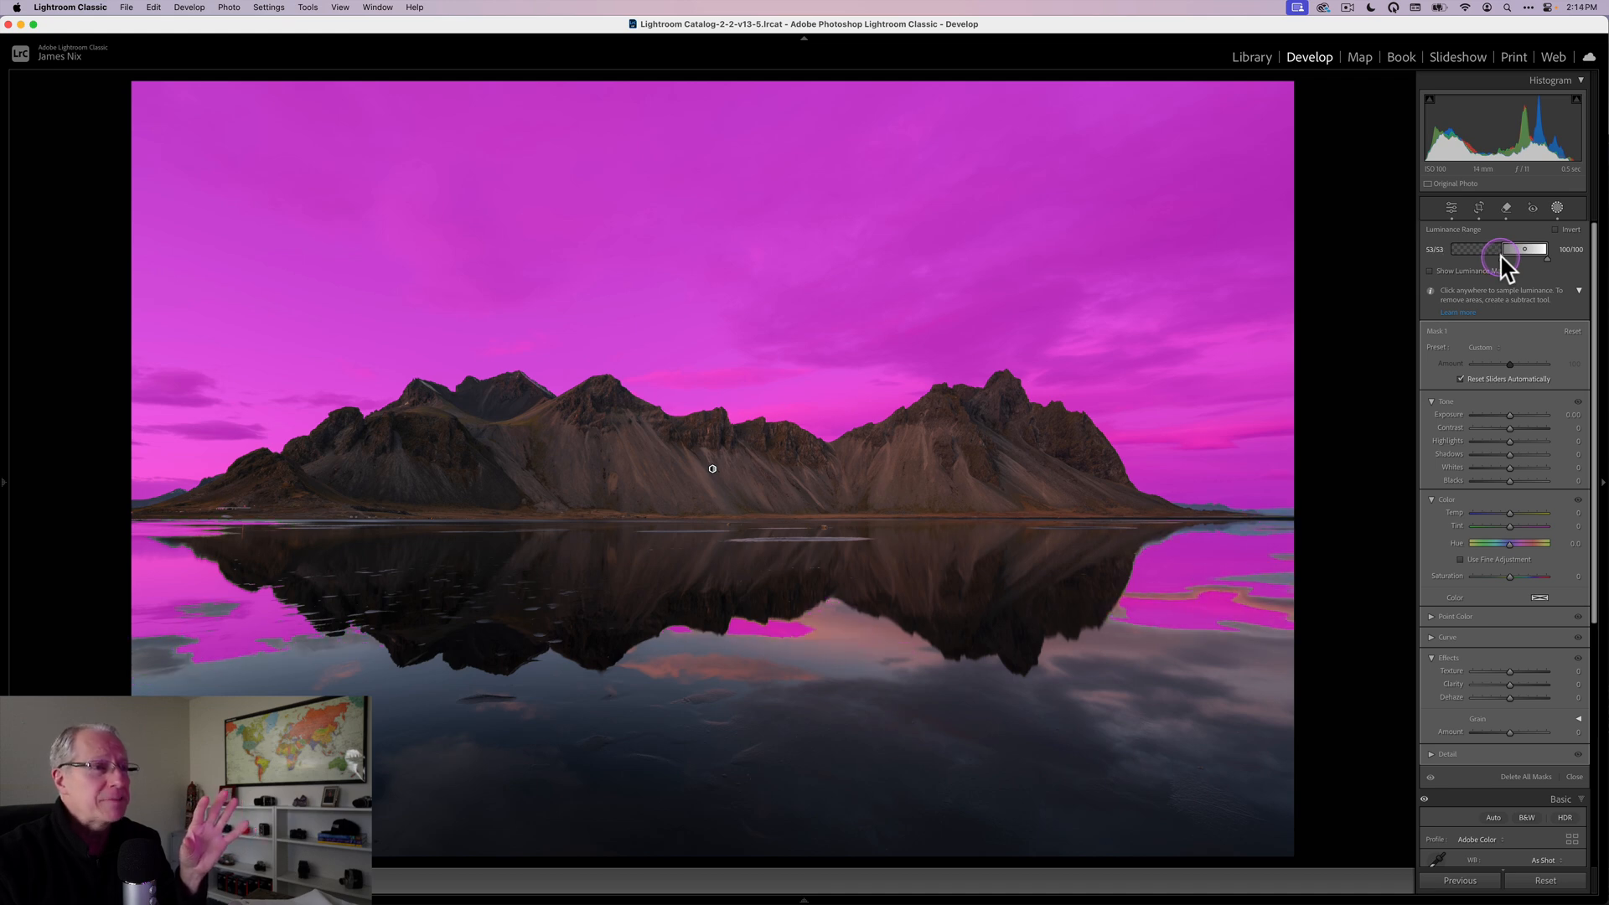
pyautogui.moveTo(1501, 248); pyautogui.dragTo(1485, 248)
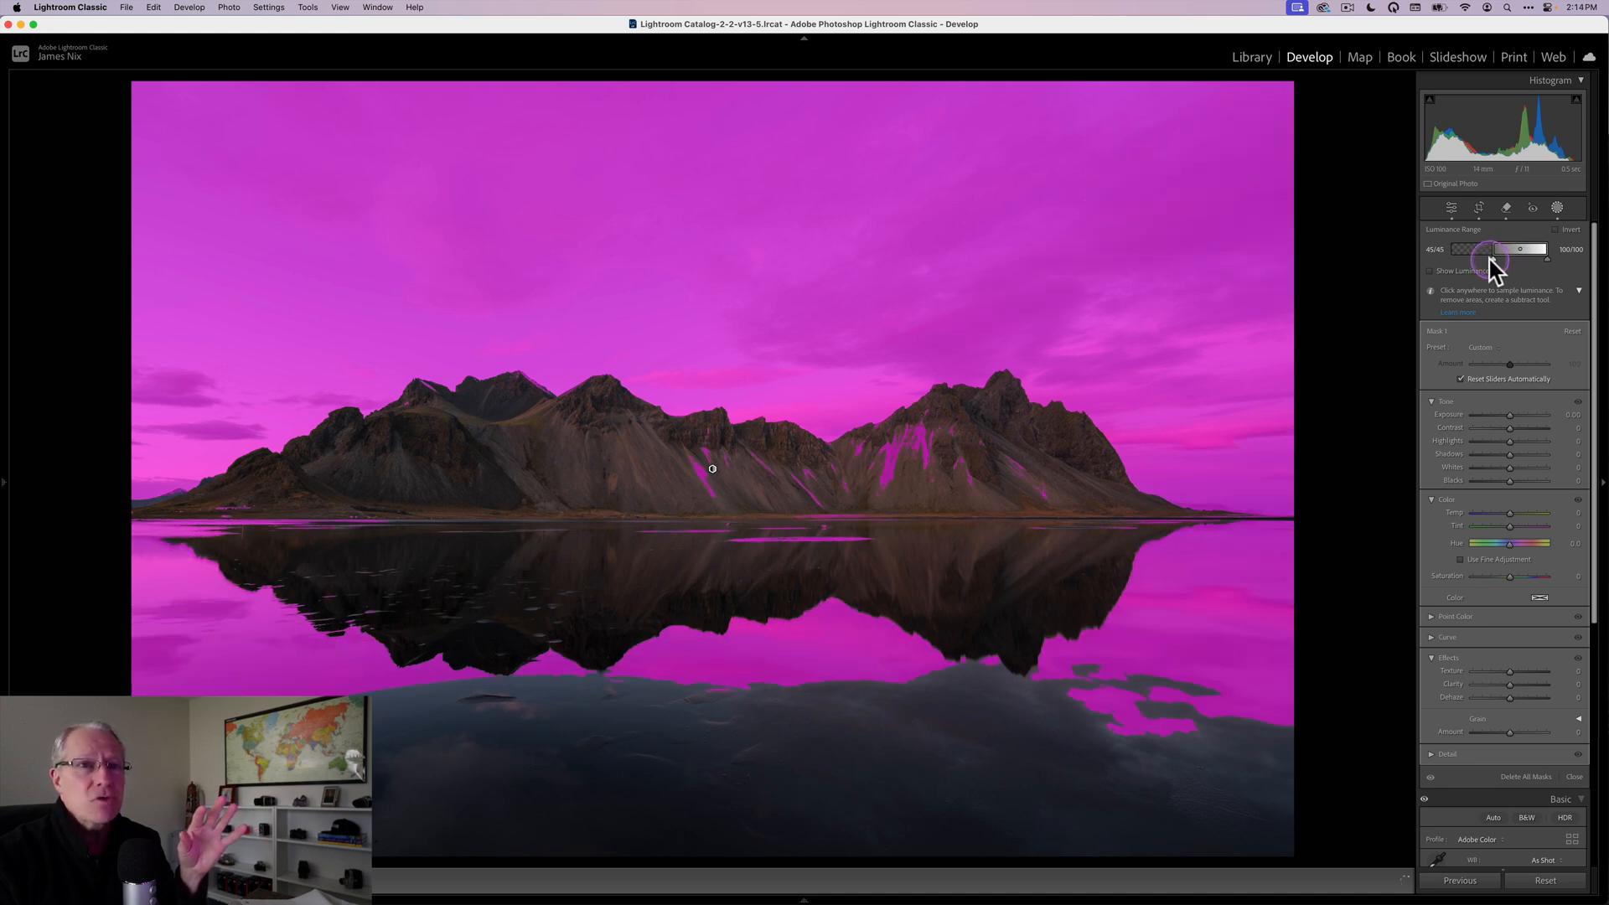
pyautogui.moveTo(1486, 248); pyautogui.dragTo(1493, 248)
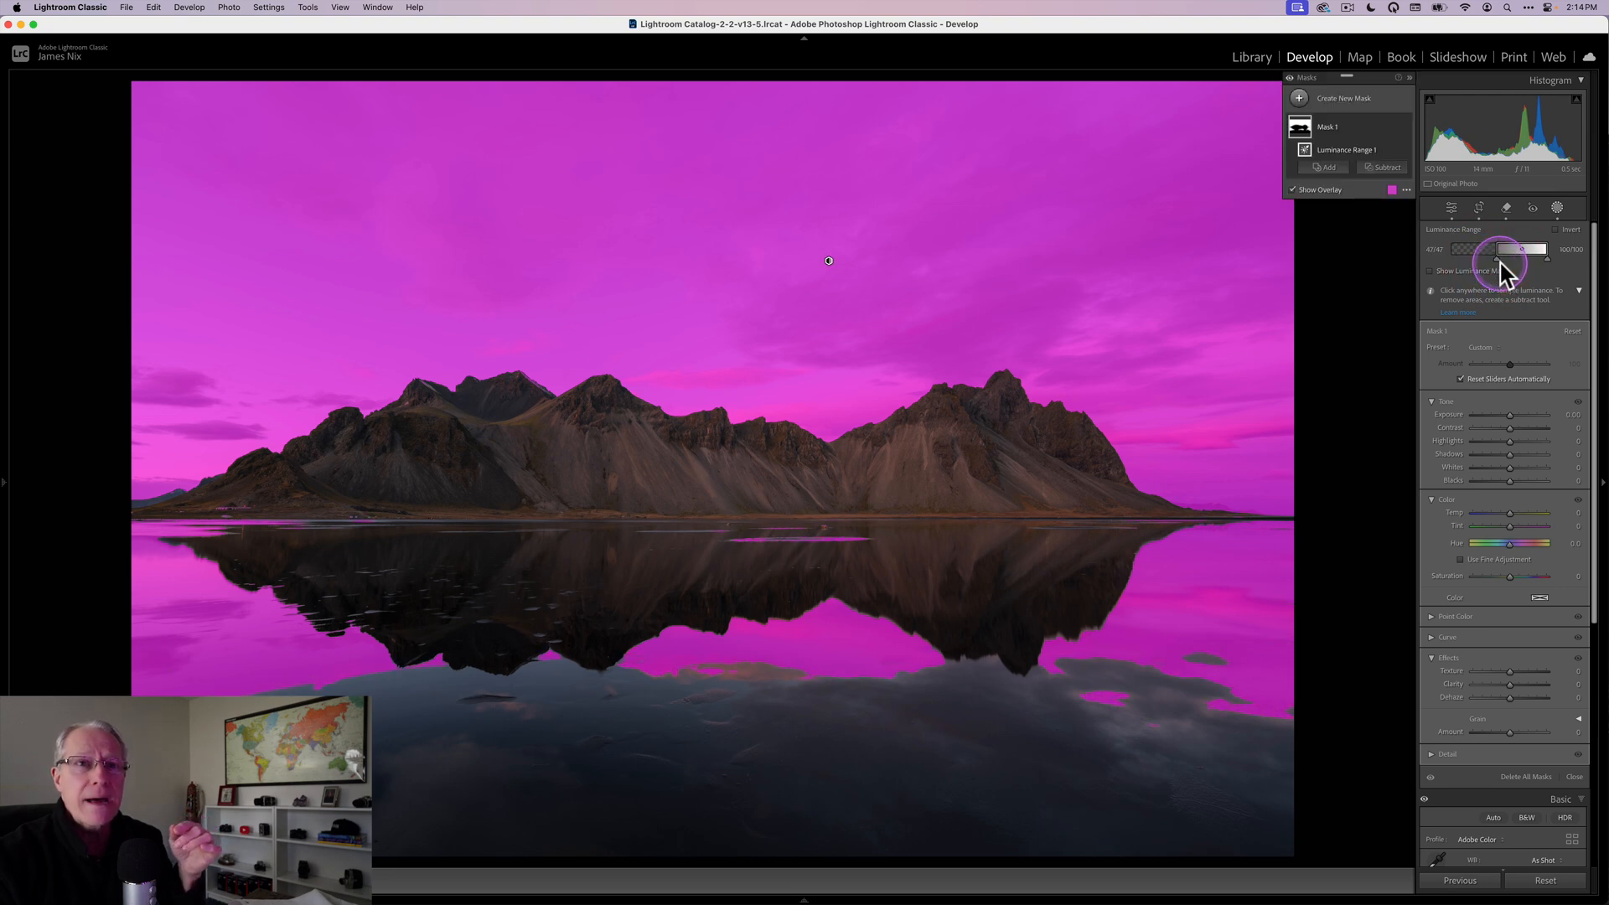
pyautogui.moveTo(1506, 248); pyautogui.dragTo(1486, 248)
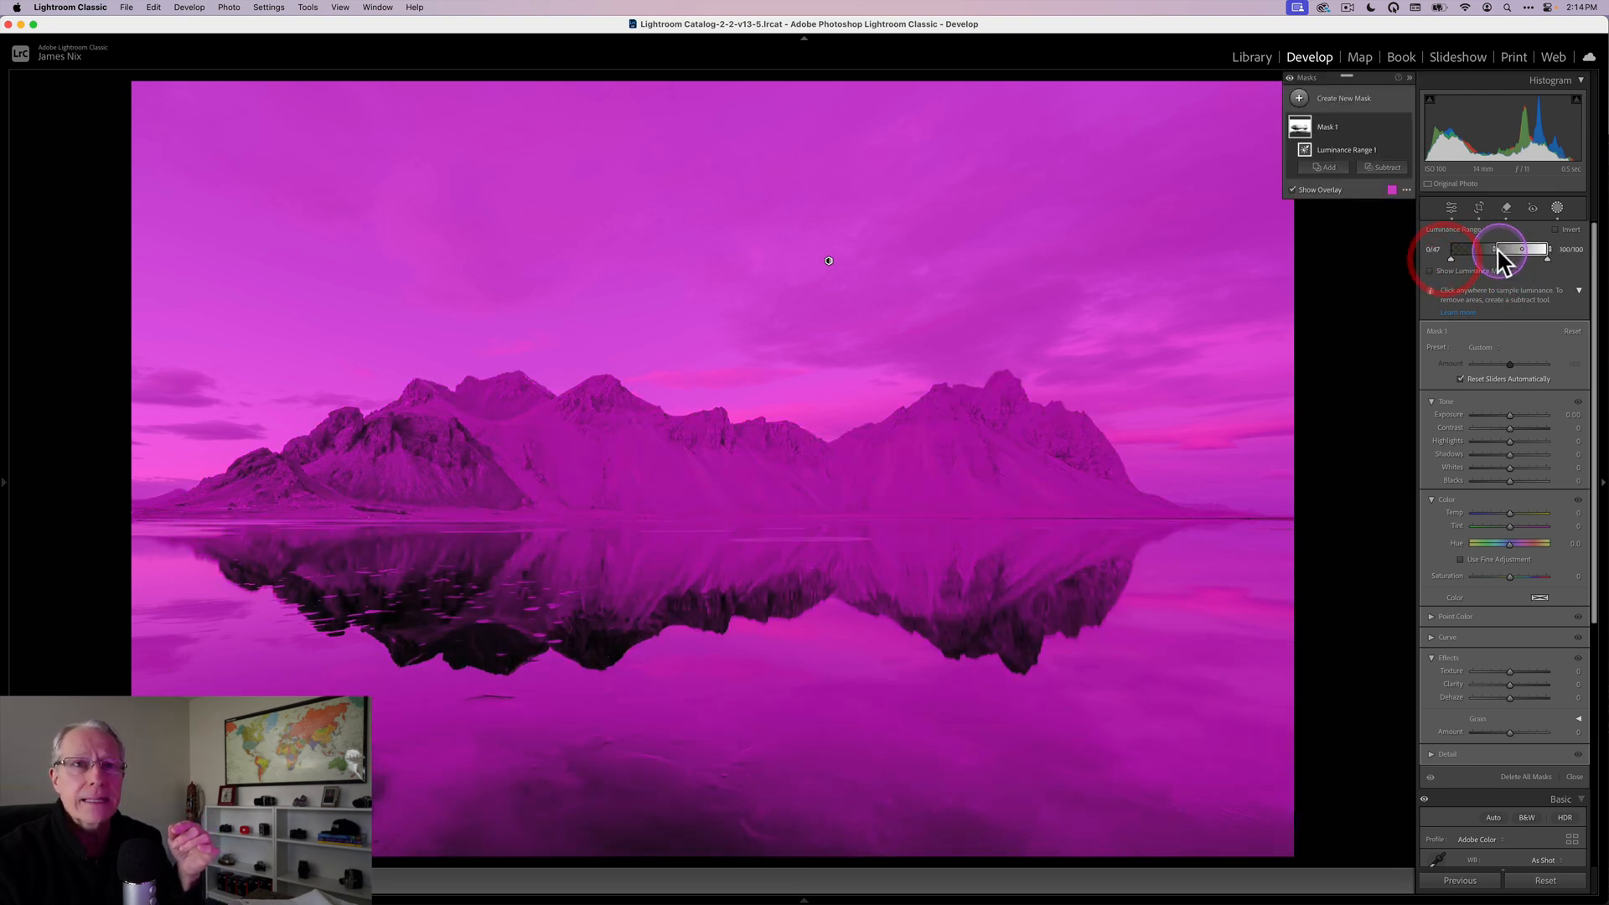
pyautogui.moveTo(1514, 250); pyautogui.dragTo(1452, 250)
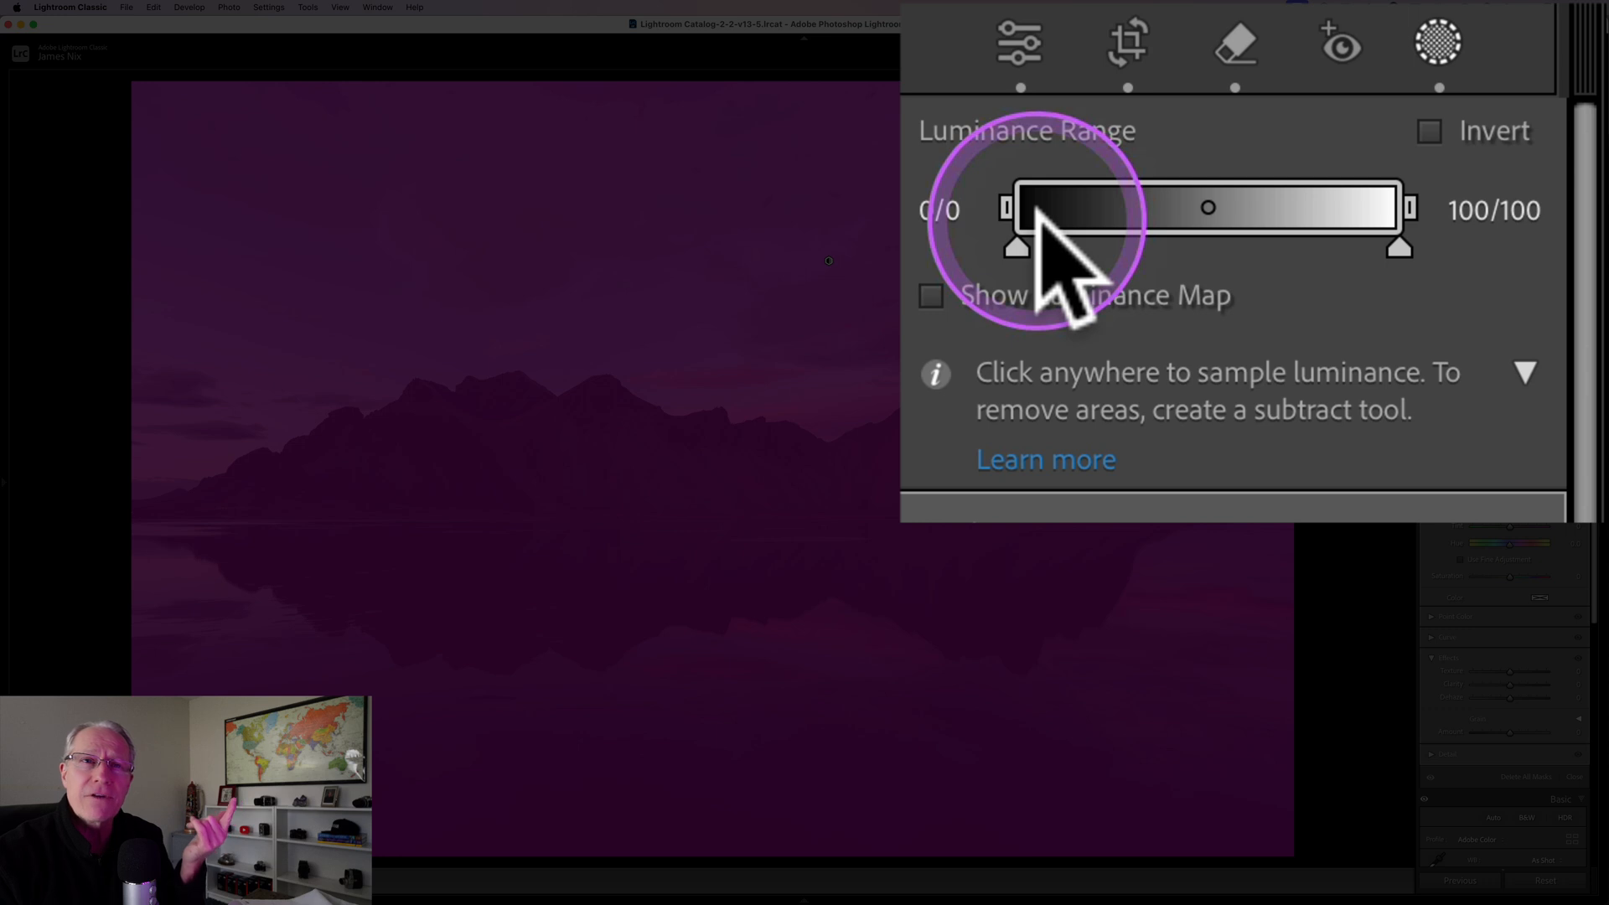
pyautogui.moveTo(1209, 237)
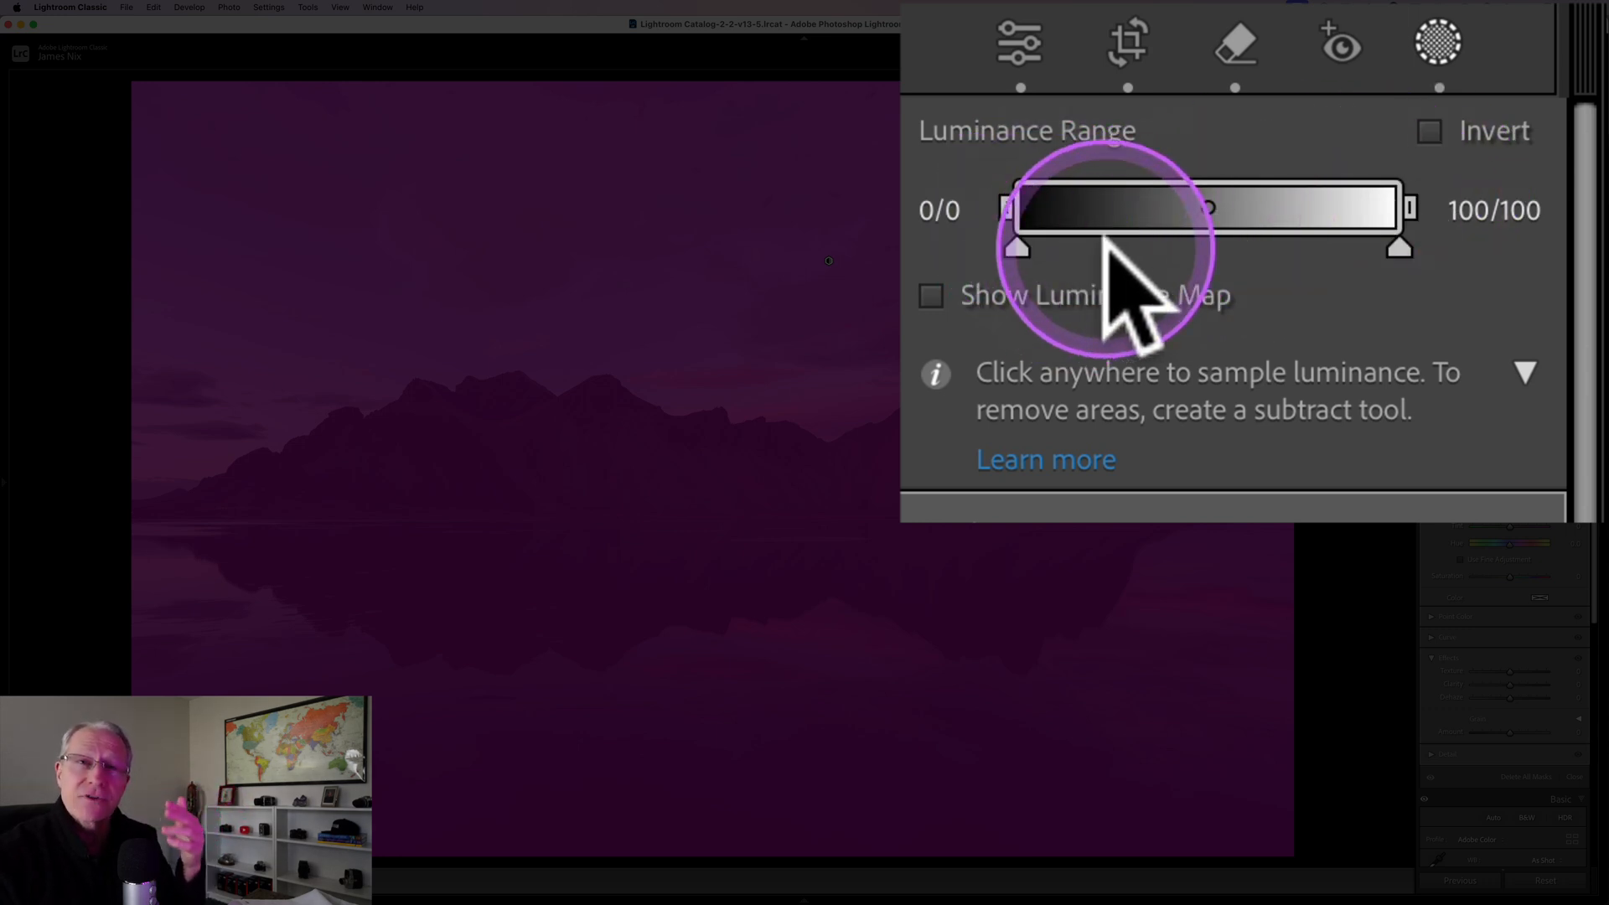
pyautogui.moveTo(1113, 246); pyautogui.dragTo(1021, 246)
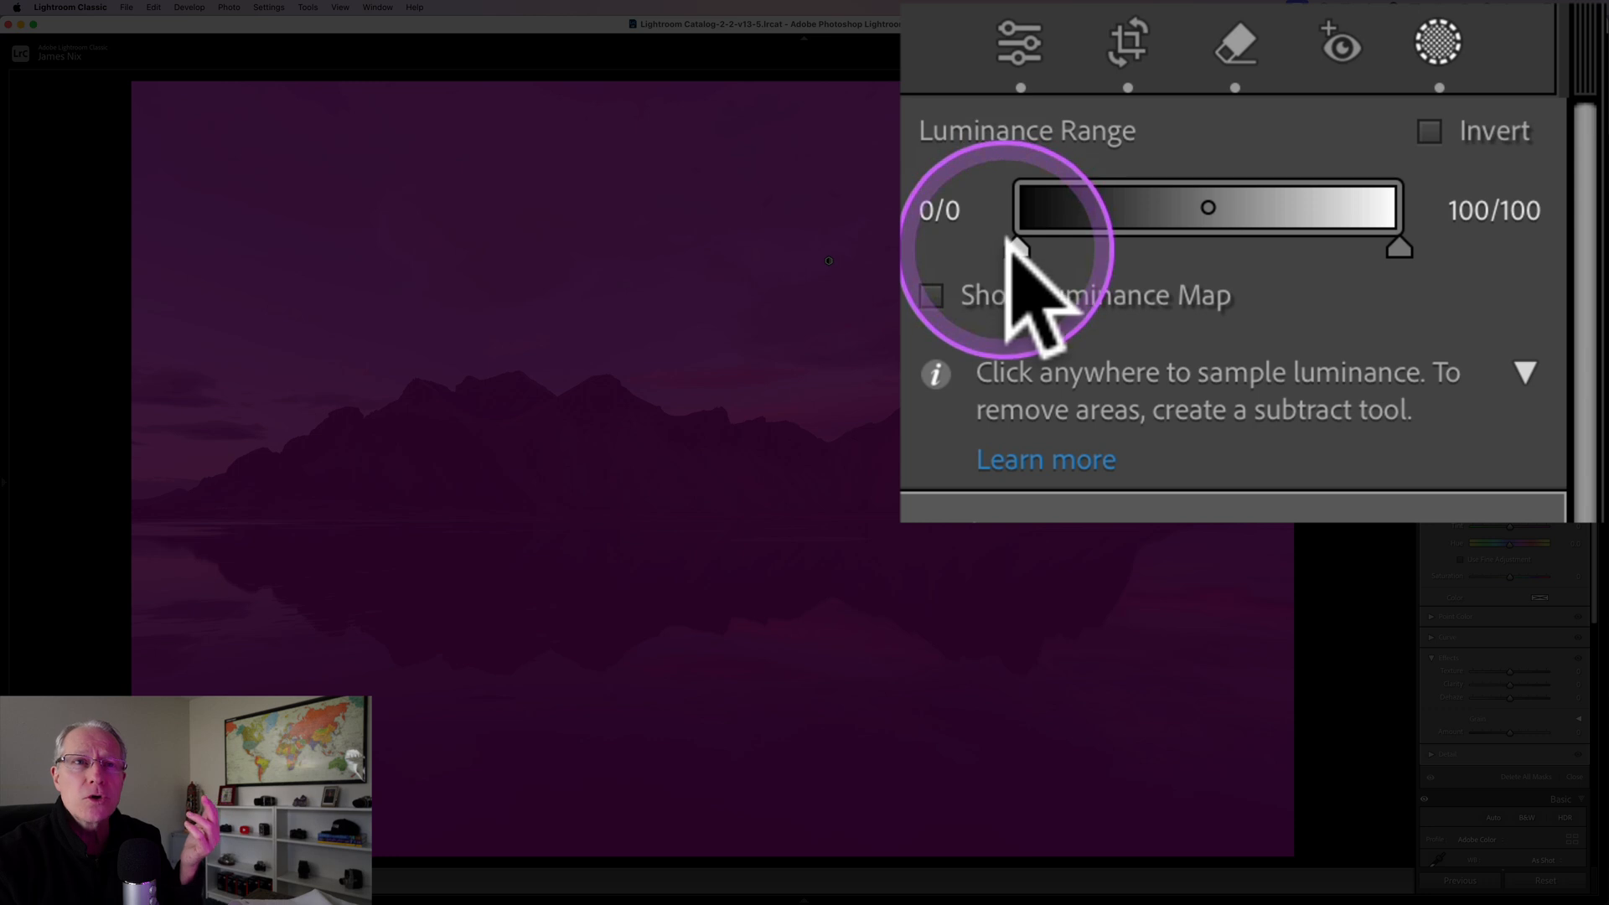
pyautogui.moveTo(1019, 244); pyautogui.dragTo(1062, 244)
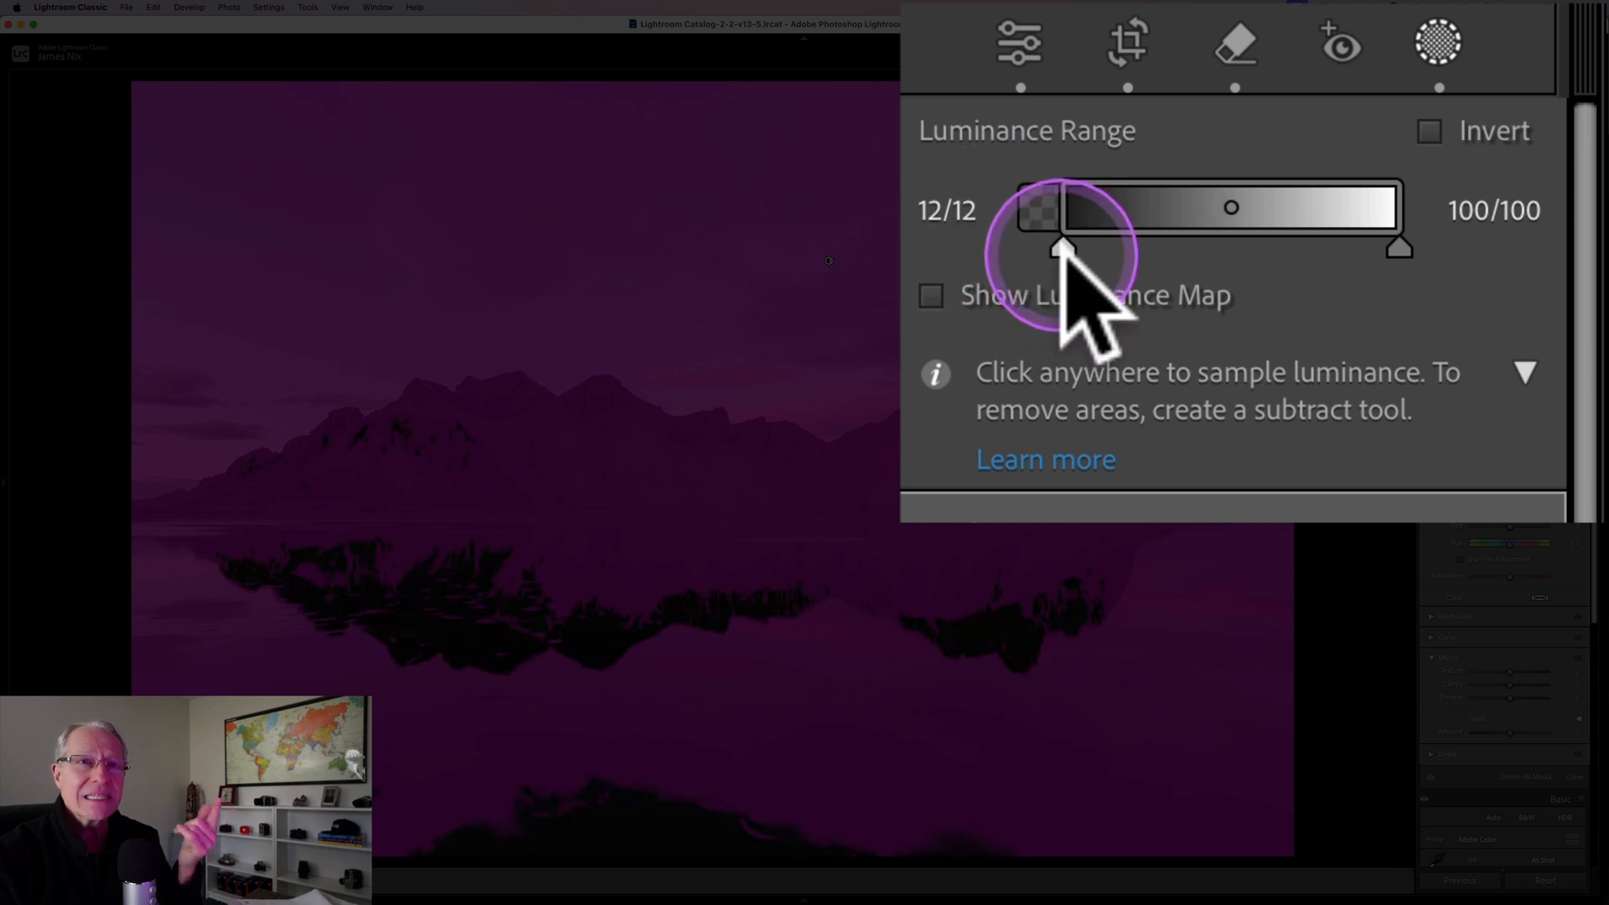
pyautogui.moveTo(1062, 248); pyautogui.dragTo(1128, 248)
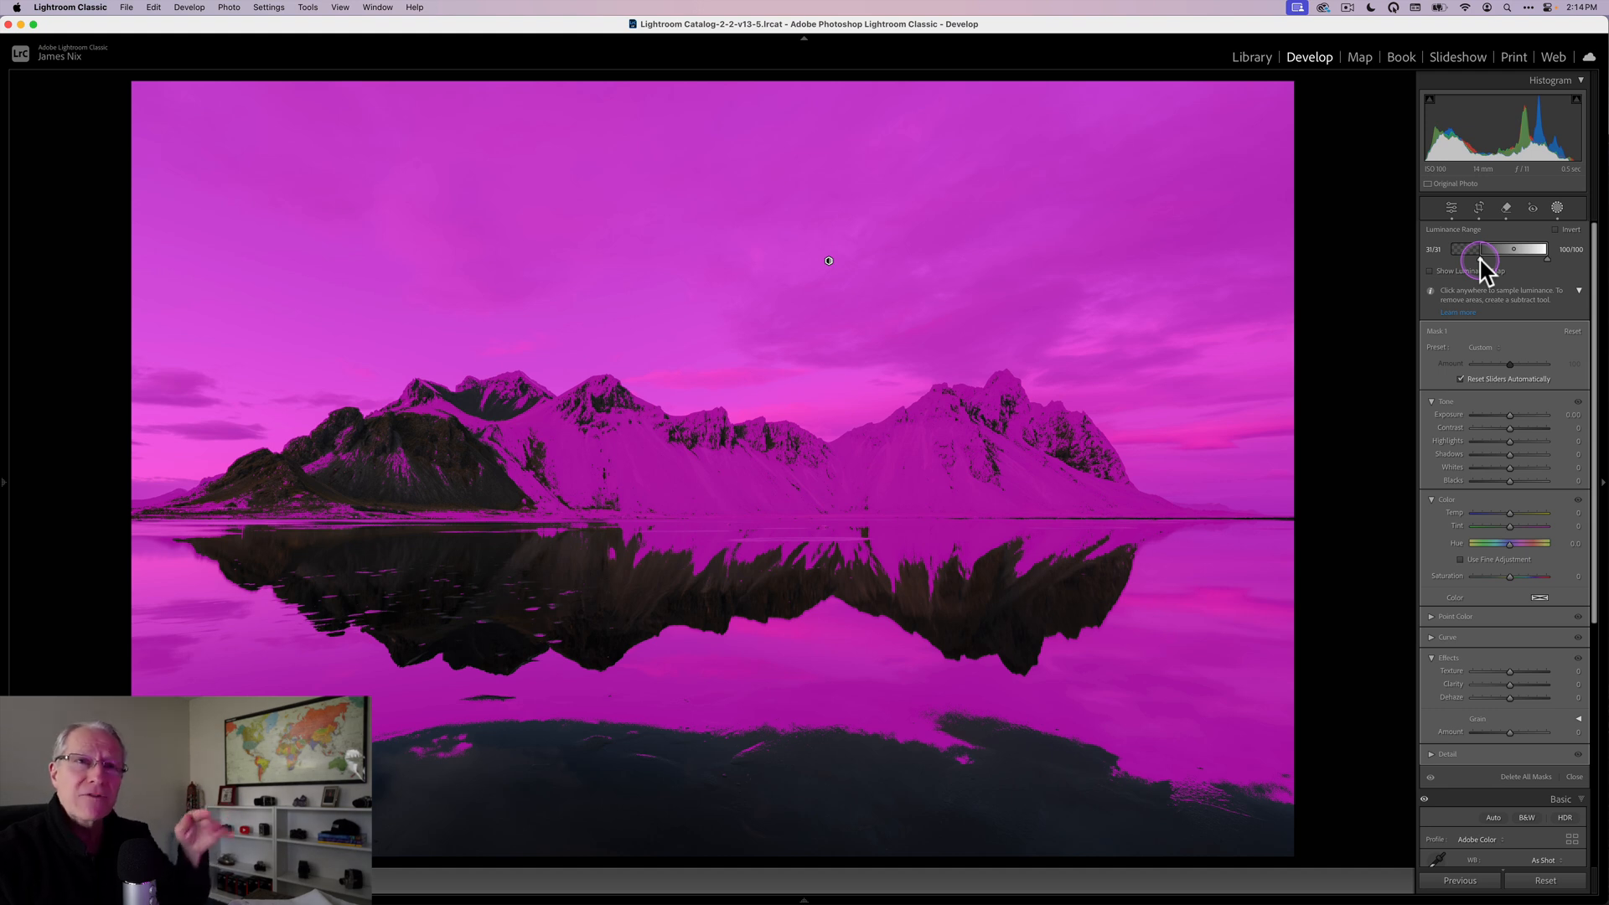
pyautogui.moveTo(1480, 248); pyautogui.dragTo(1484, 248)
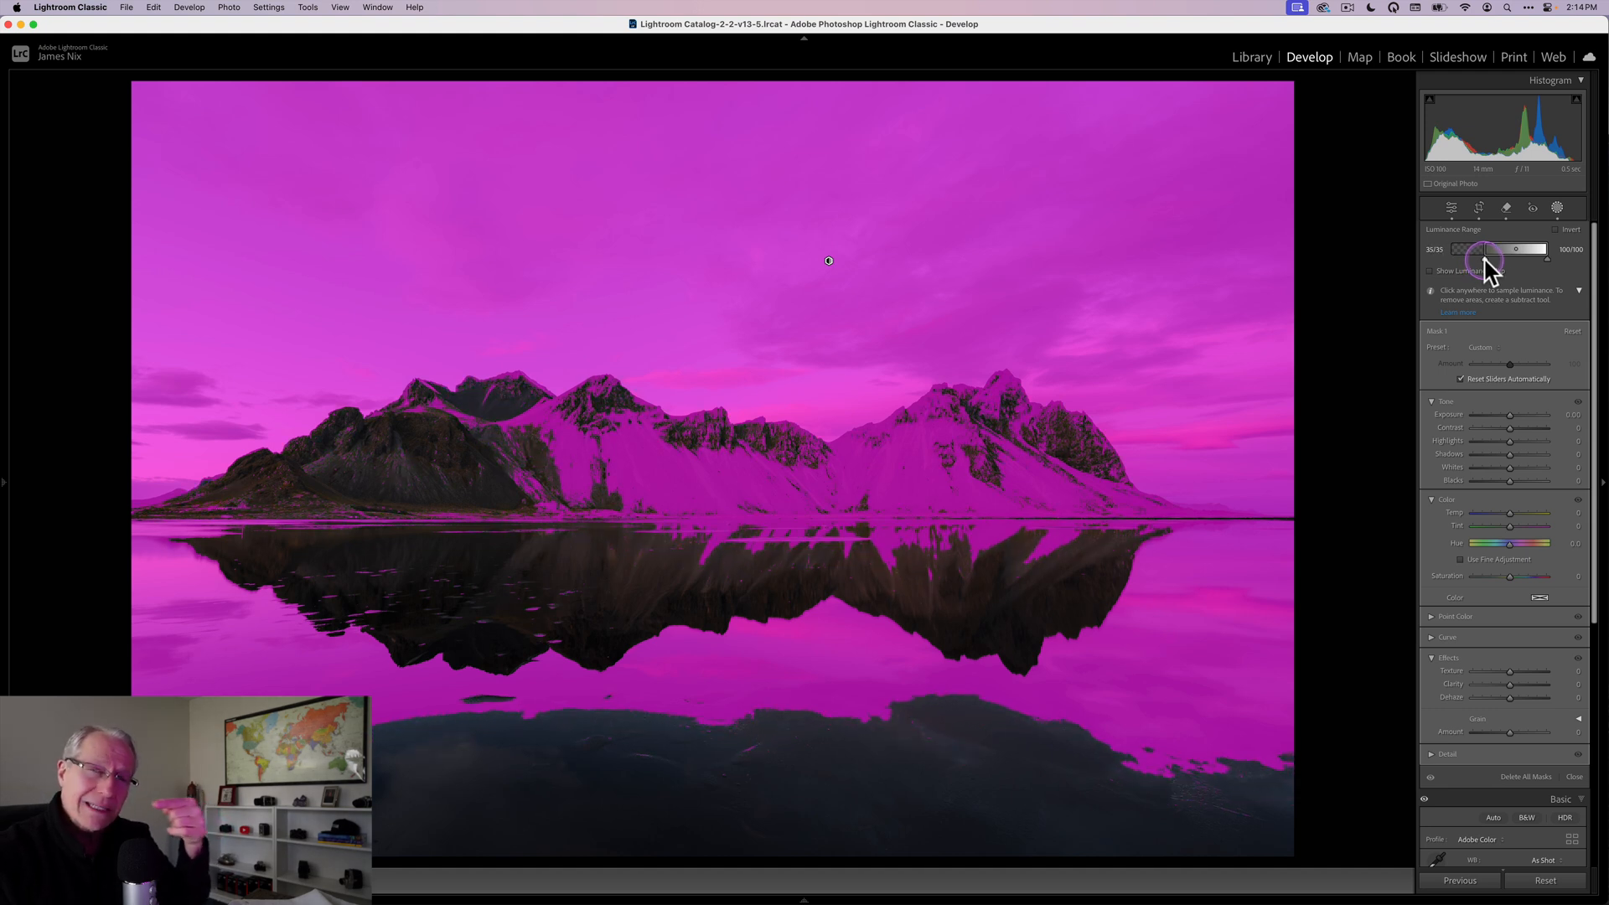
pyautogui.moveTo(1485, 248); pyautogui.dragTo(1489, 248)
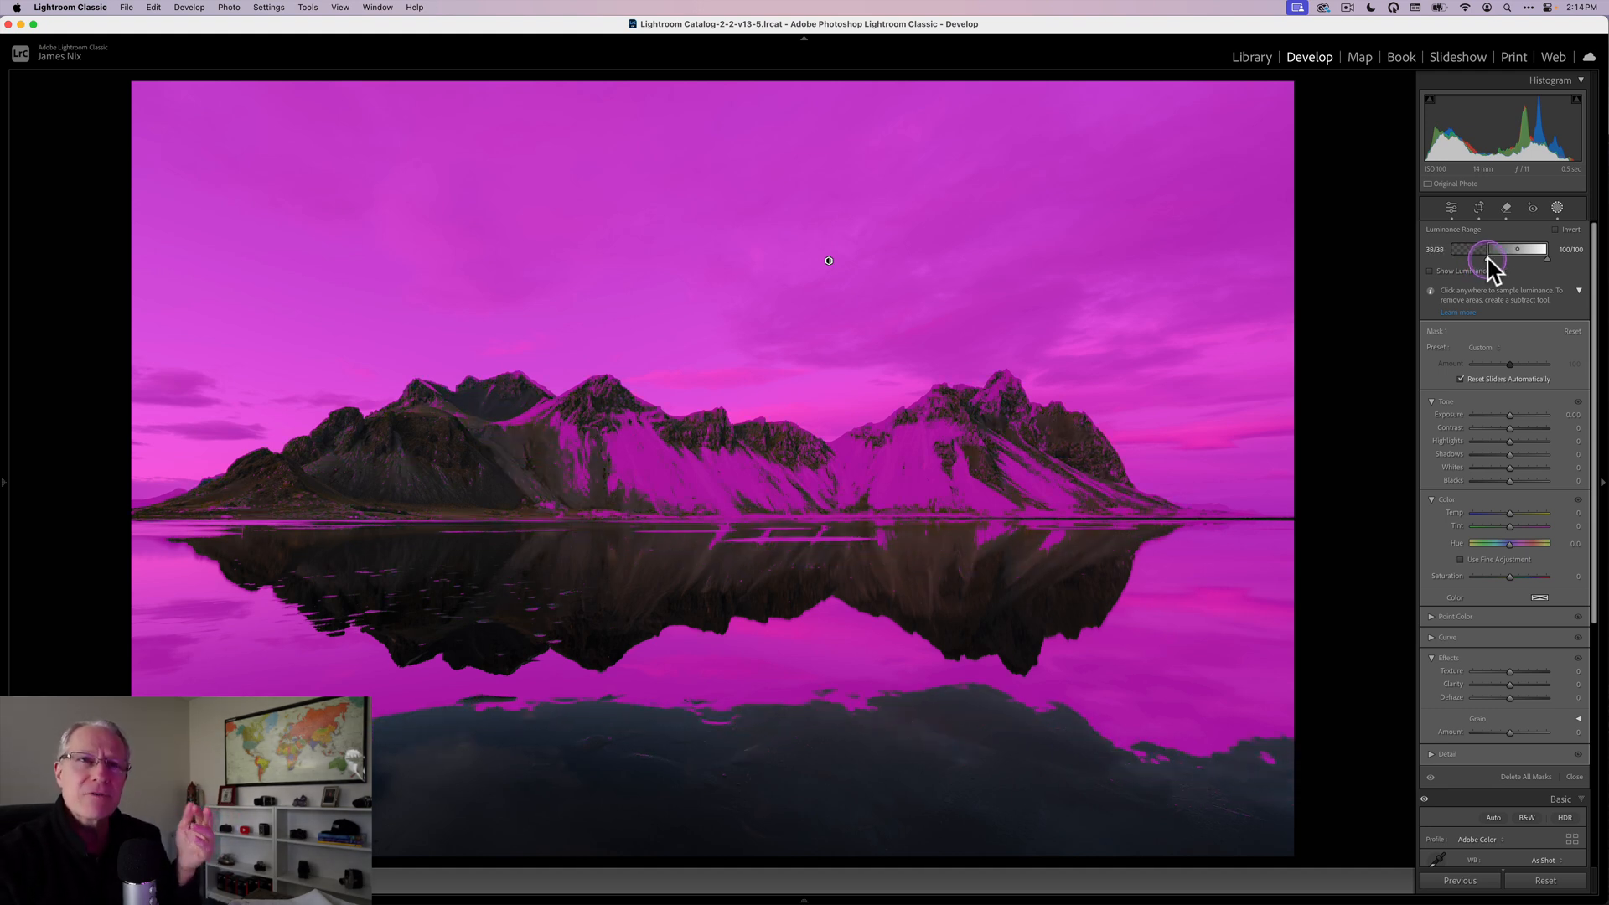
pyautogui.moveTo(1485, 248); pyautogui.dragTo(1491, 248)
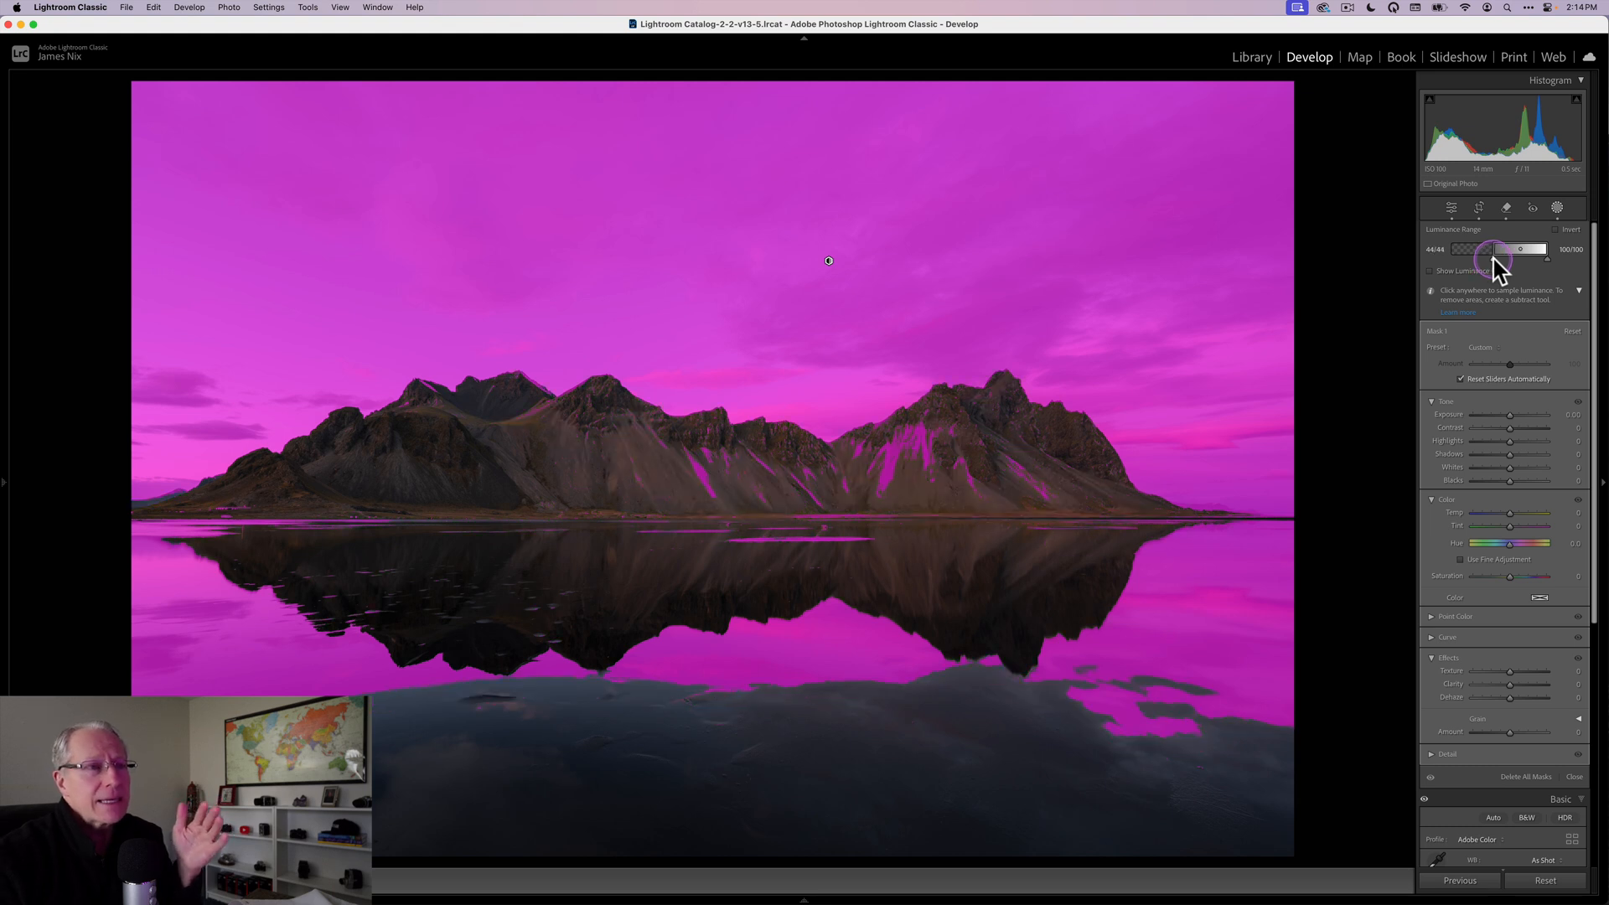
pyautogui.moveTo(1488, 248); pyautogui.dragTo(1503, 248)
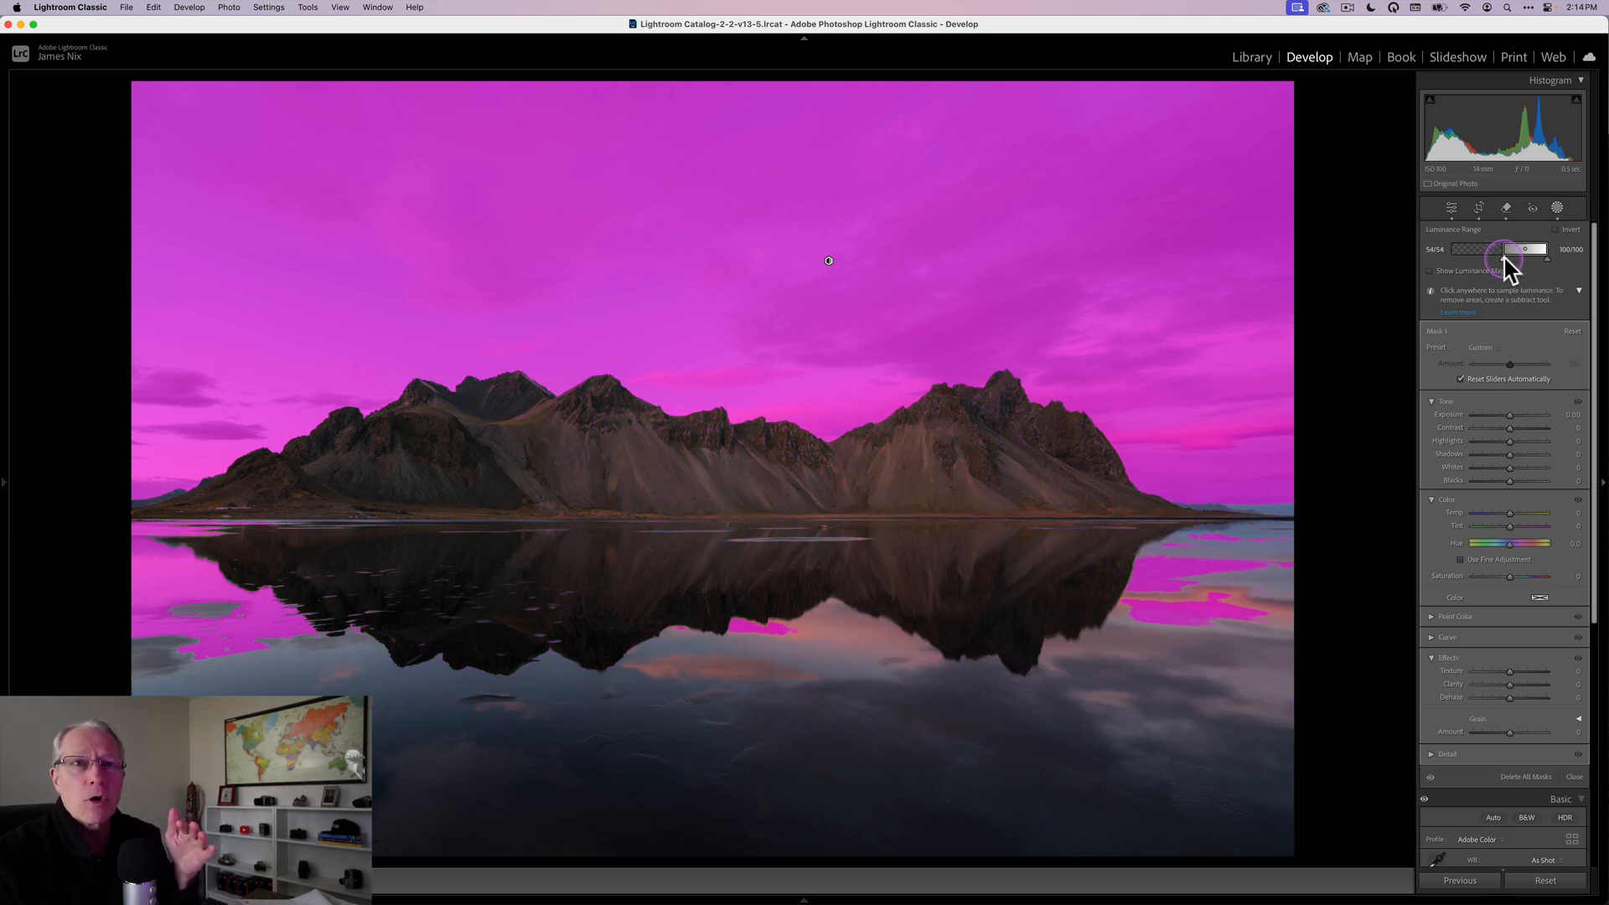
pyautogui.moveTo(1505, 253); pyautogui.dragTo(1526, 253)
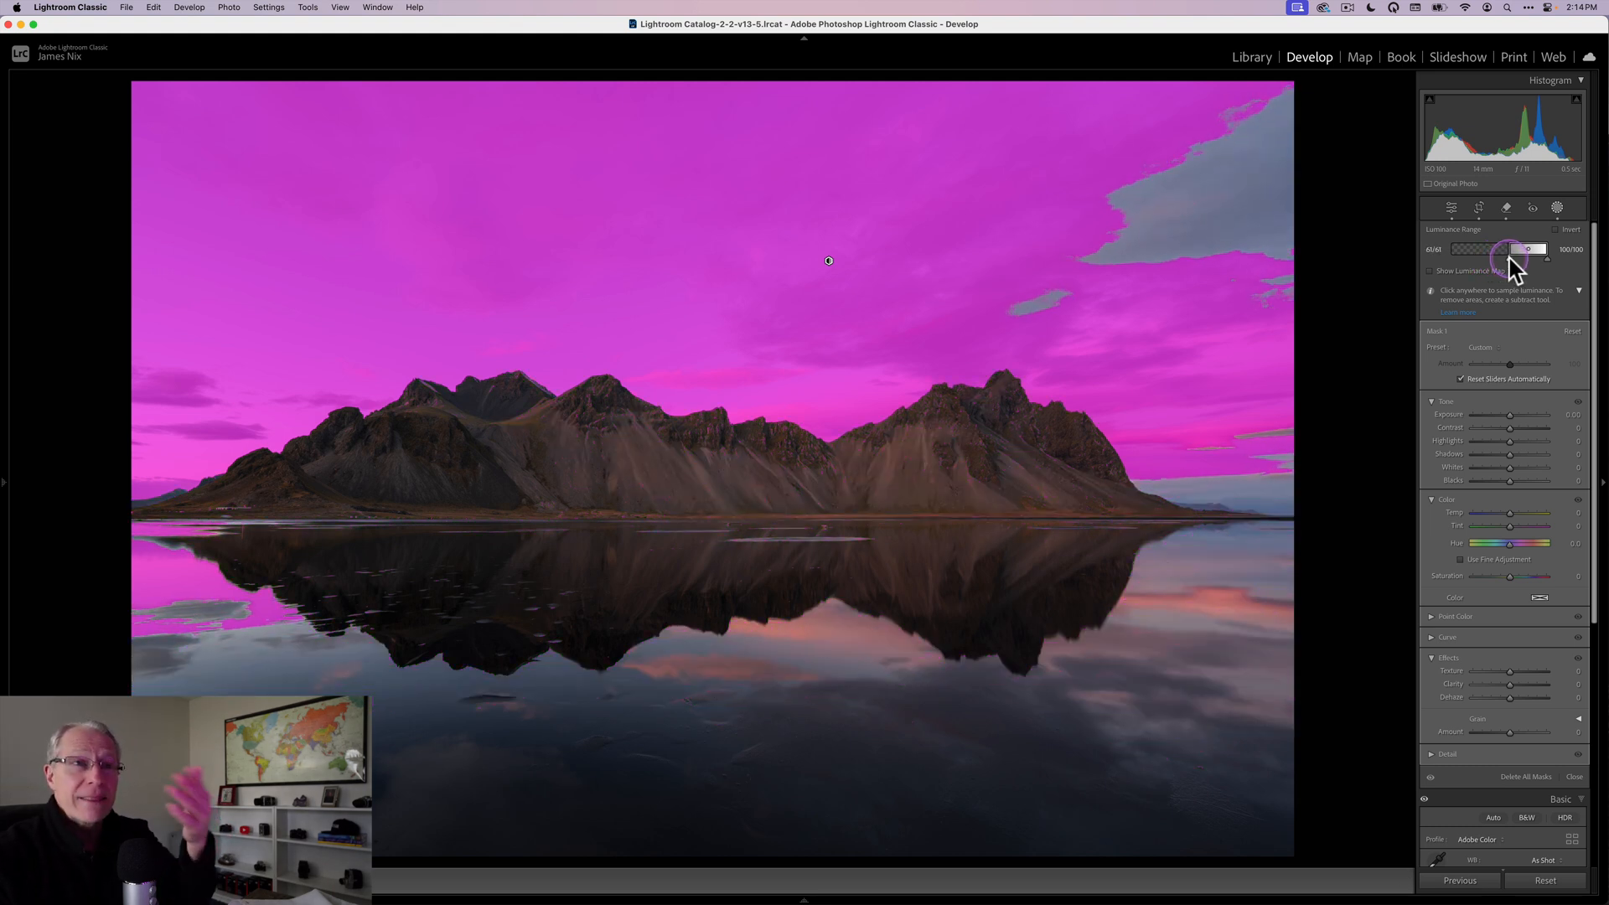
pyautogui.moveTo(1527, 248); pyautogui.dragTo(1494, 248)
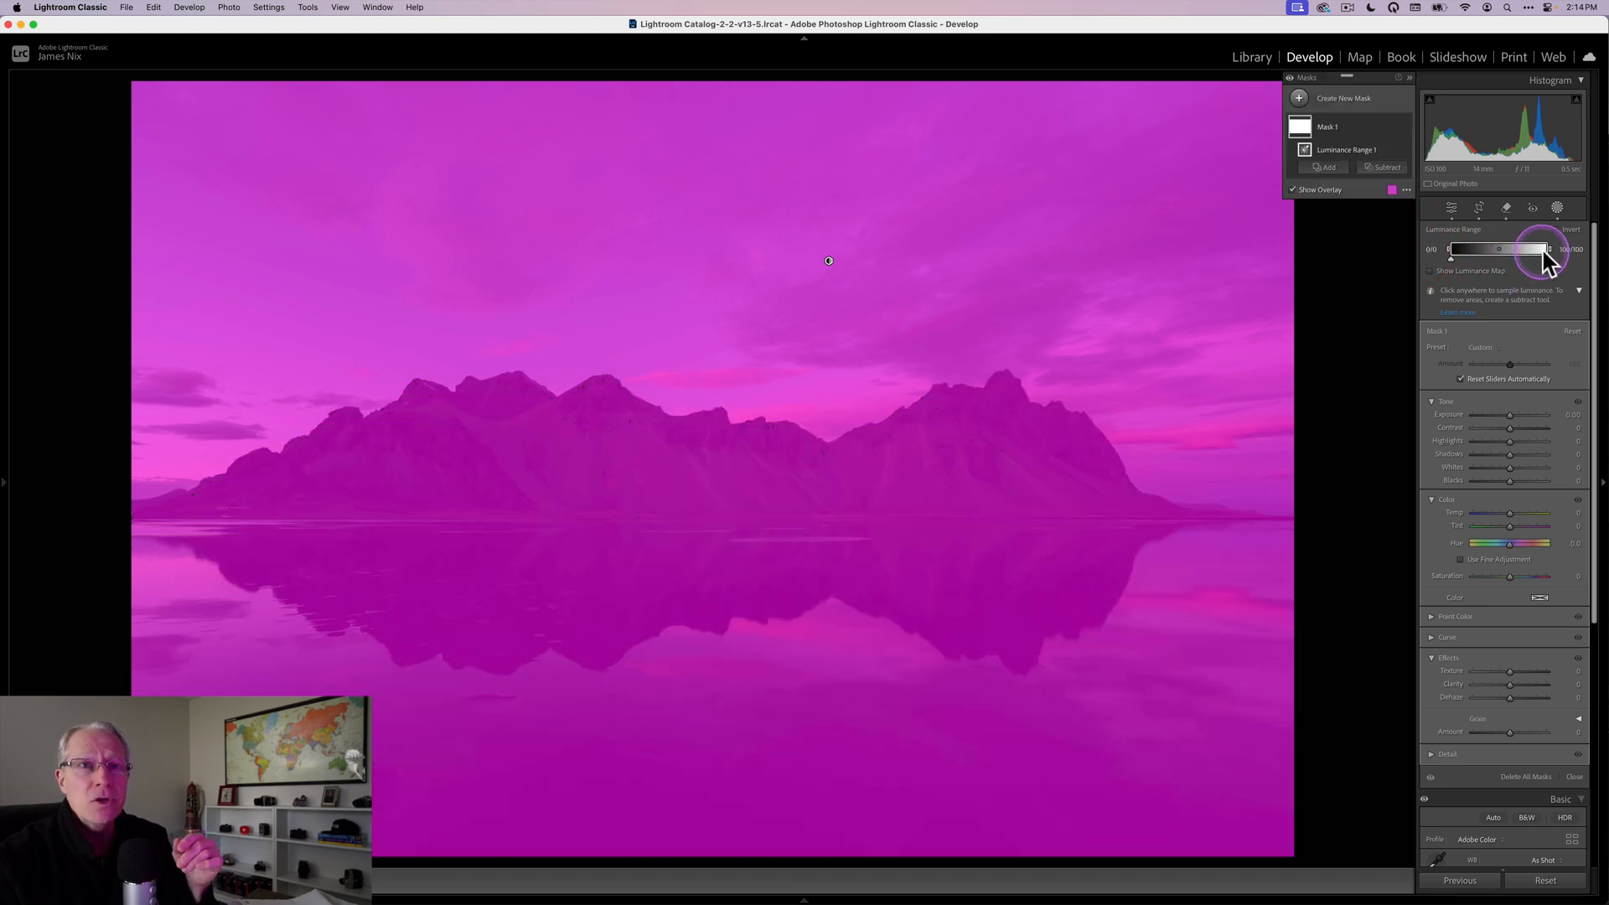
# Step: Set the luminance range to begin at 21, fade in until 46, and reach 100
pyautogui.moveTo(1549, 250); pyautogui.dragTo(1511, 250)
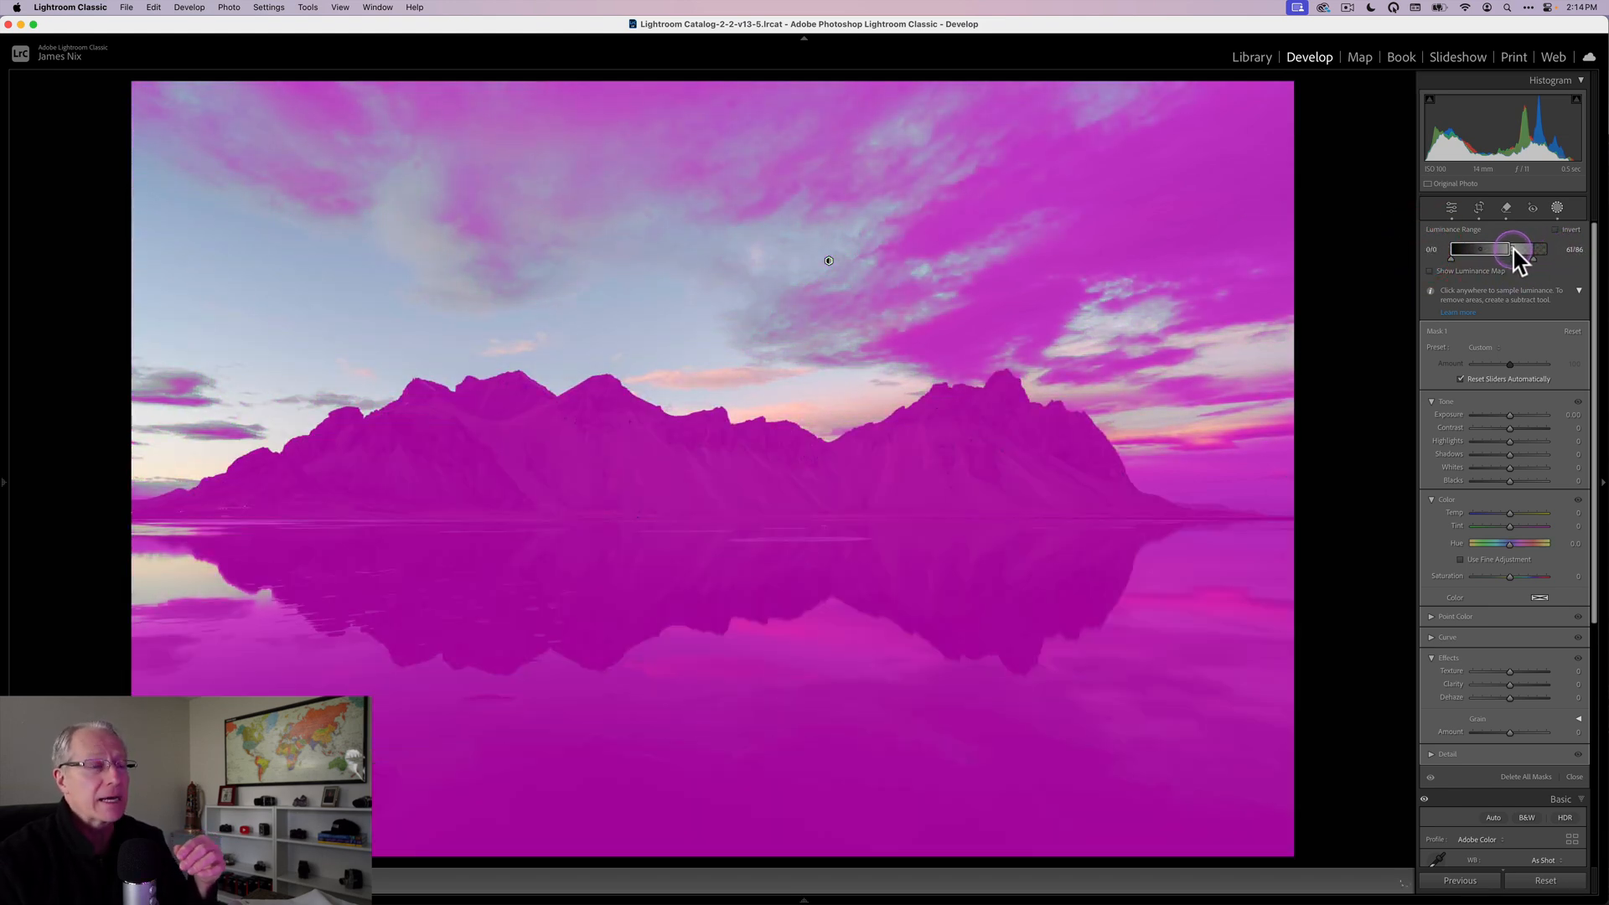
pyautogui.moveTo(1513, 250); pyautogui.dragTo(1498, 249)
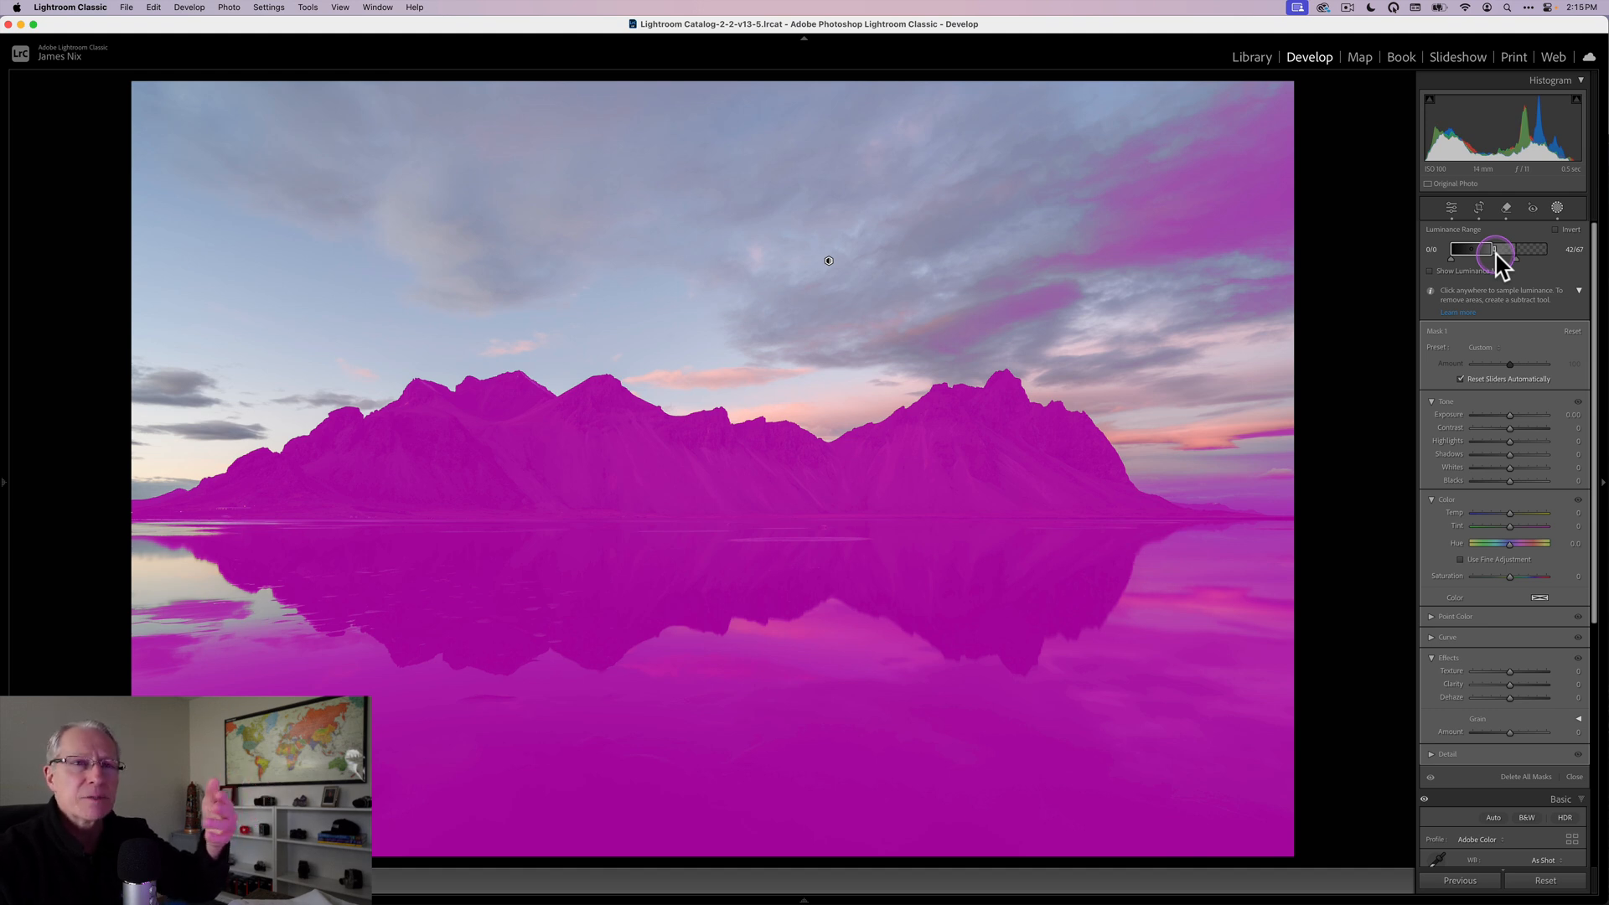
pyautogui.moveTo(1498, 249); pyautogui.dragTo(1508, 249)
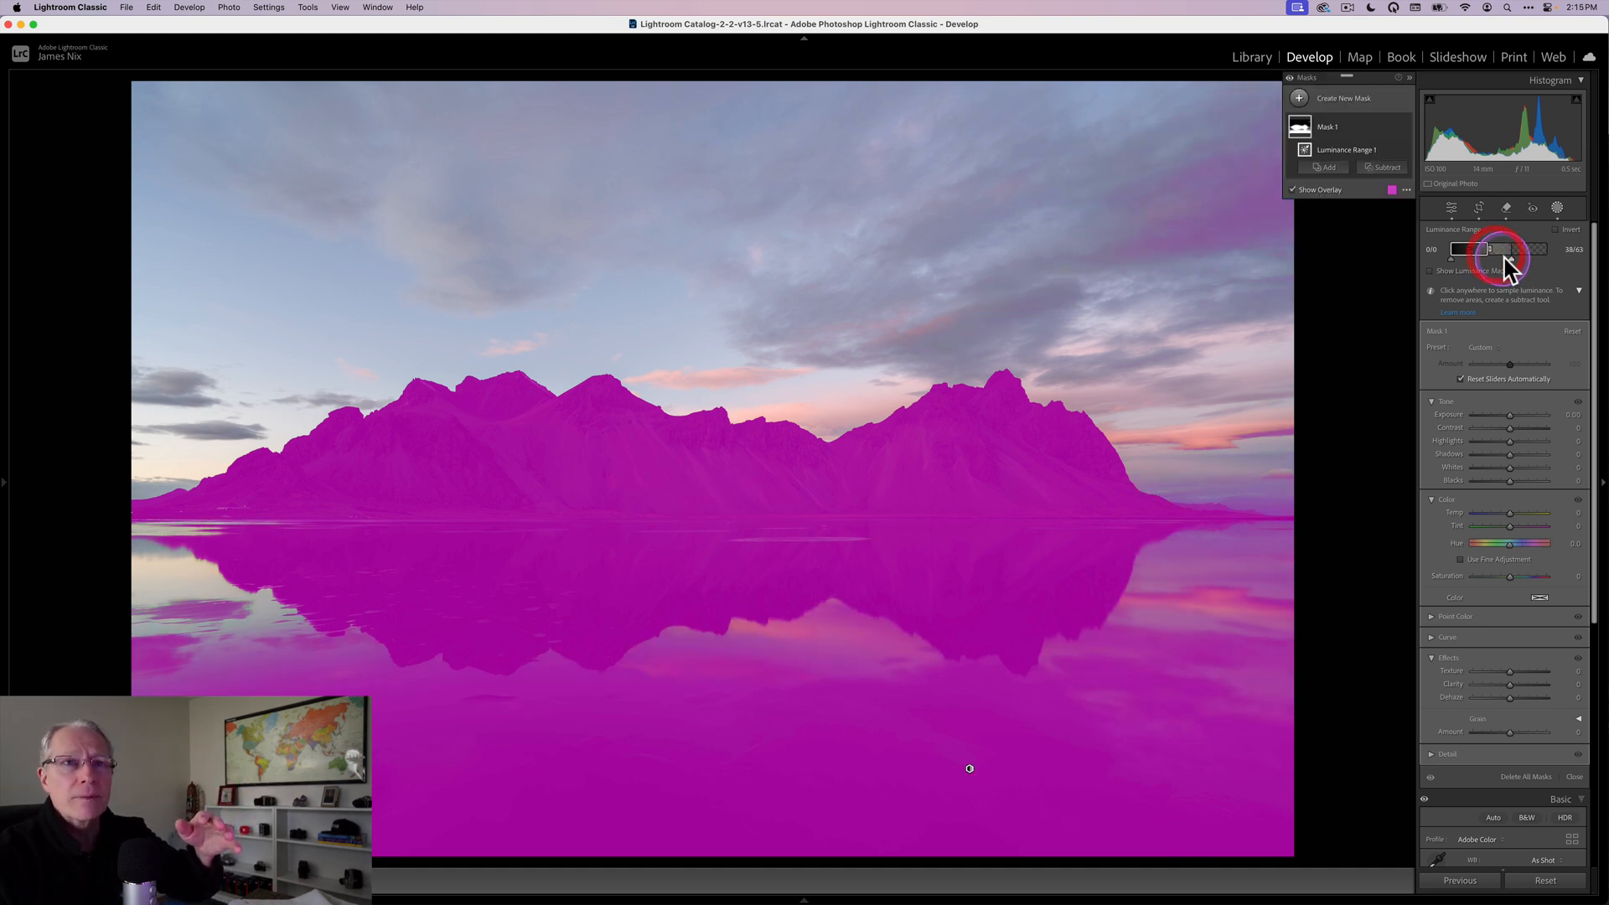
pyautogui.moveTo(1508, 254); pyautogui.dragTo(1482, 255)
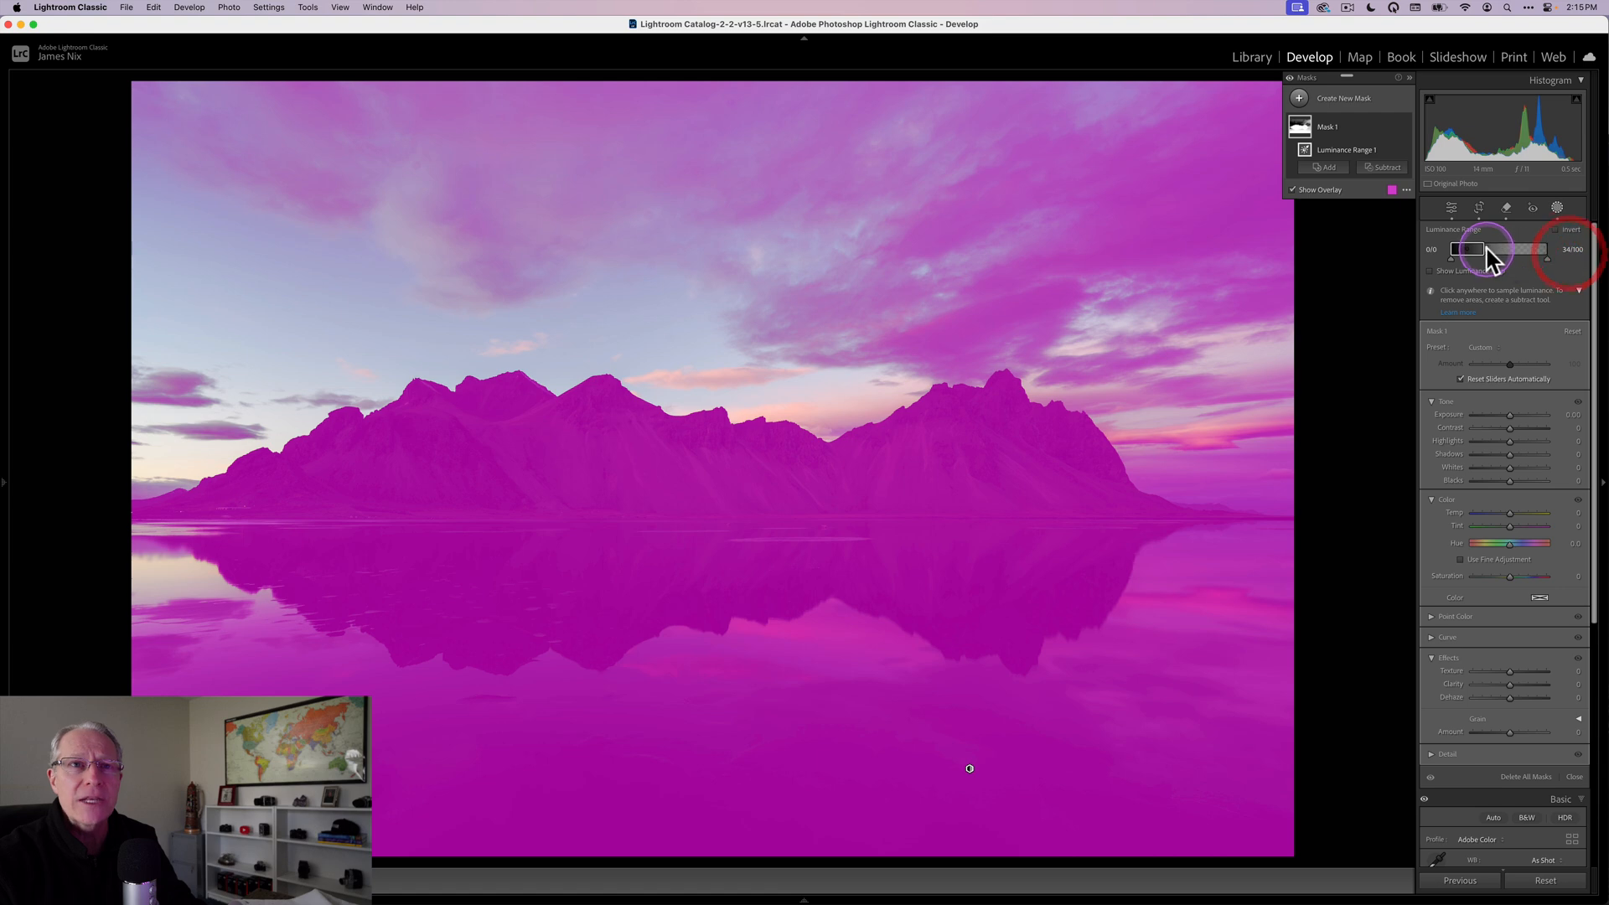
pyautogui.moveTo(1457, 249); pyautogui.dragTo(1498, 250)
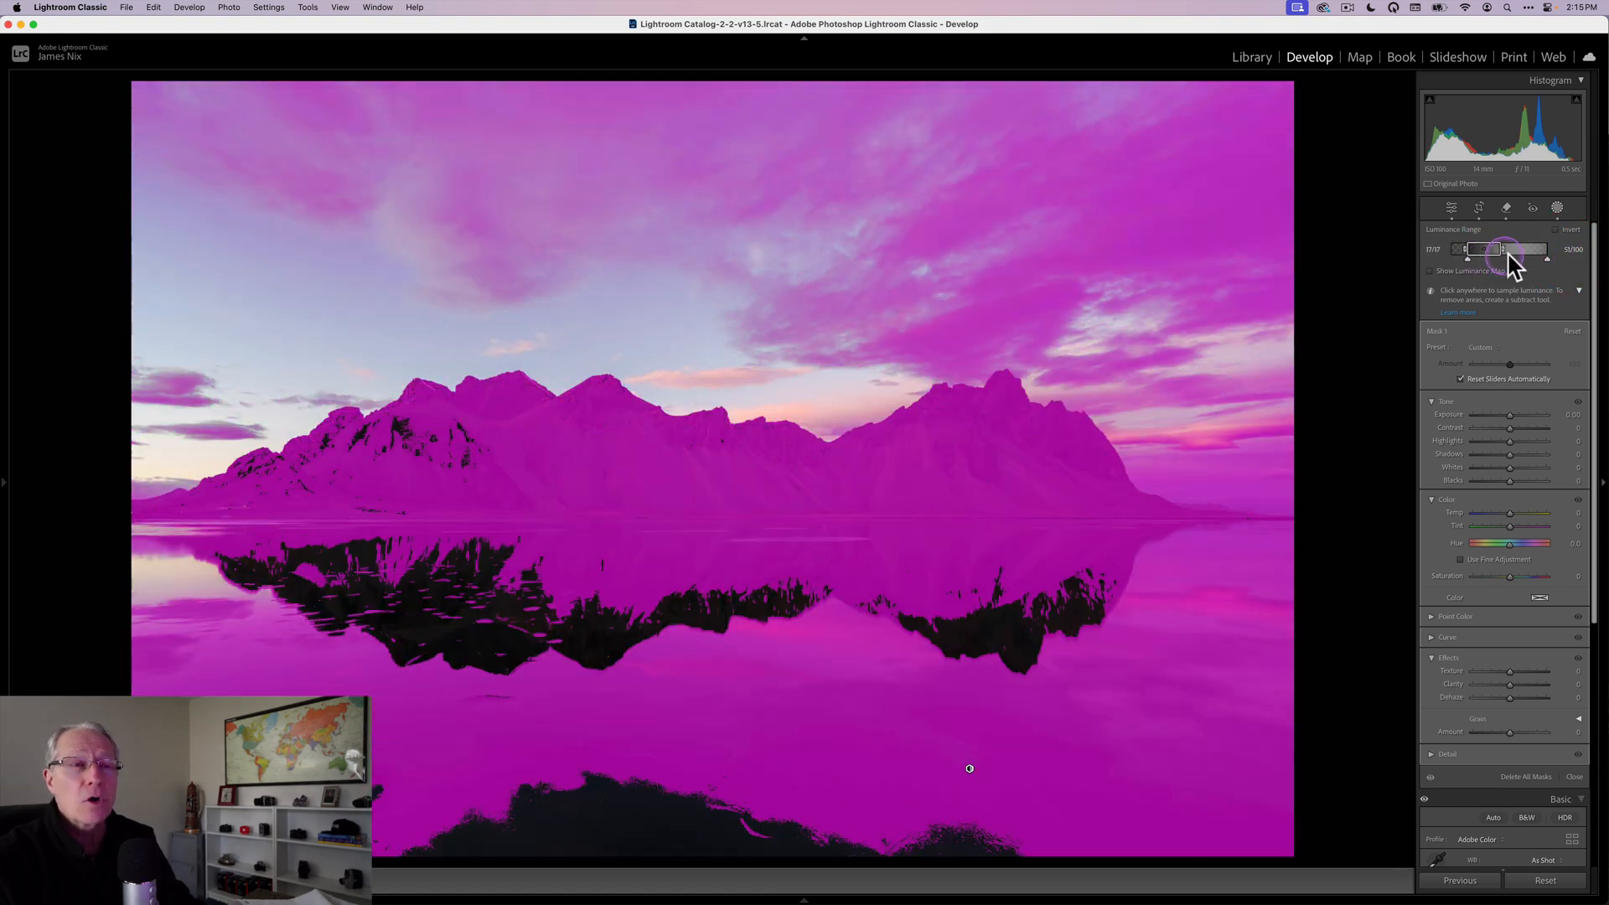
pyautogui.moveTo(1500, 250); pyautogui.dragTo(1539, 250)
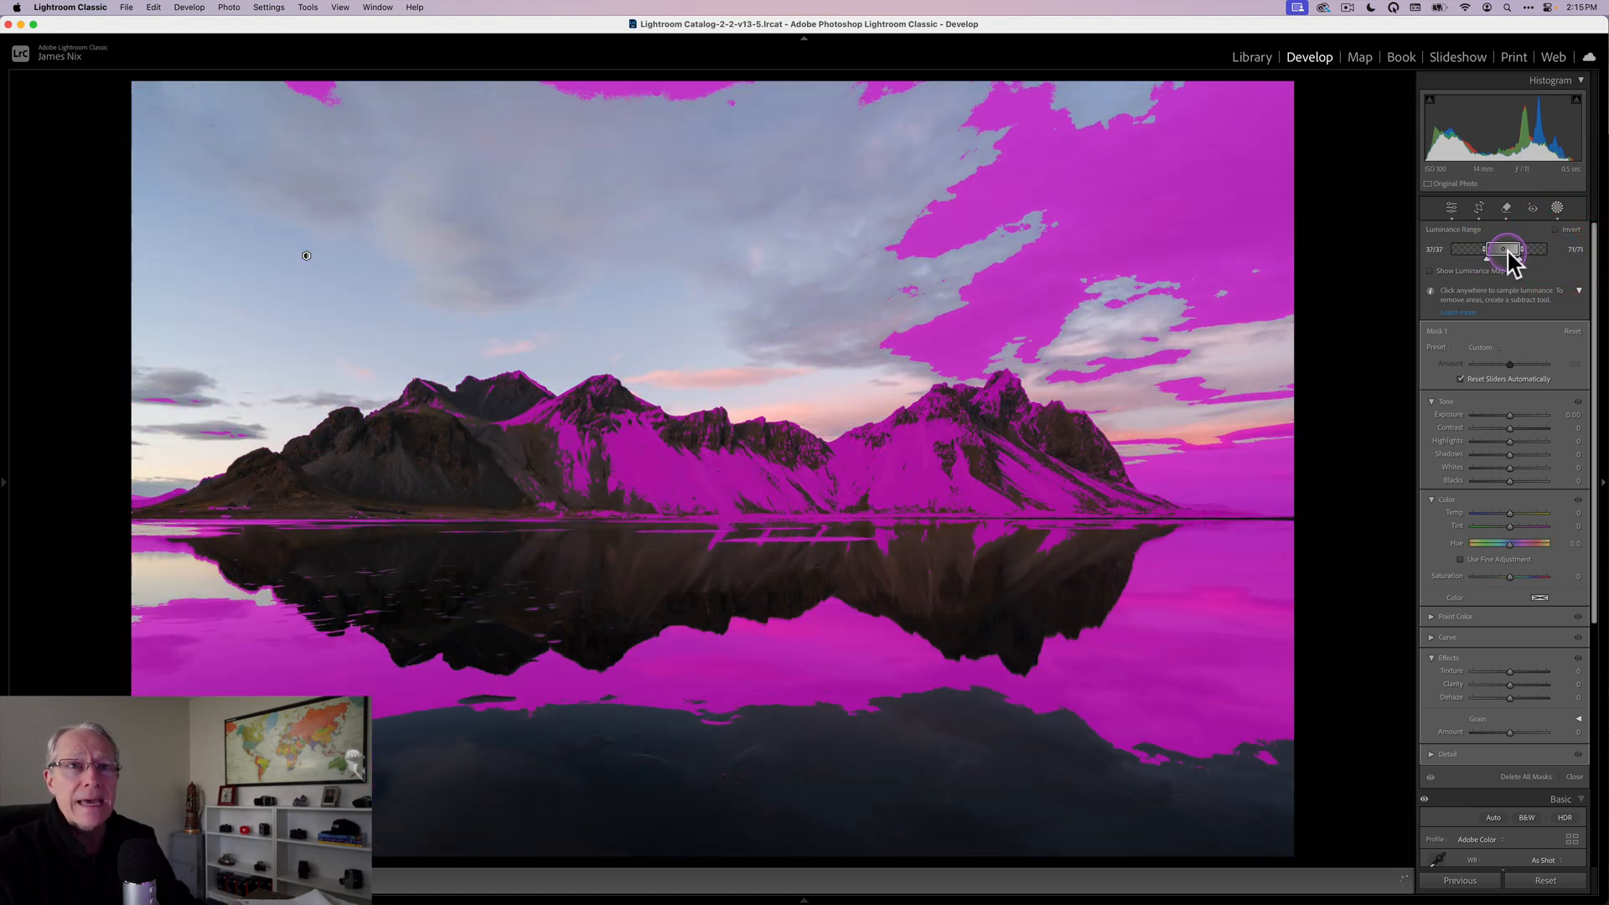
pyautogui.moveTo(1505, 250); pyautogui.dragTo(1518, 250)
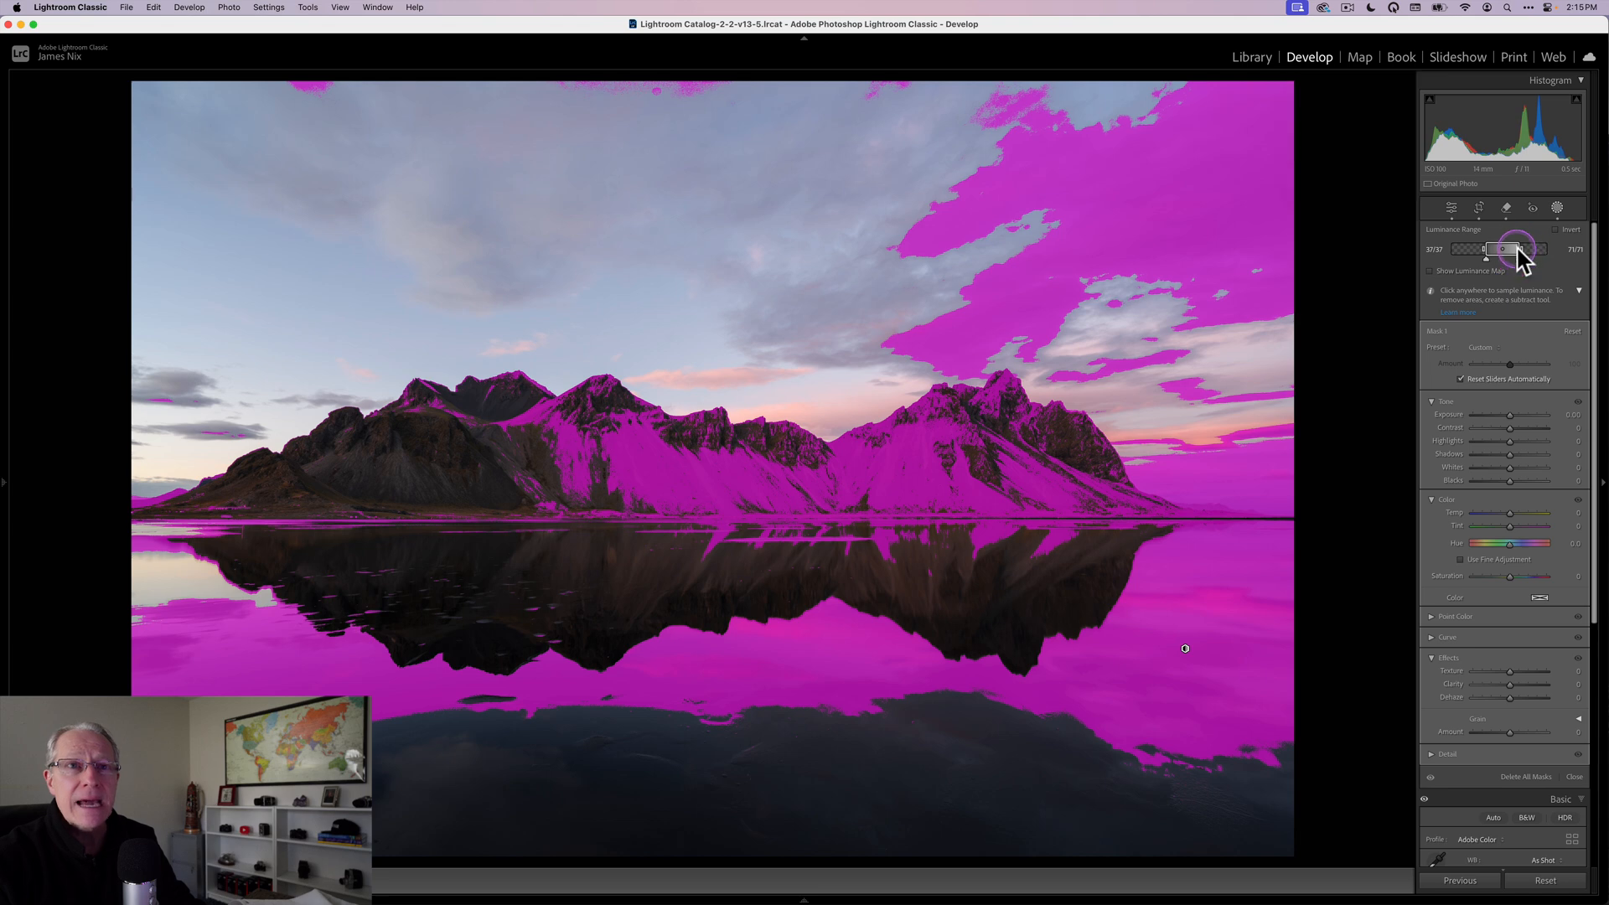
pyautogui.moveTo(1513, 250); pyautogui.dragTo(1503, 250)
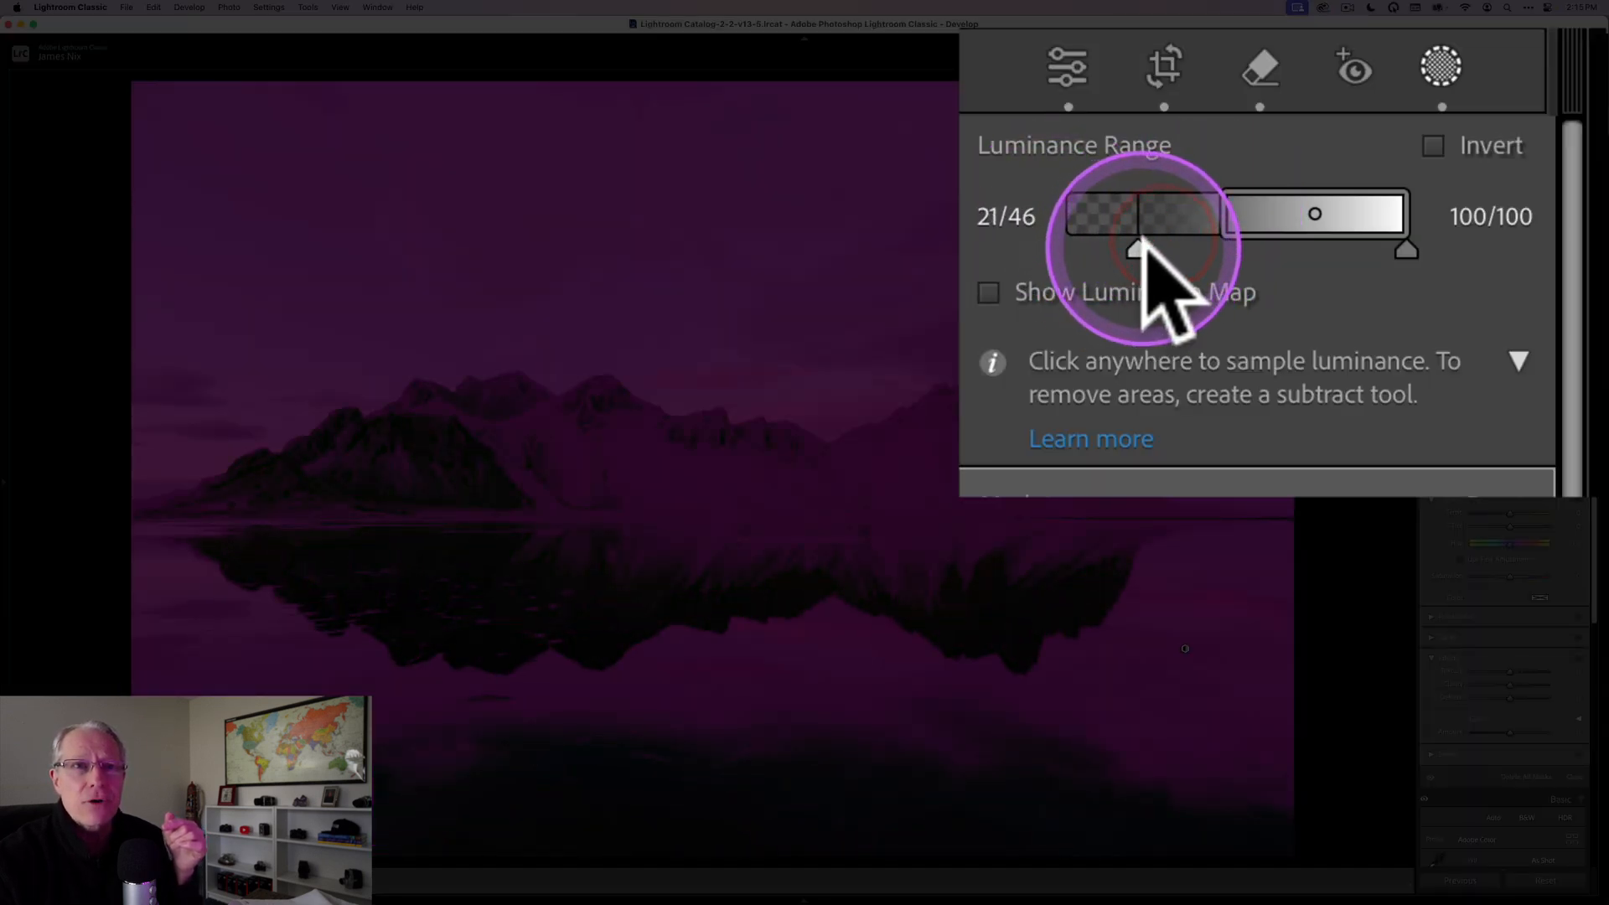
# Step: Adjust the luminance range handles and feathering to soften falloff around bright sky tones
pyautogui.moveTo(1139, 246); pyautogui.dragTo(1195, 252)
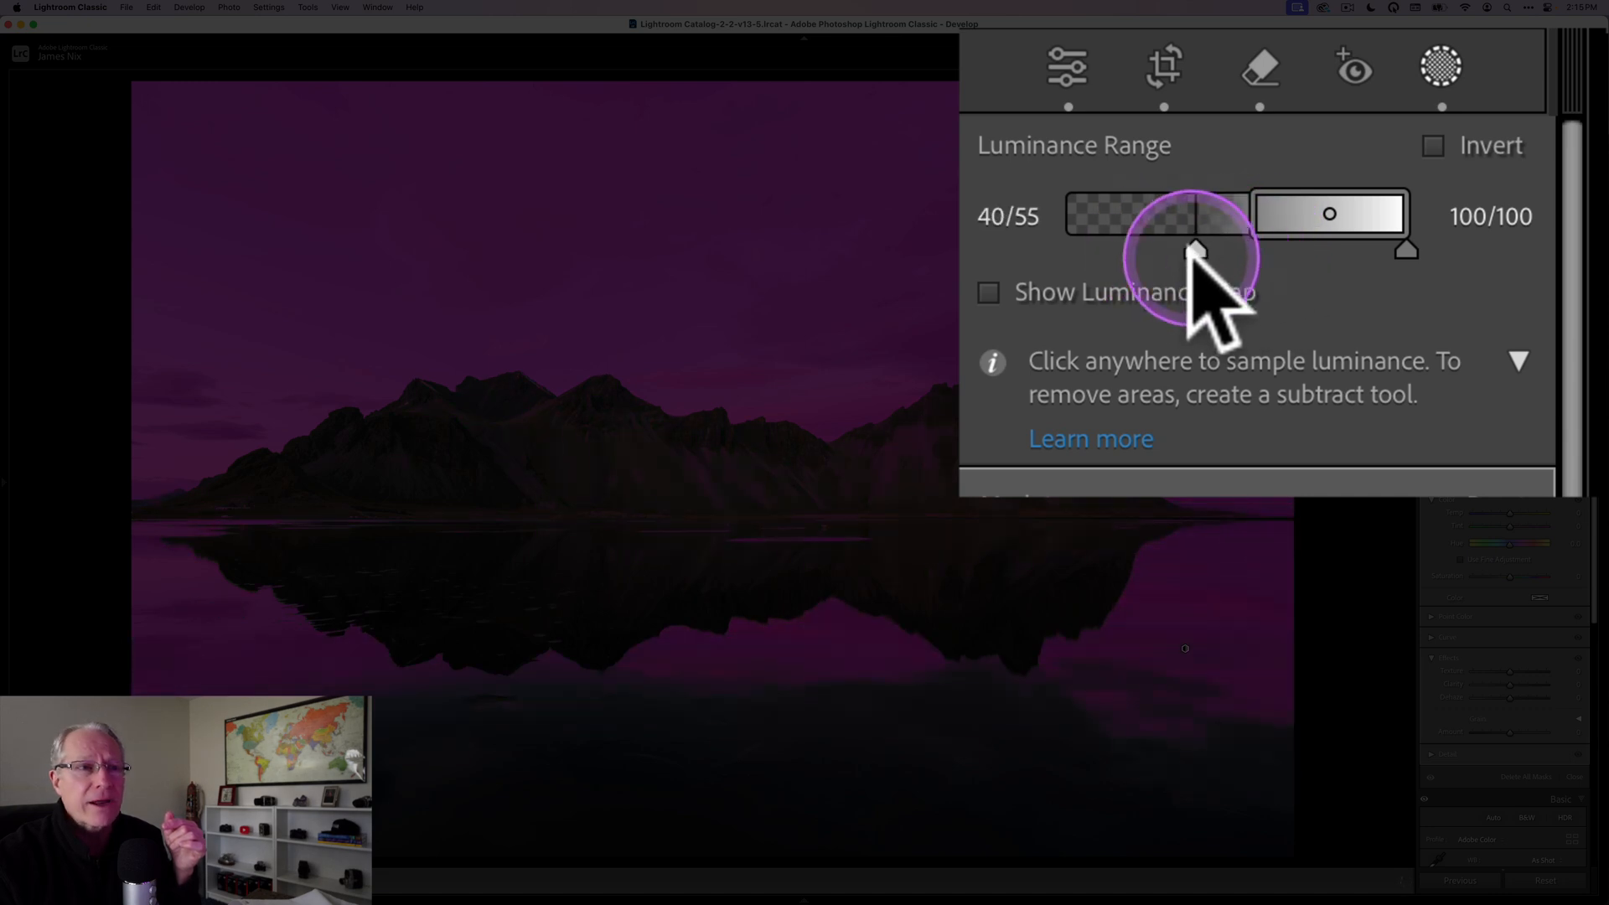
pyautogui.moveTo(1193, 251); pyautogui.dragTo(1162, 251)
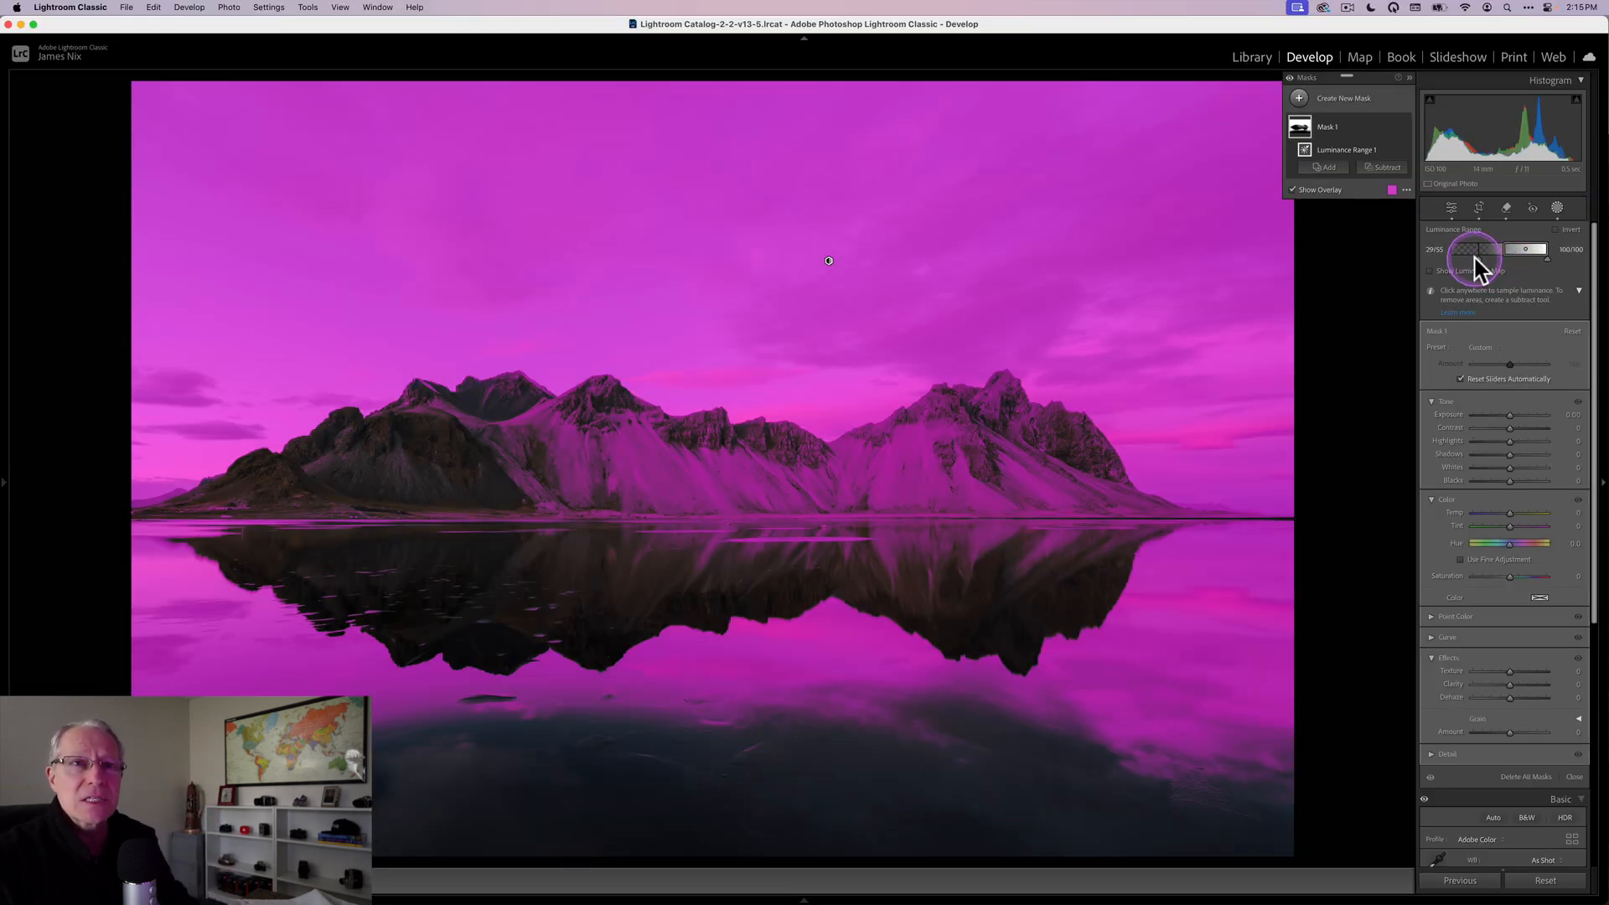
pyautogui.moveTo(1472, 248); pyautogui.dragTo(1508, 248)
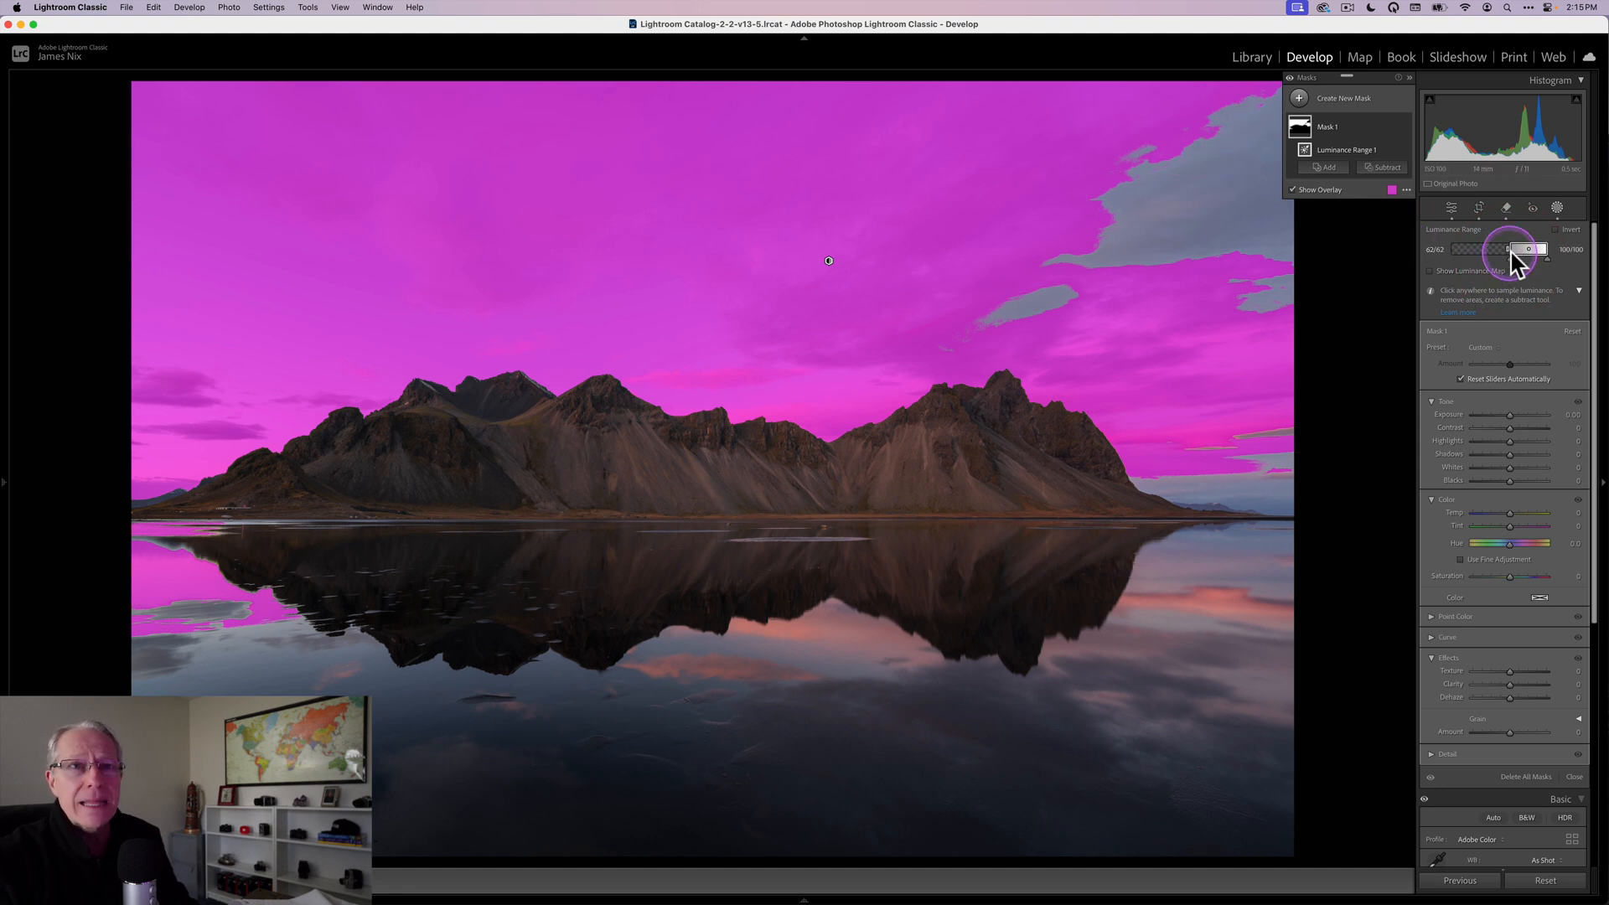
pyautogui.moveTo(1507, 250); pyautogui.dragTo(1528, 250)
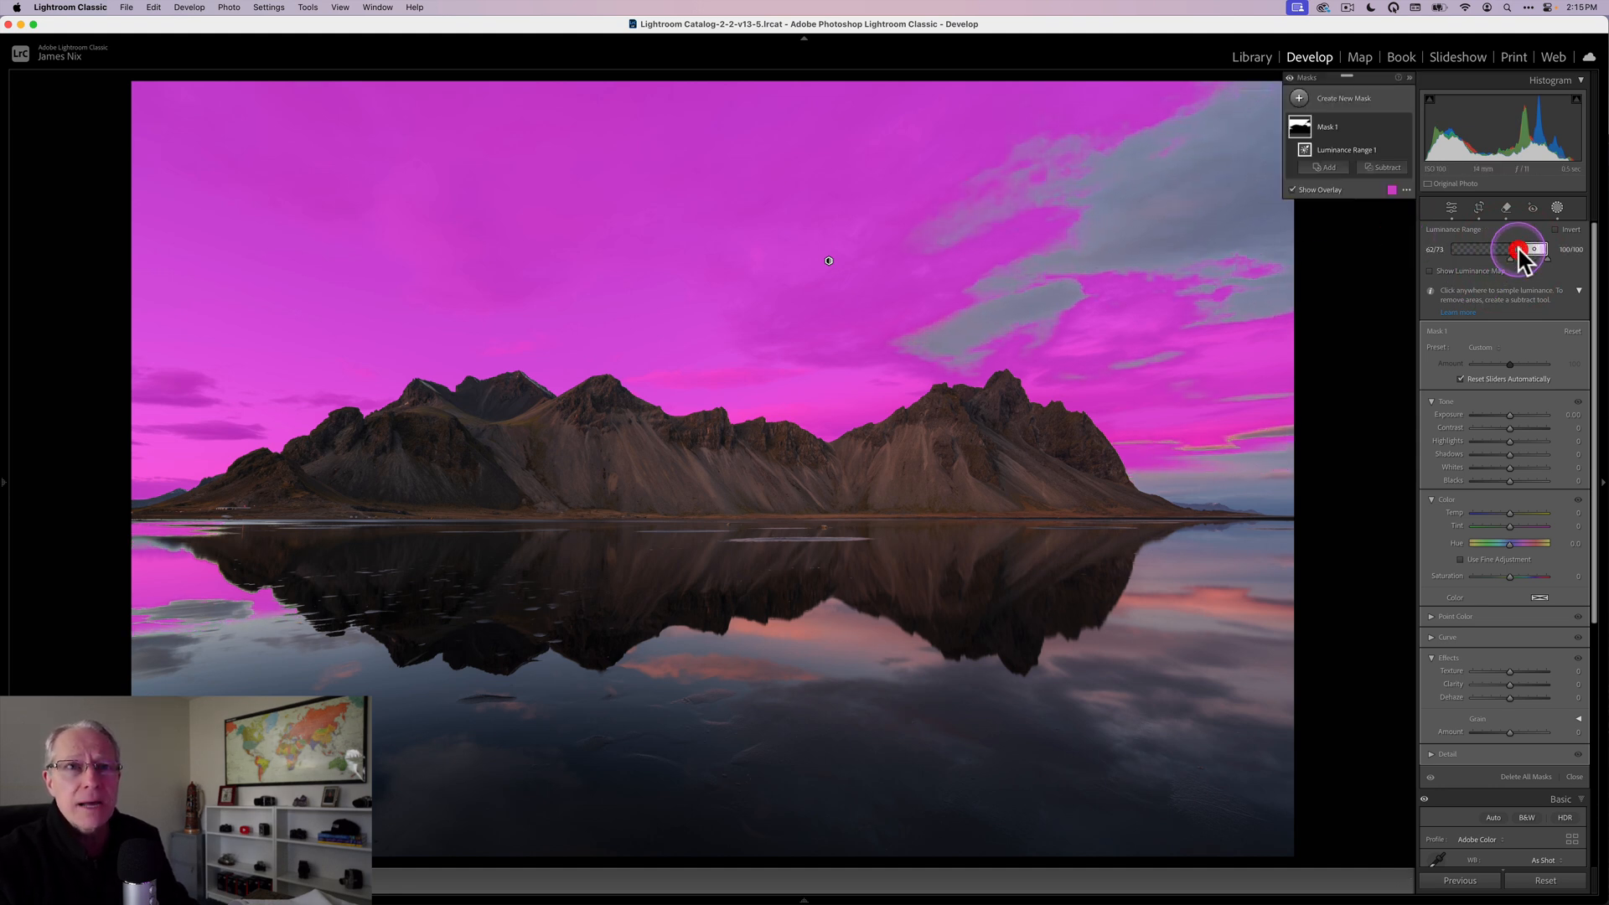
pyautogui.moveTo(1516, 249); pyautogui.dragTo(1528, 249)
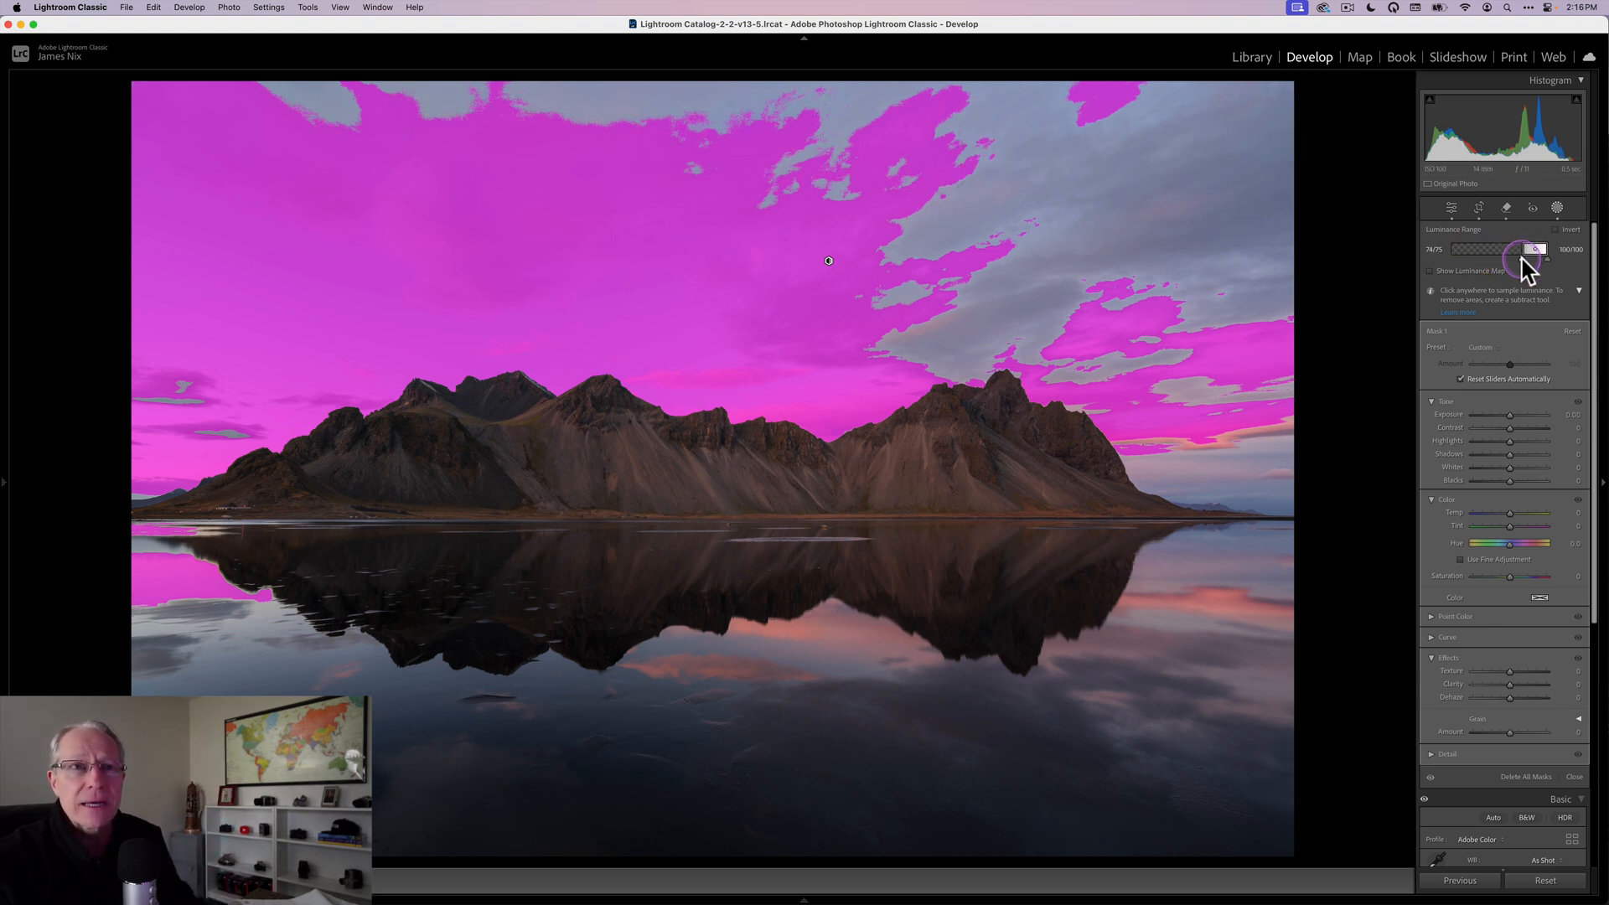
pyautogui.moveTo(1522, 248); pyautogui.dragTo(1517, 248)
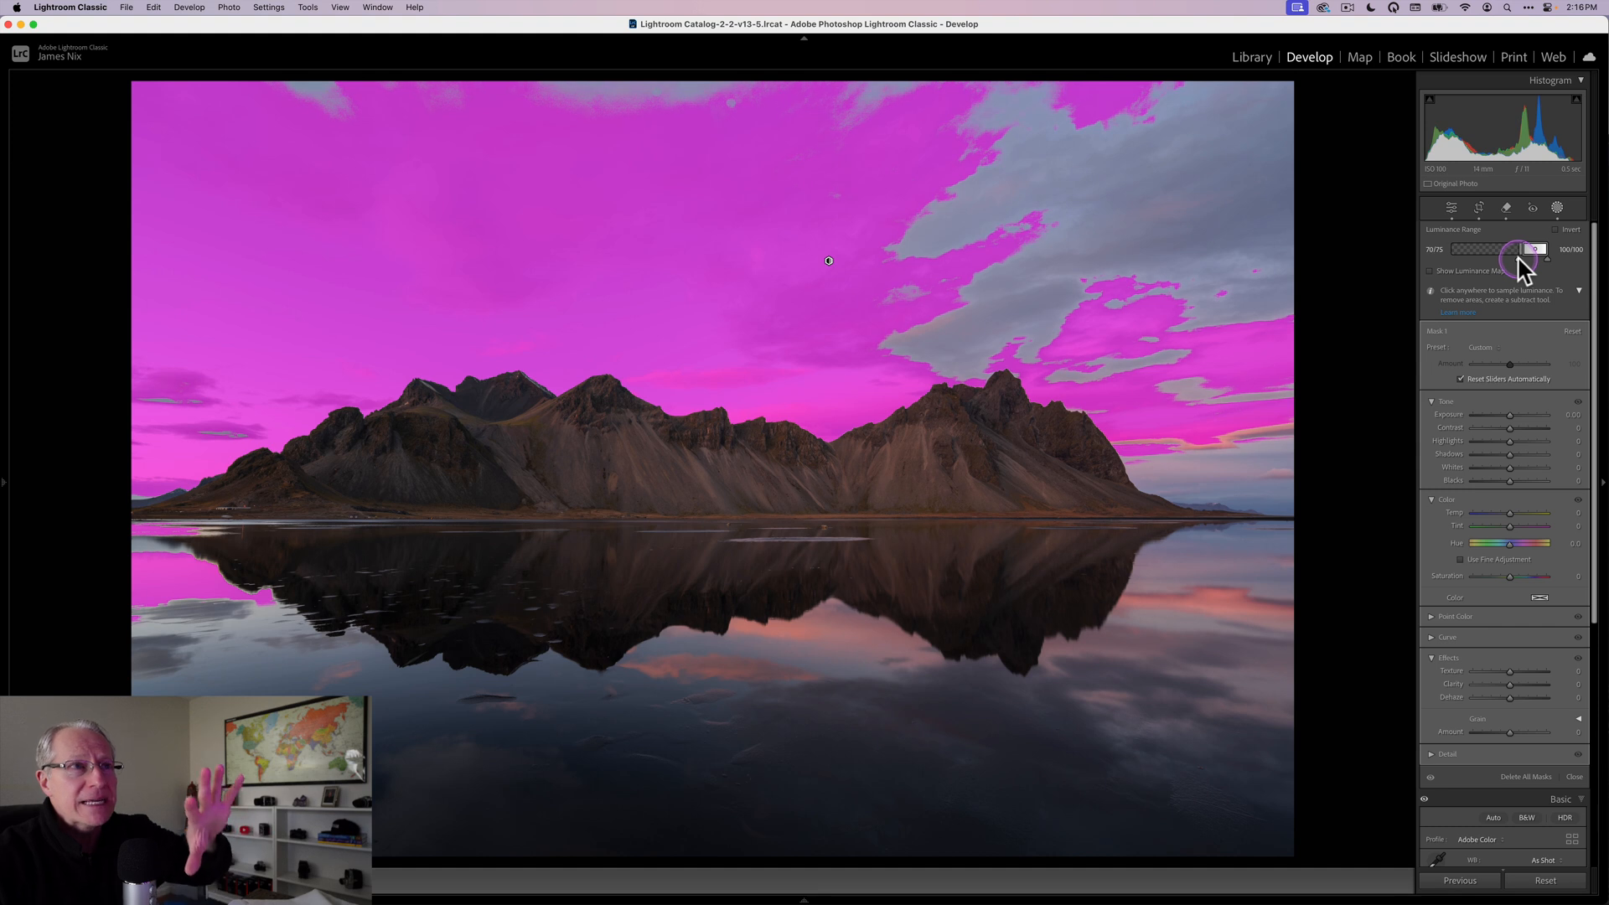
pyautogui.moveTo(1527, 248); pyautogui.dragTo(1518, 248)
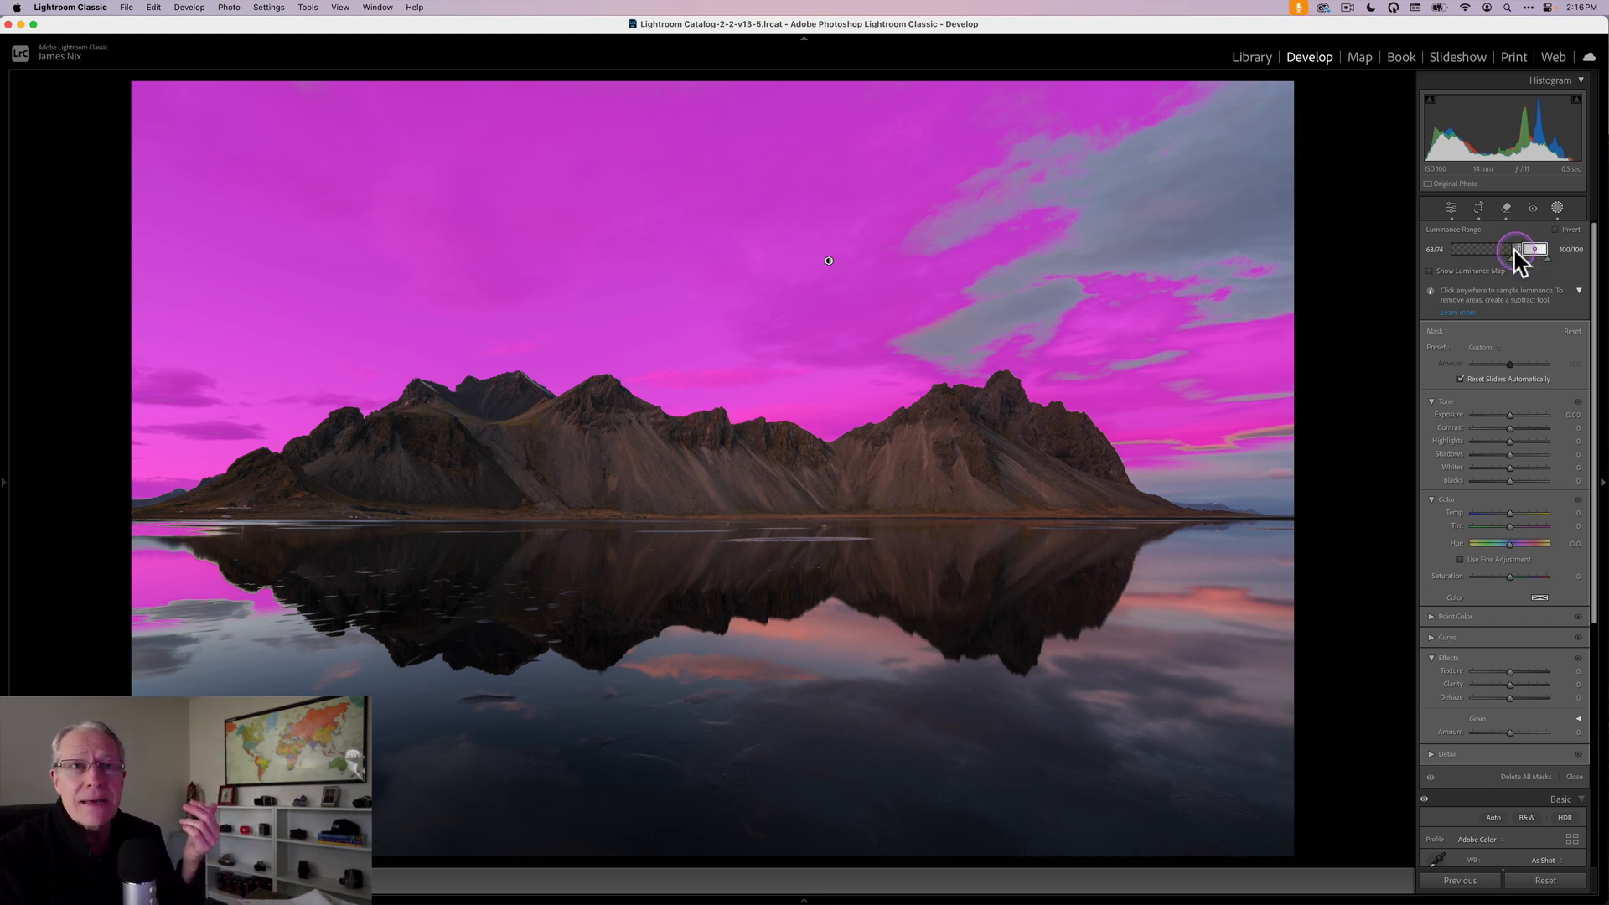
pyautogui.moveTo(1536, 248); pyautogui.dragTo(1474, 248)
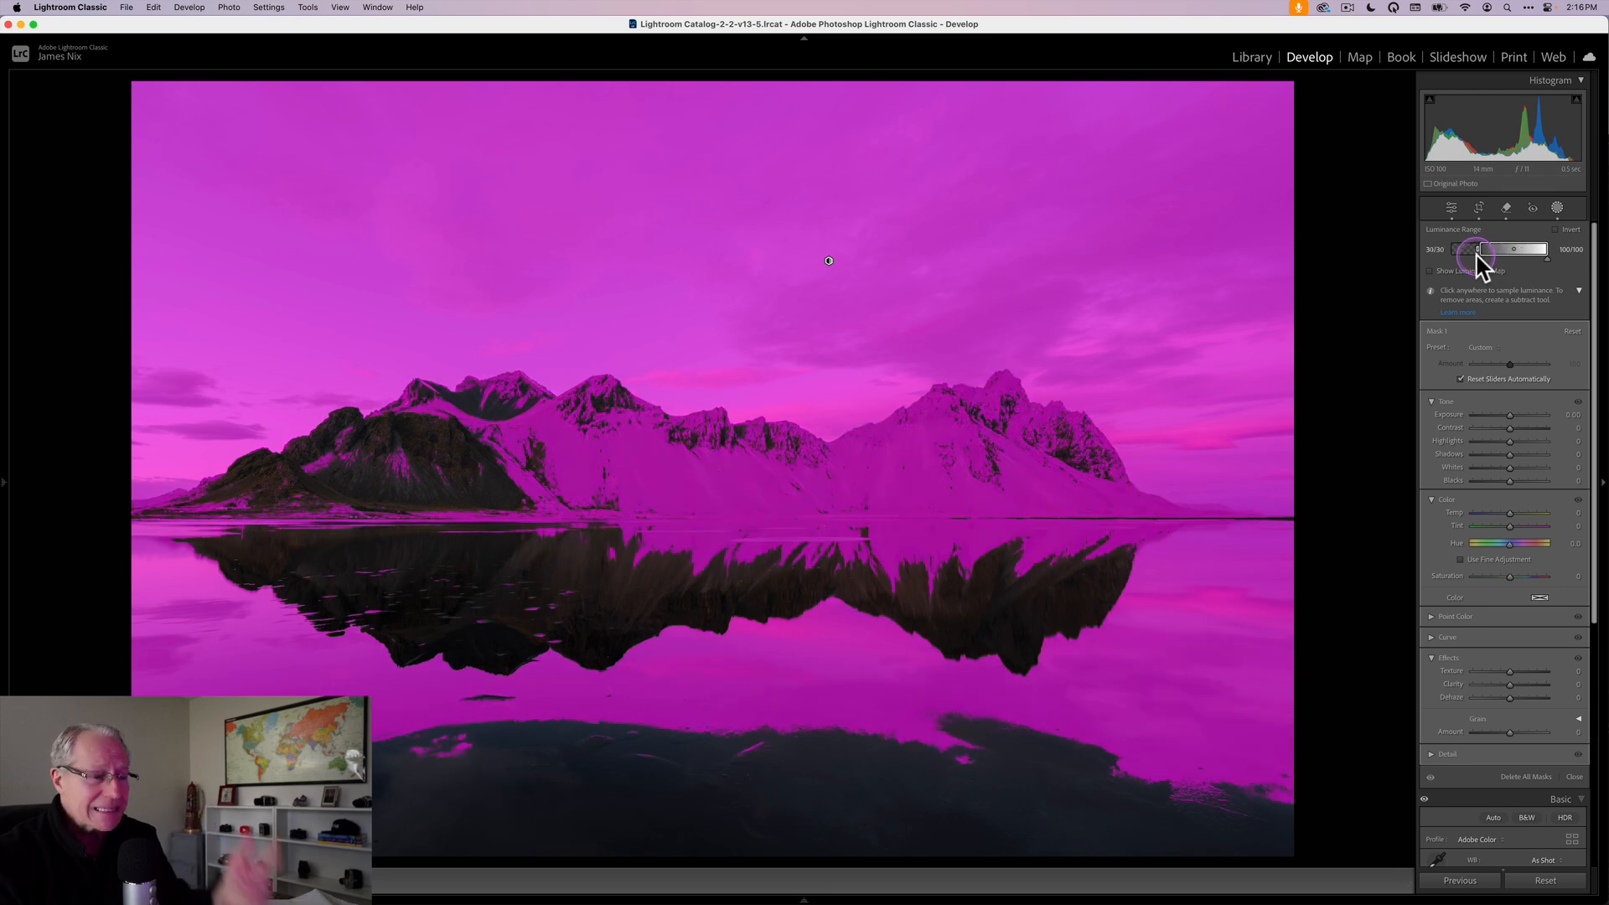
pyautogui.moveTo(1482, 248); pyautogui.dragTo(1528, 248)
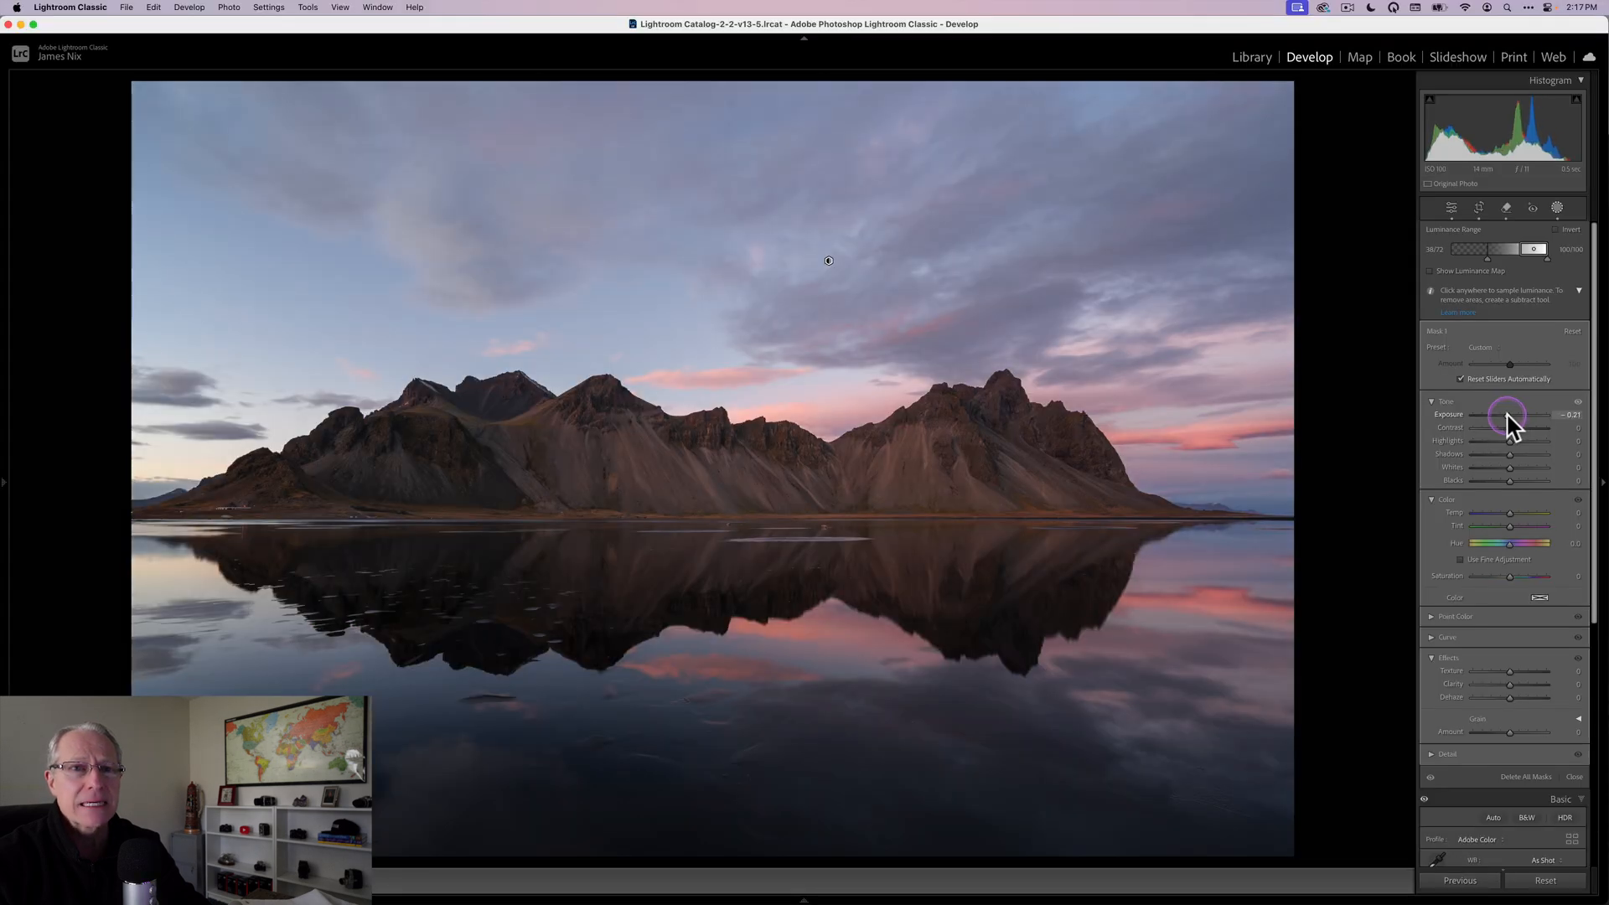
# Step: Lower Mask 1 exposure slightly, raise Temp to about 19 and Tint to about 21
pyautogui.moveTo(1514, 415); pyautogui.dragTo(1508, 415)
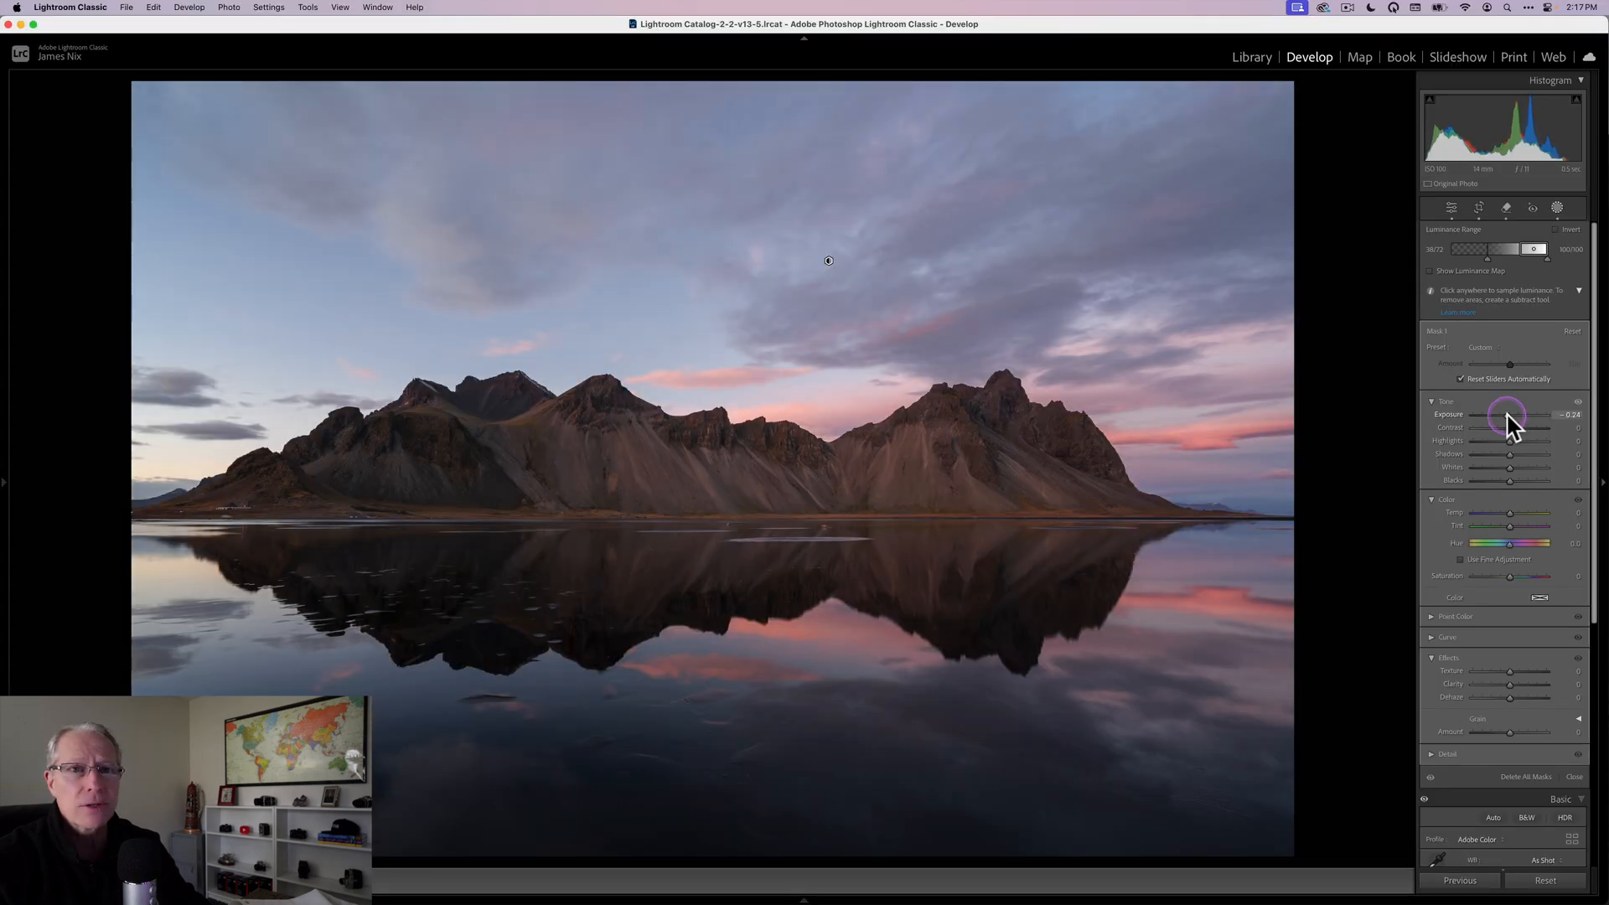
pyautogui.moveTo(1508, 414); pyautogui.dragTo(1506, 415)
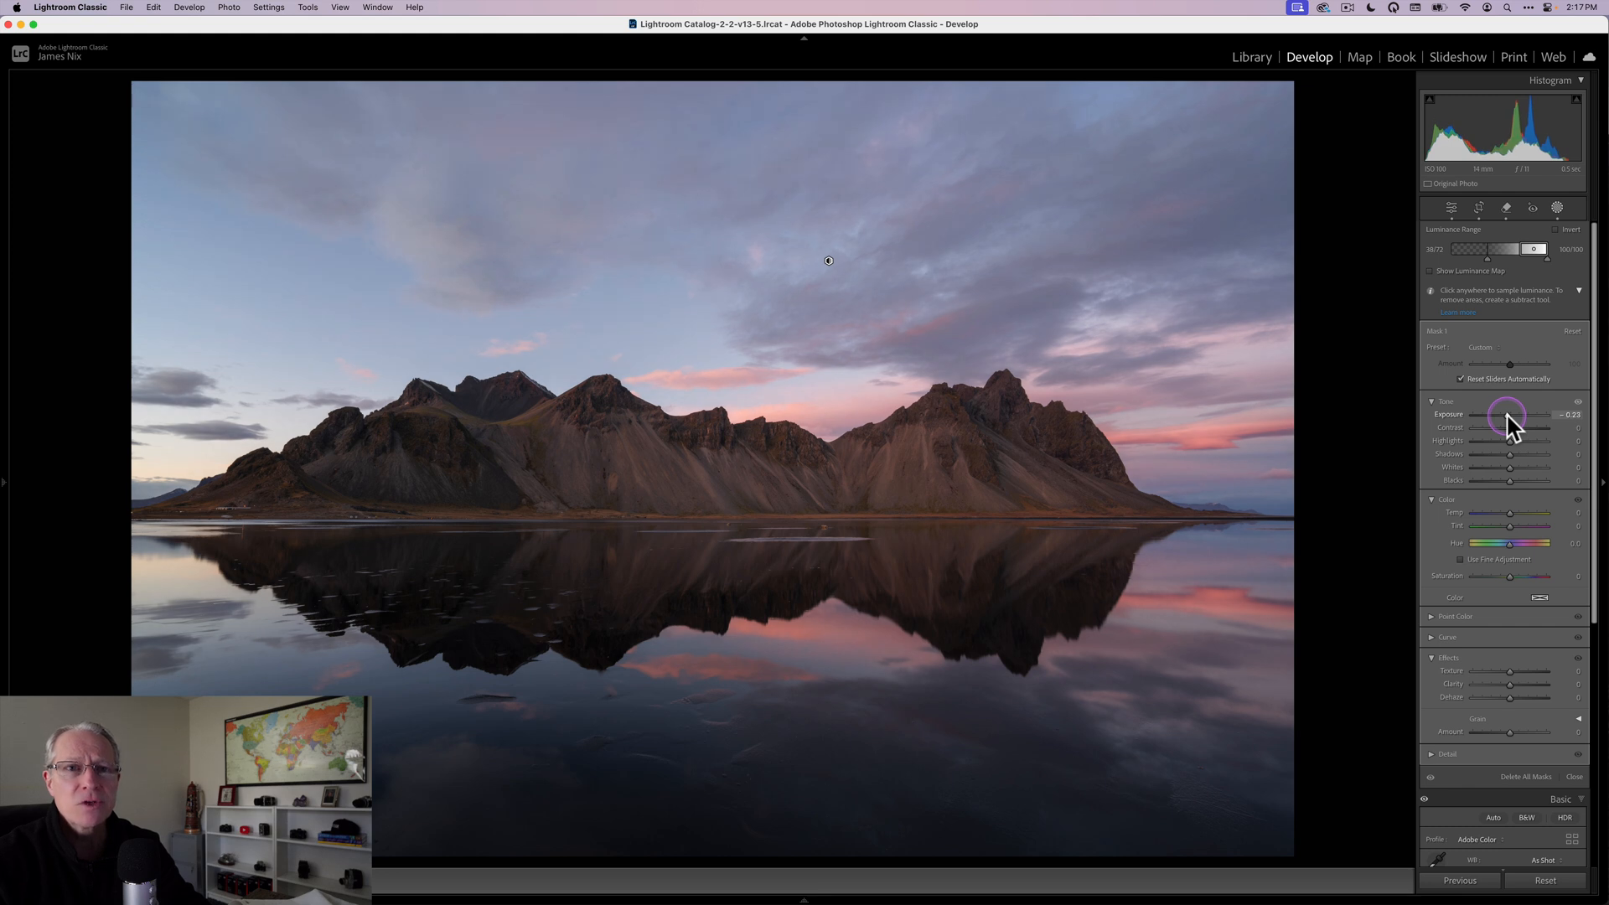
pyautogui.moveTo(1508, 414); pyautogui.dragTo(1513, 415)
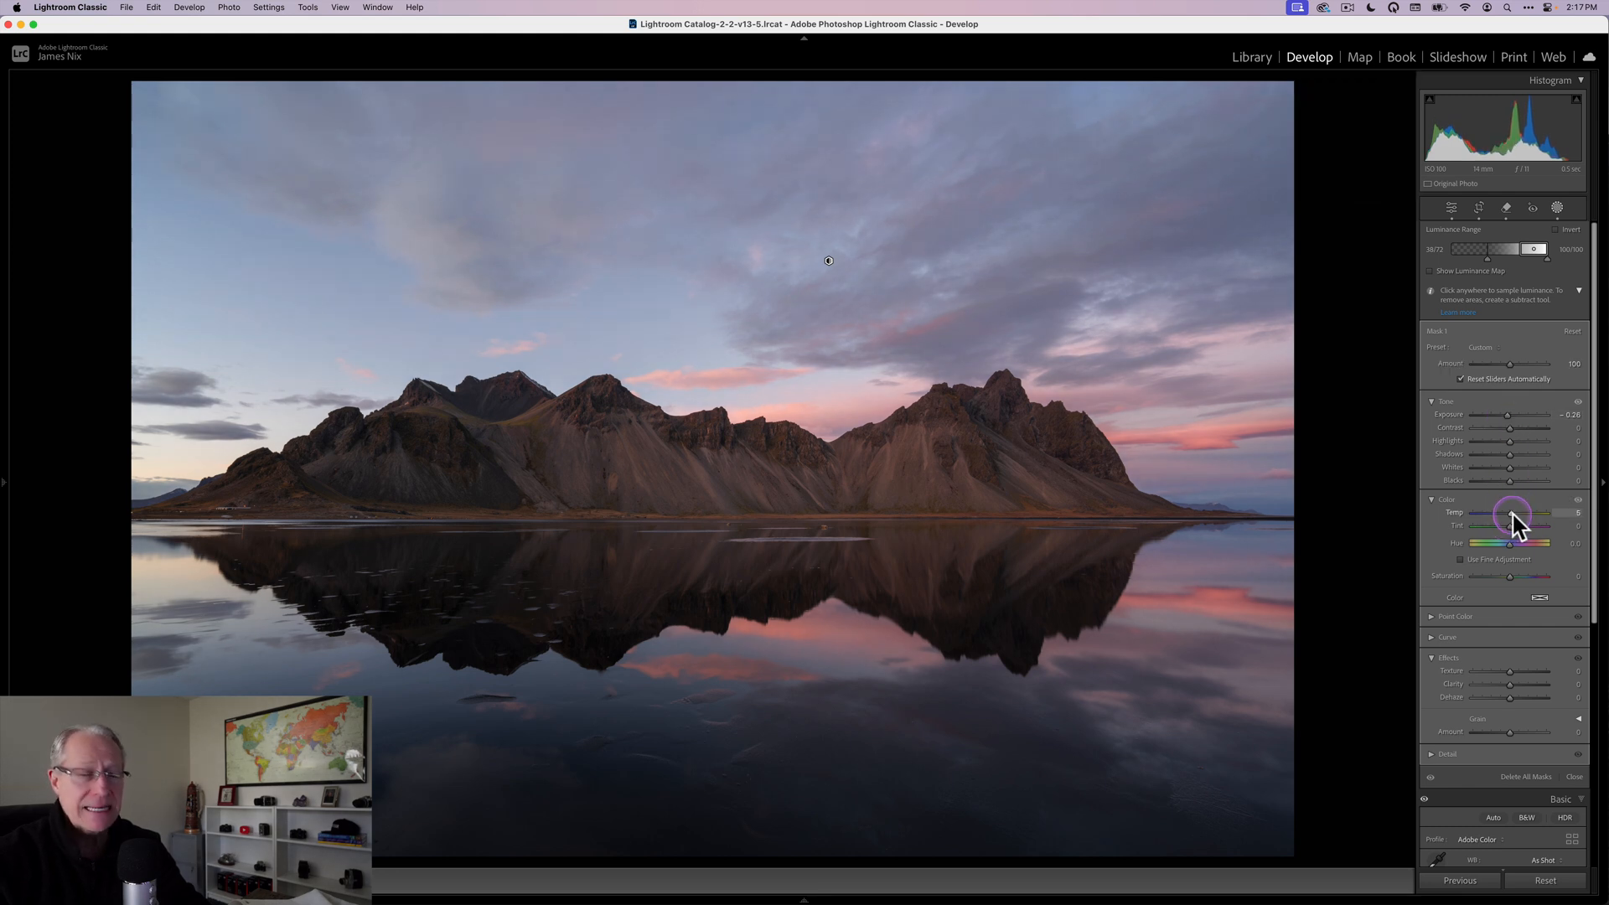
pyautogui.moveTo(1511, 512); pyautogui.dragTo(1516, 512)
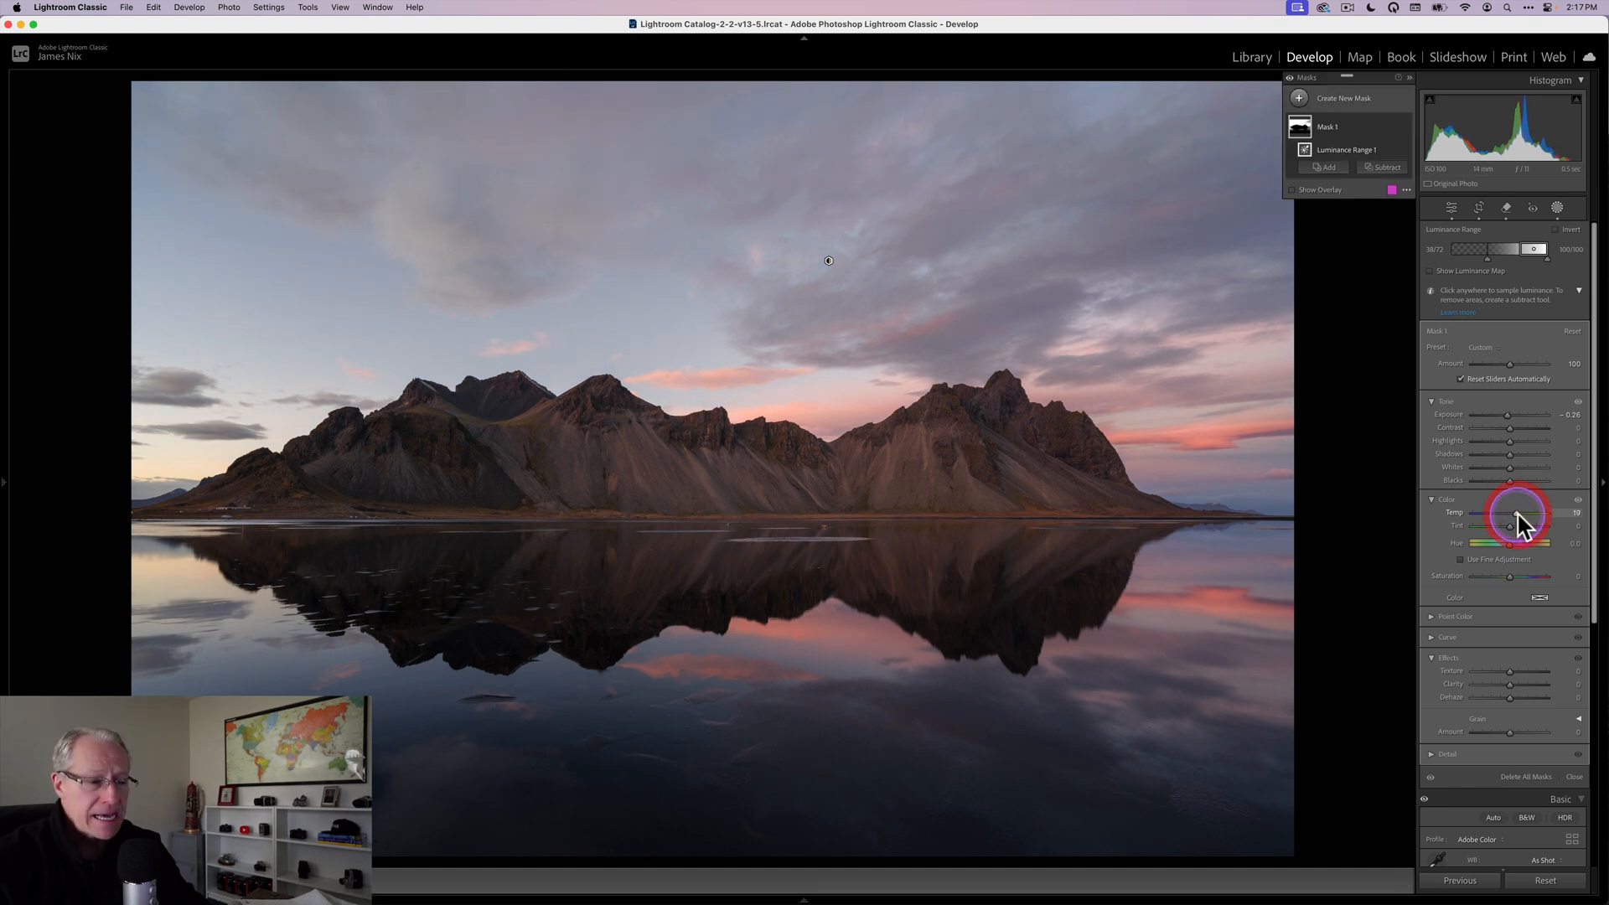
pyautogui.moveTo(1518, 518); pyautogui.dragTo(1513, 533)
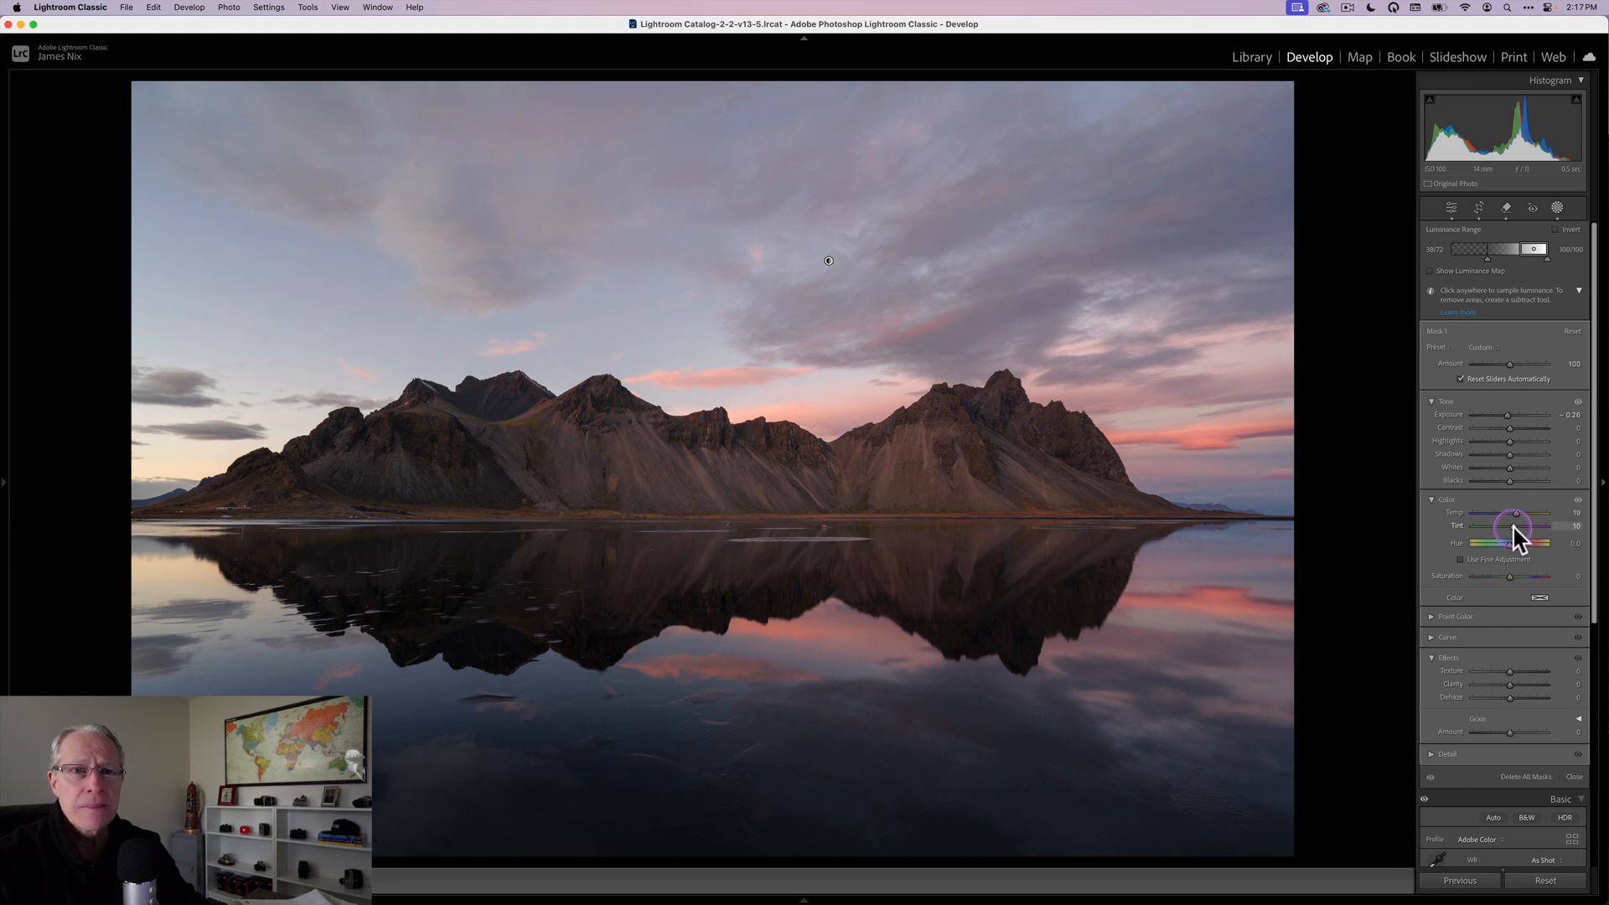
pyautogui.moveTo(1516, 526); pyautogui.dragTo(1523, 526)
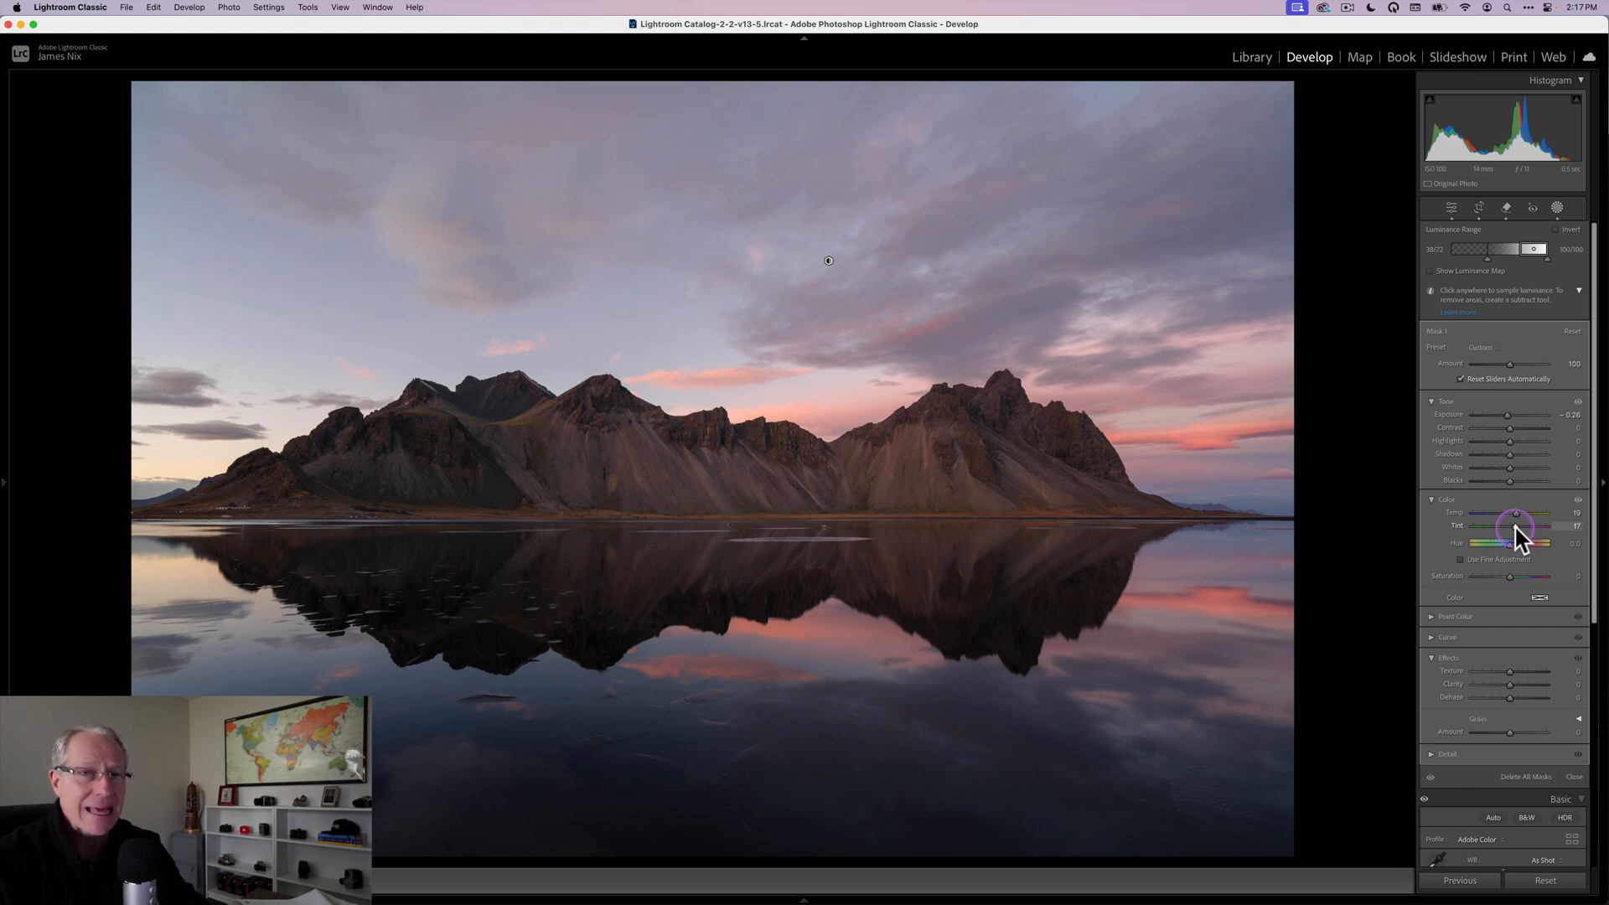
pyautogui.moveTo(1513, 525); pyautogui.dragTo(1528, 525)
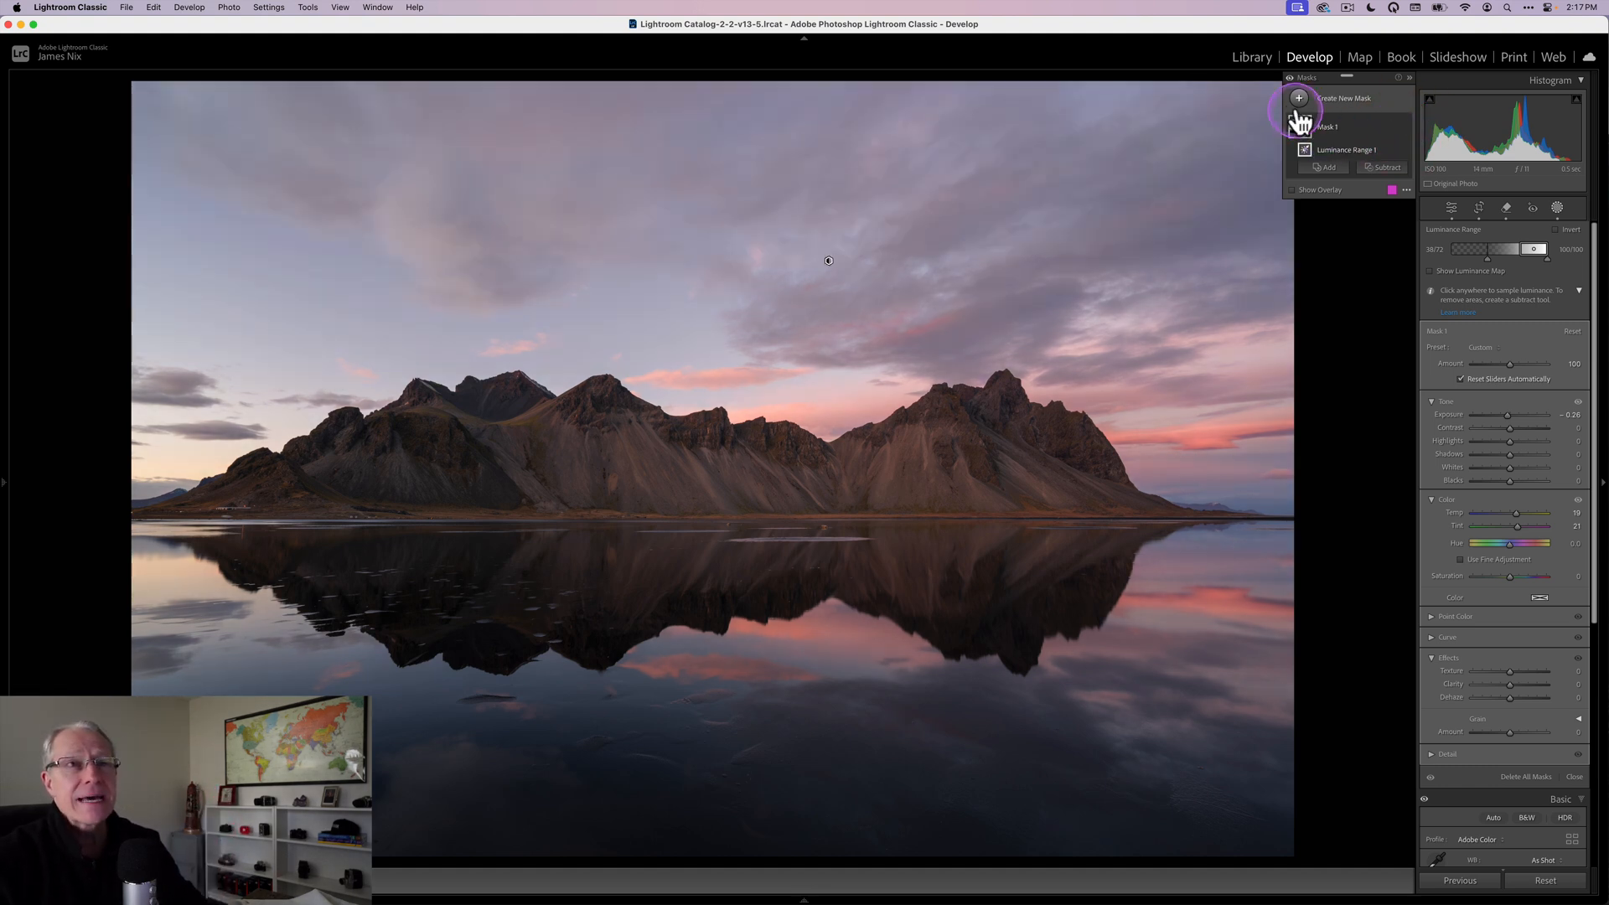
# Step: Add a linear gradient mask over the lake with Exposure 0.11, Temp 12, Tint 13
pyautogui.click(1298, 97)
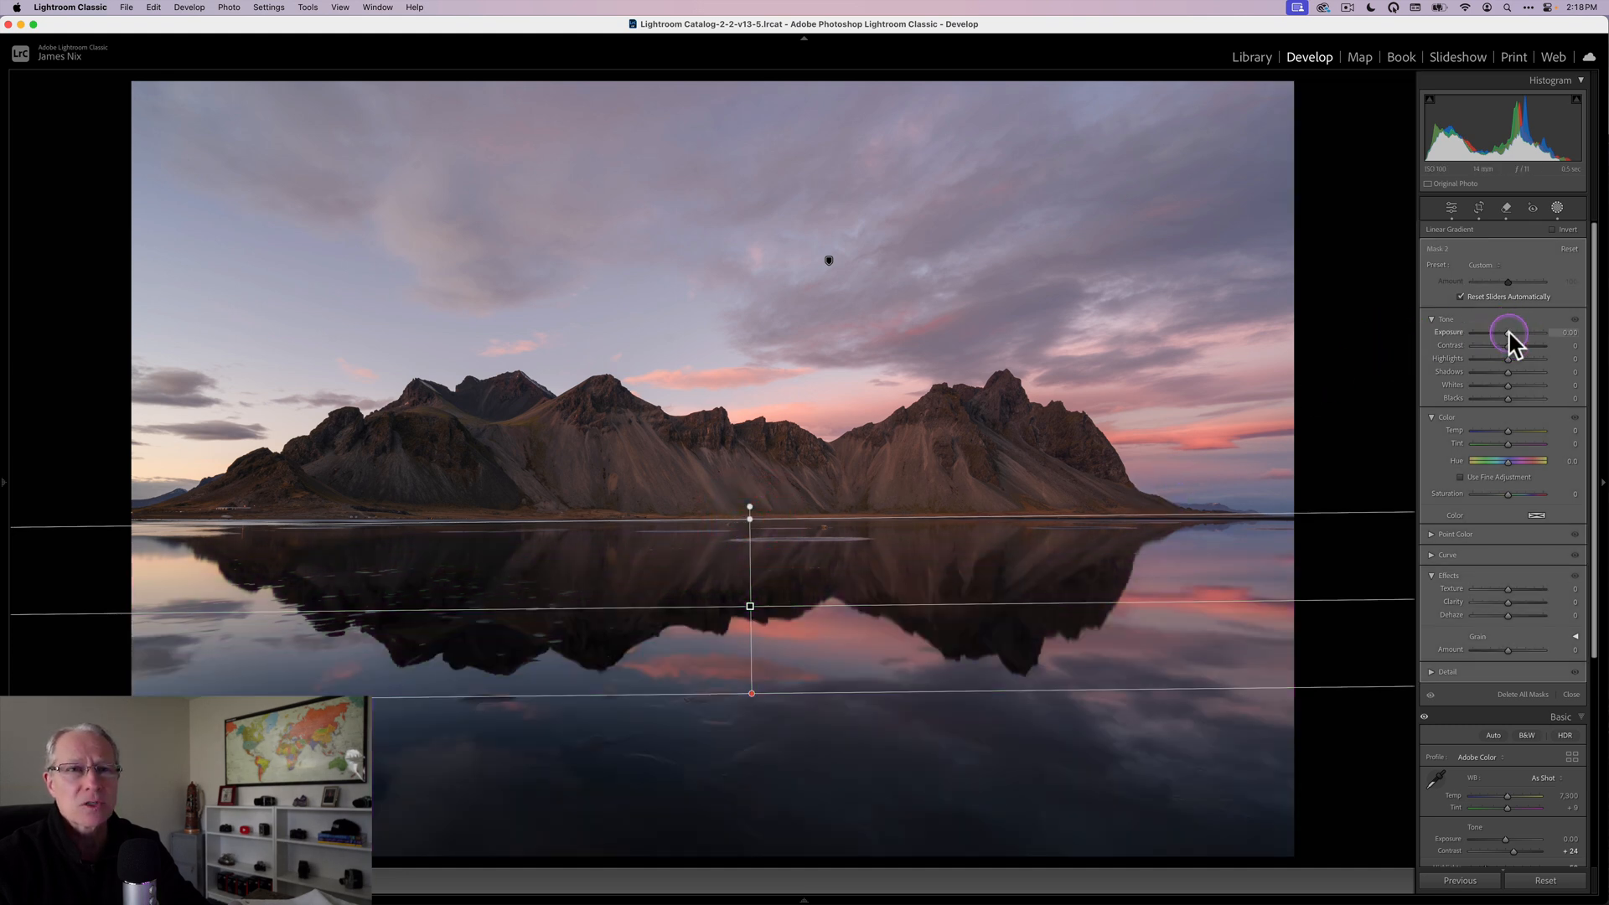
pyautogui.moveTo(1508, 332); pyautogui.dragTo(1513, 332)
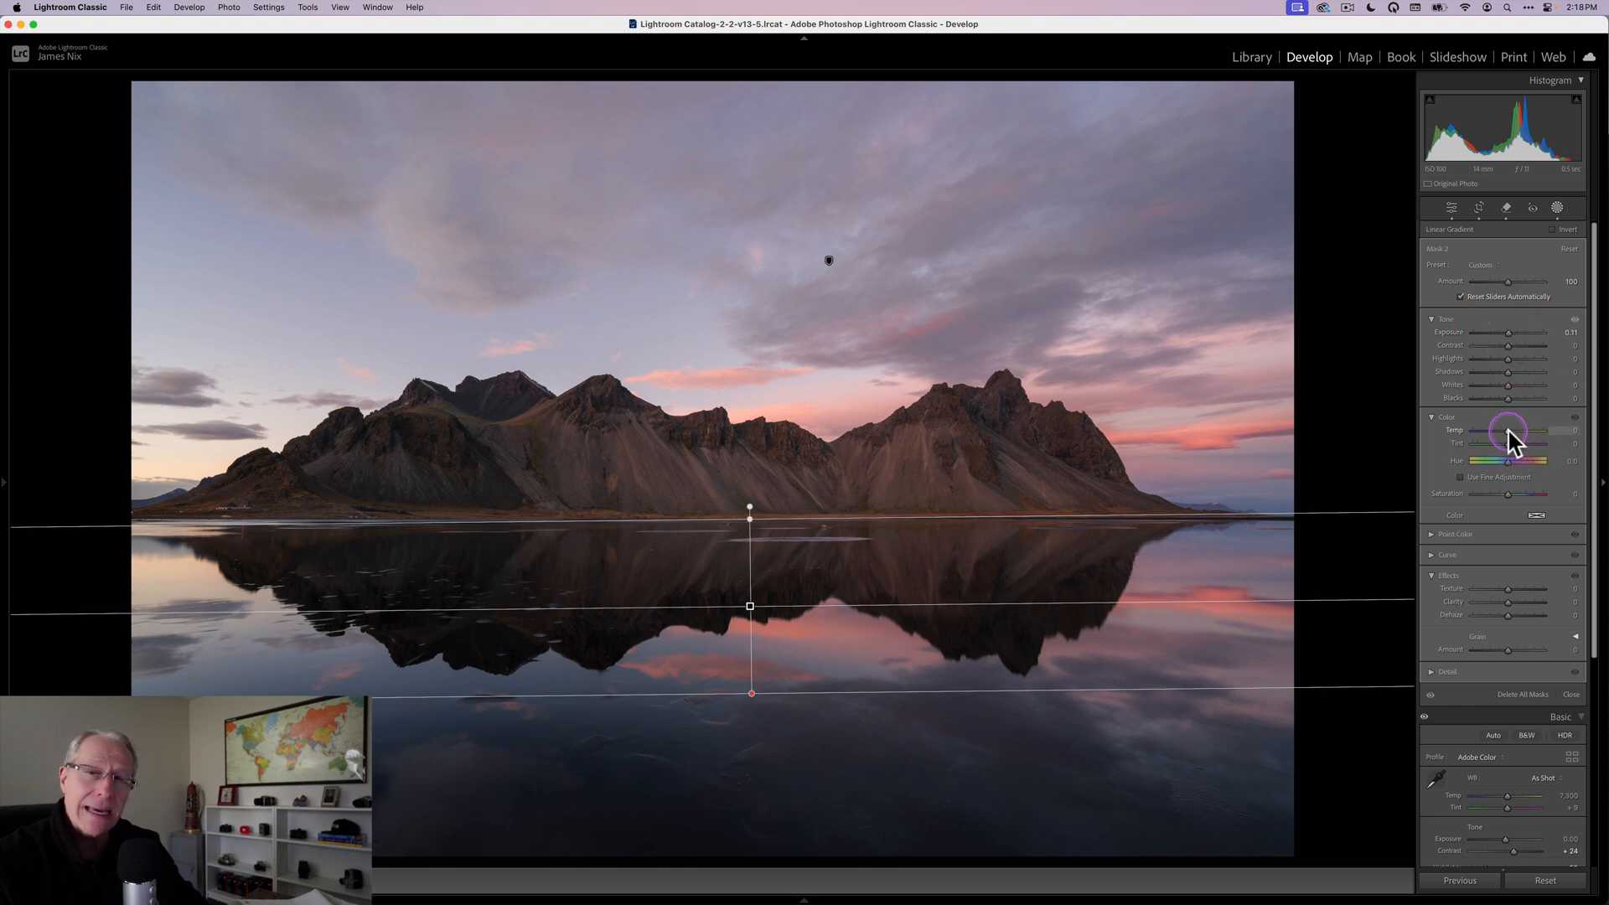
pyautogui.moveTo(1509, 430); pyautogui.dragTo(1518, 435)
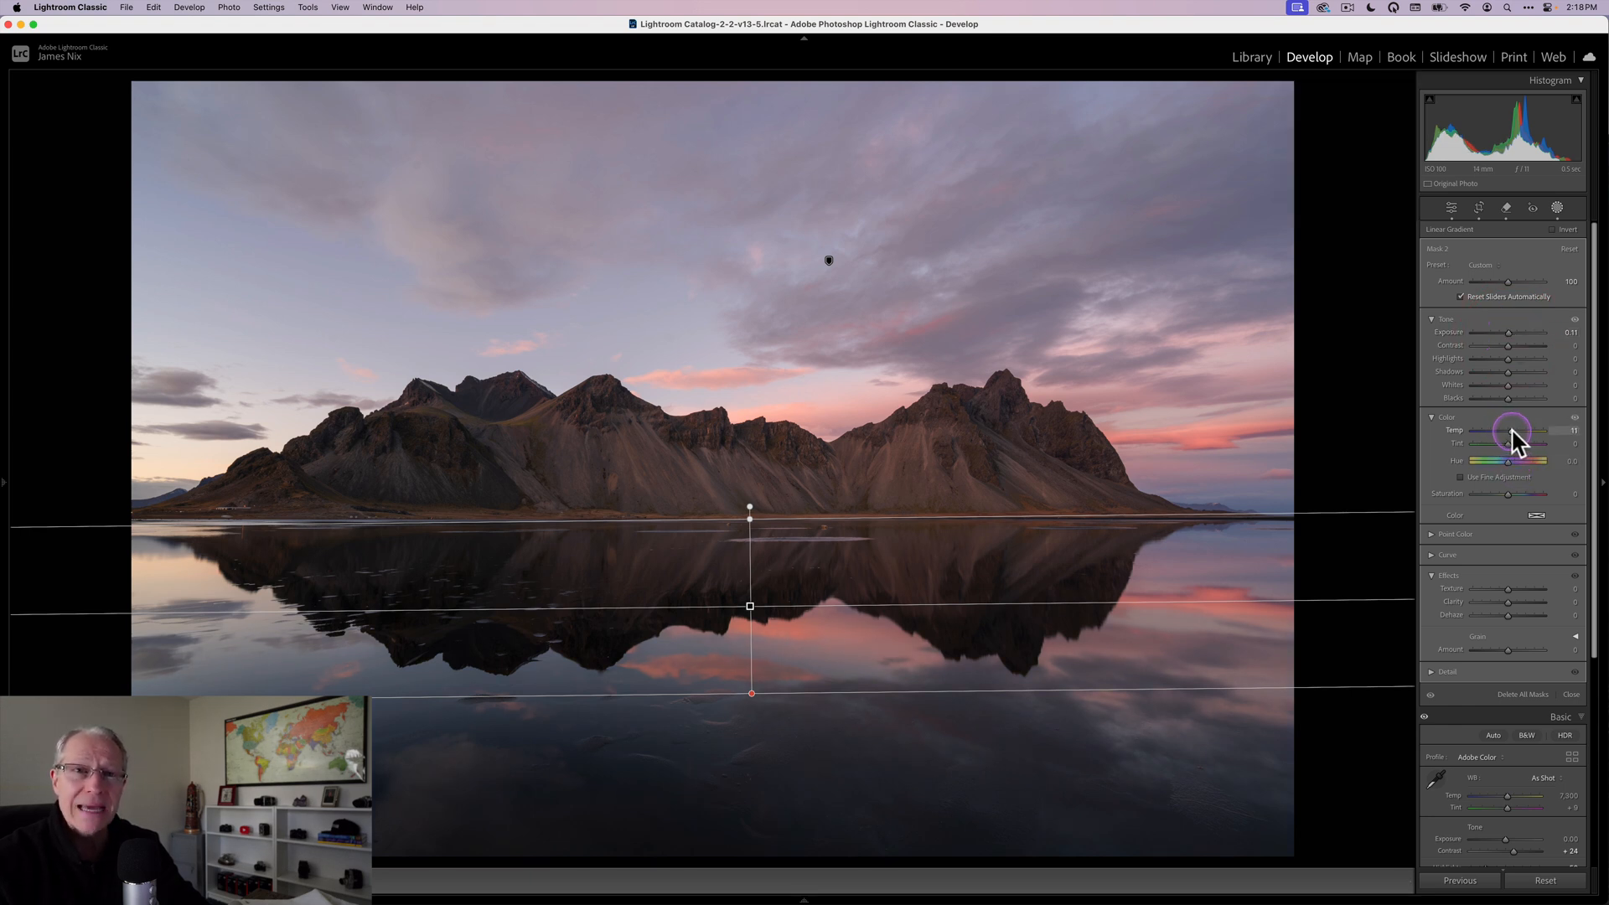
pyautogui.moveTo(1537, 430); pyautogui.dragTo(1518, 452)
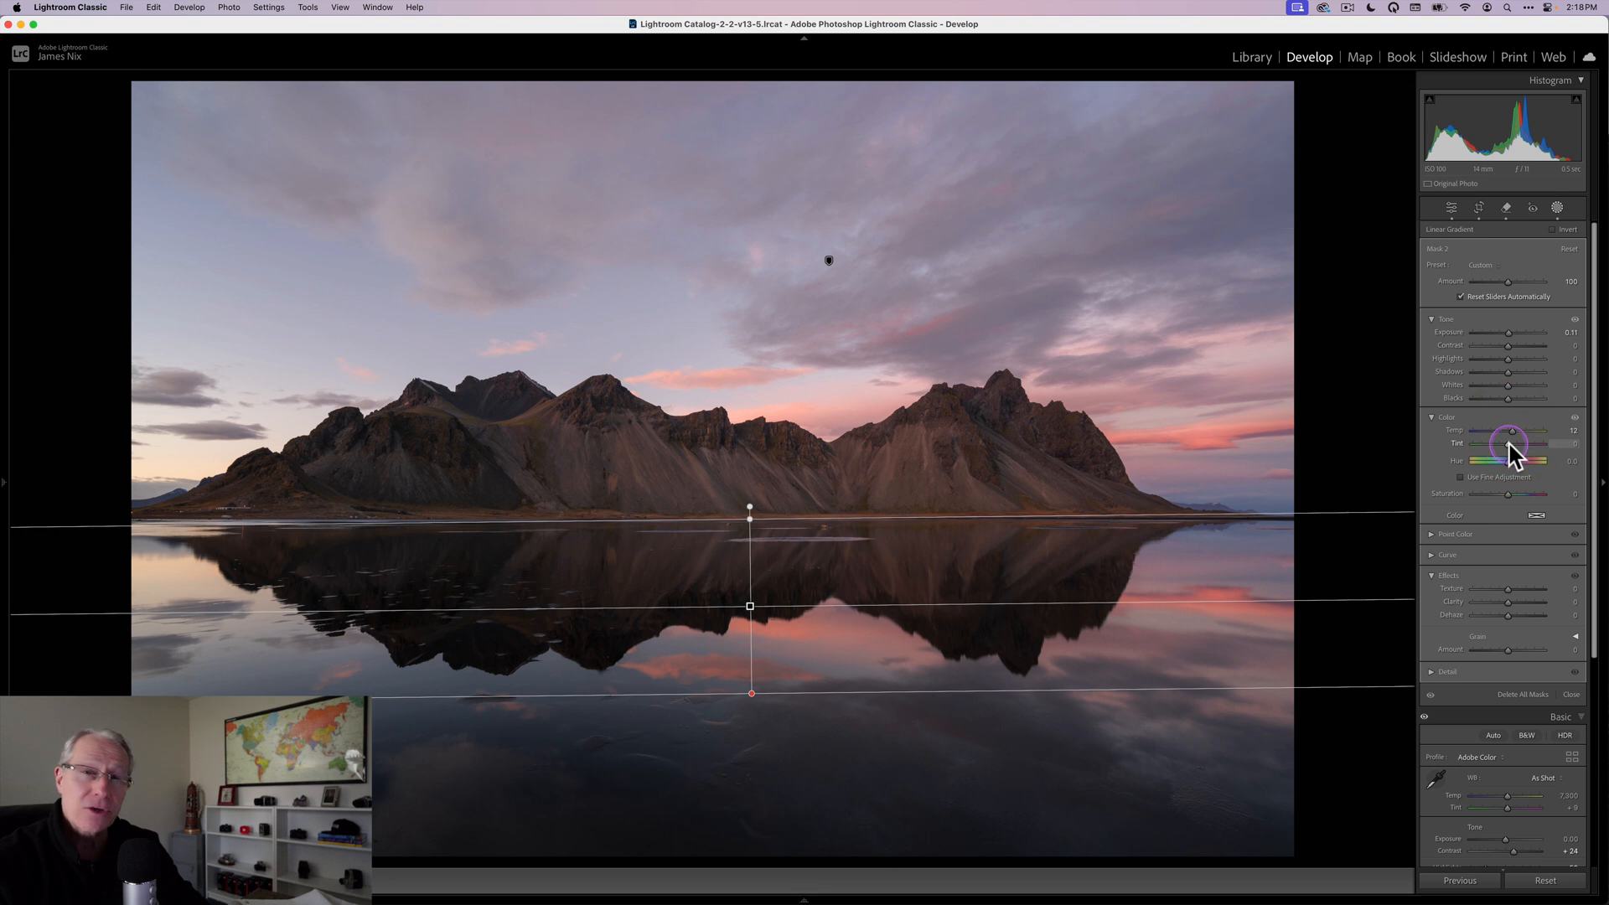
pyautogui.moveTo(1508, 444); pyautogui.dragTo(1528, 444)
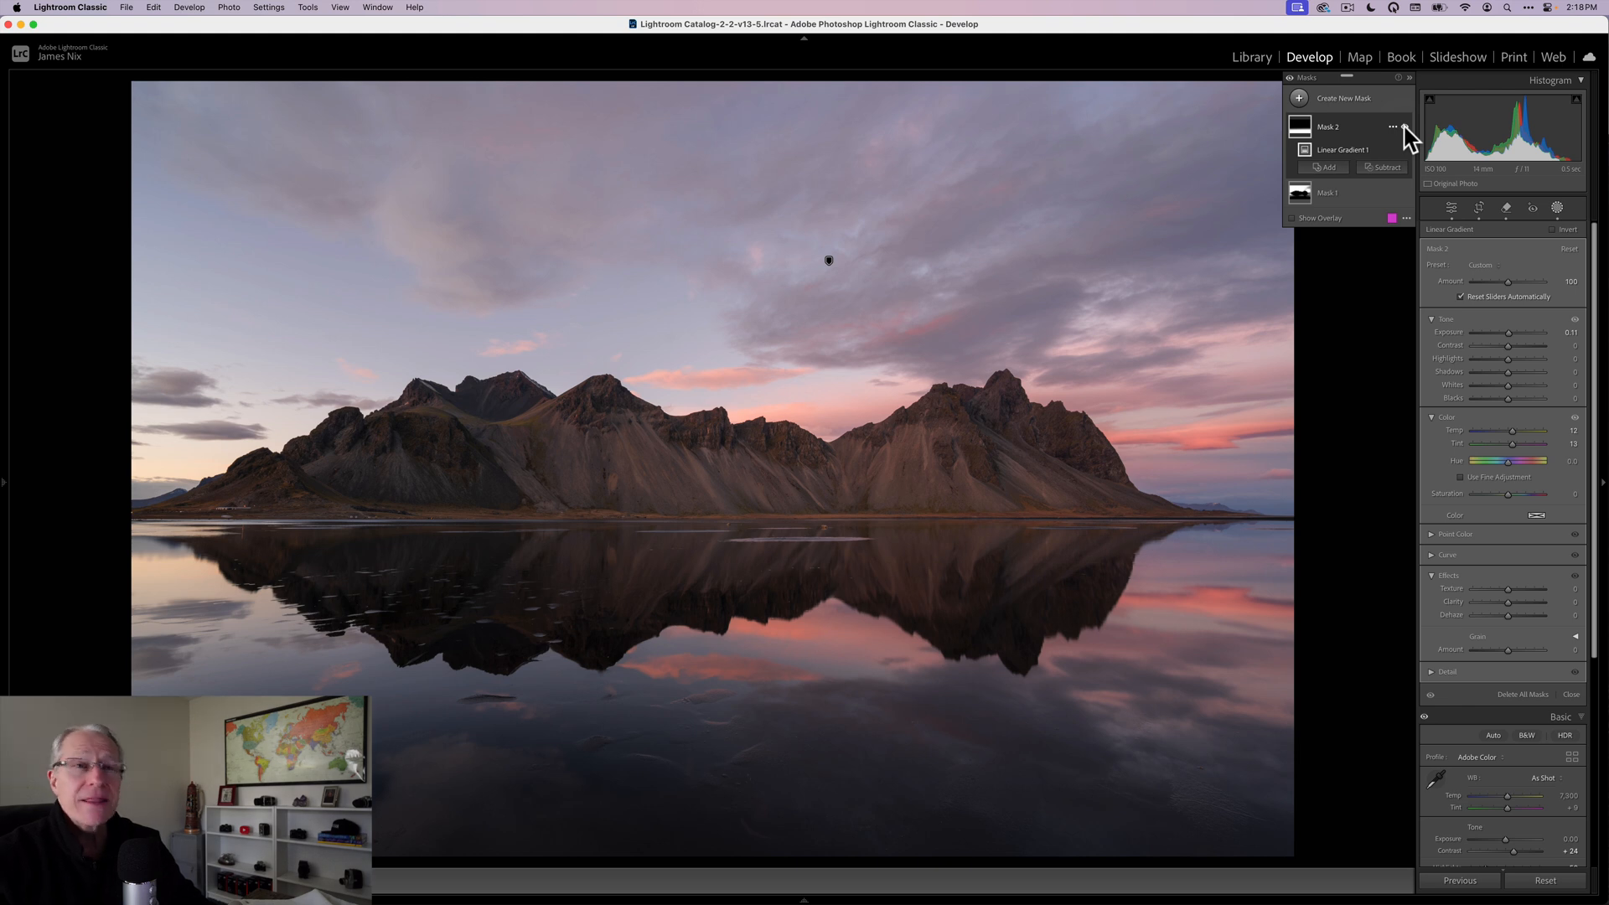
# Step: Sample the mountain for a Color Range mask and lower Refine to about 22
pyautogui.click(1298, 97)
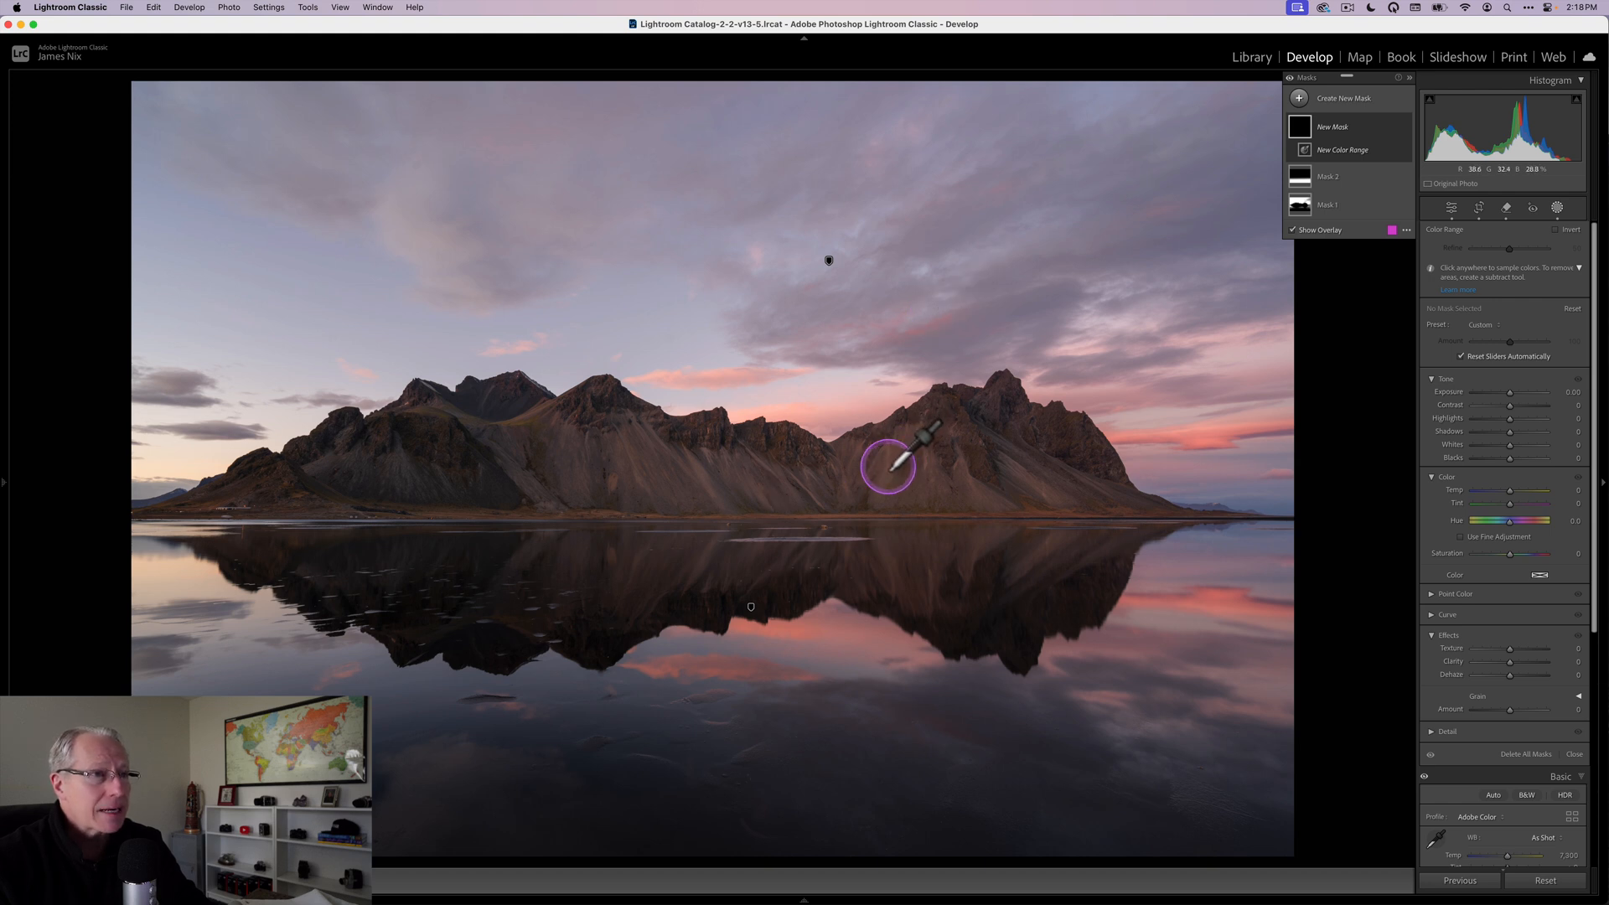
pyautogui.moveTo(882, 472)
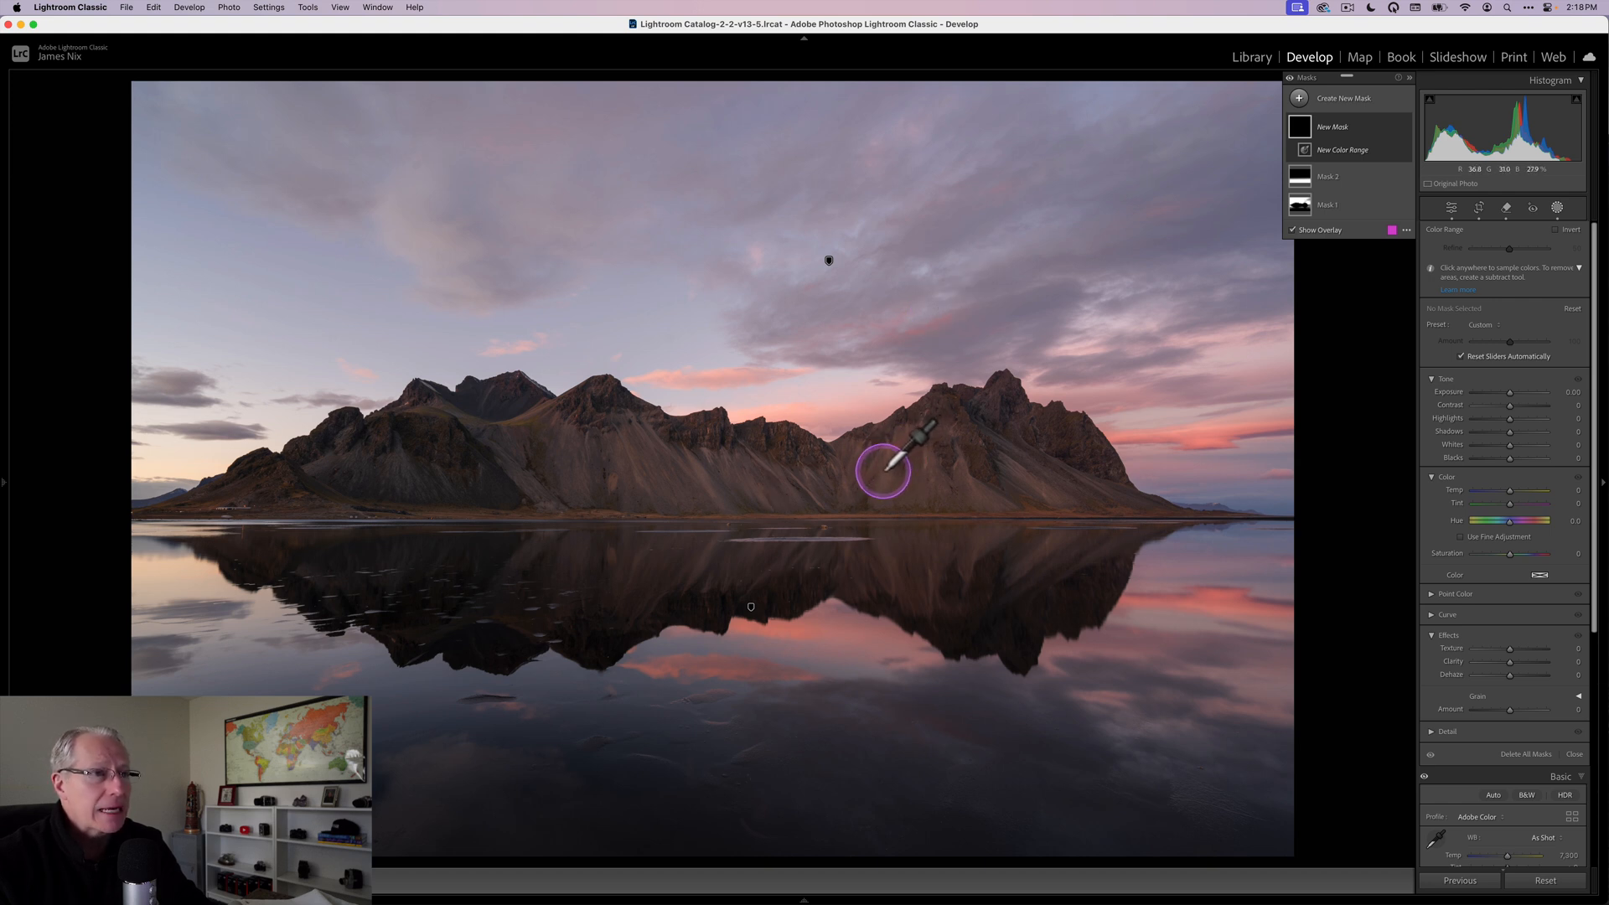
pyautogui.click(882, 470)
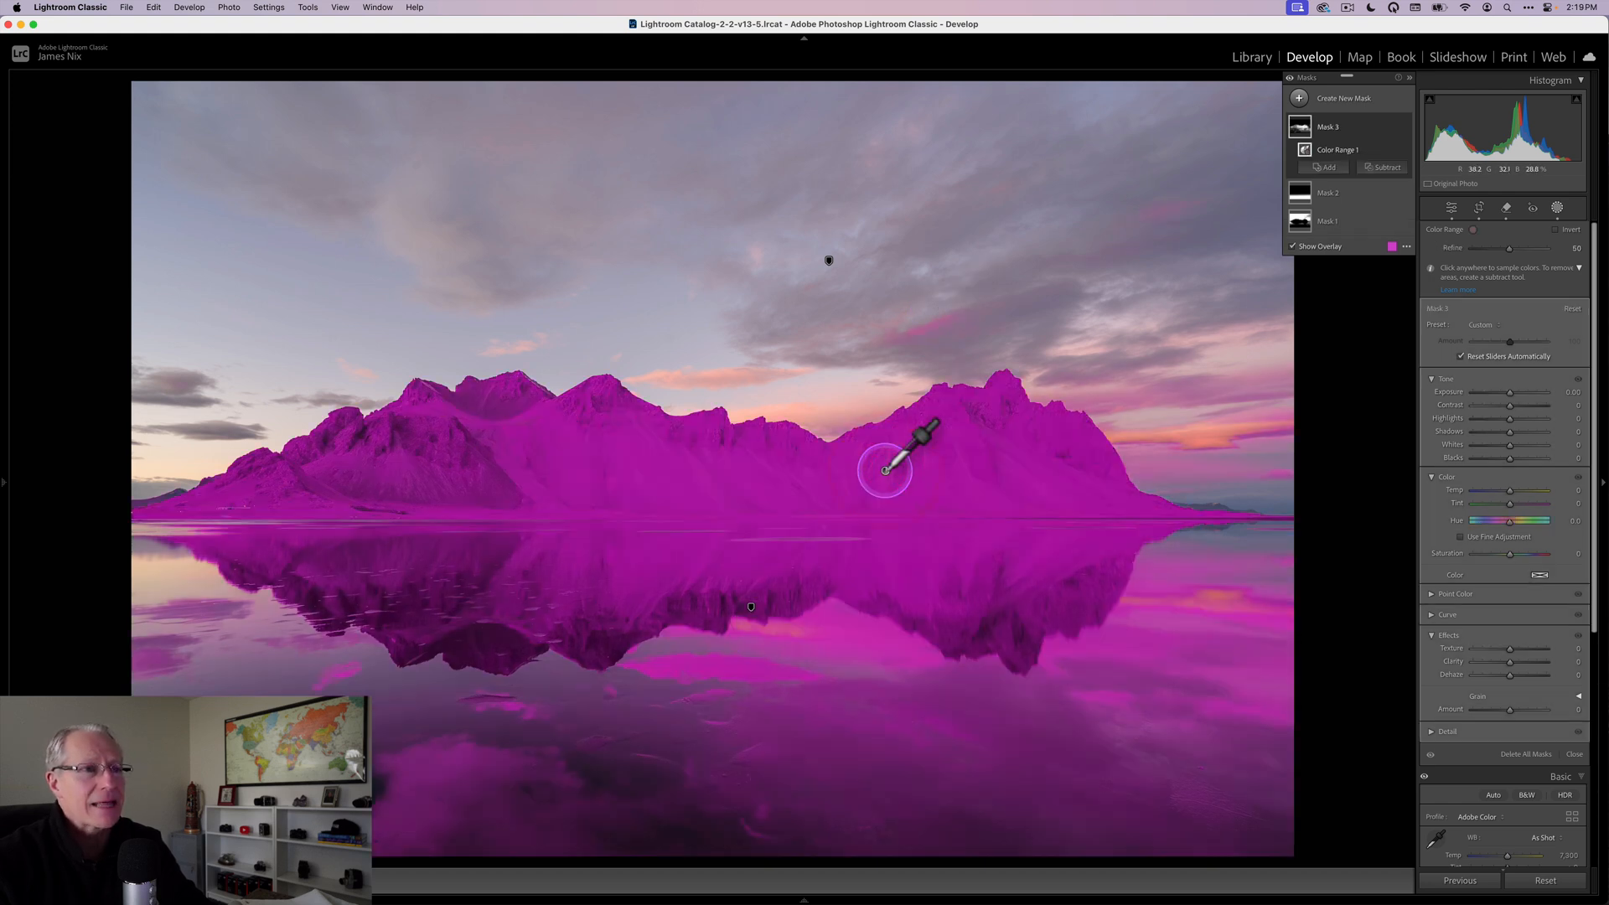
pyautogui.click(884, 470)
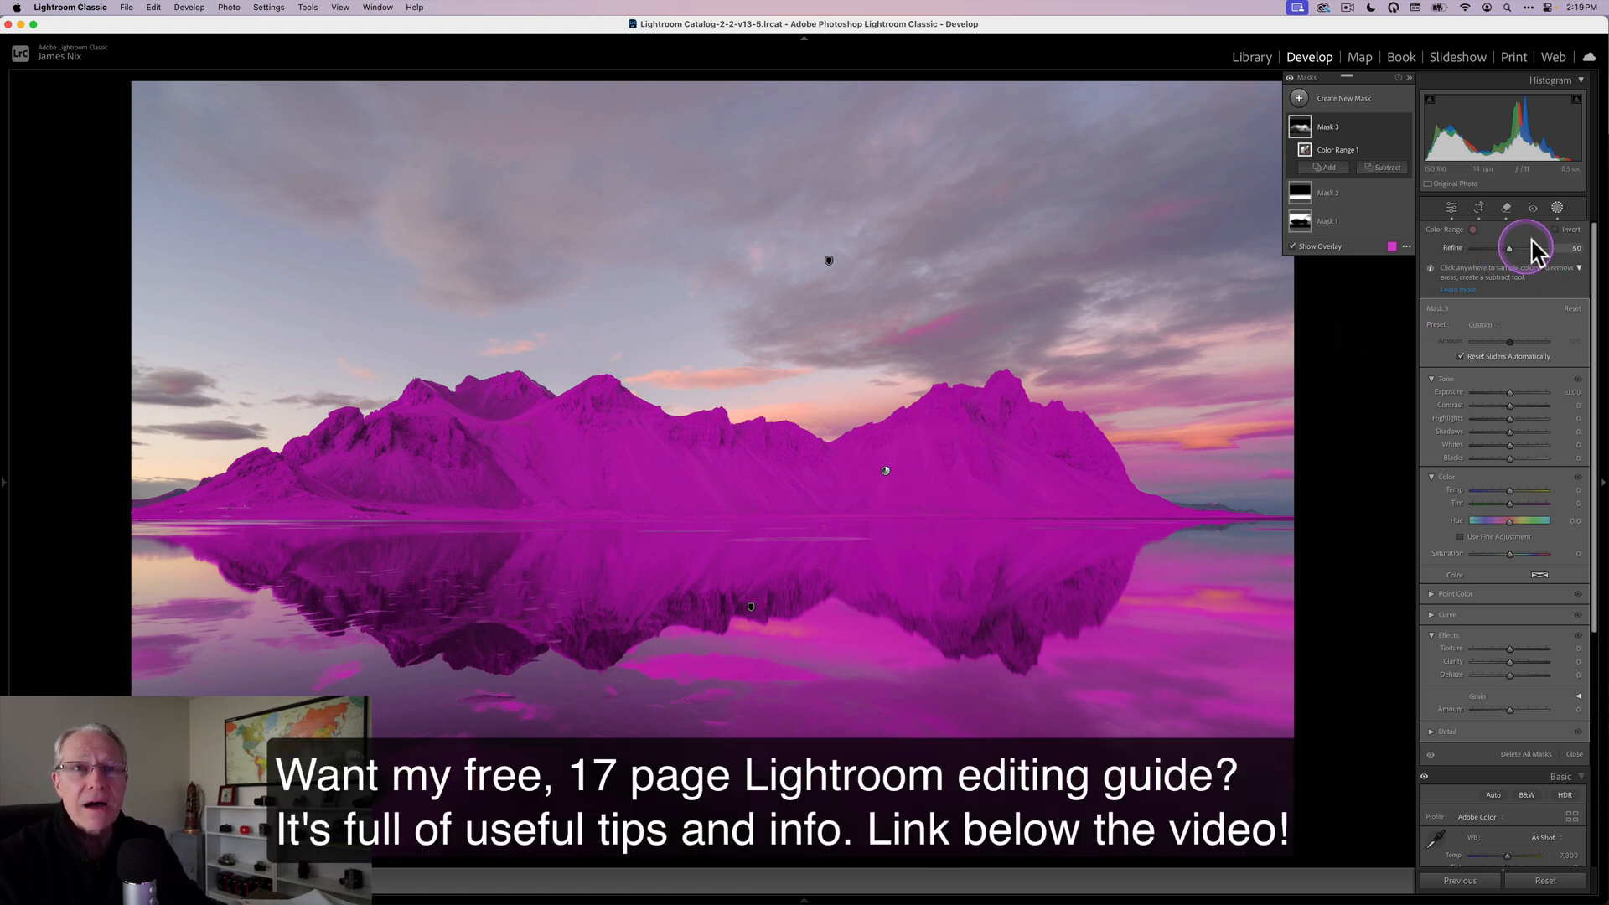
pyautogui.moveTo(1509, 247); pyautogui.dragTo(1564, 247)
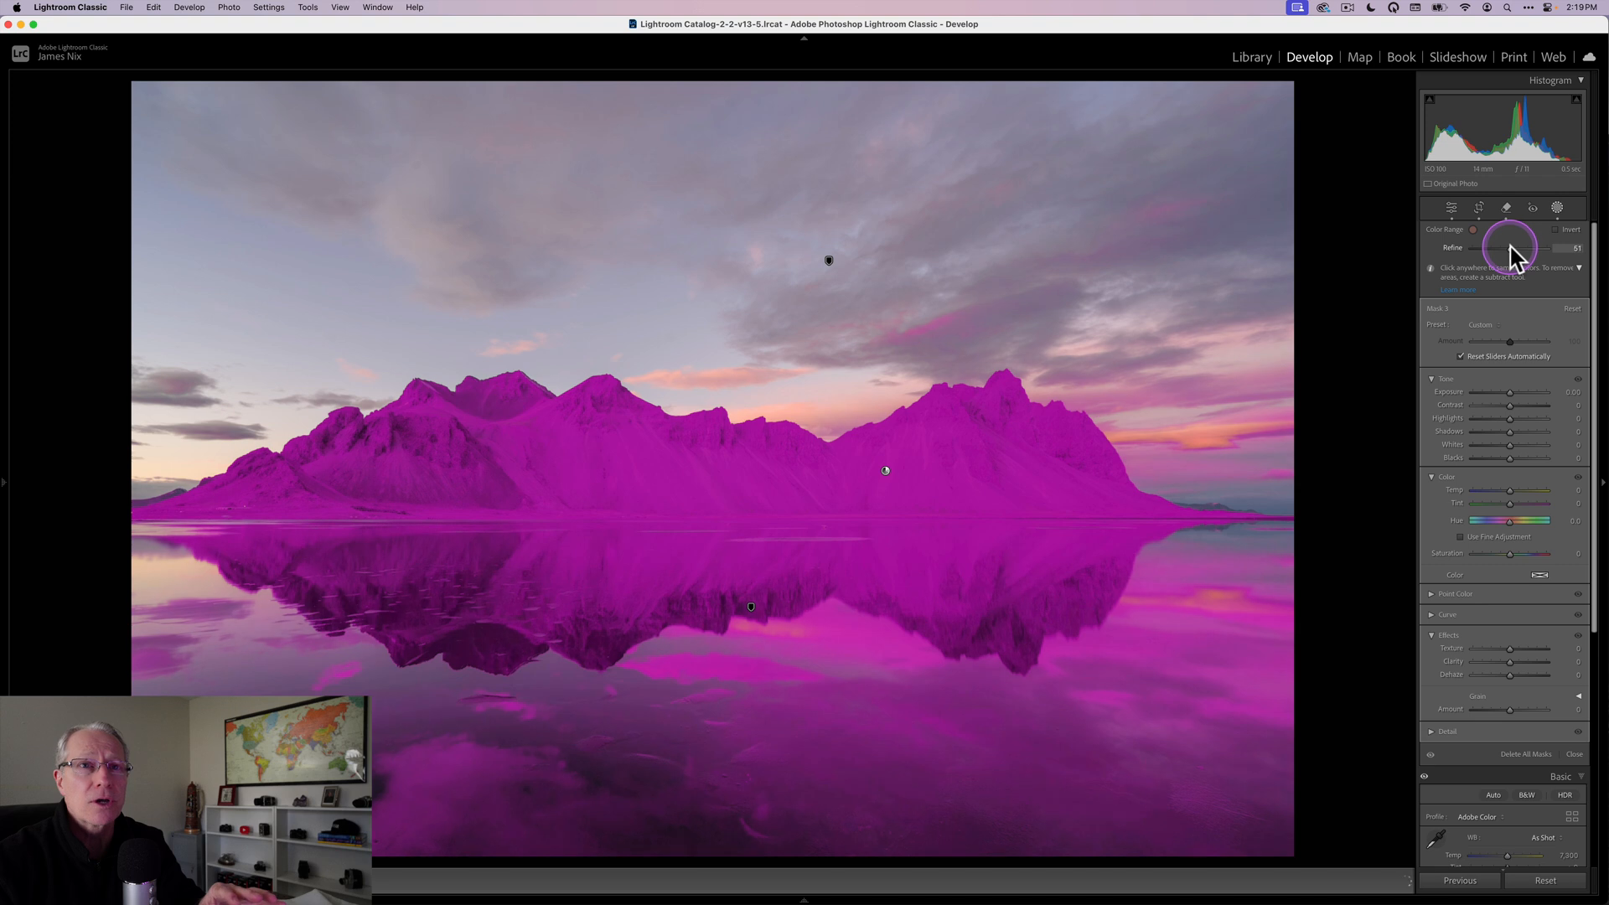
pyautogui.moveTo(1523, 247); pyautogui.dragTo(1503, 247)
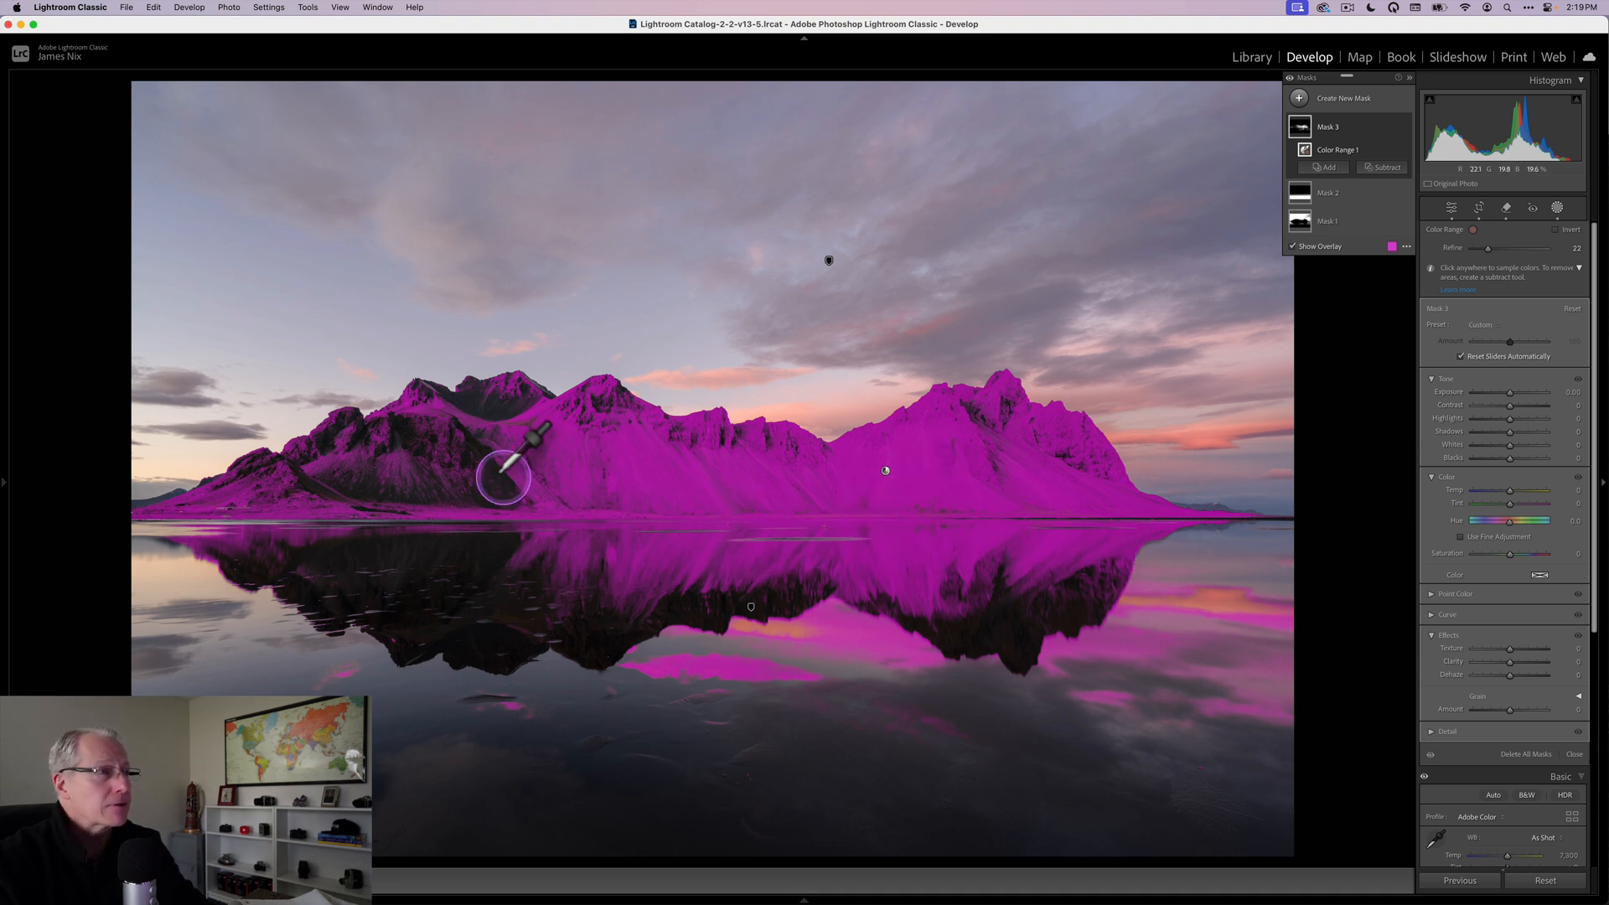
pyautogui.moveTo(991, 348)
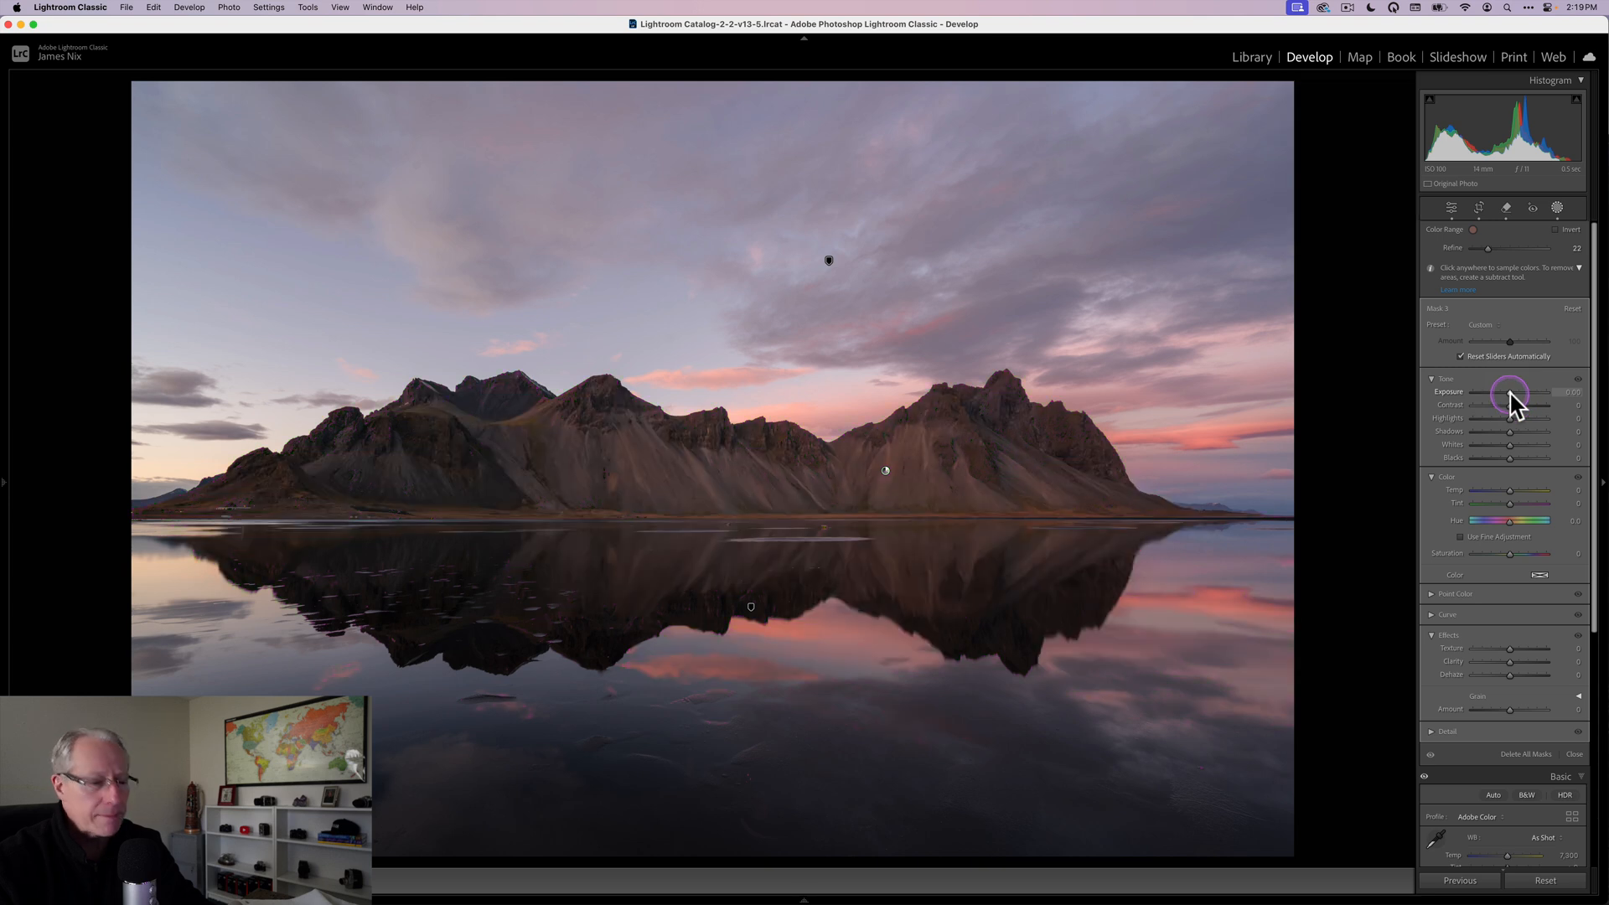
# Step: Raise Mask 3 exposure, increase its Temp and Tint, and set Clarity to about 23
pyautogui.moveTo(1508, 393); pyautogui.dragTo(1517, 393)
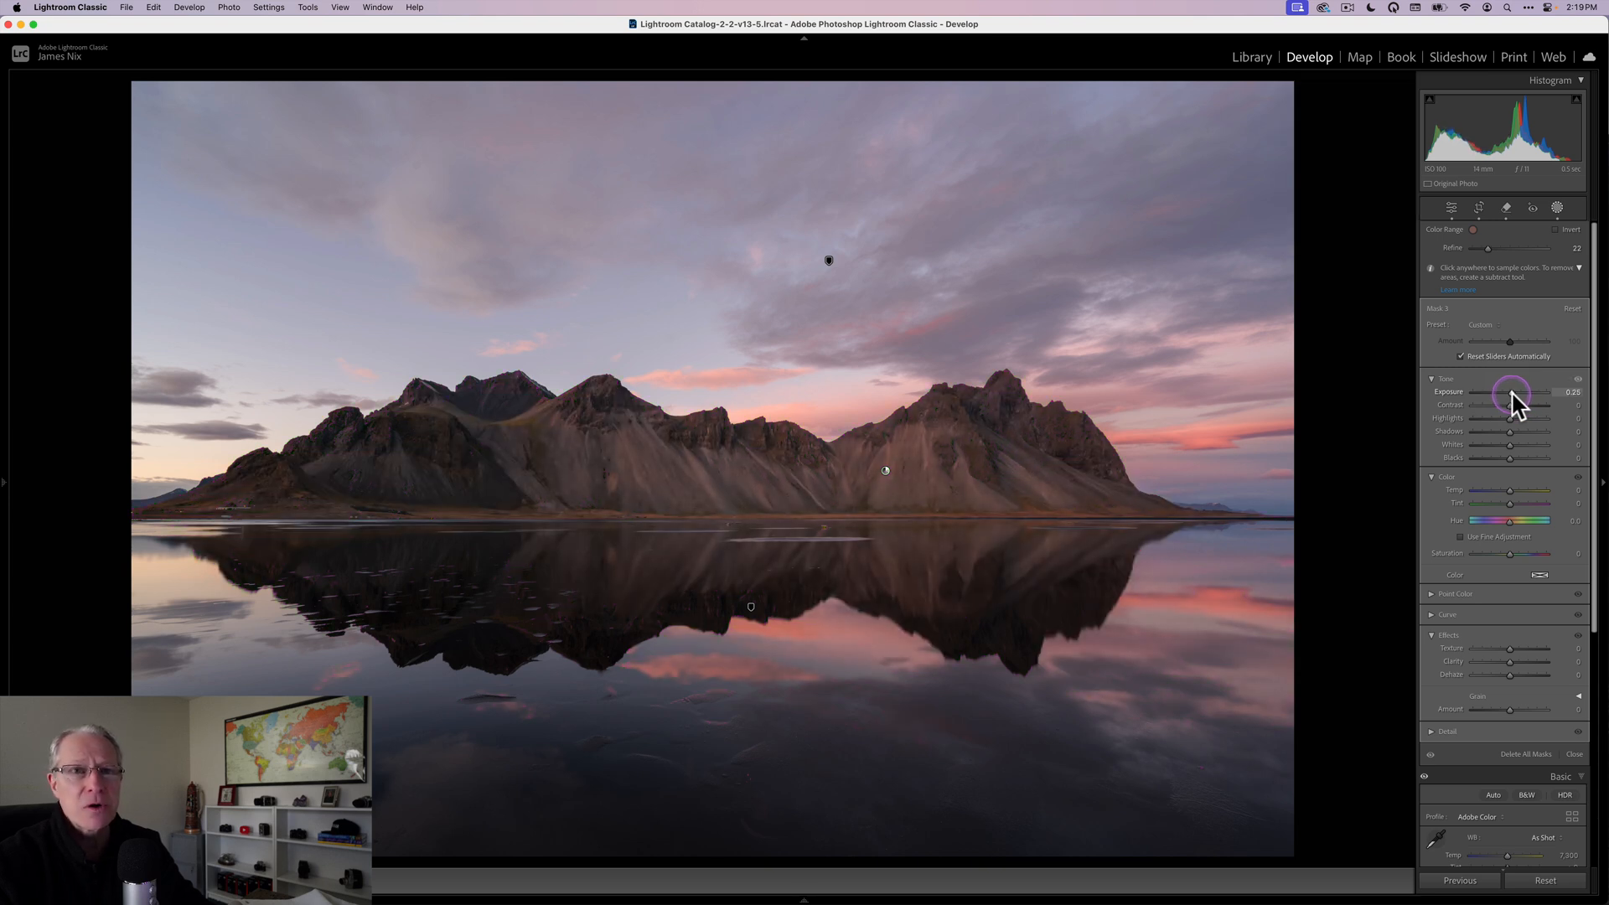
pyautogui.moveTo(1518, 398); pyautogui.dragTo(1528, 398)
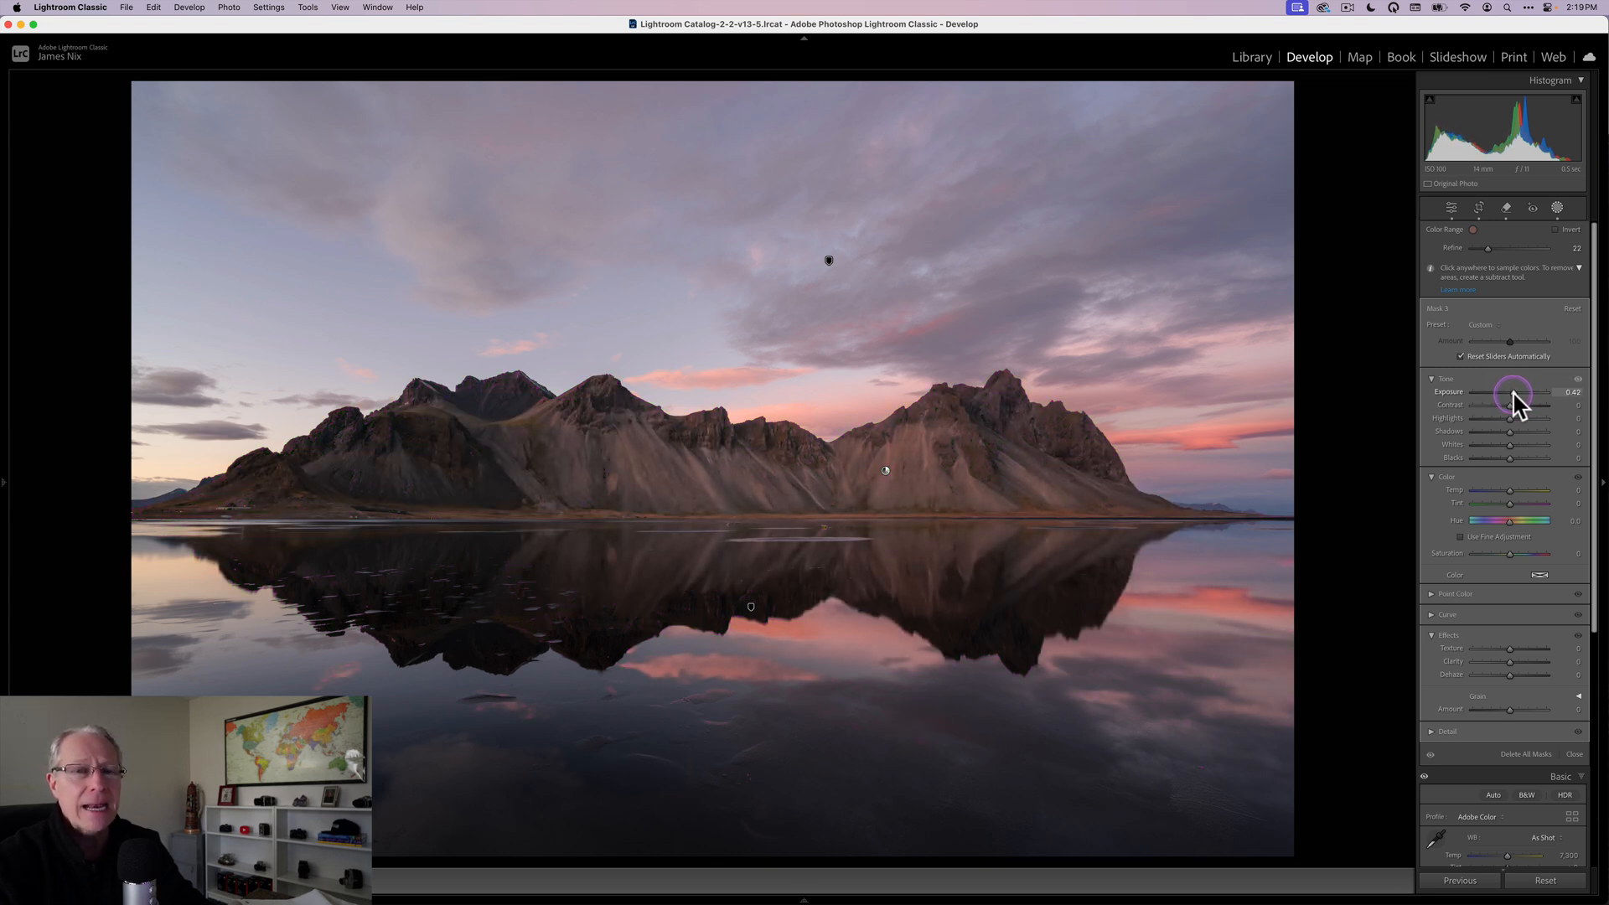
pyautogui.moveTo(1518, 393); pyautogui.dragTo(1509, 392)
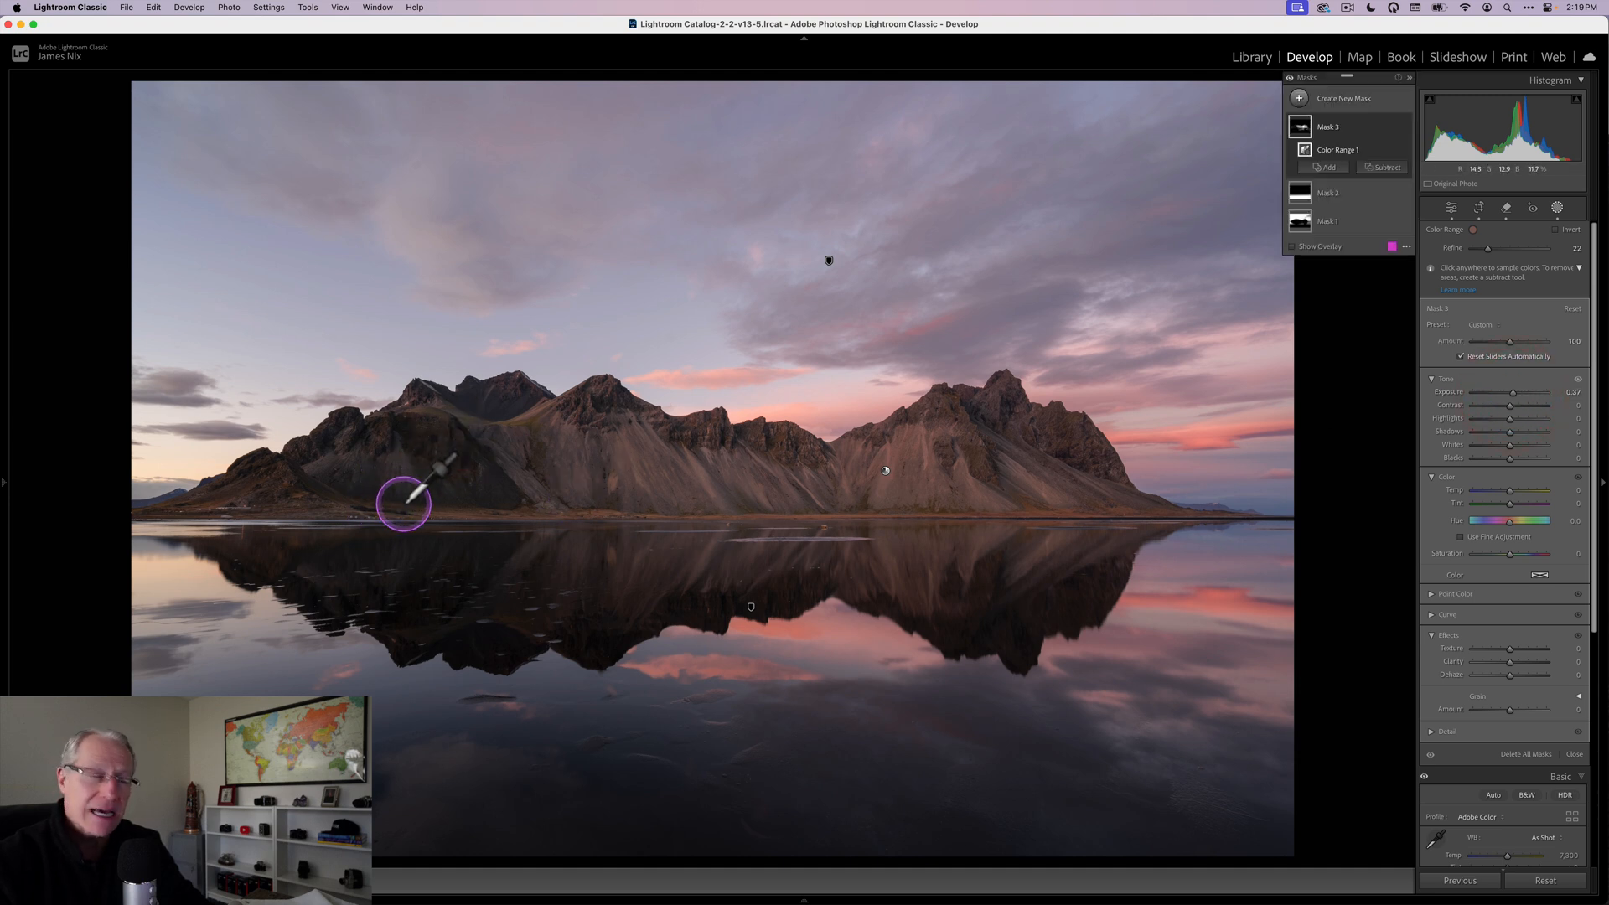
pyautogui.moveTo(1385, 410)
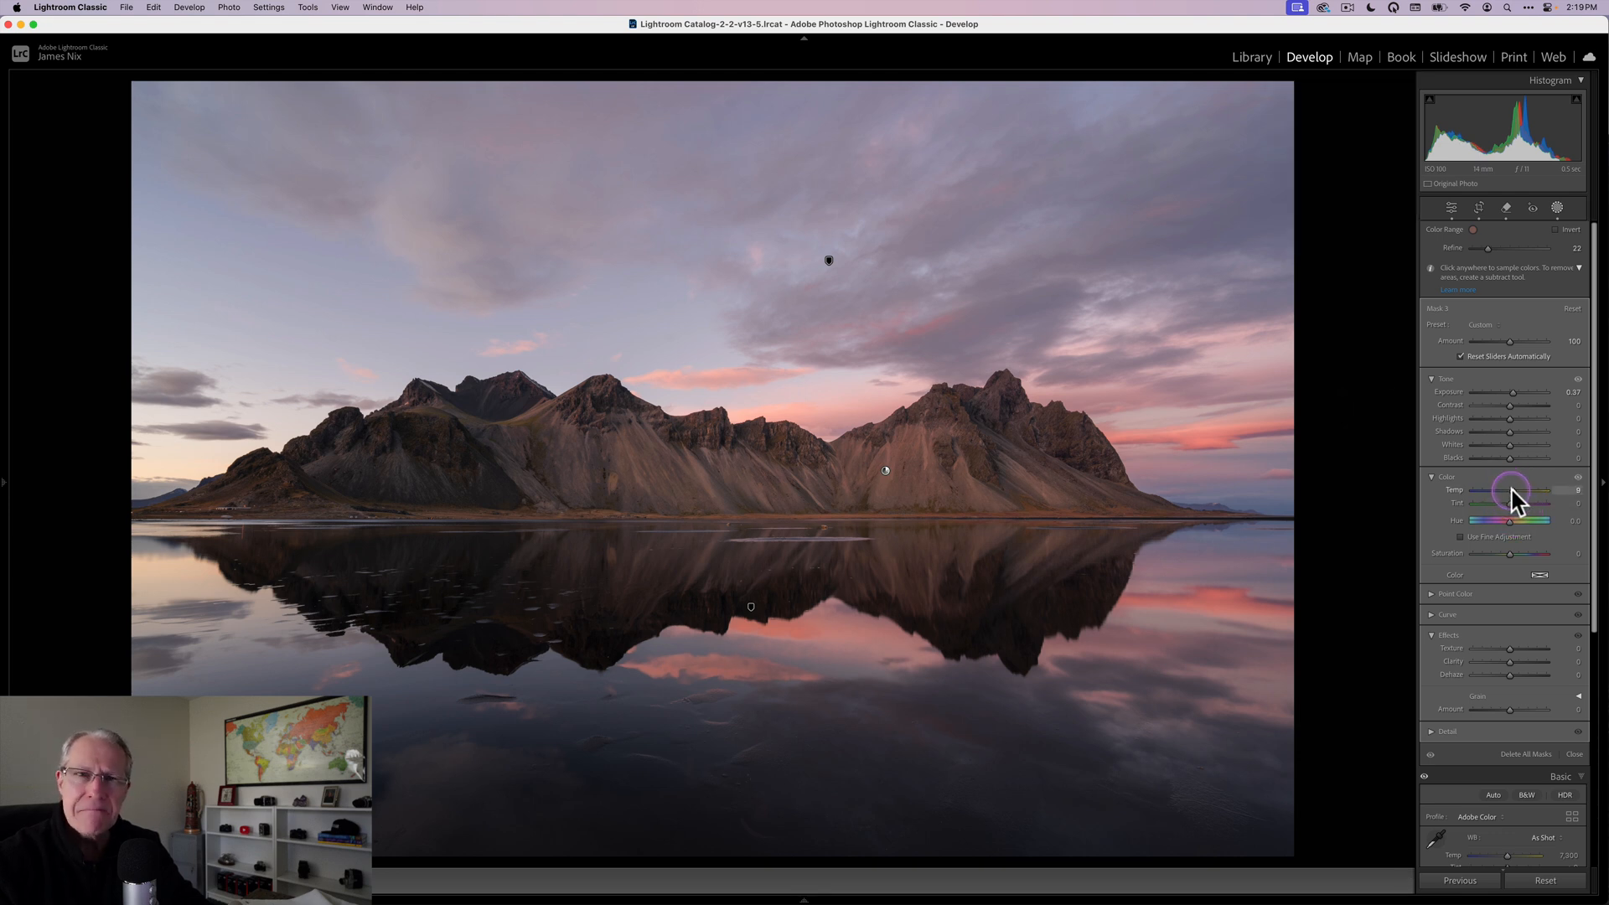
pyautogui.moveTo(1508, 489); pyautogui.dragTo(1514, 489)
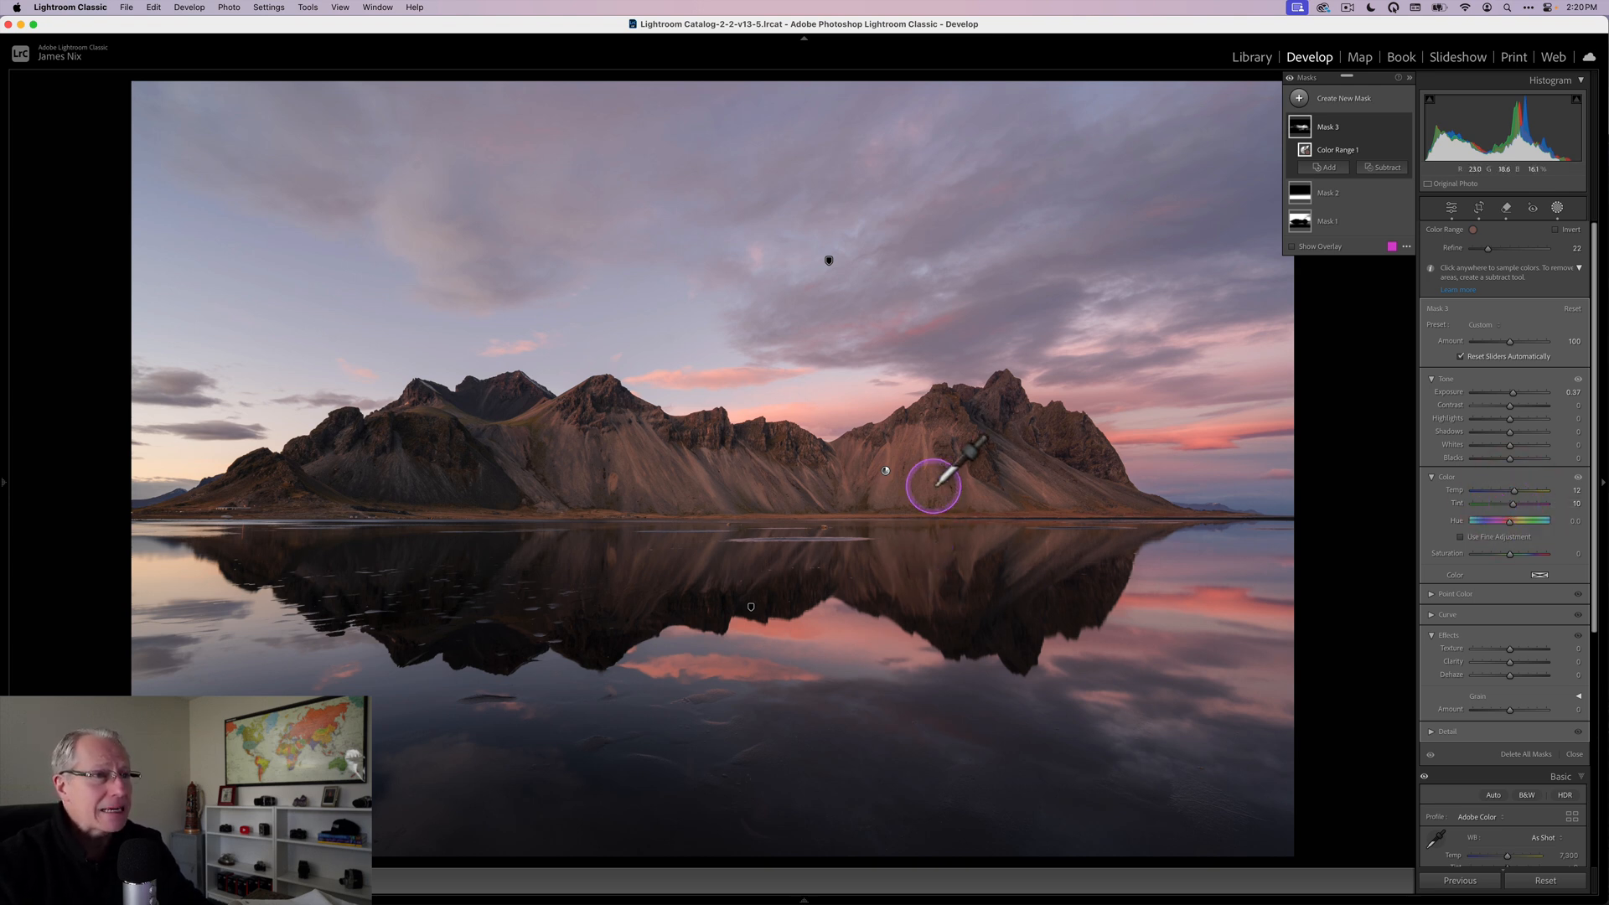
pyautogui.moveTo(1518, 667)
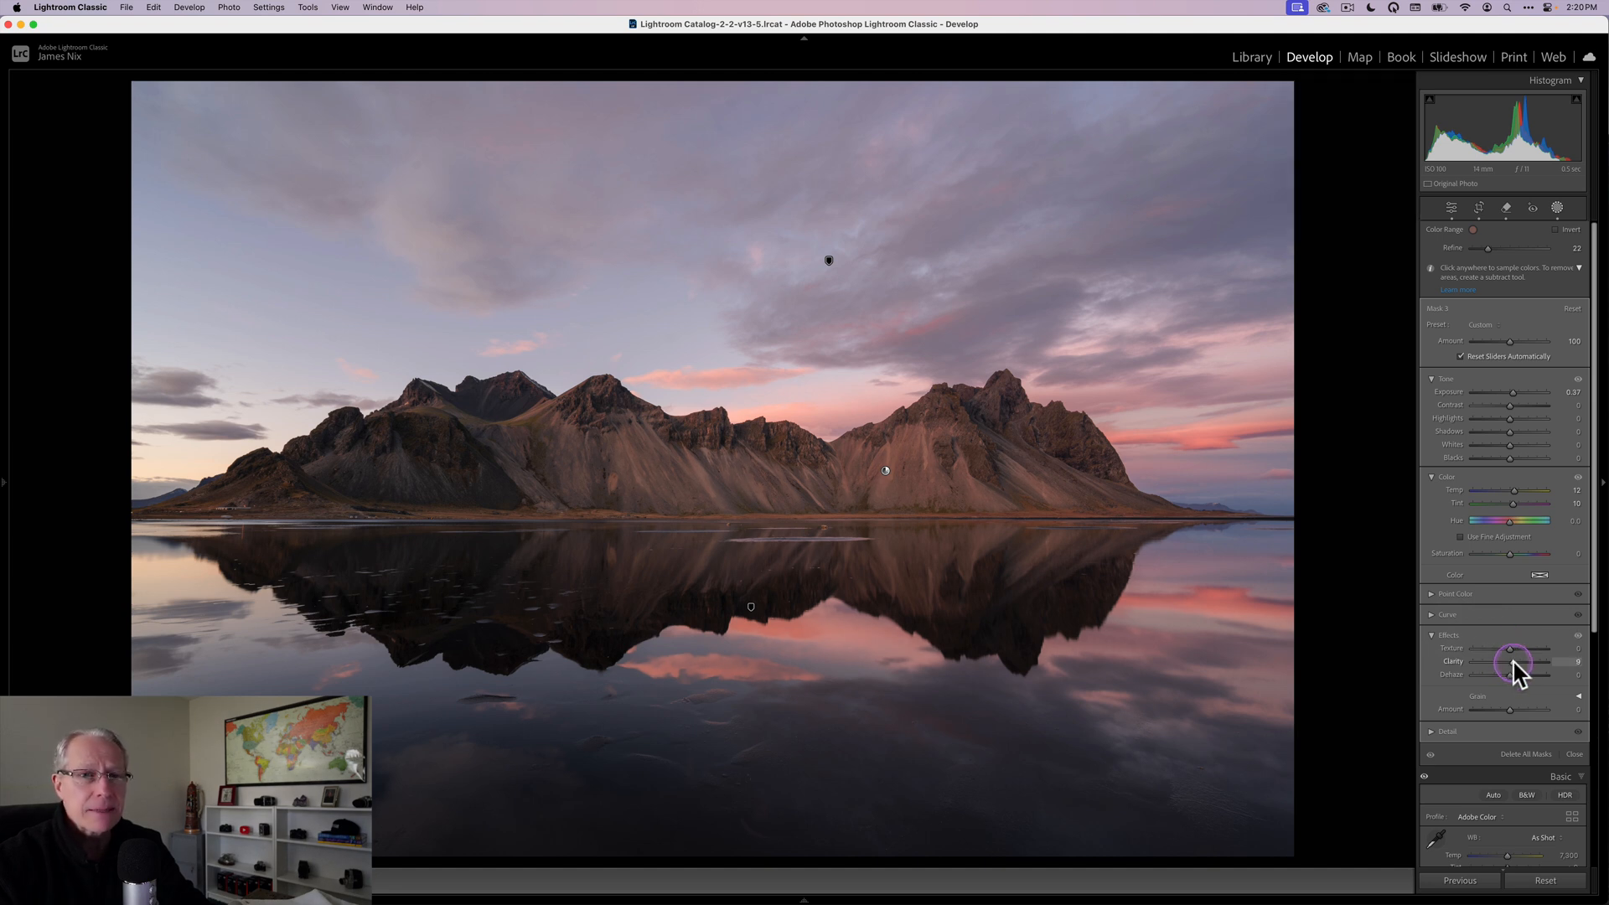
pyautogui.moveTo(1508, 661); pyautogui.dragTo(1522, 661)
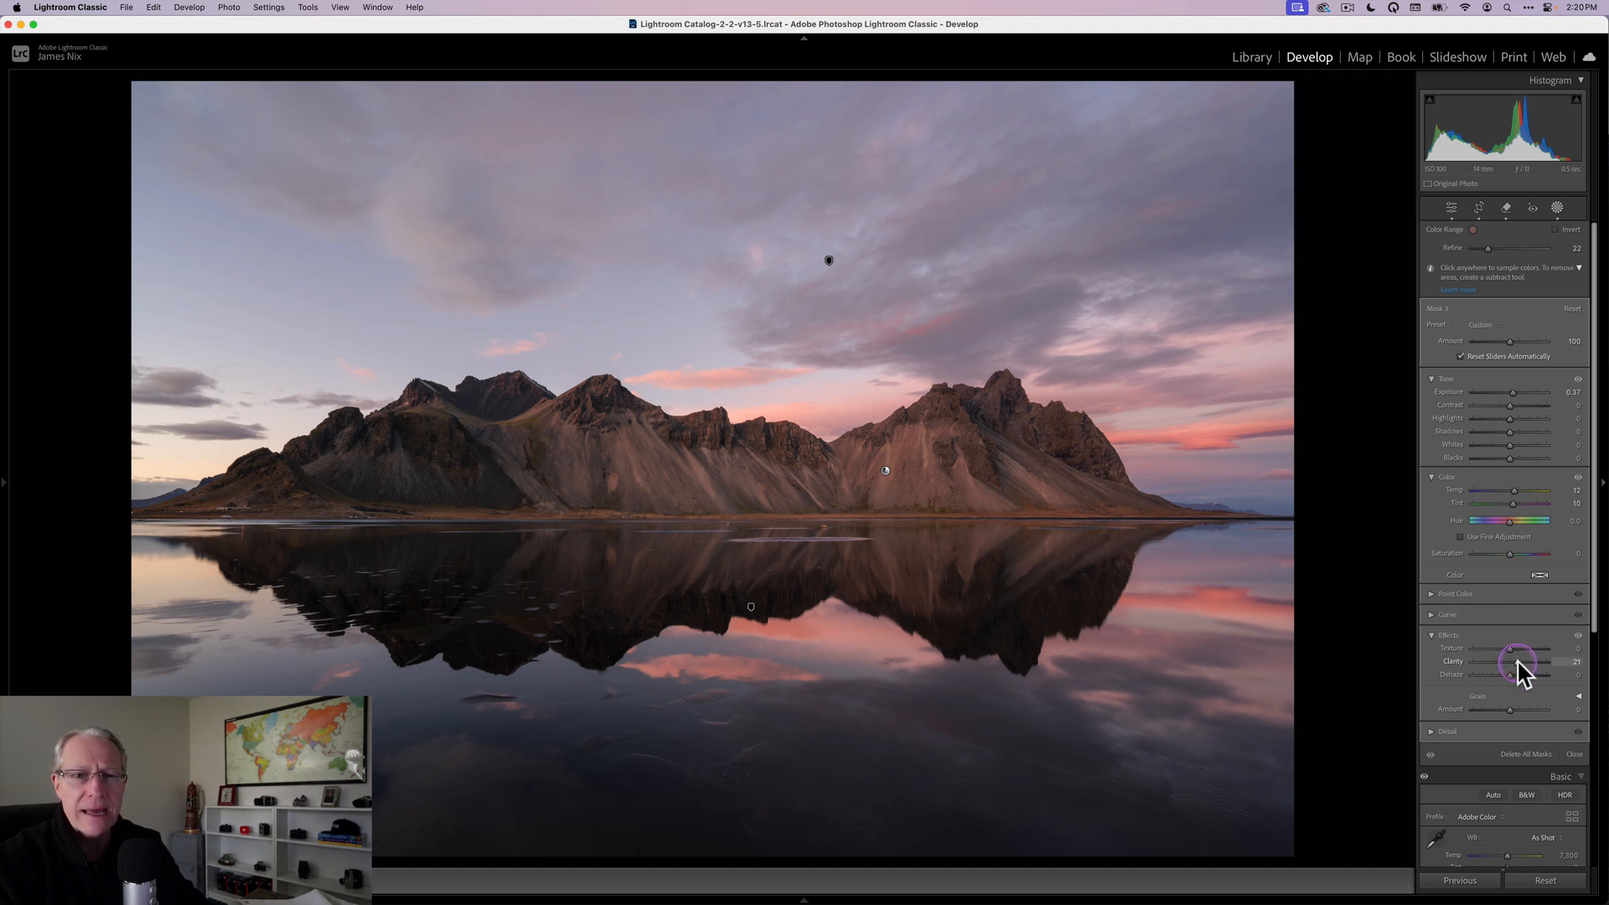
pyautogui.moveTo(1508, 661); pyautogui.dragTo(1512, 661)
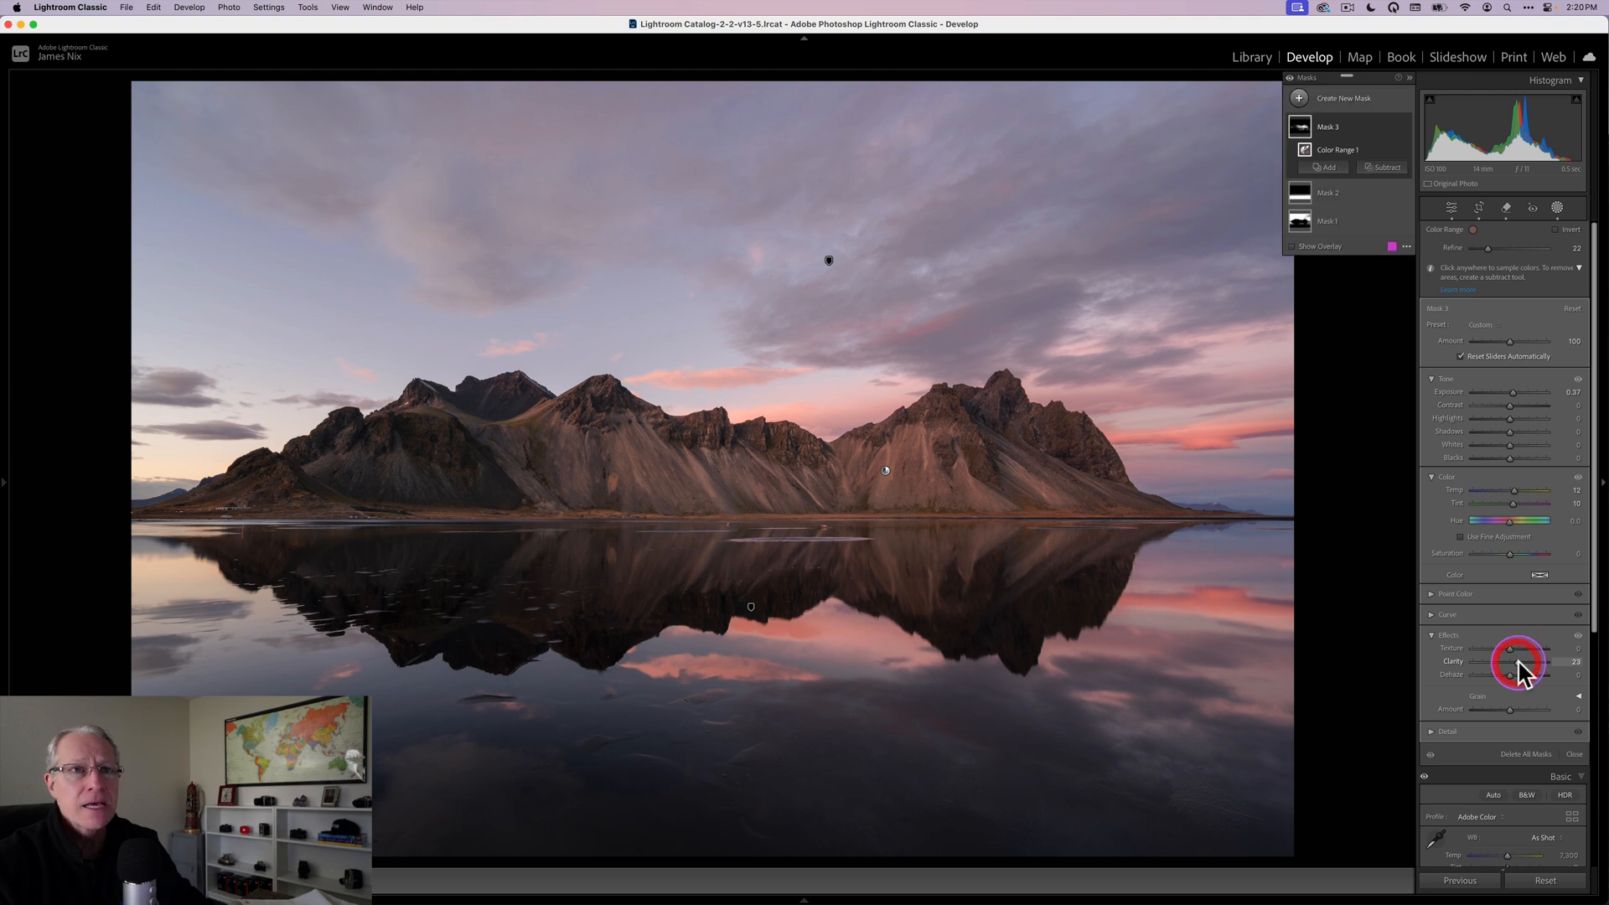
pyautogui.moveTo(991, 512)
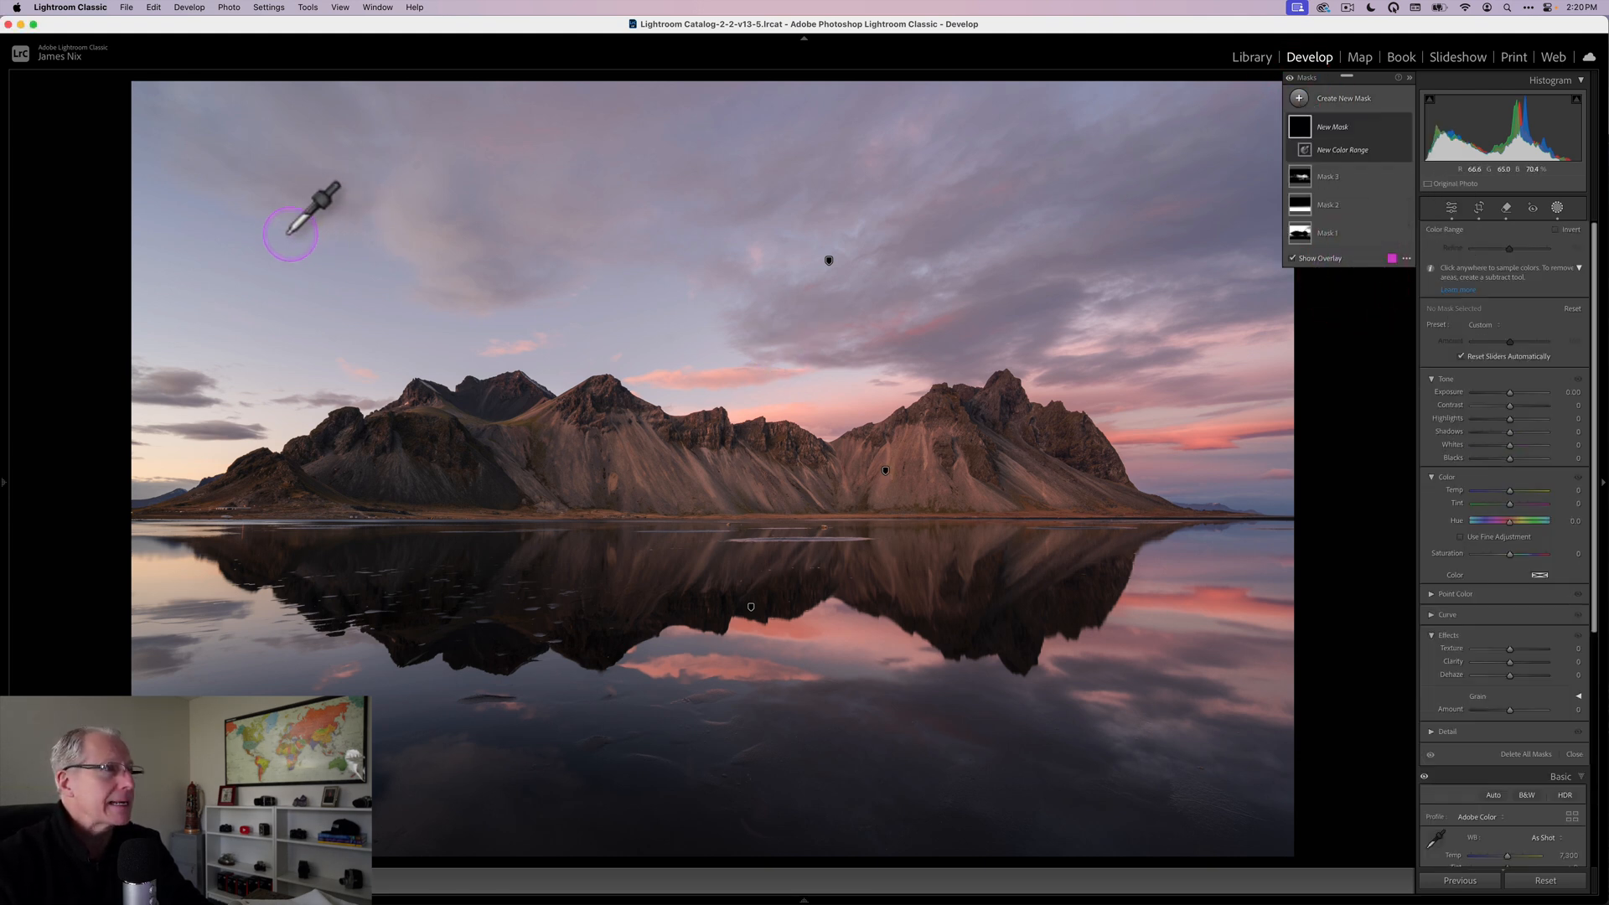
# Step: Sample the sky for a fourth Color Range mask and nudge its Exposure slightly
pyautogui.click(284, 247)
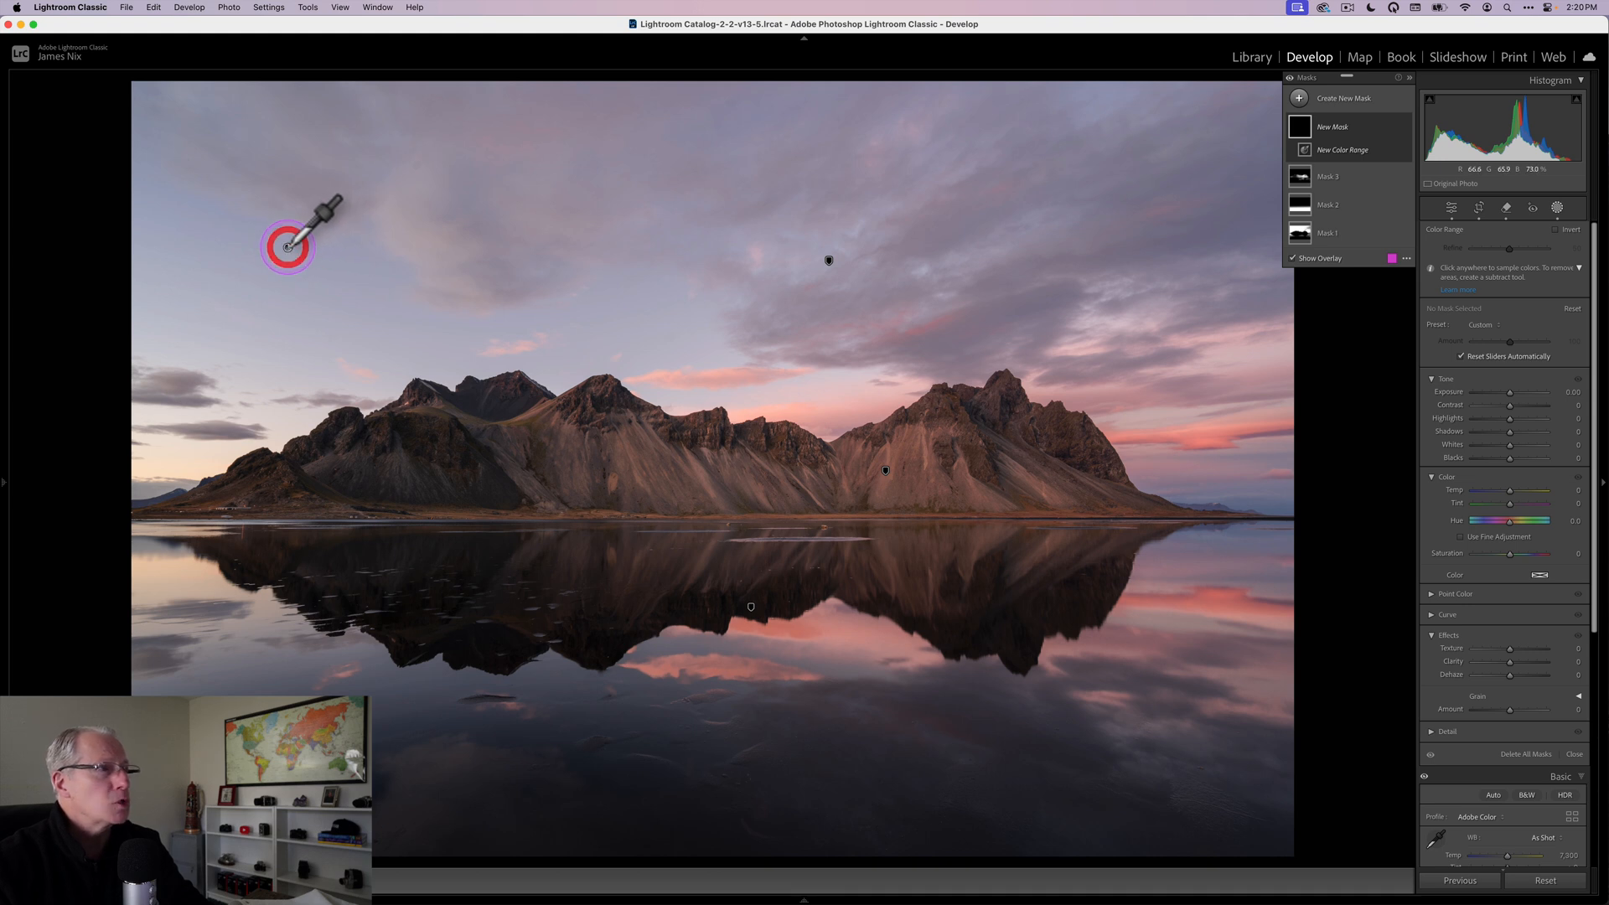
pyautogui.click(287, 247)
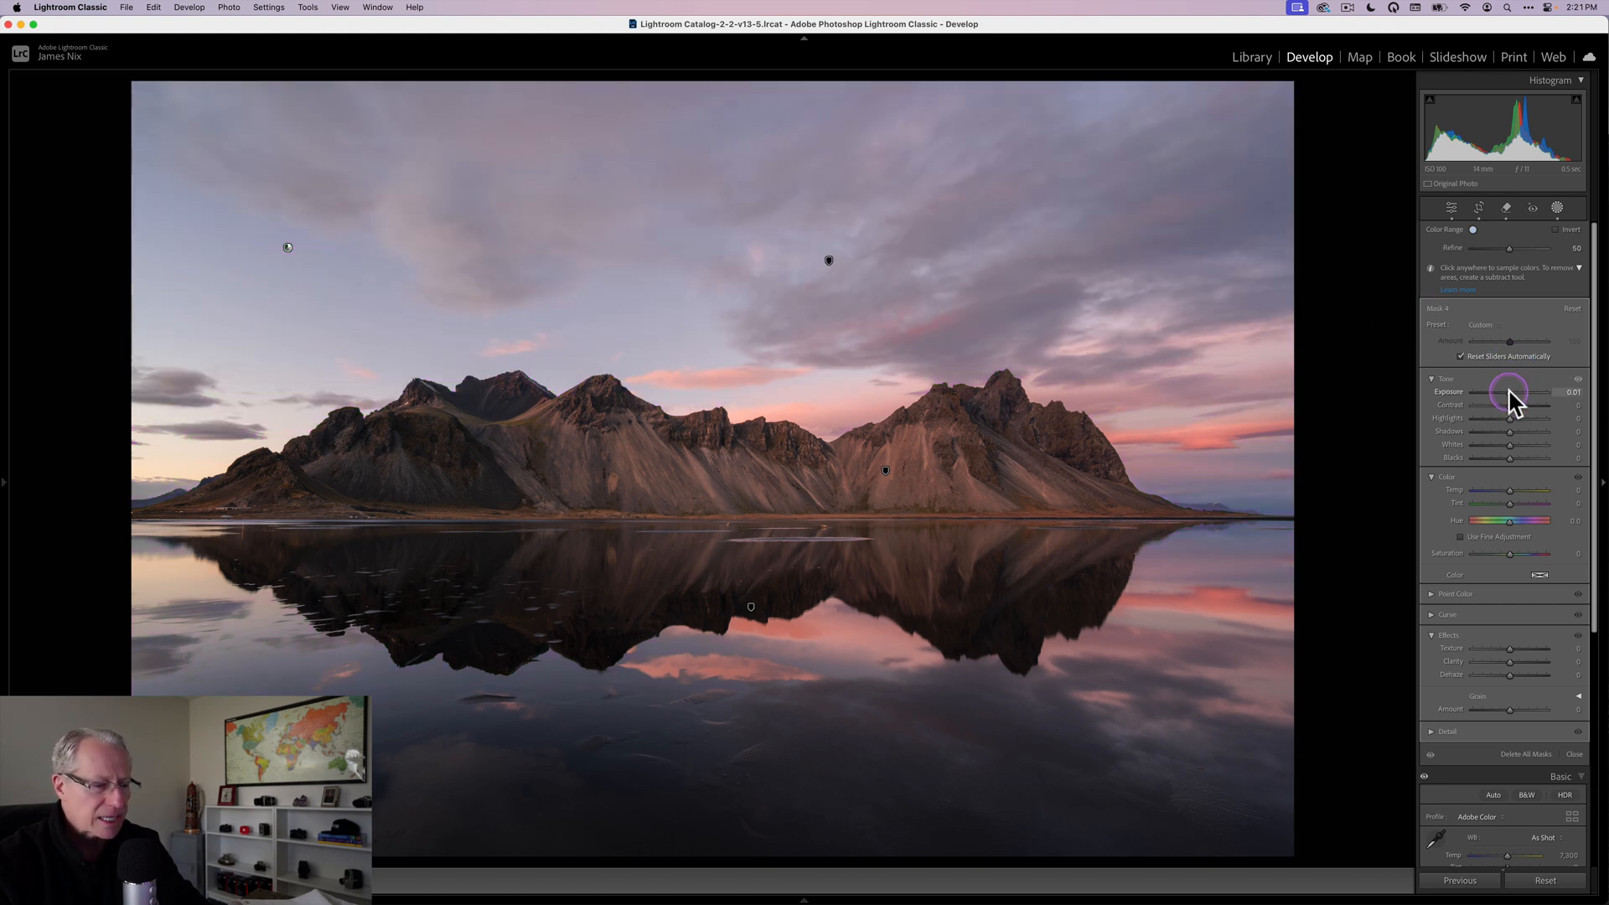
pyautogui.moveTo(1518, 392); pyautogui.dragTo(1503, 392)
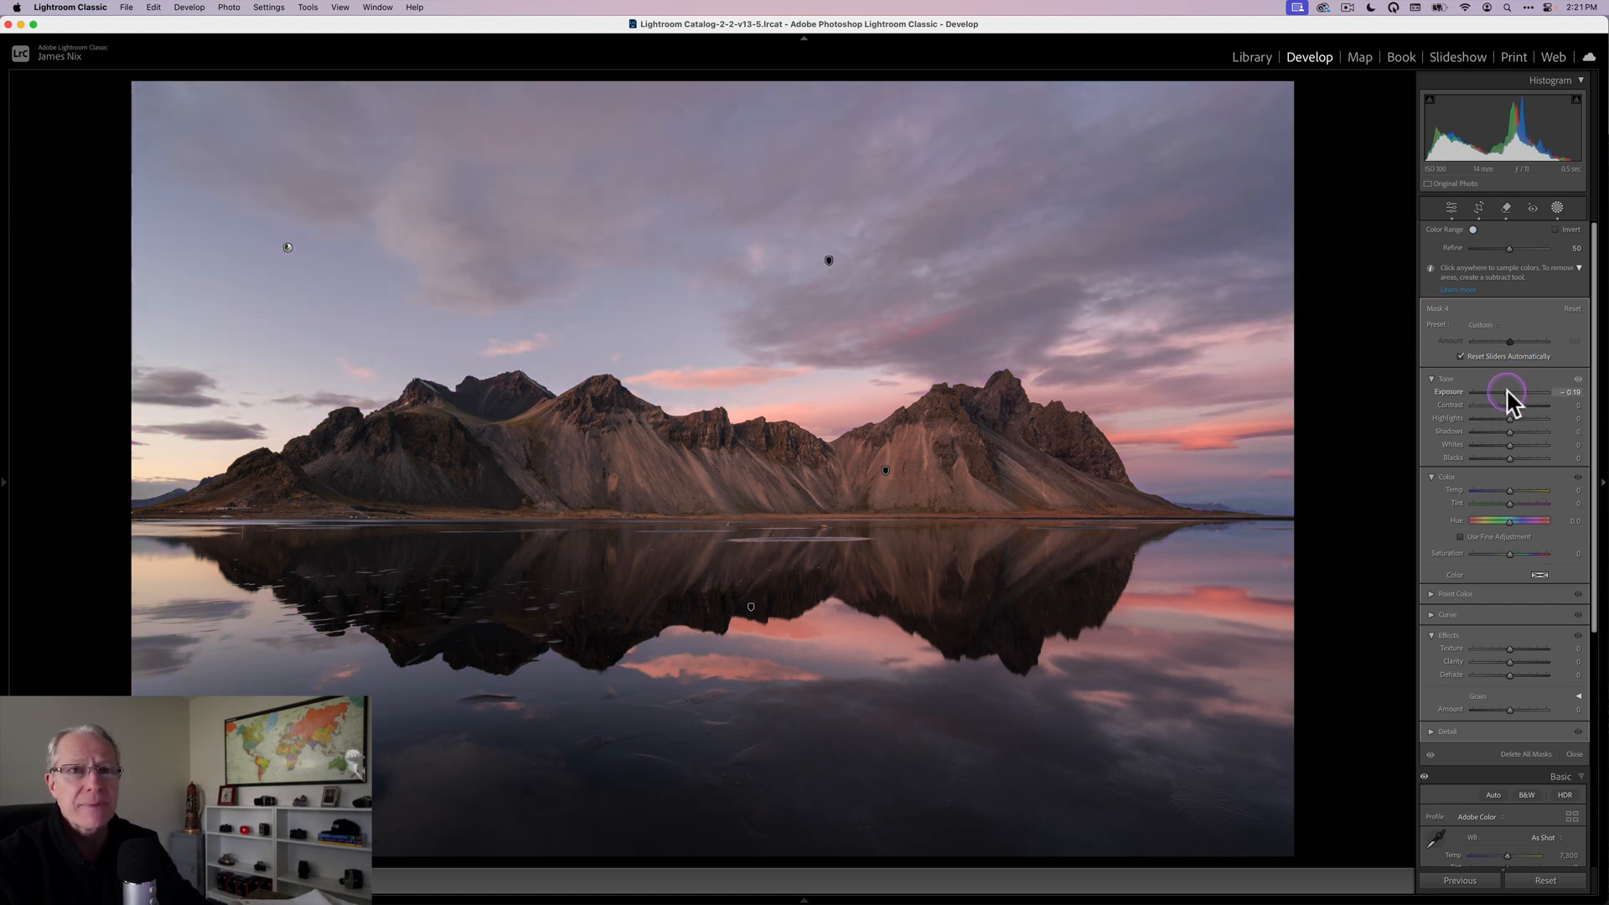
pyautogui.moveTo(1509, 393); pyautogui.dragTo(1528, 393)
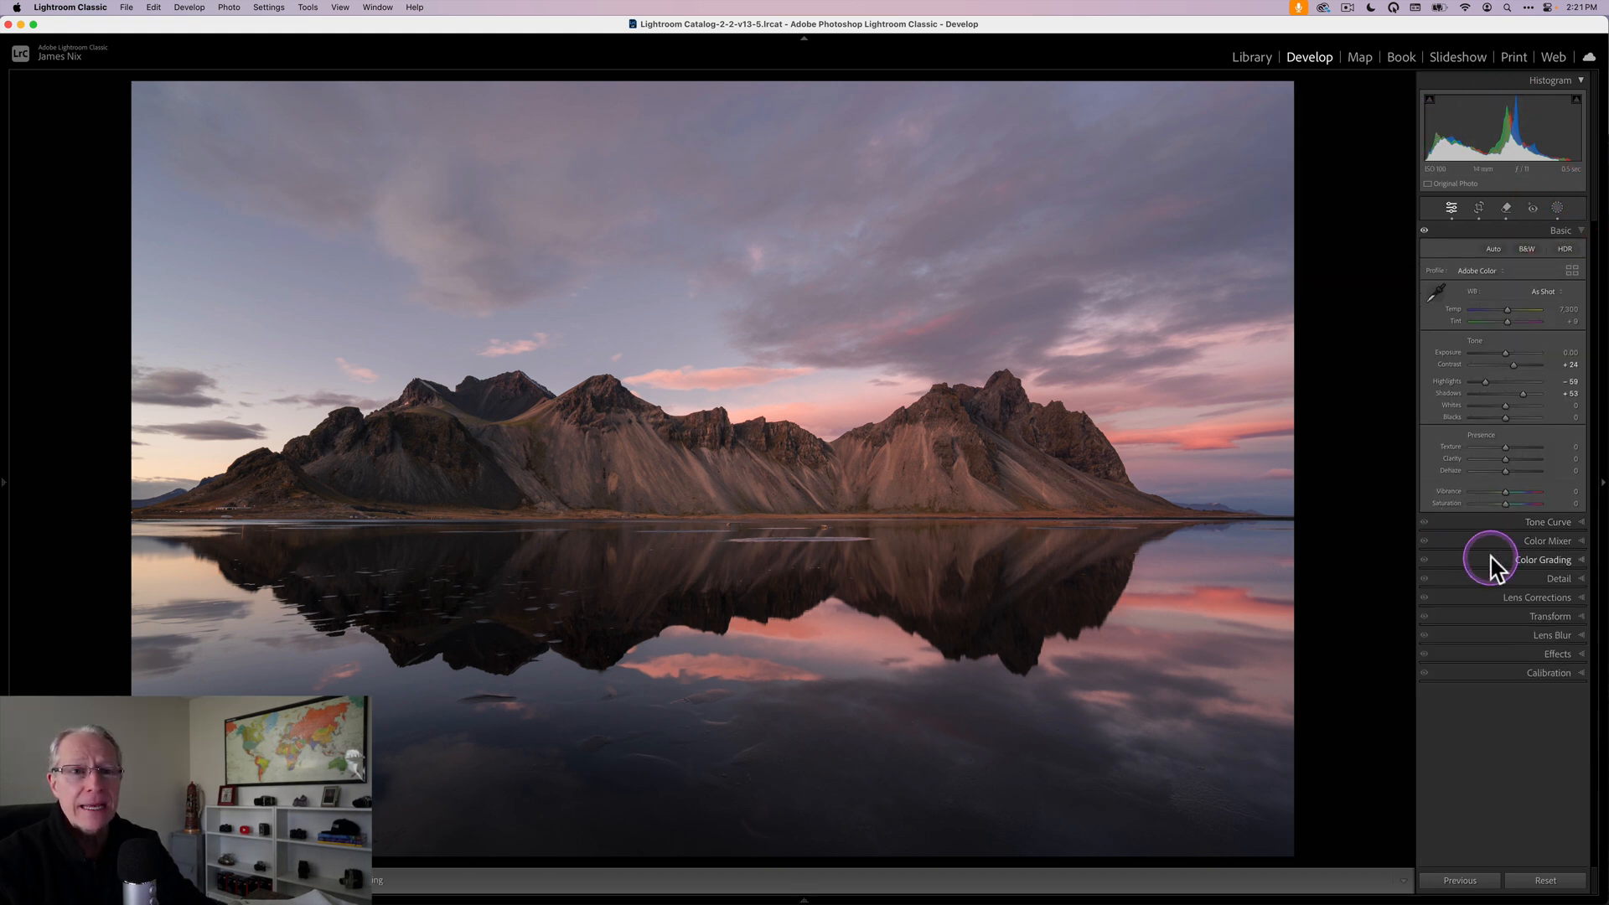
# Step: Grade highlights red (hue ~5, saturation 14) and midtones orange (hue 30, saturation 10)
pyautogui.click(1542, 559)
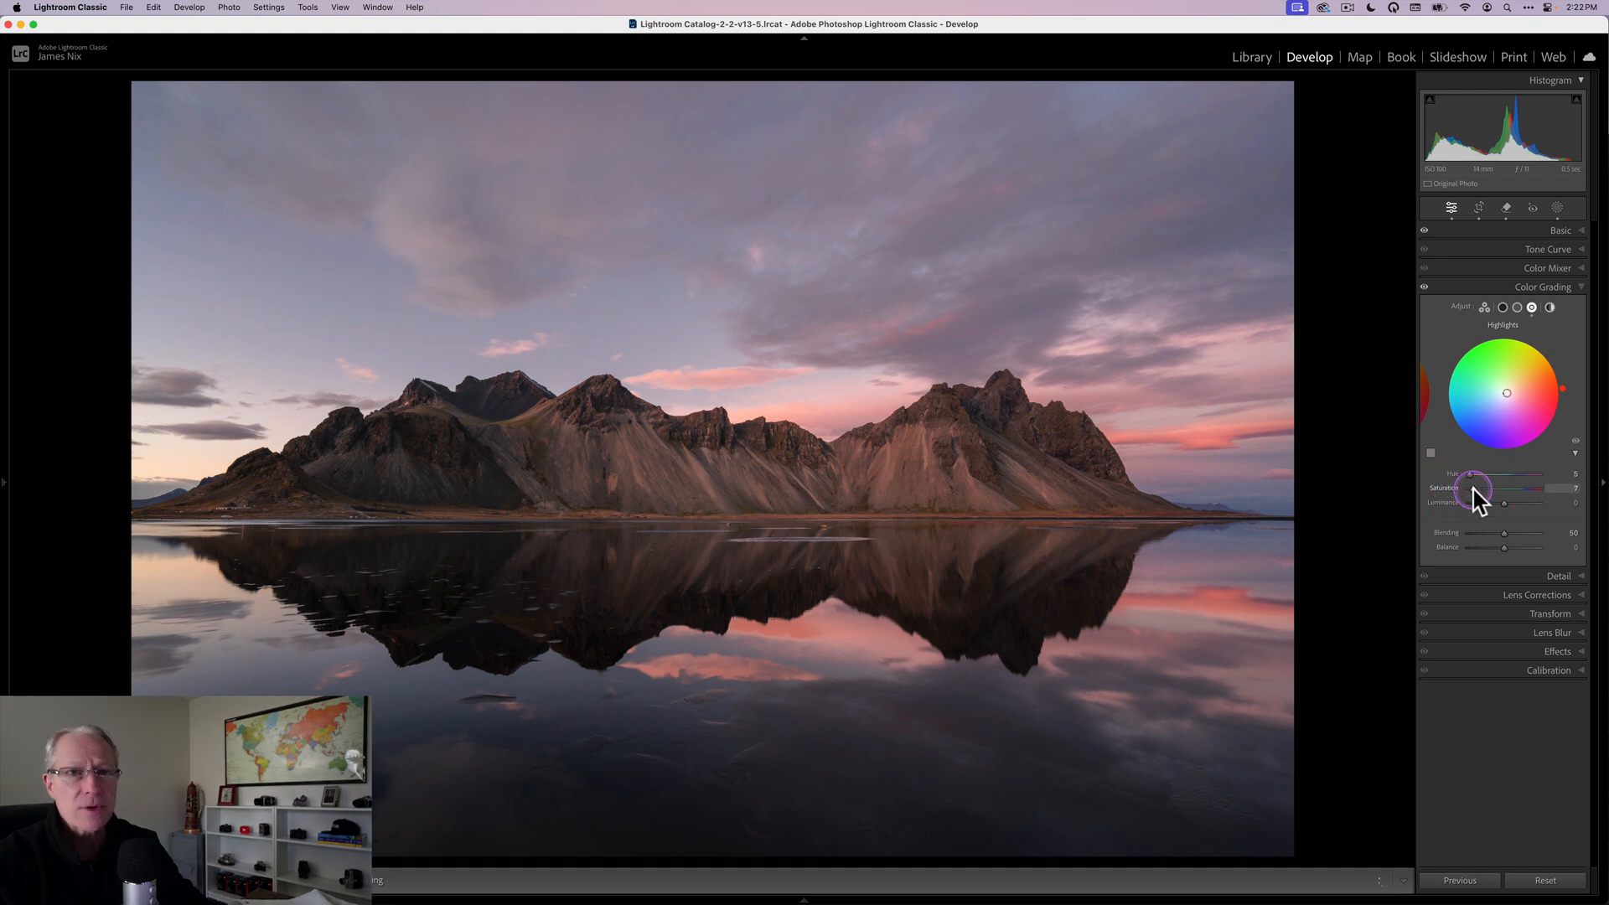
pyautogui.moveTo(1471, 487); pyautogui.dragTo(1523, 488)
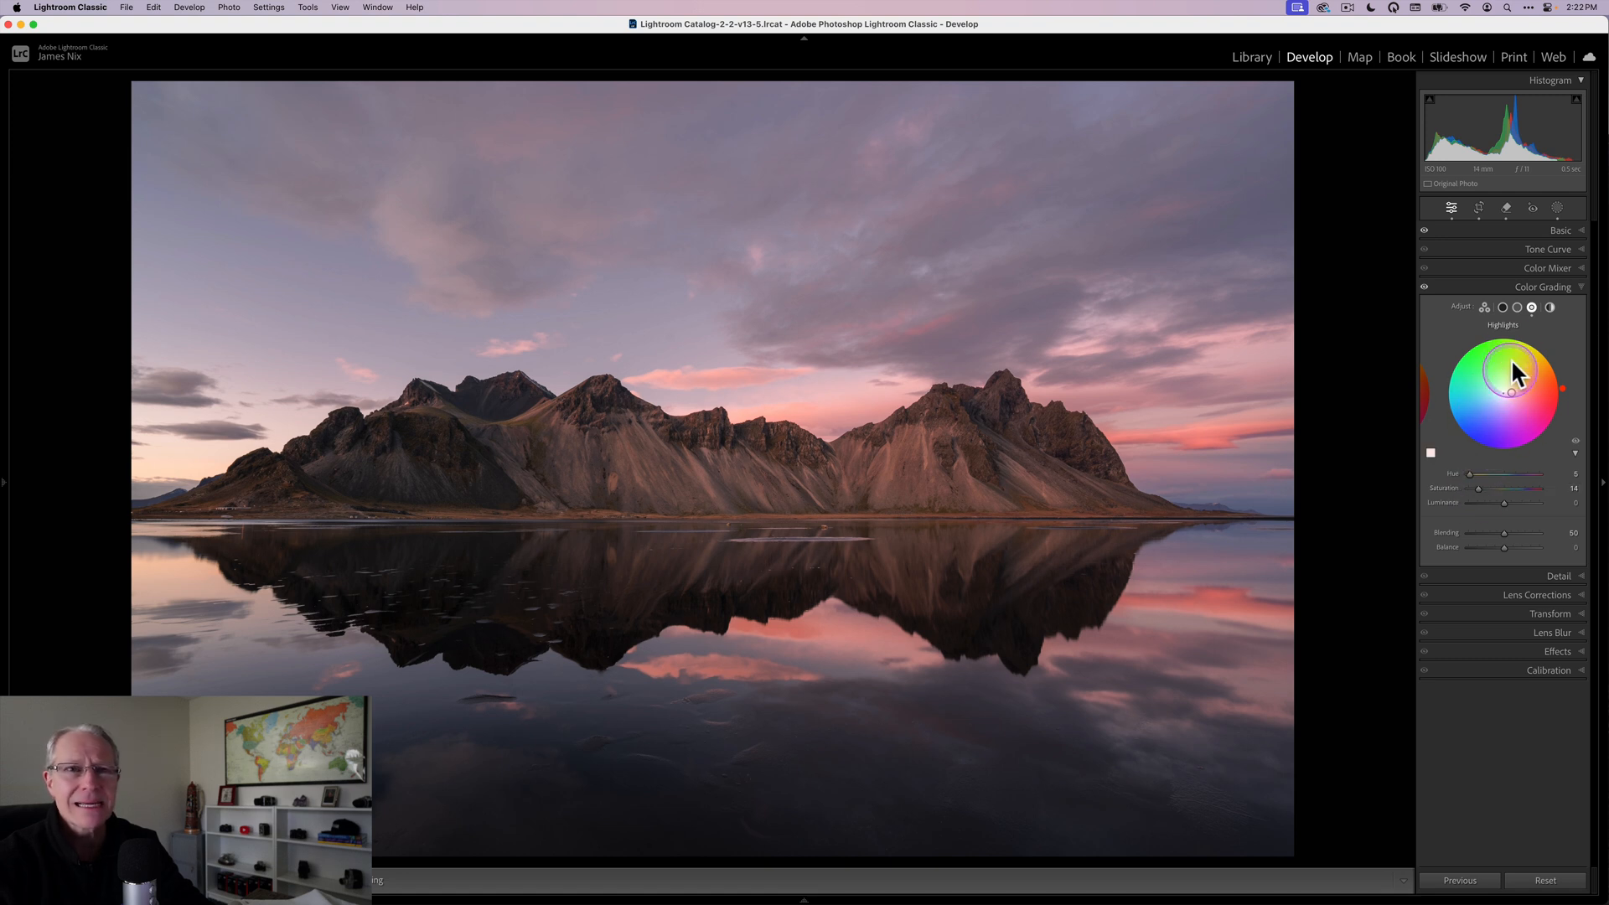
pyautogui.click(1530, 308)
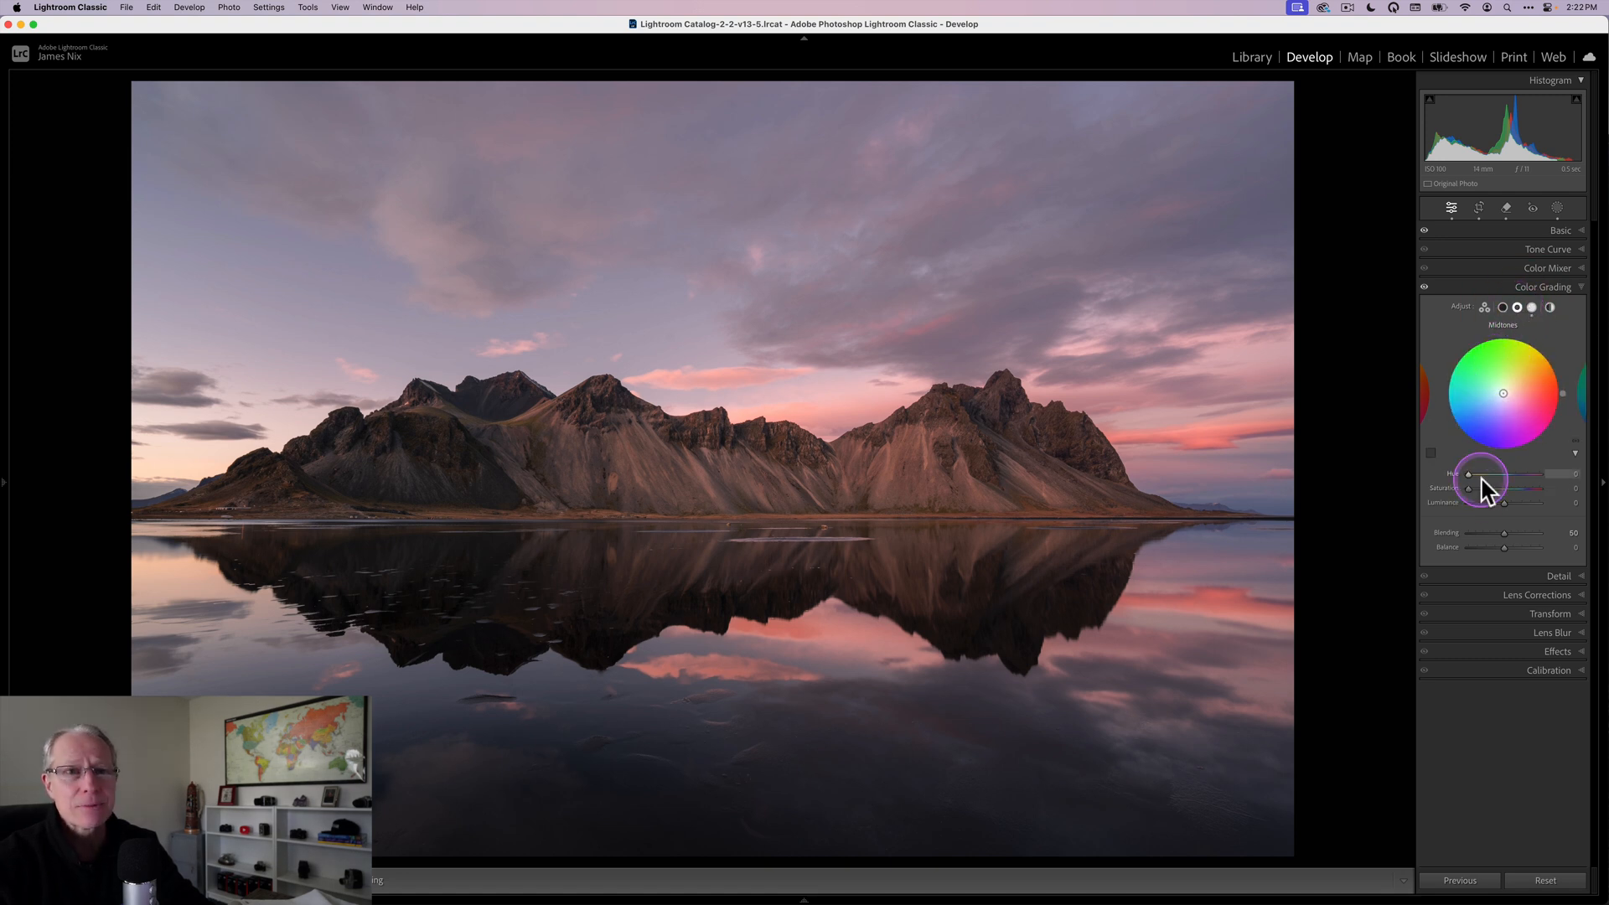
pyautogui.moveTo(1468, 474); pyautogui.dragTo(1489, 474)
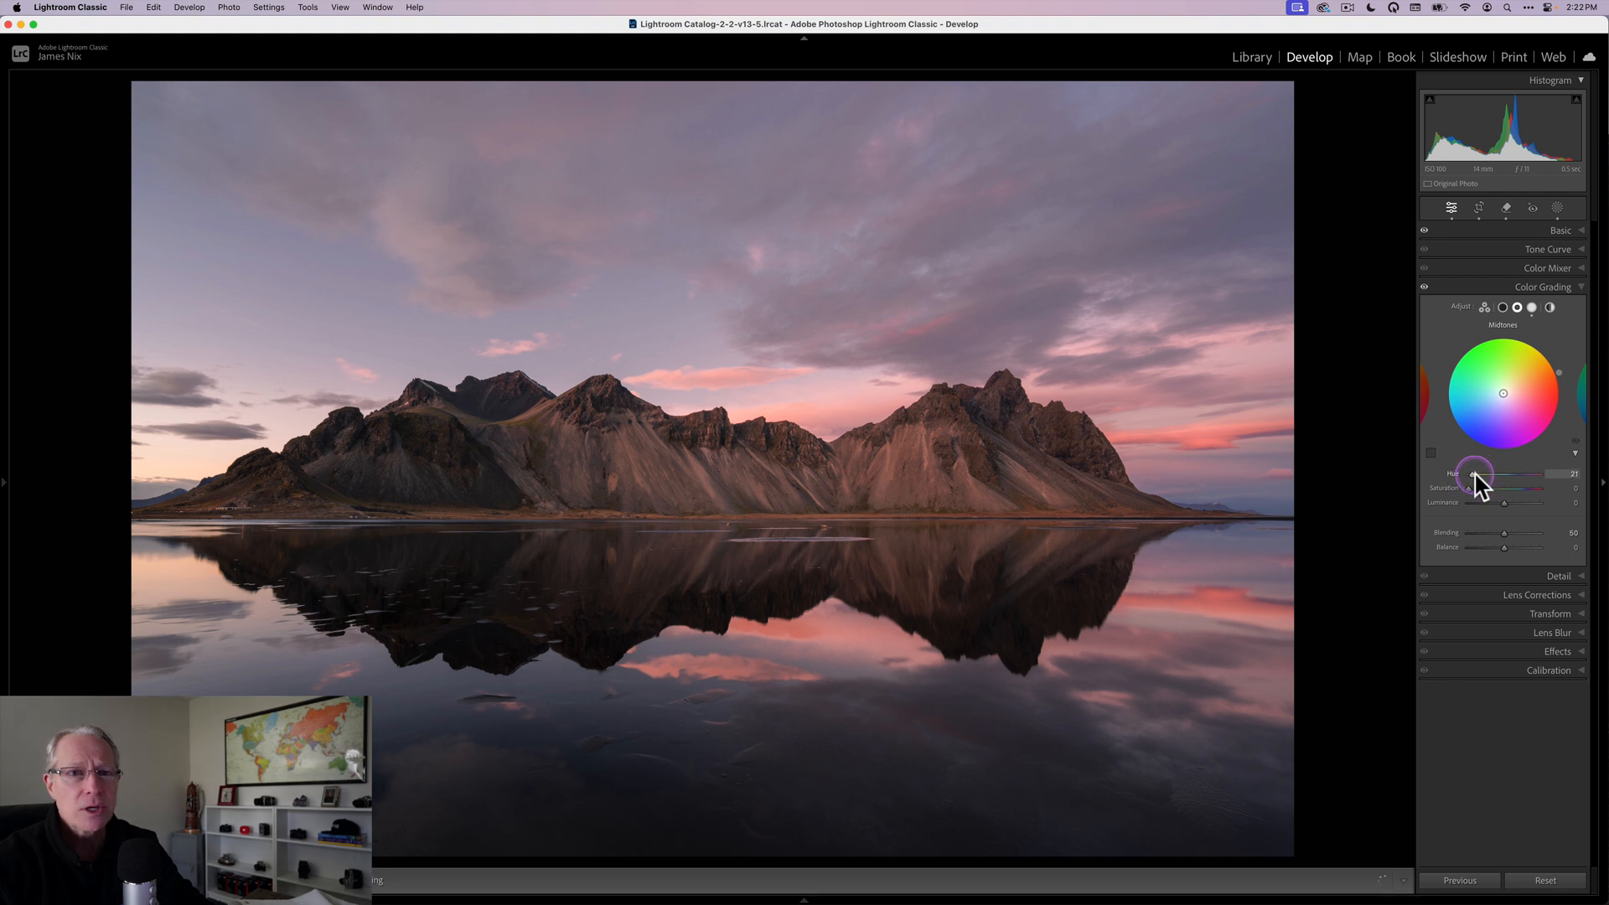
pyautogui.moveTo(1470, 474); pyautogui.dragTo(1480, 474)
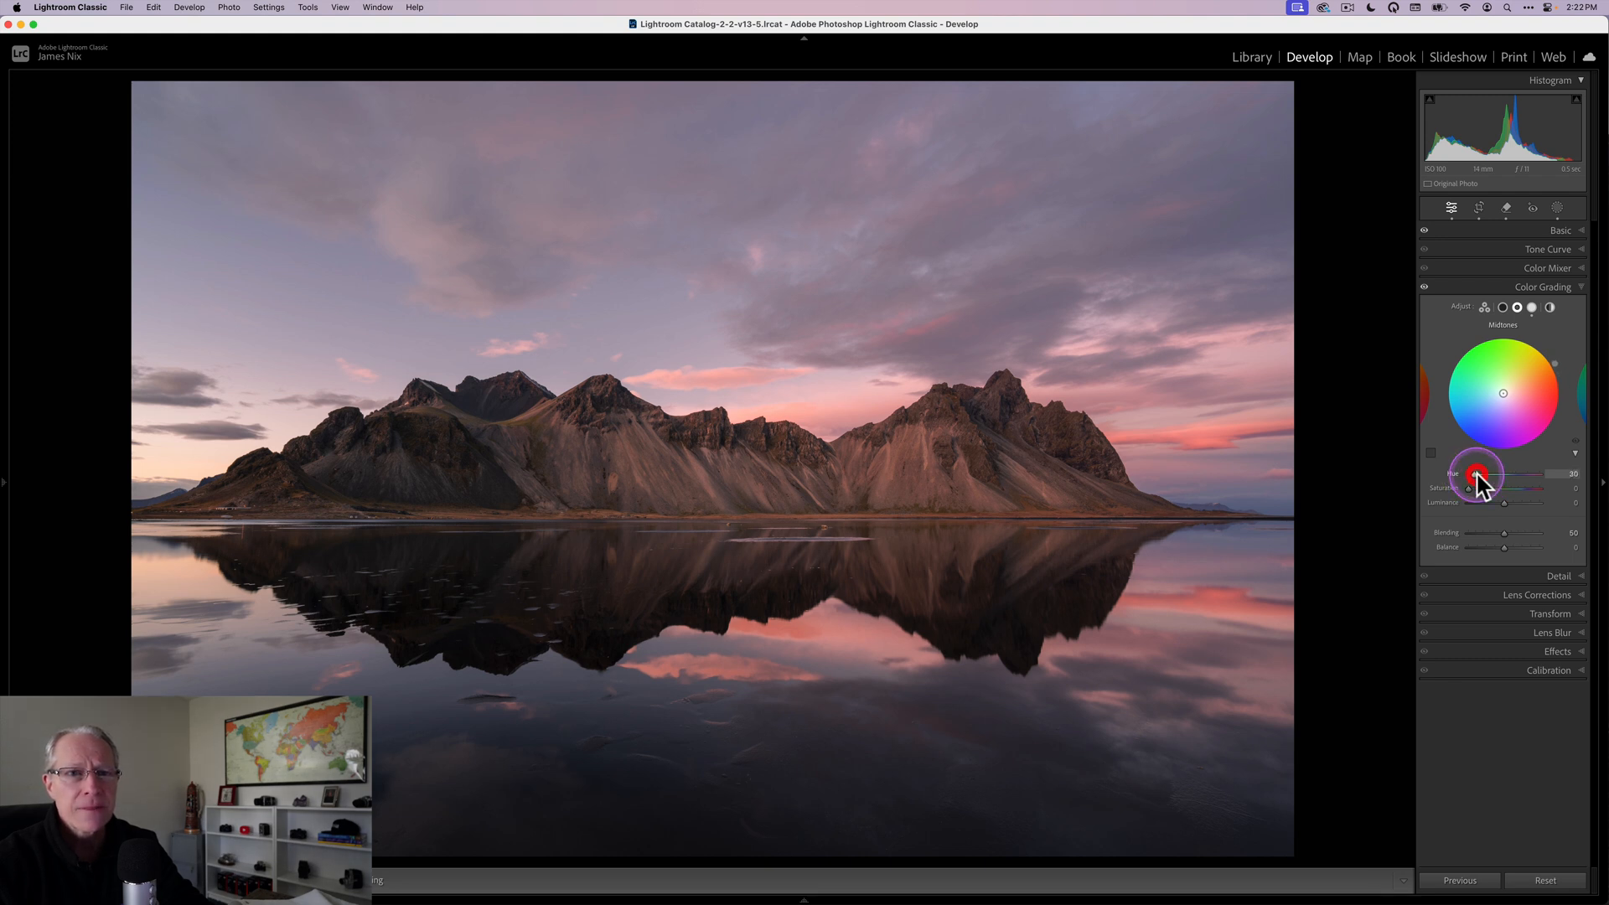
pyautogui.moveTo(1477, 476); pyautogui.dragTo(1472, 489)
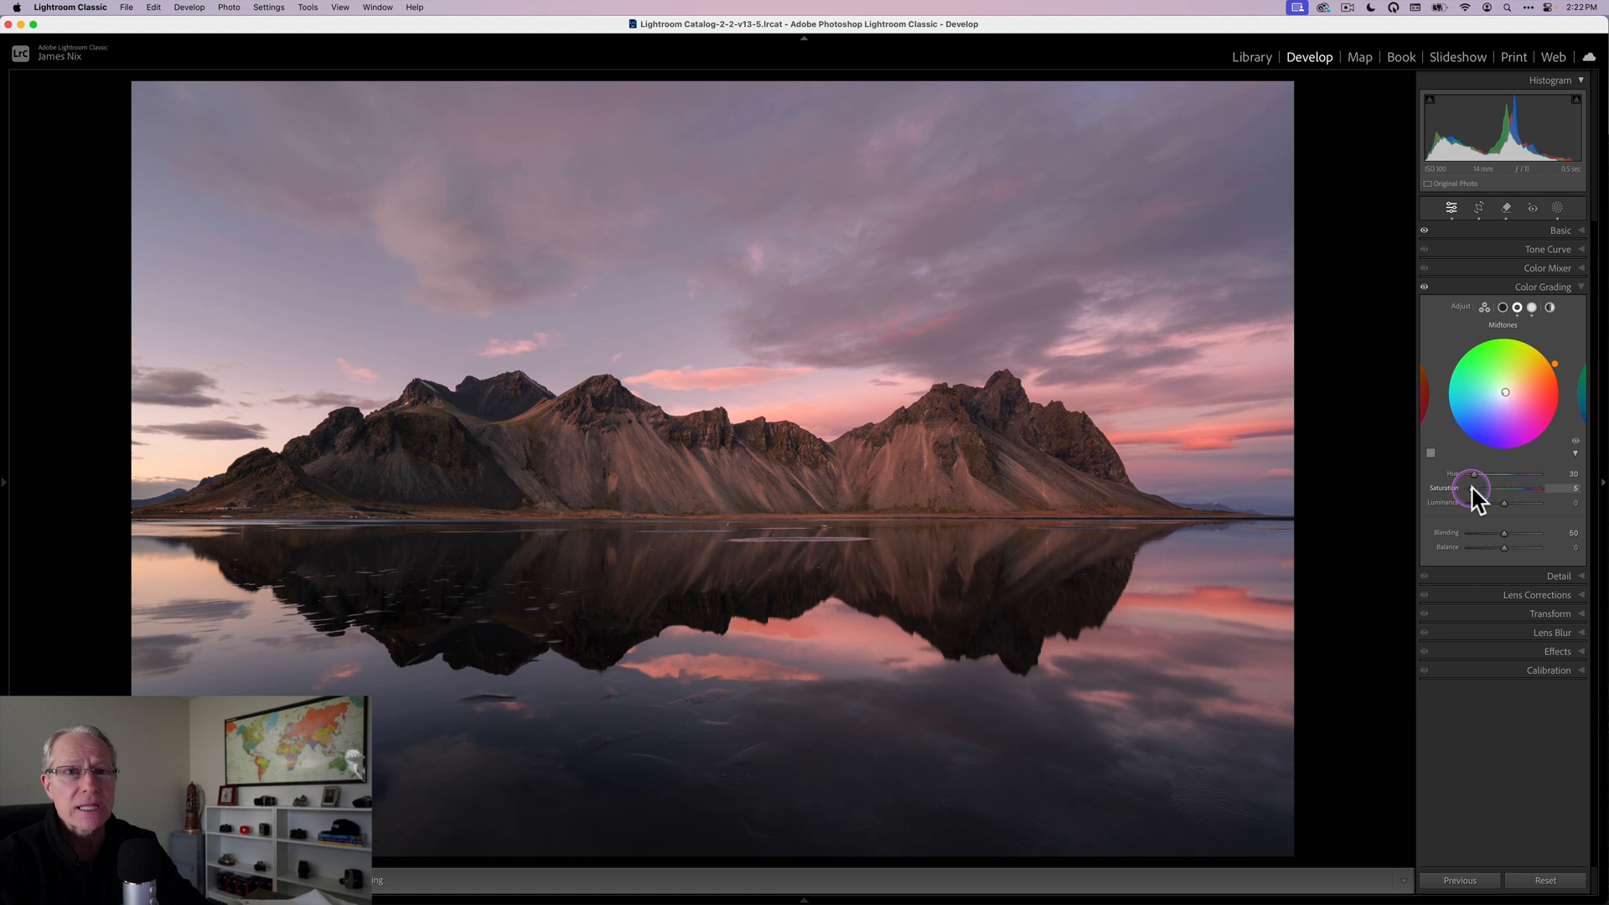
pyautogui.moveTo(1470, 488); pyautogui.dragTo(1474, 487)
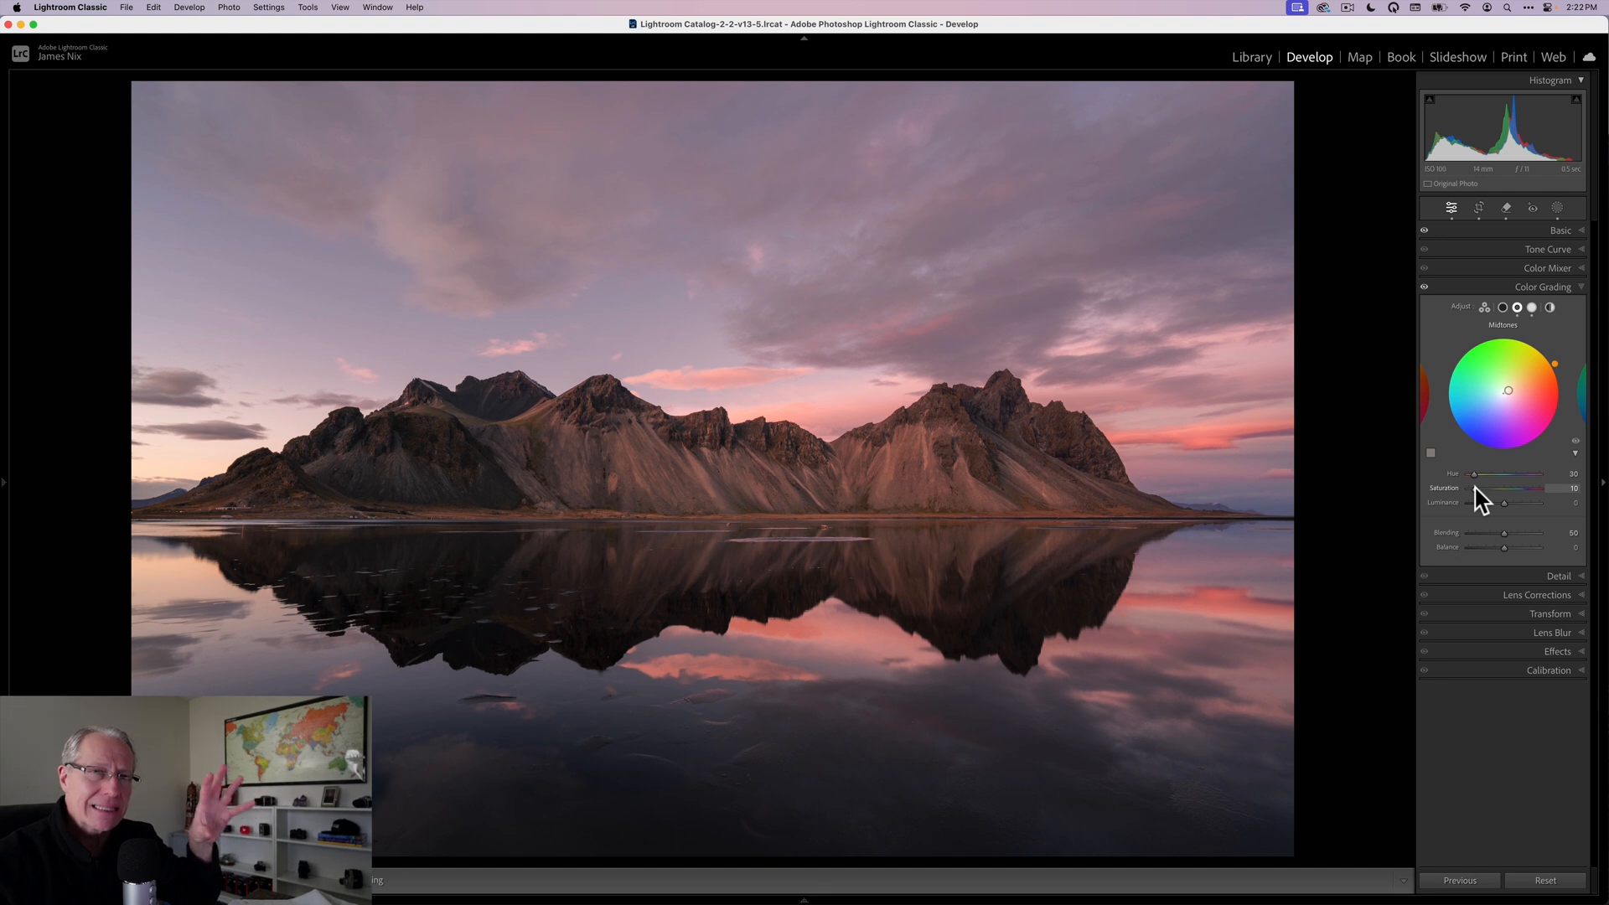
# Step: Give the shadows a cool blue tint (hue about 233, saturation 15) and collapse Color Grading
pyautogui.click(1500, 307)
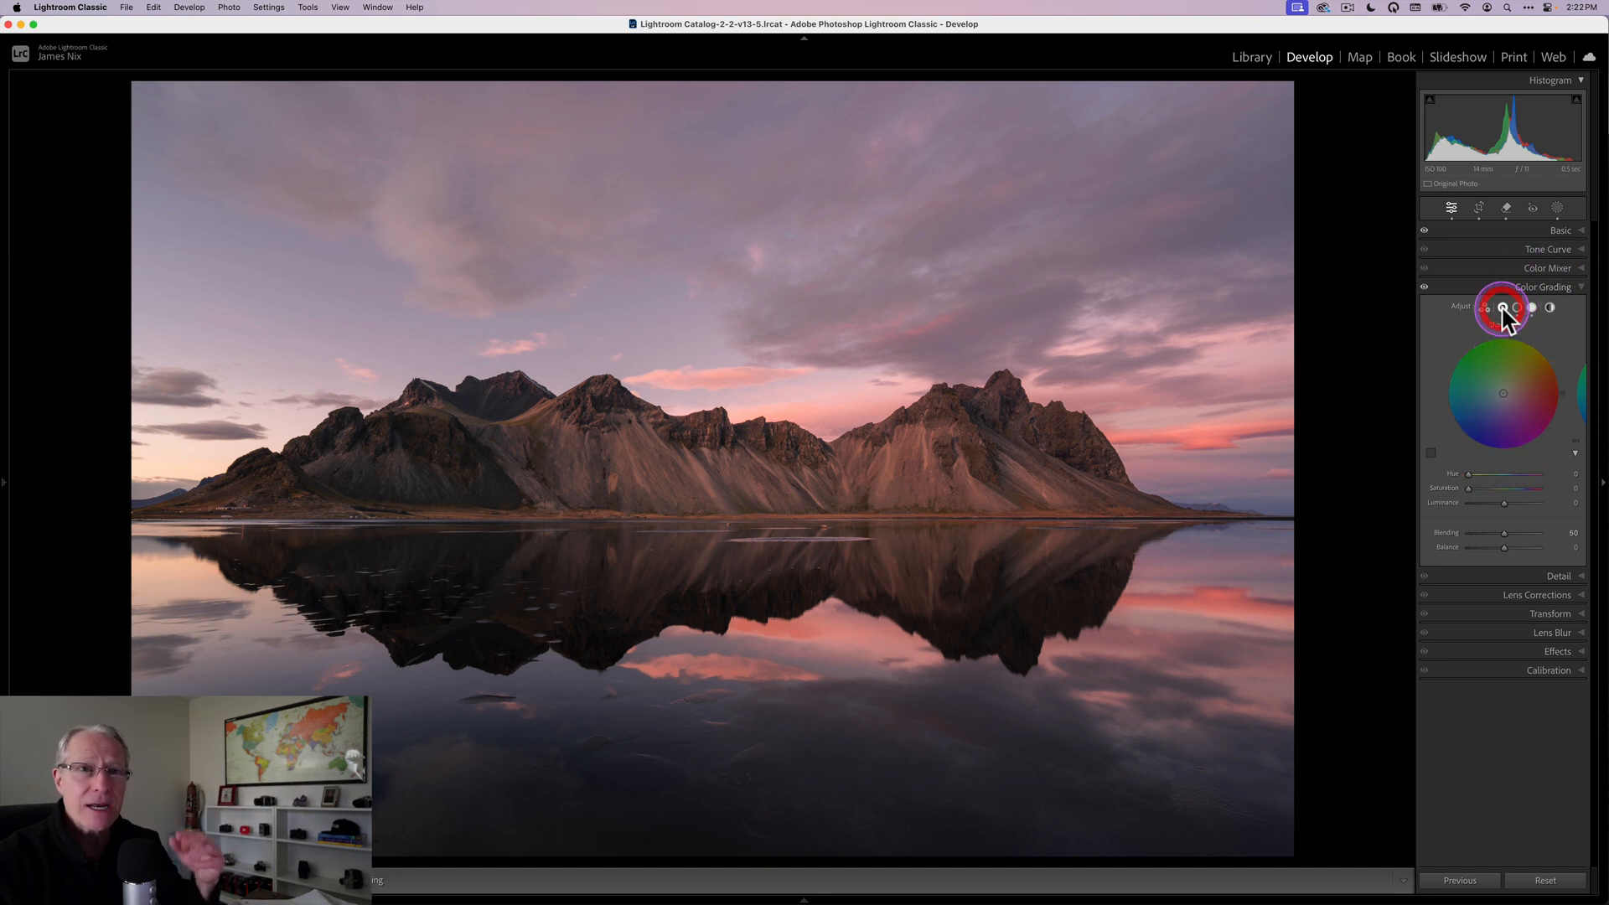
pyautogui.click(1500, 310)
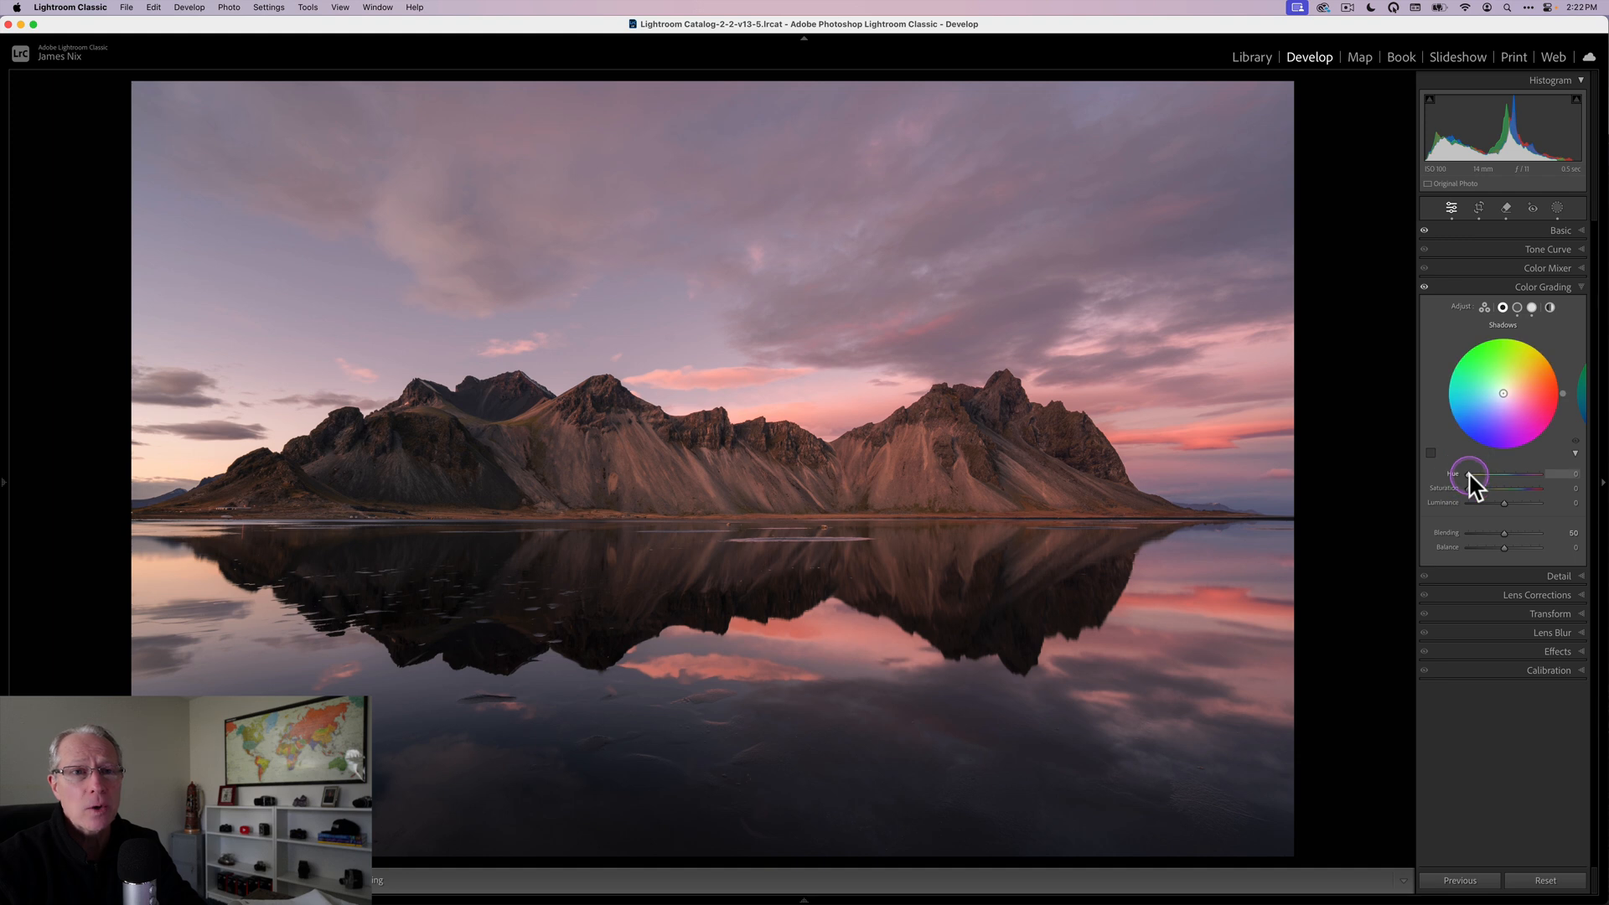
pyautogui.moveTo(1468, 474); pyautogui.dragTo(1516, 474)
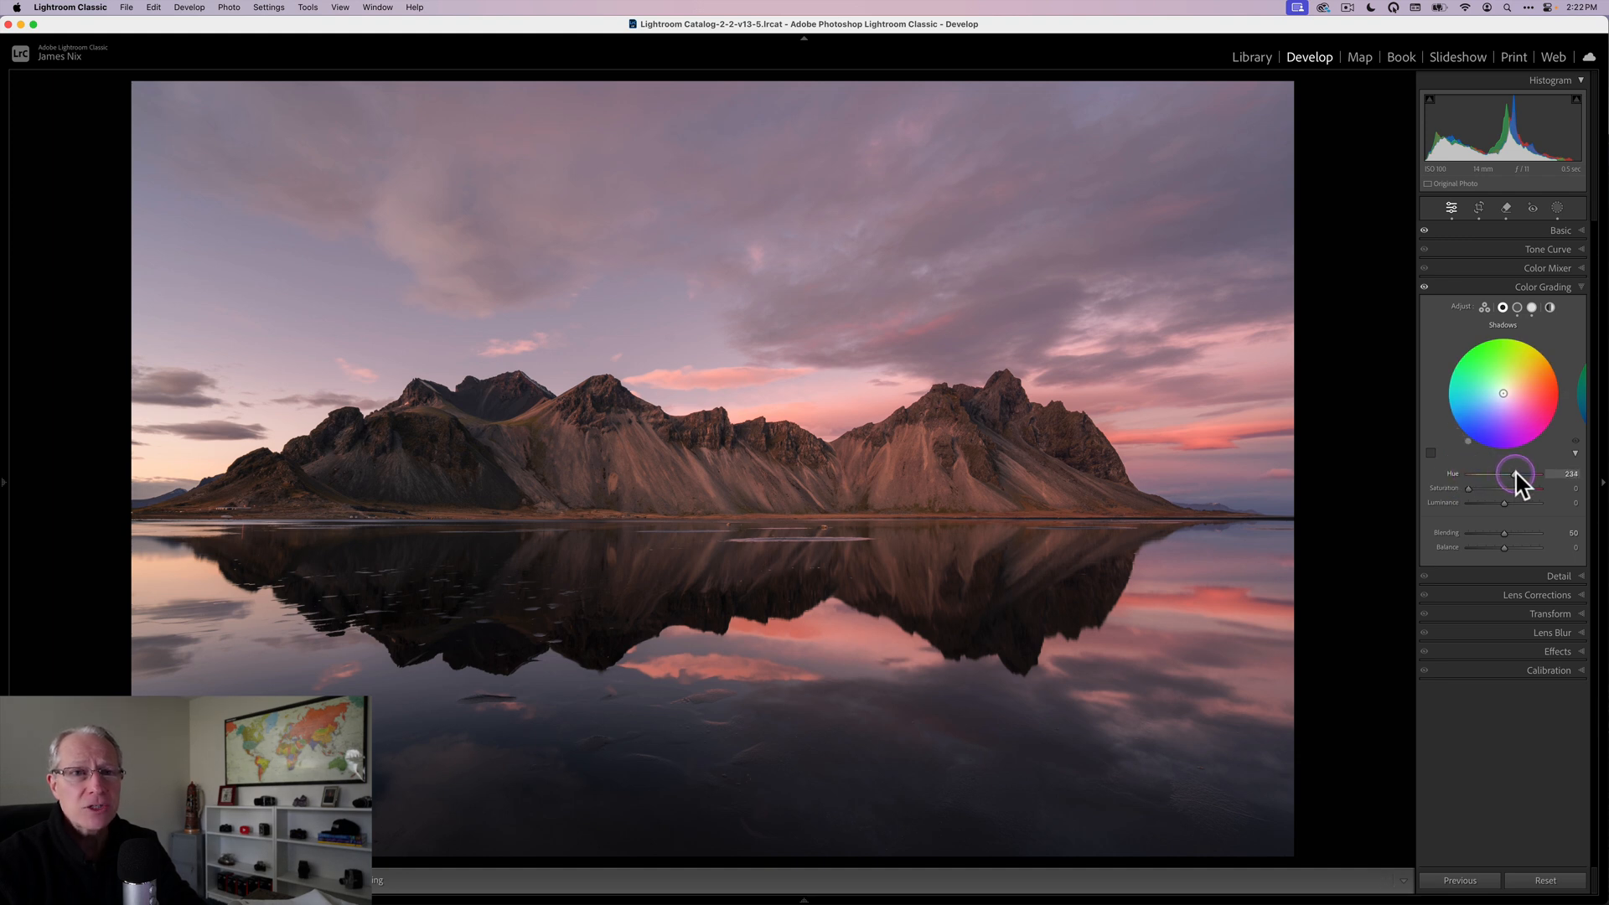
pyautogui.moveTo(1515, 472); pyautogui.dragTo(1513, 472)
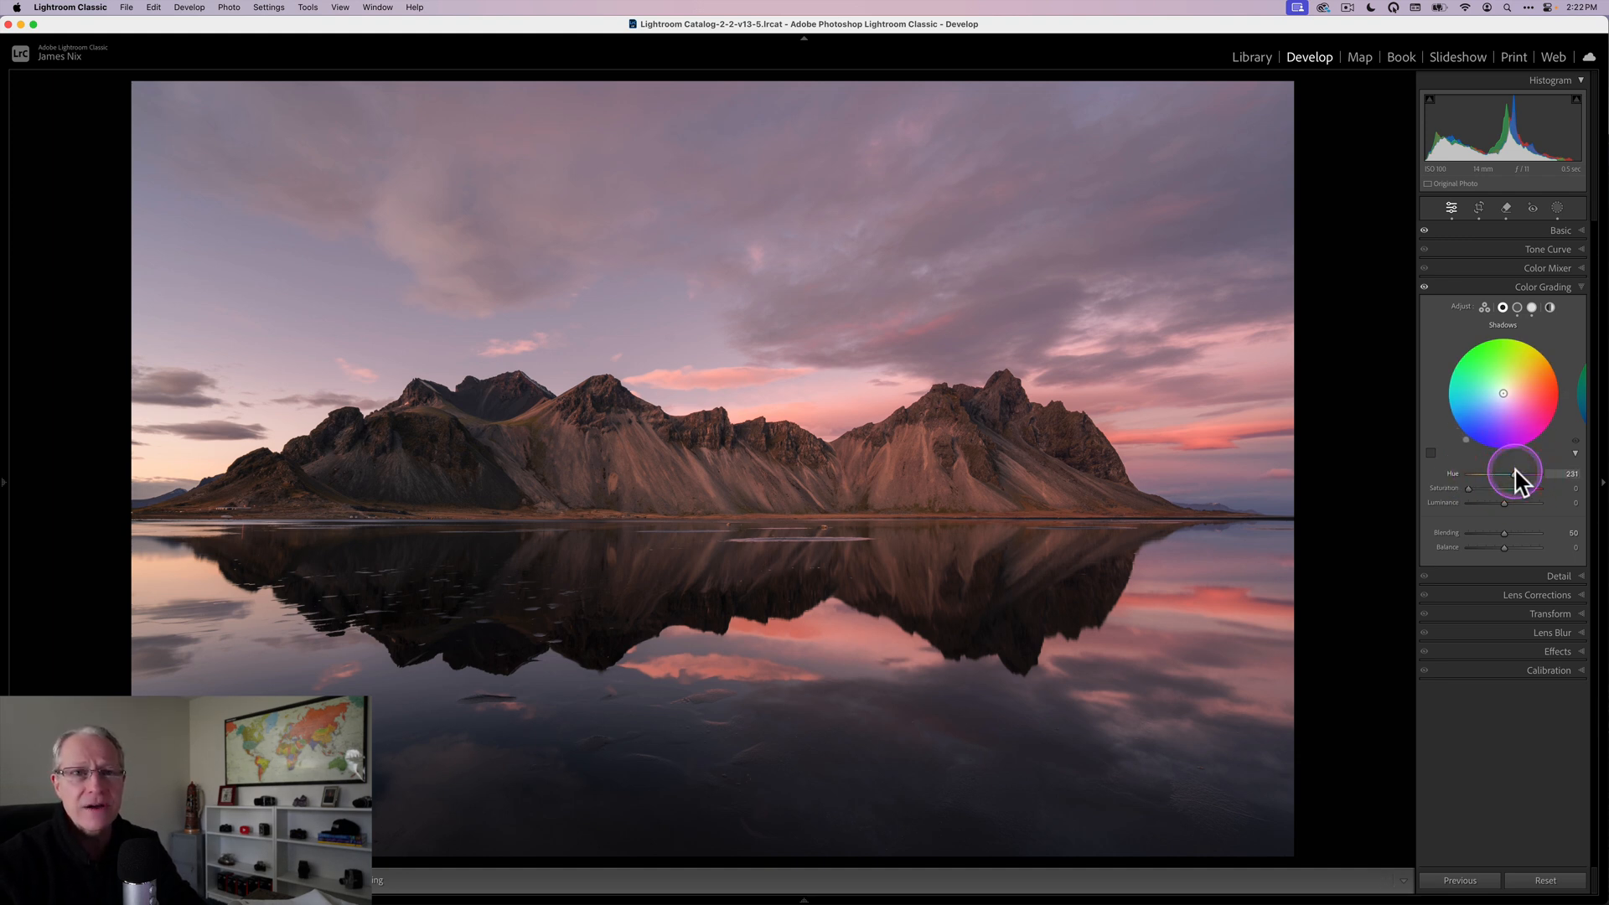
pyautogui.moveTo(1513, 472); pyautogui.dragTo(1517, 472)
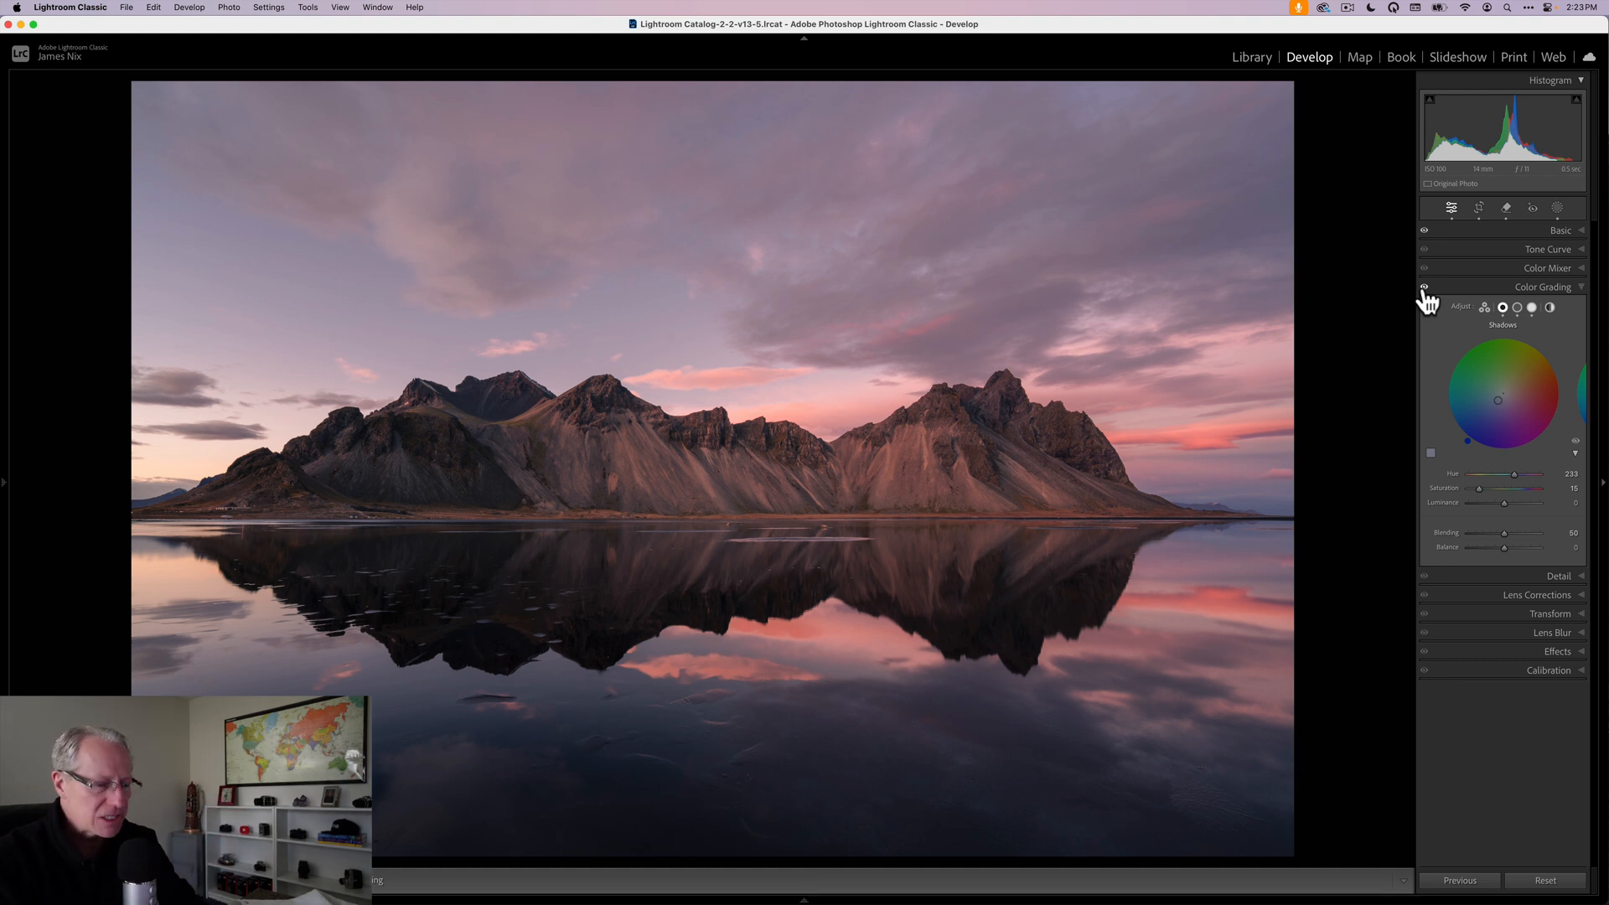
pyautogui.click(1426, 287)
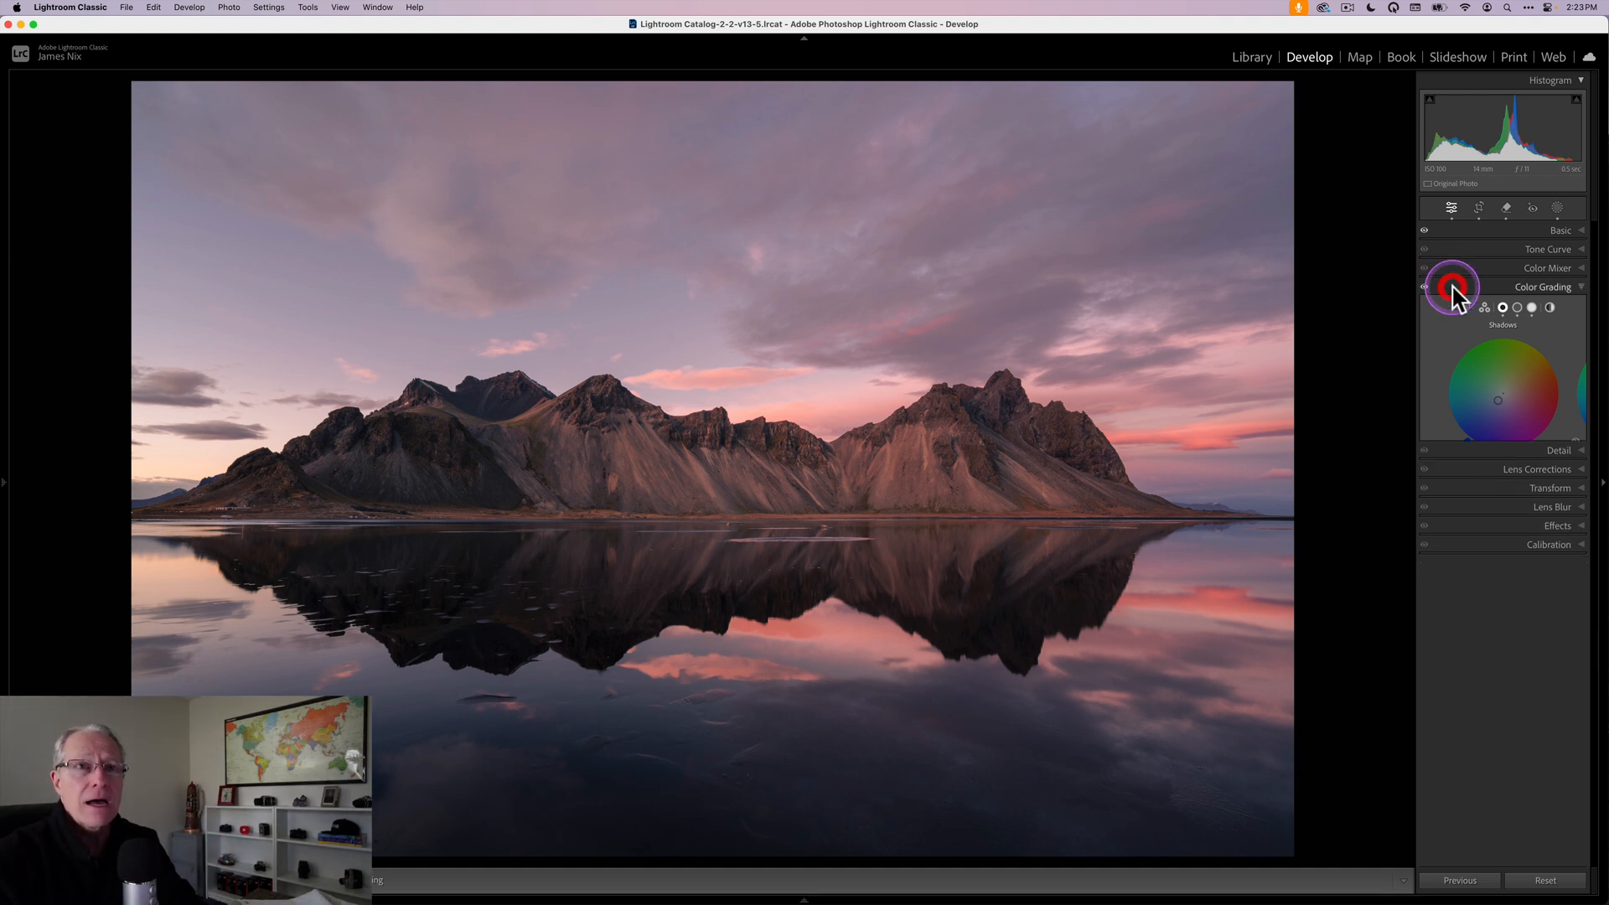
# Step: In Calibration, set Blue Primary saturation +65 and hue −31
pyautogui.click(1543, 286)
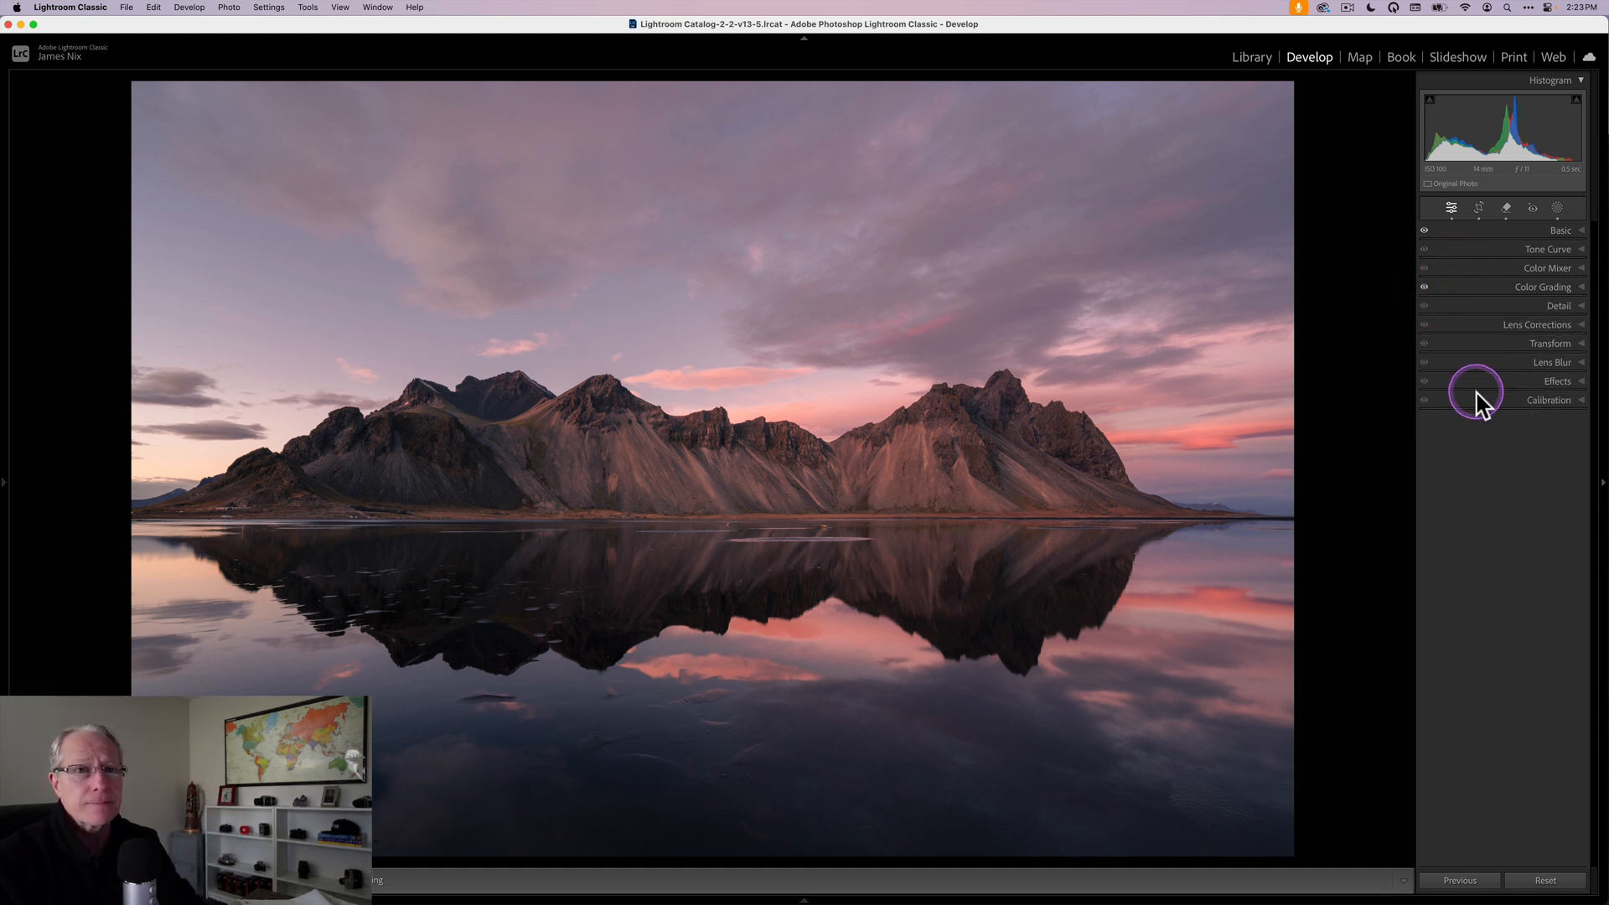
pyautogui.click(1549, 401)
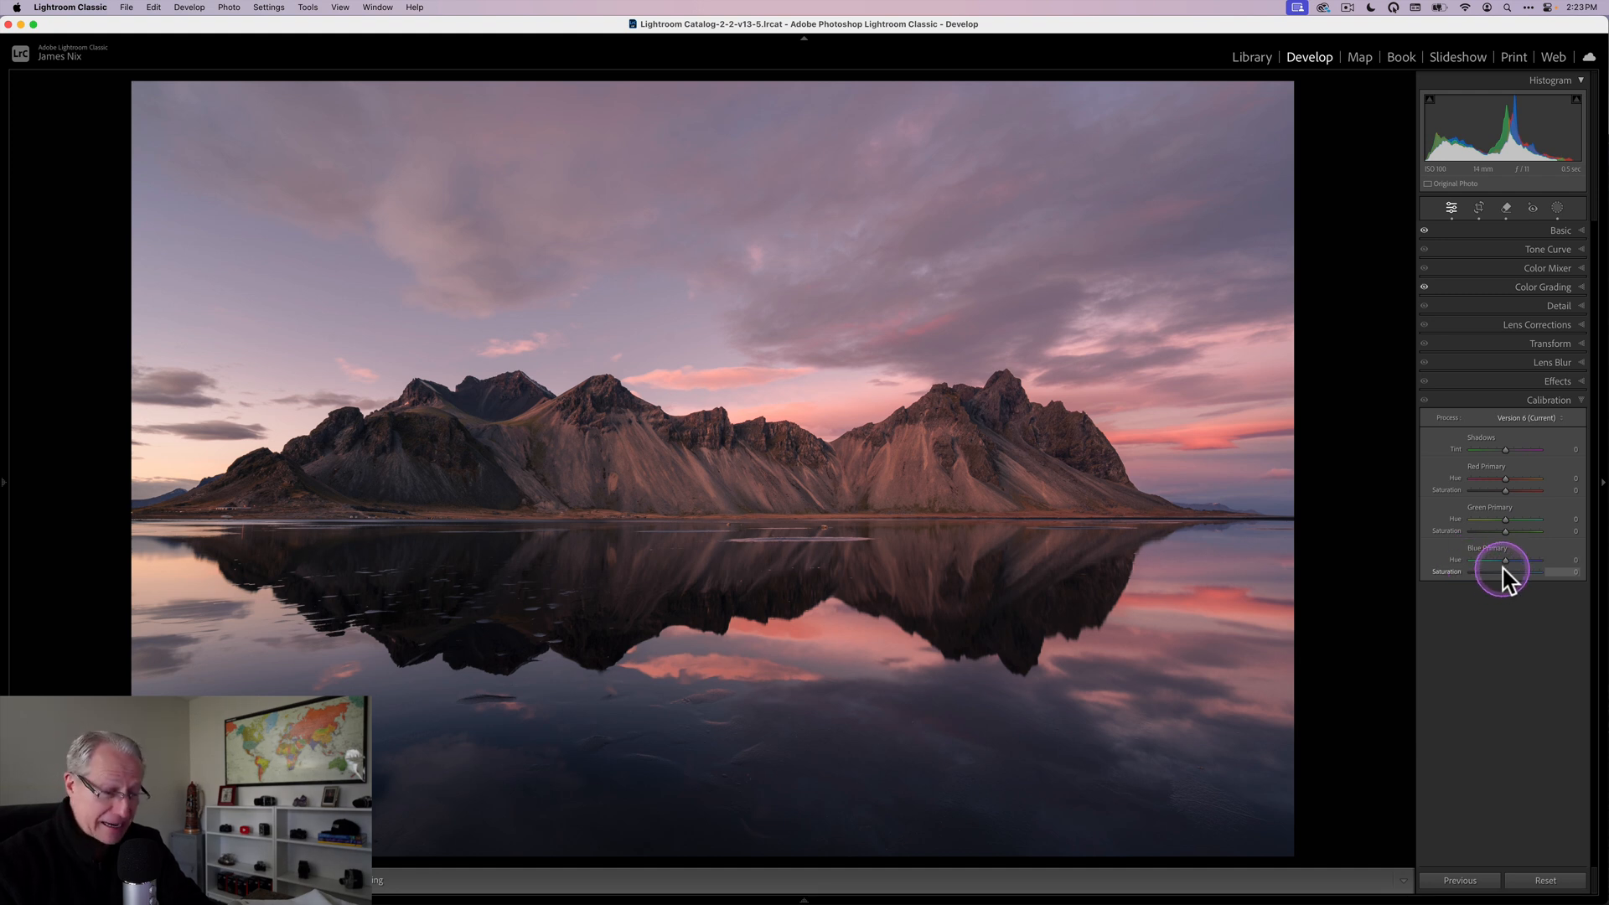
pyautogui.moveTo(1502, 571); pyautogui.dragTo(1522, 572)
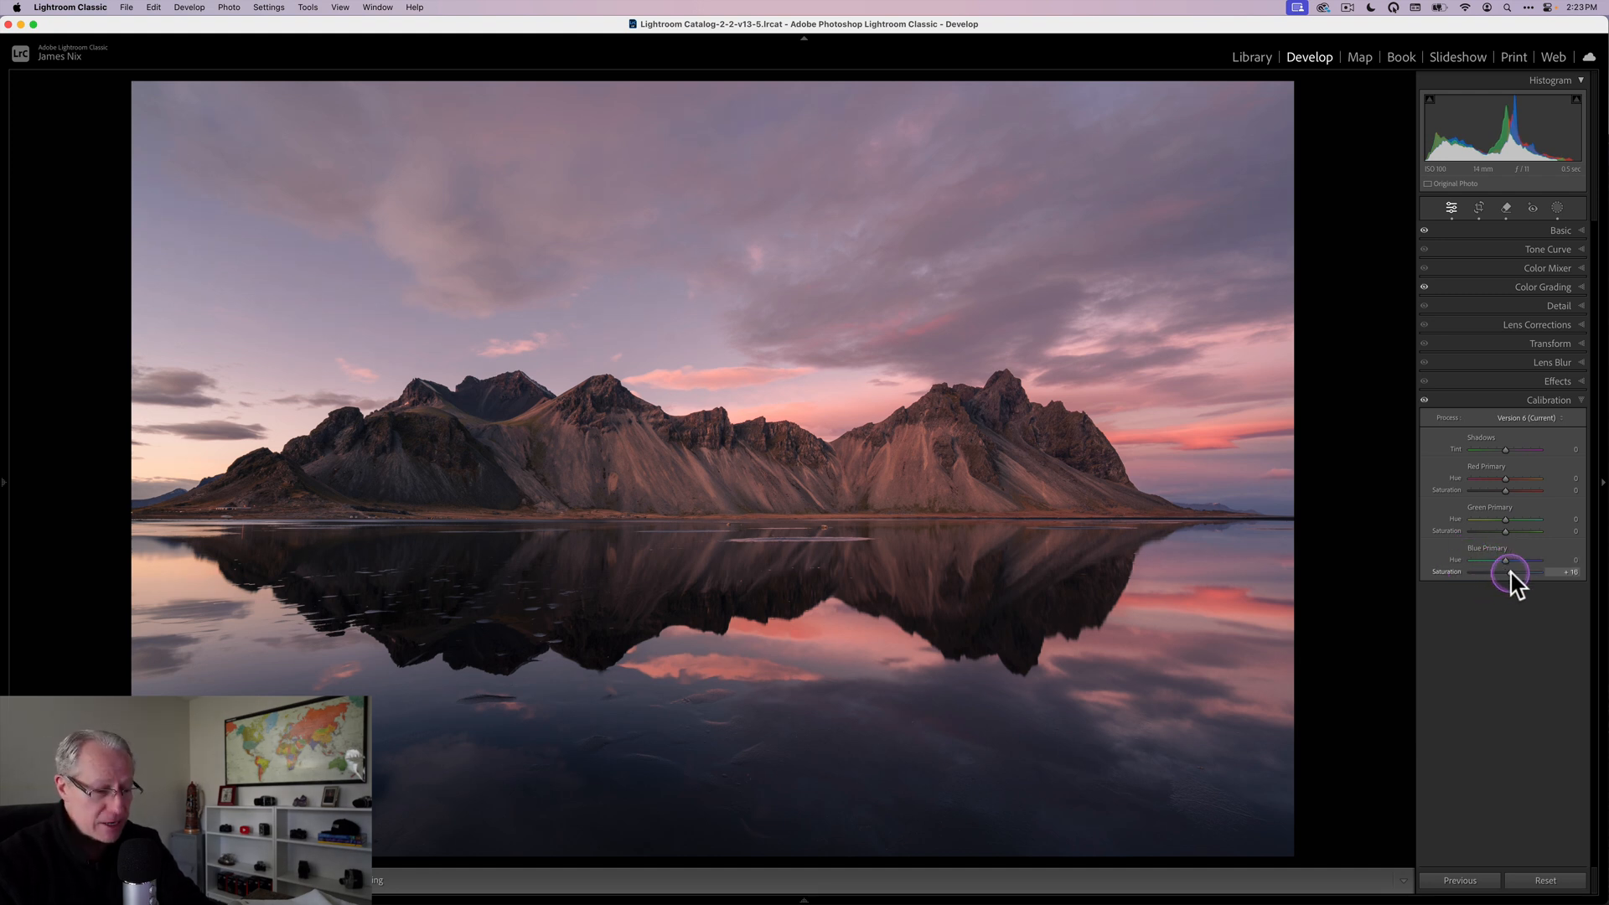
pyautogui.moveTo(1509, 571); pyautogui.dragTo(1523, 572)
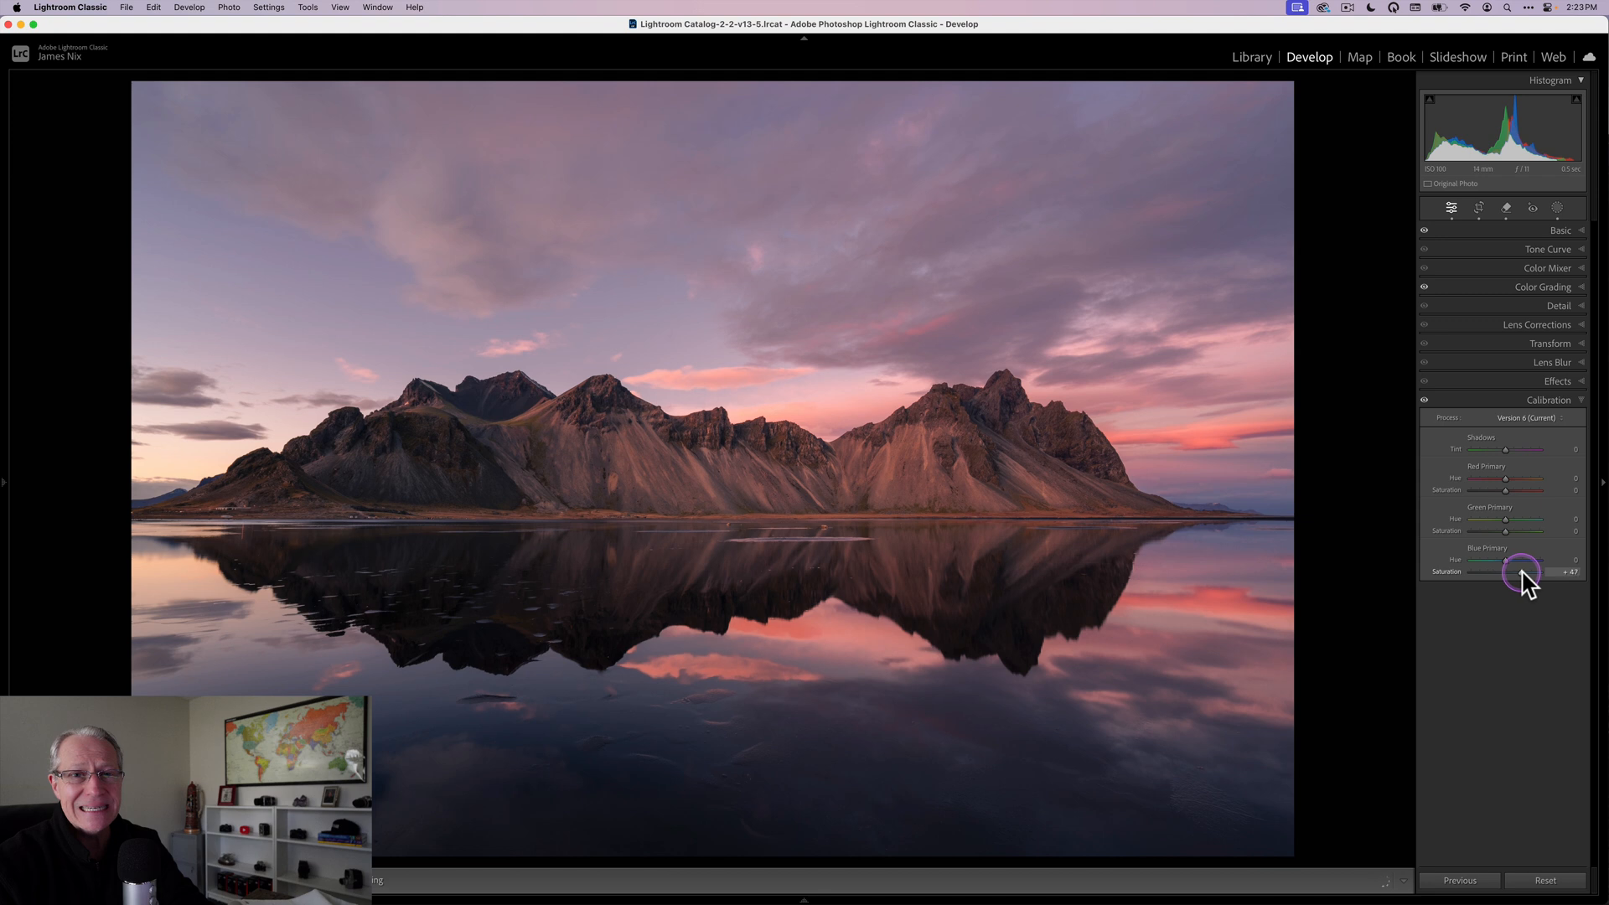
pyautogui.moveTo(1523, 571); pyautogui.dragTo(1544, 571)
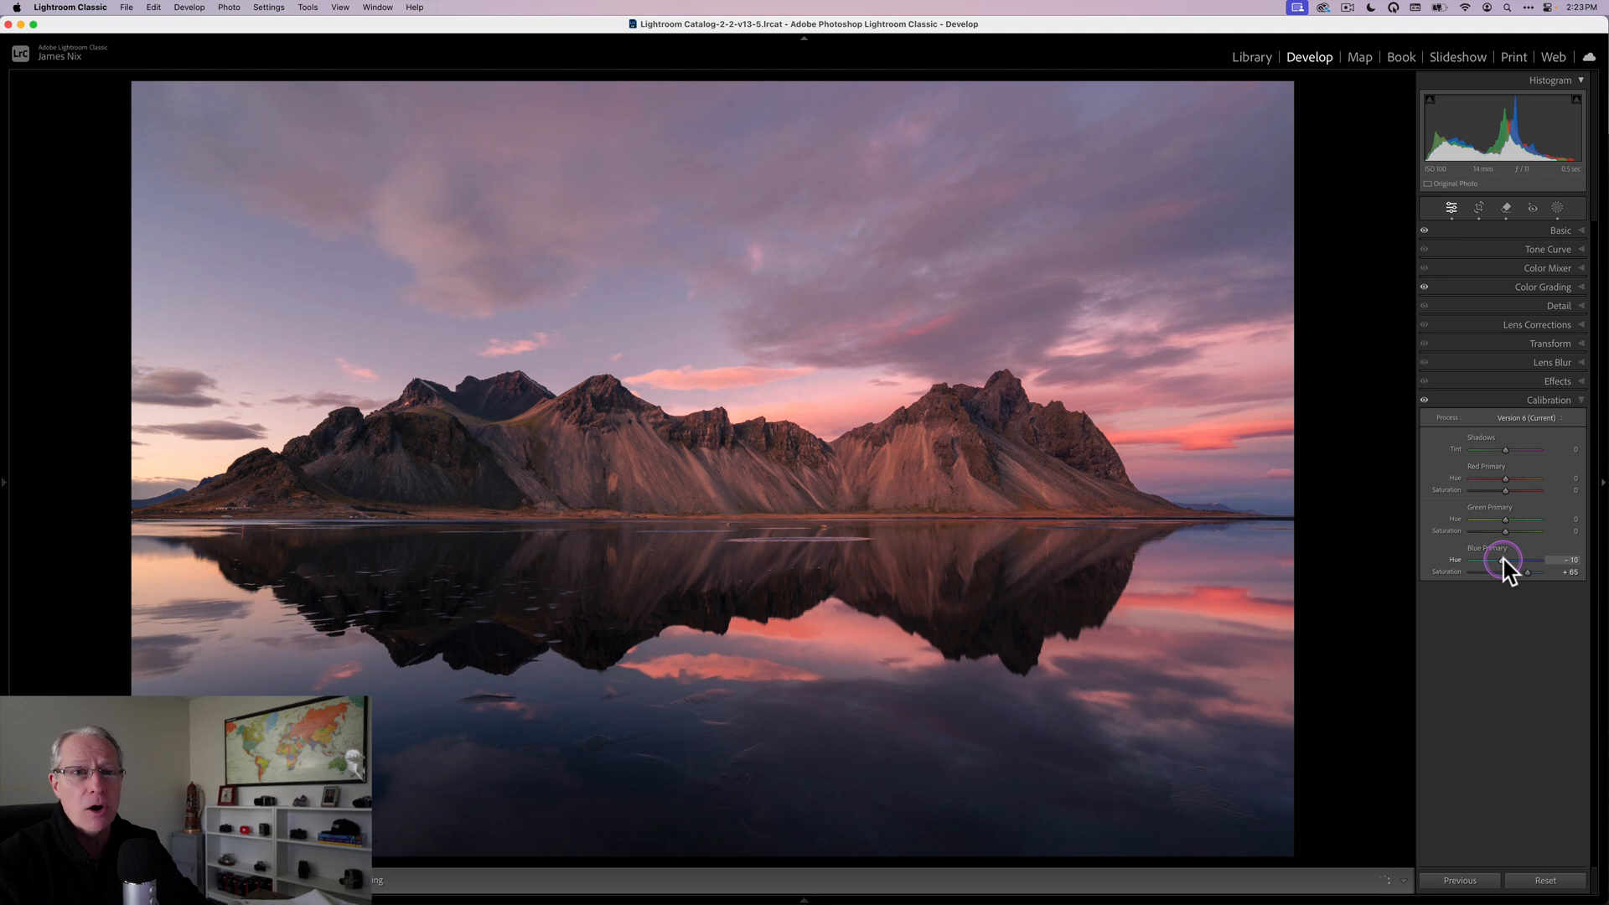
pyautogui.moveTo(1513, 560); pyautogui.dragTo(1498, 560)
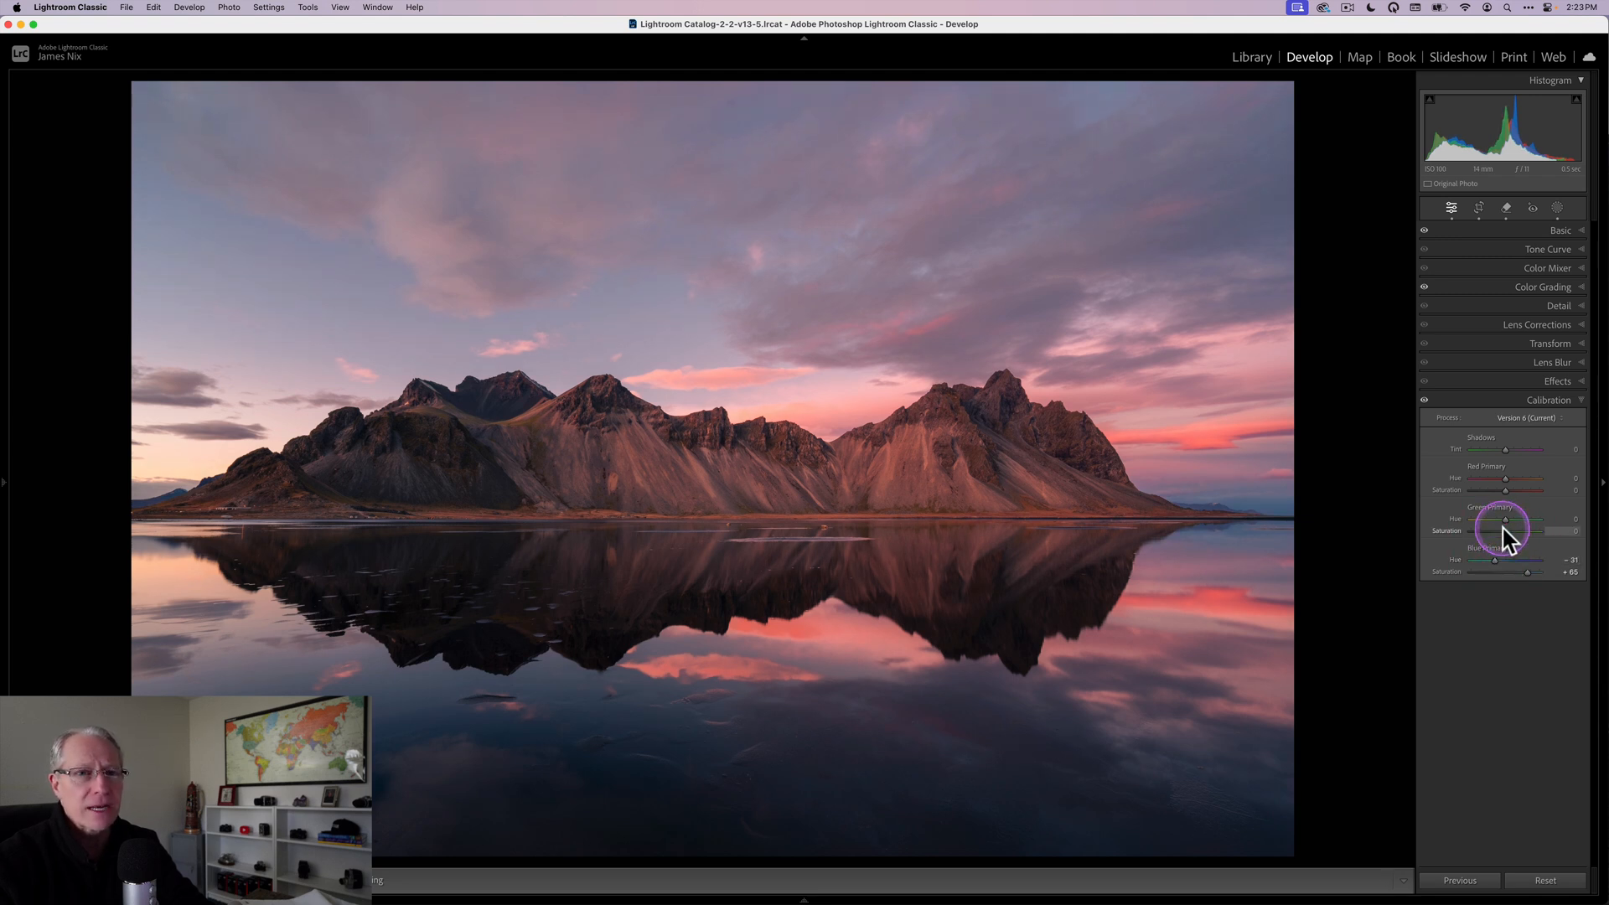
# Step: Set Green Primary hue and saturation to +47, and Red Primary hue +12, saturation −12
pyautogui.moveTo(1506, 530); pyautogui.dragTo(1528, 530)
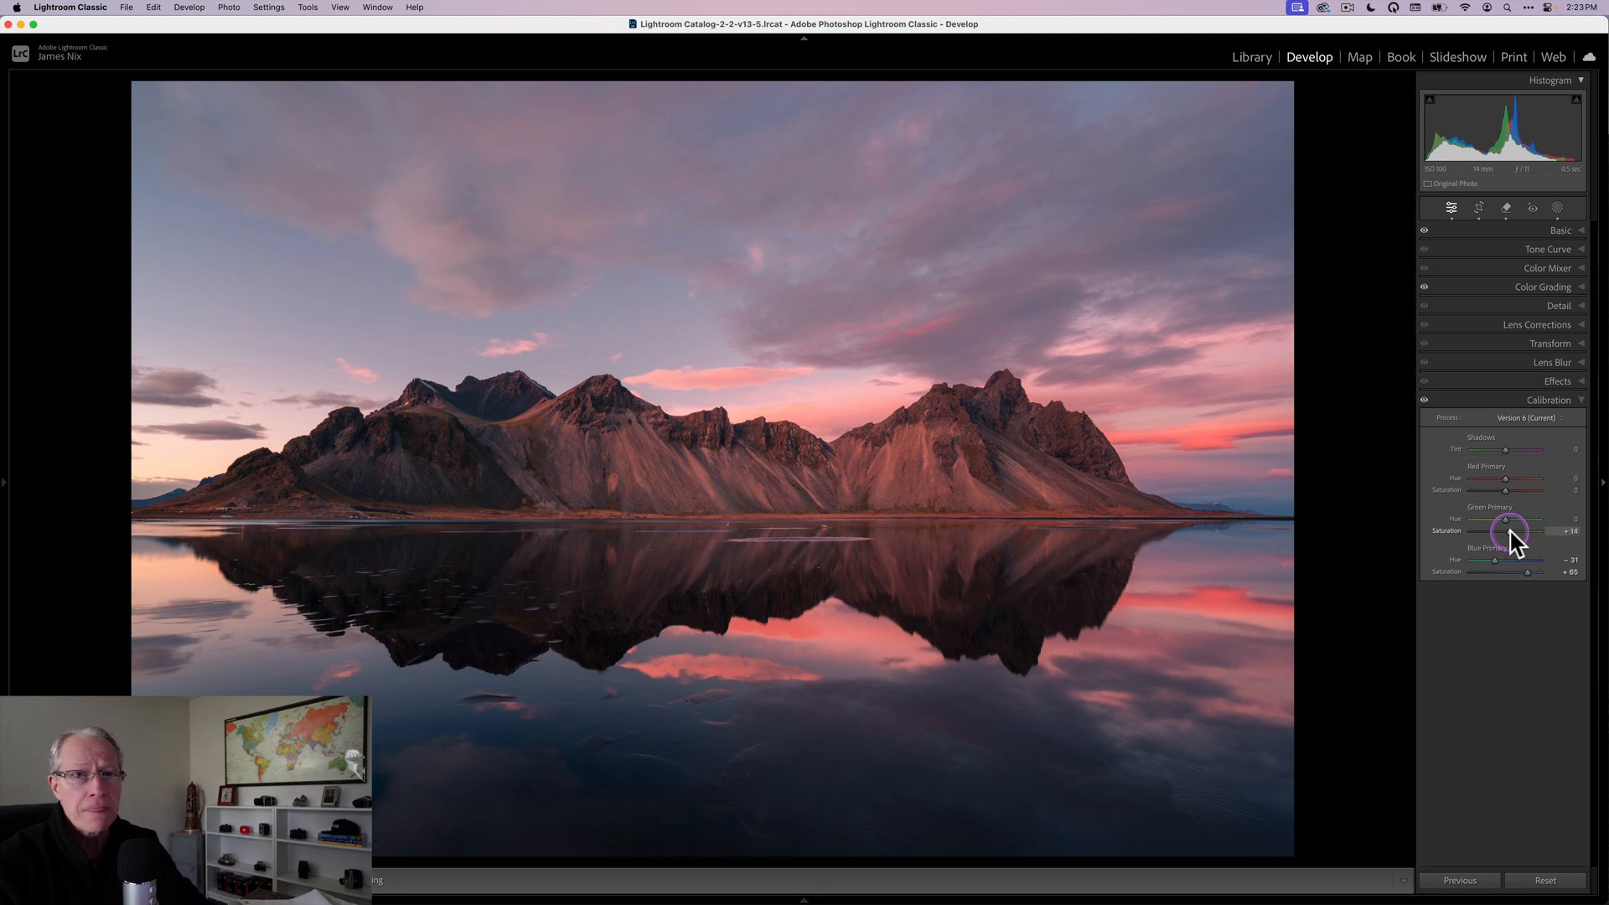
pyautogui.moveTo(1509, 531); pyautogui.dragTo(1523, 531)
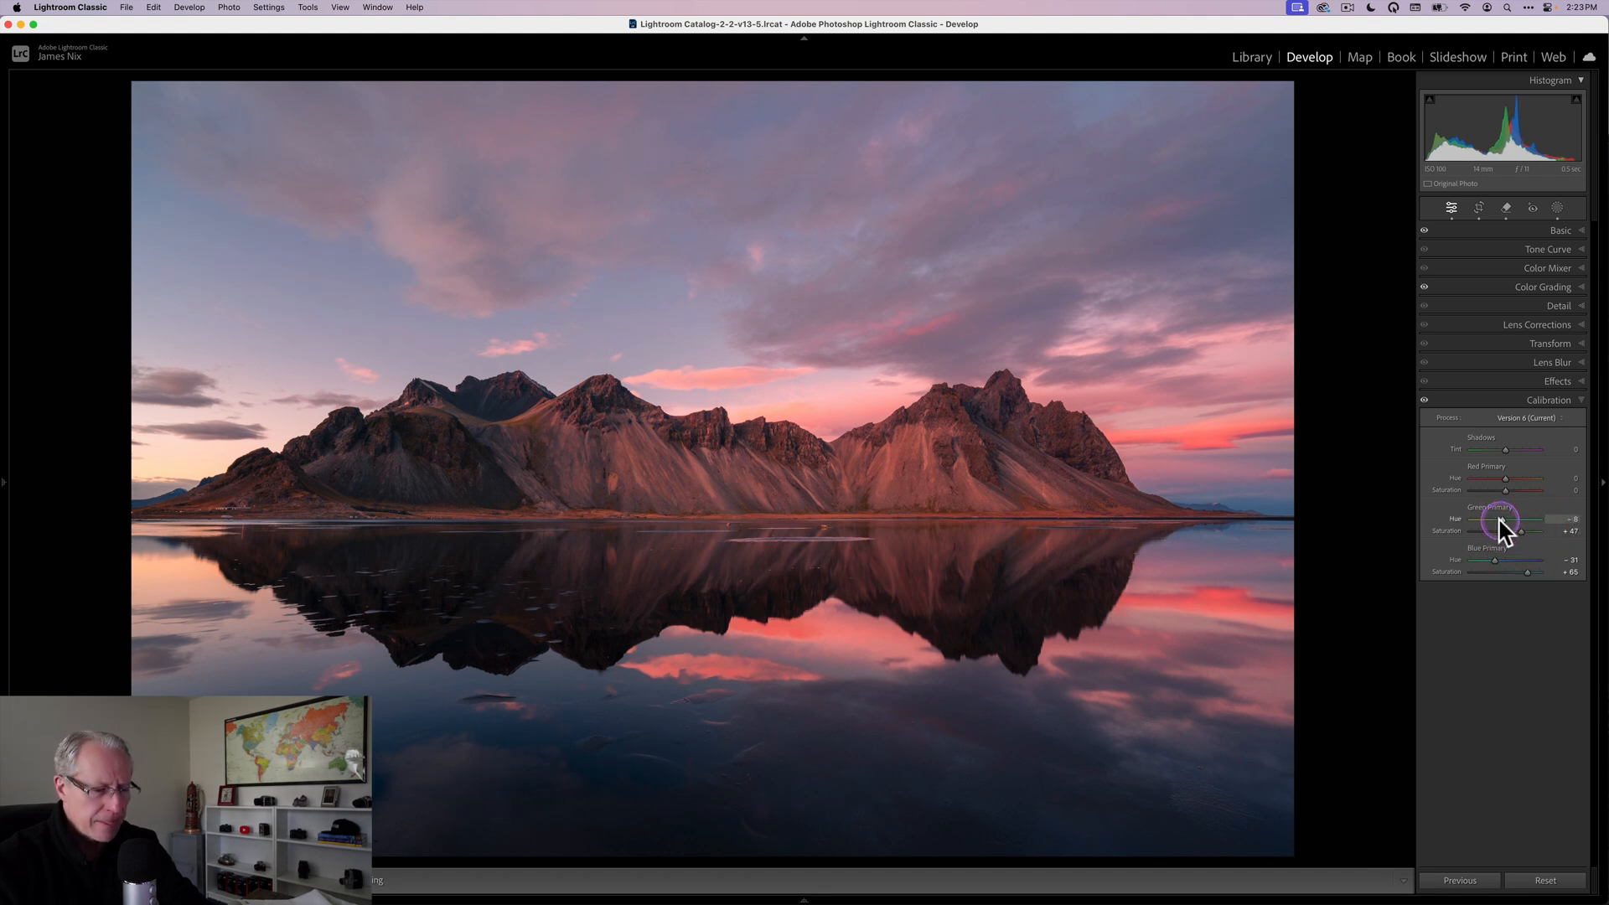
pyautogui.moveTo(1515, 530); pyautogui.dragTo(1494, 529)
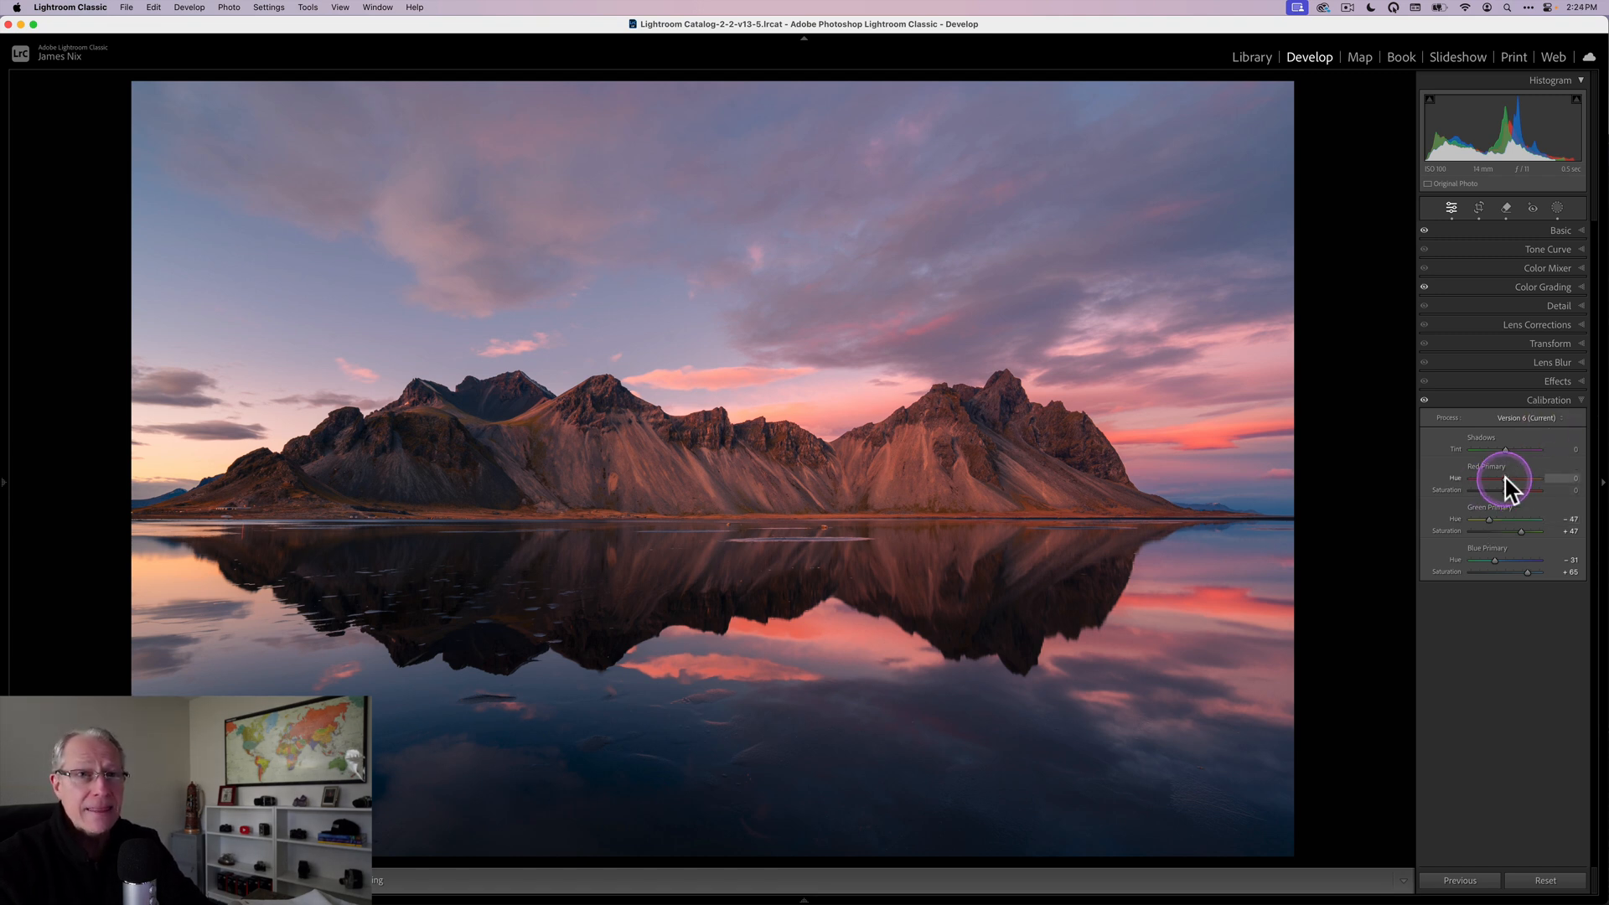
pyautogui.moveTo(1490, 478); pyautogui.dragTo(1503, 478)
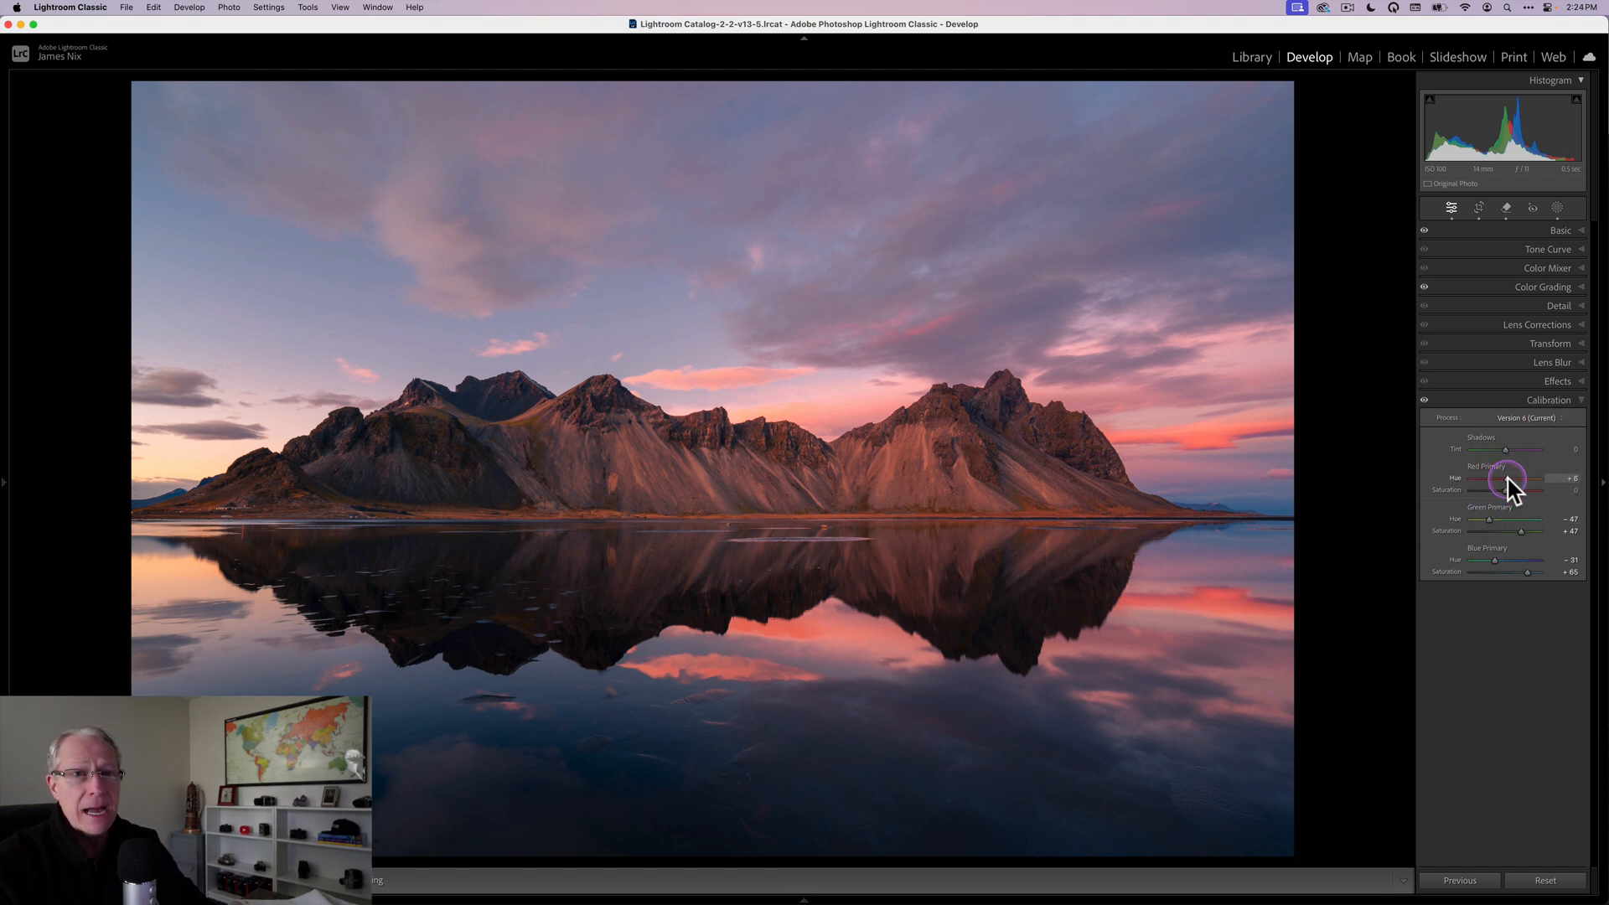
pyautogui.moveTo(1498, 476); pyautogui.dragTo(1508, 477)
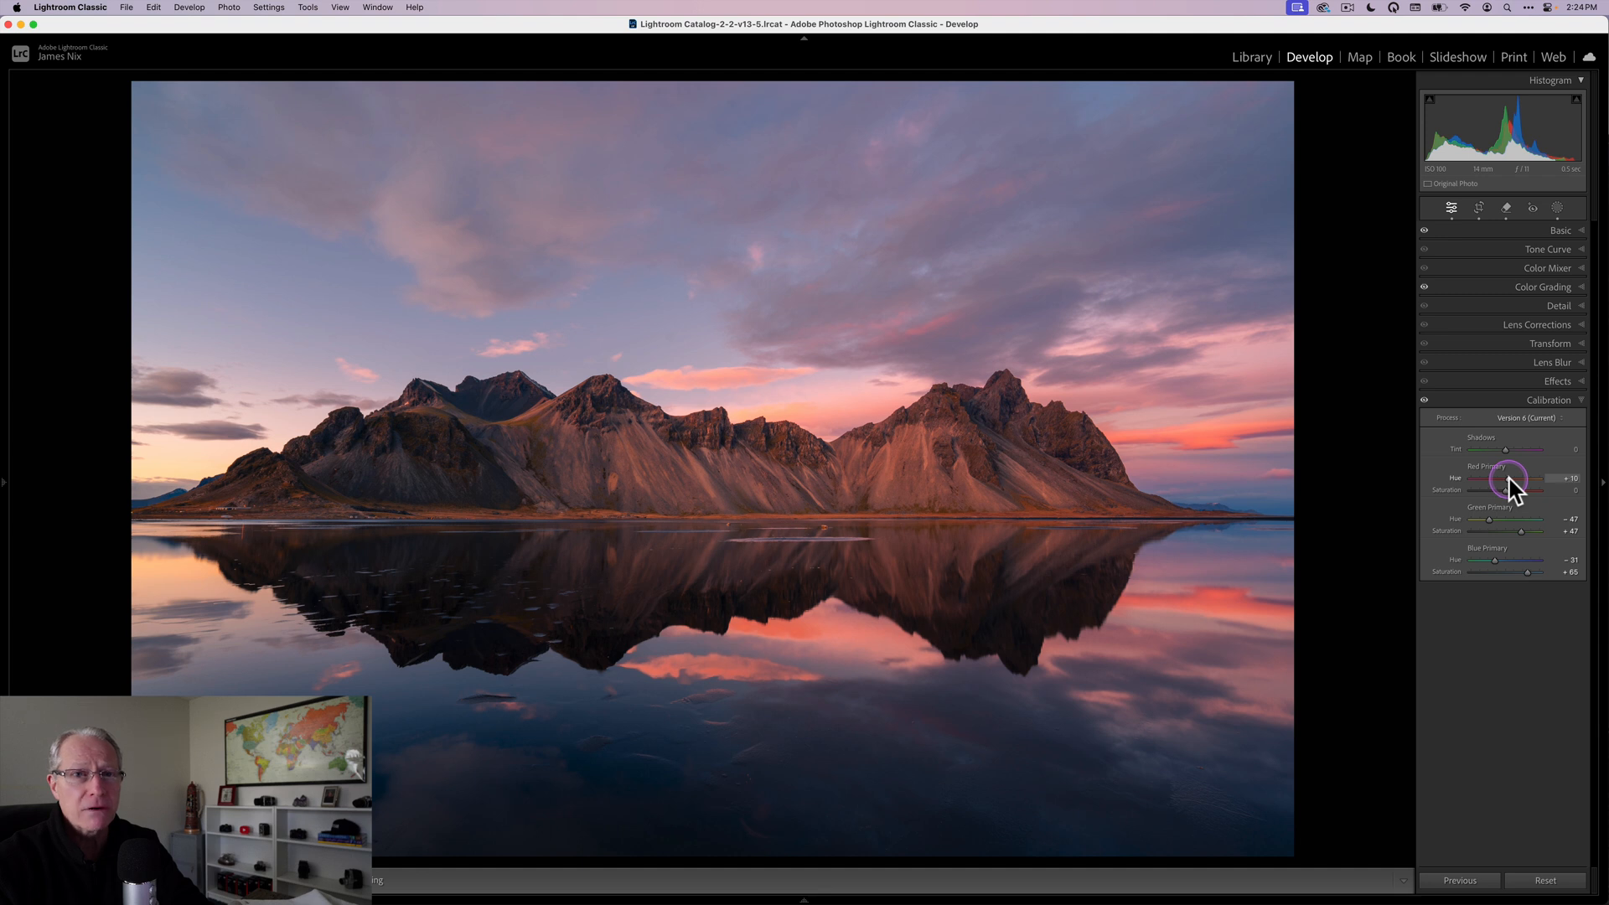
pyautogui.moveTo(1504, 478); pyautogui.dragTo(1510, 478)
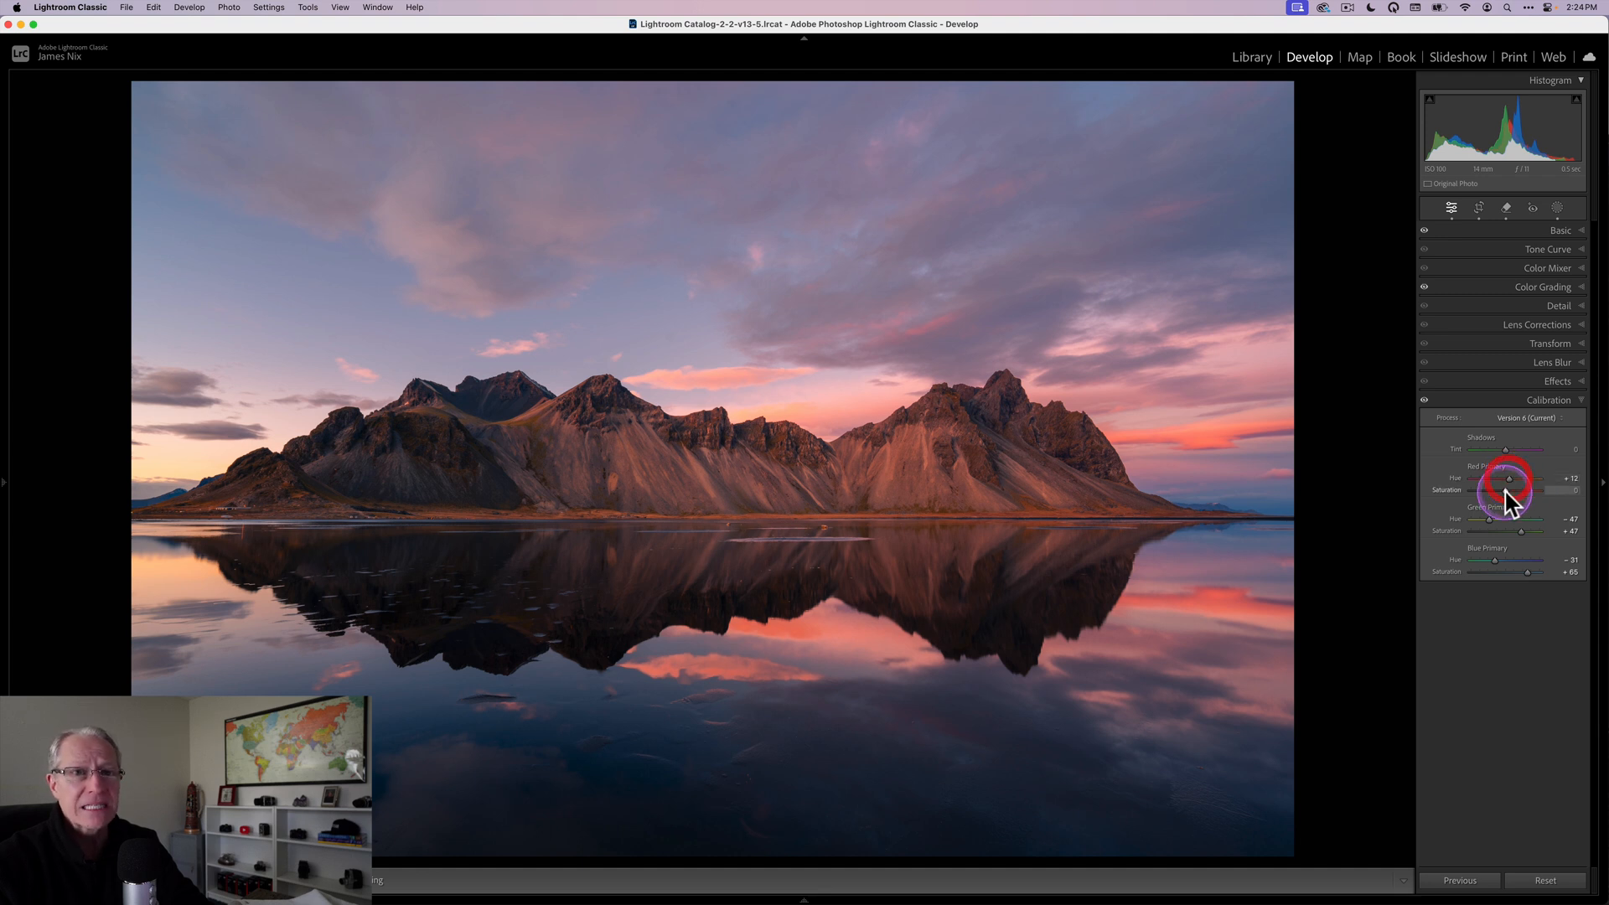
pyautogui.moveTo(1509, 479); pyautogui.dragTo(1500, 490)
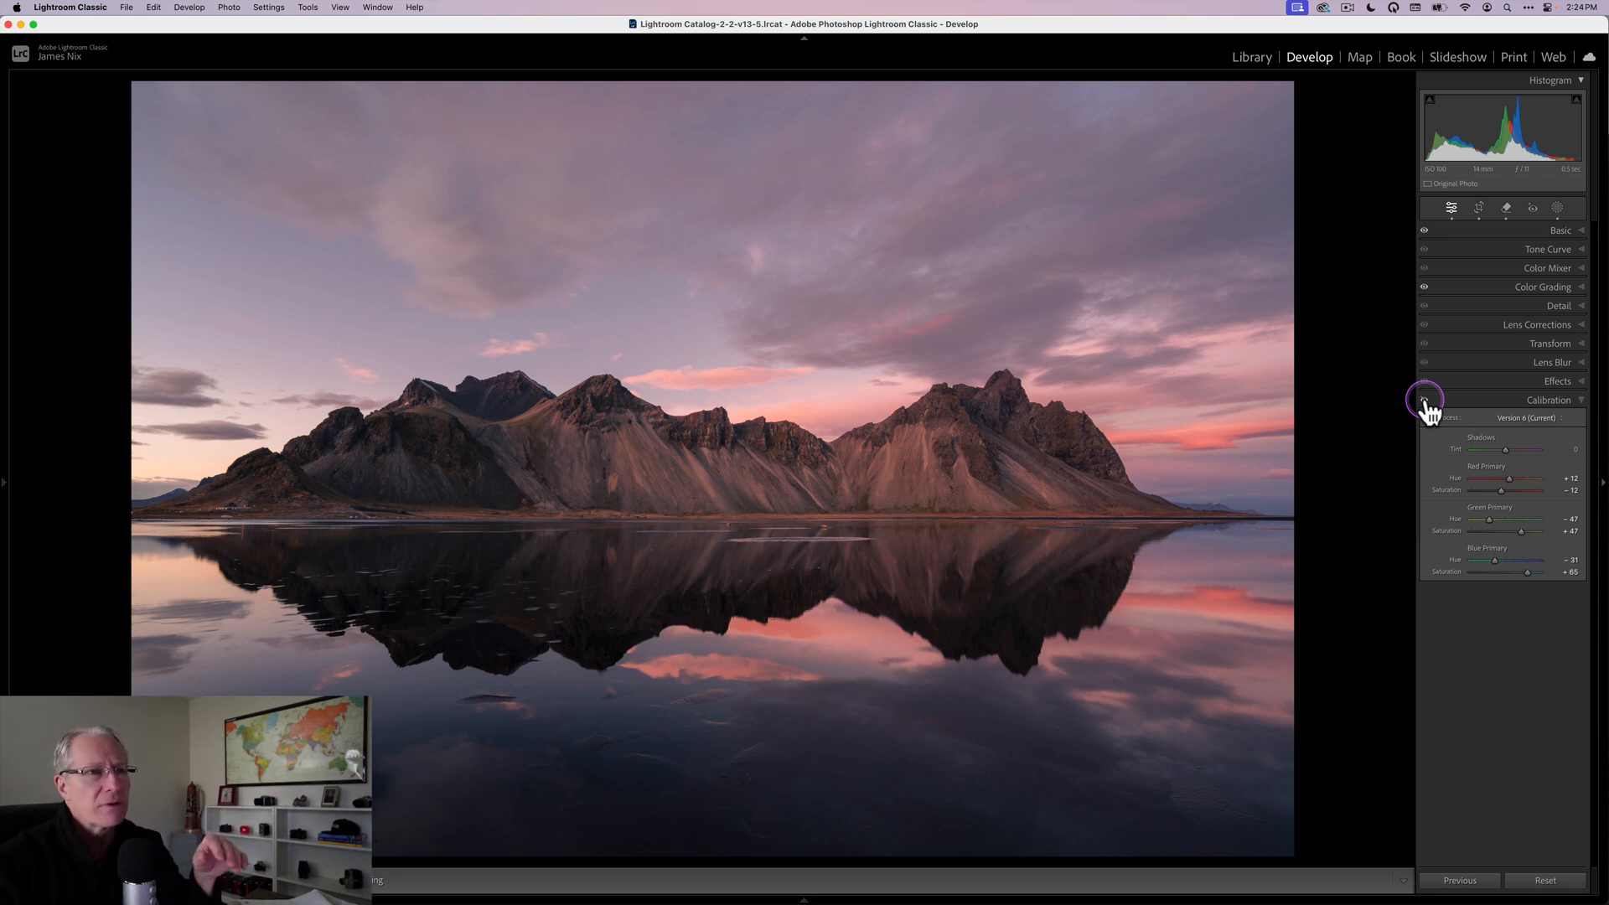
# Step: Toggle the Calibration eye icon to compare before and after, leaving calibration on
pyautogui.click(1424, 399)
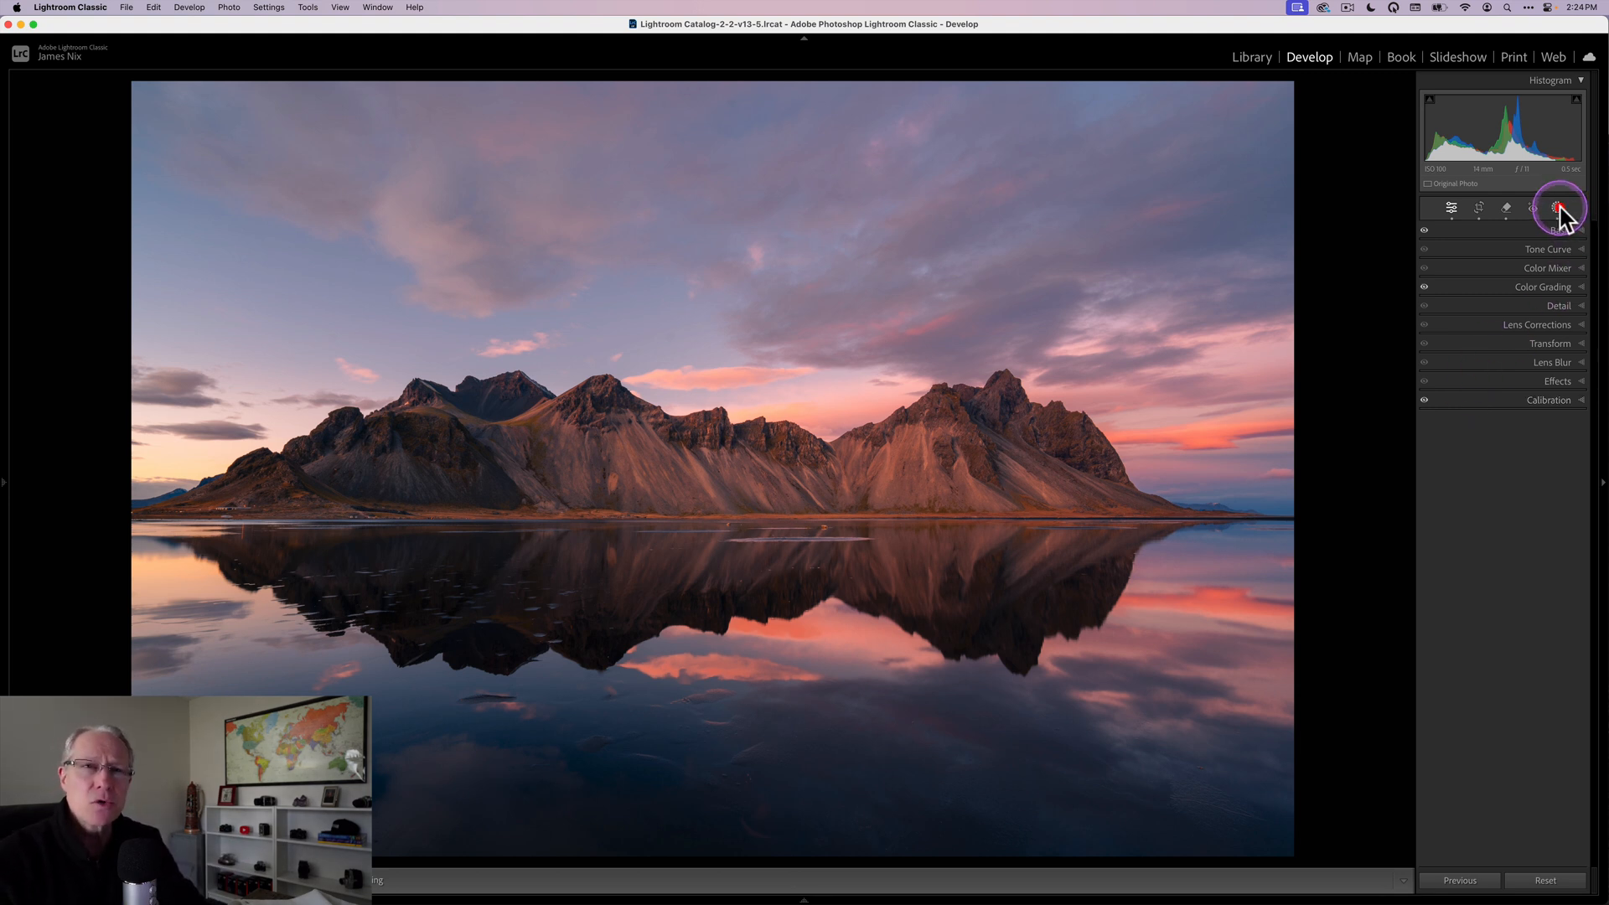
# Step: Draw a radial gradient mask and reshape it to span the mountain range
pyautogui.click(1556, 208)
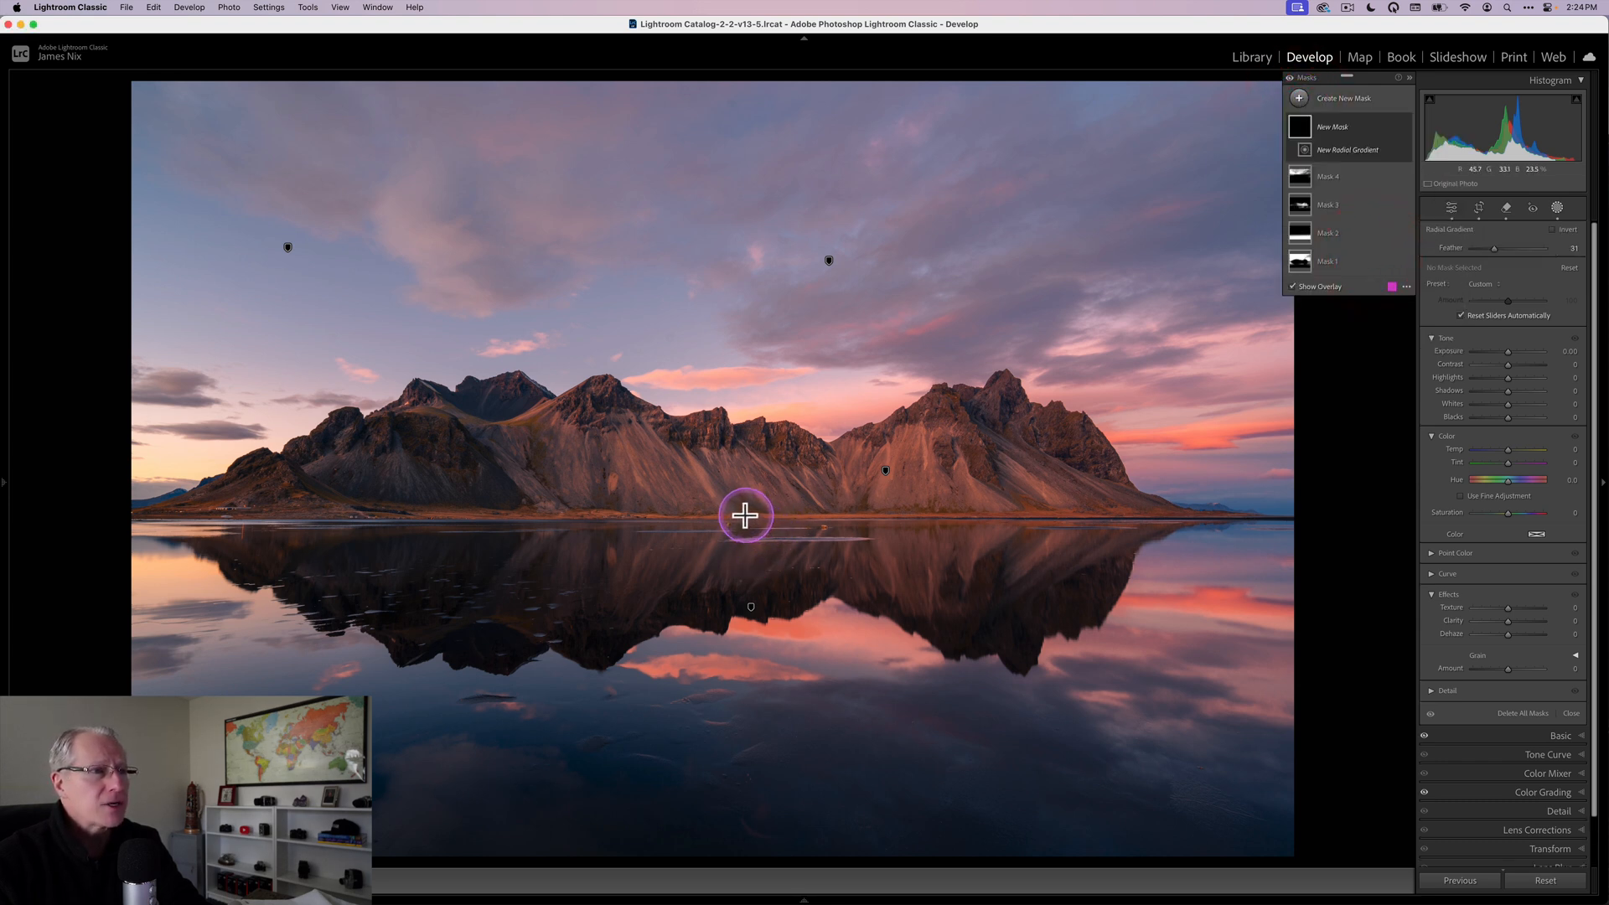
pyautogui.moveTo(746, 515); pyautogui.dragTo(1112, 583)
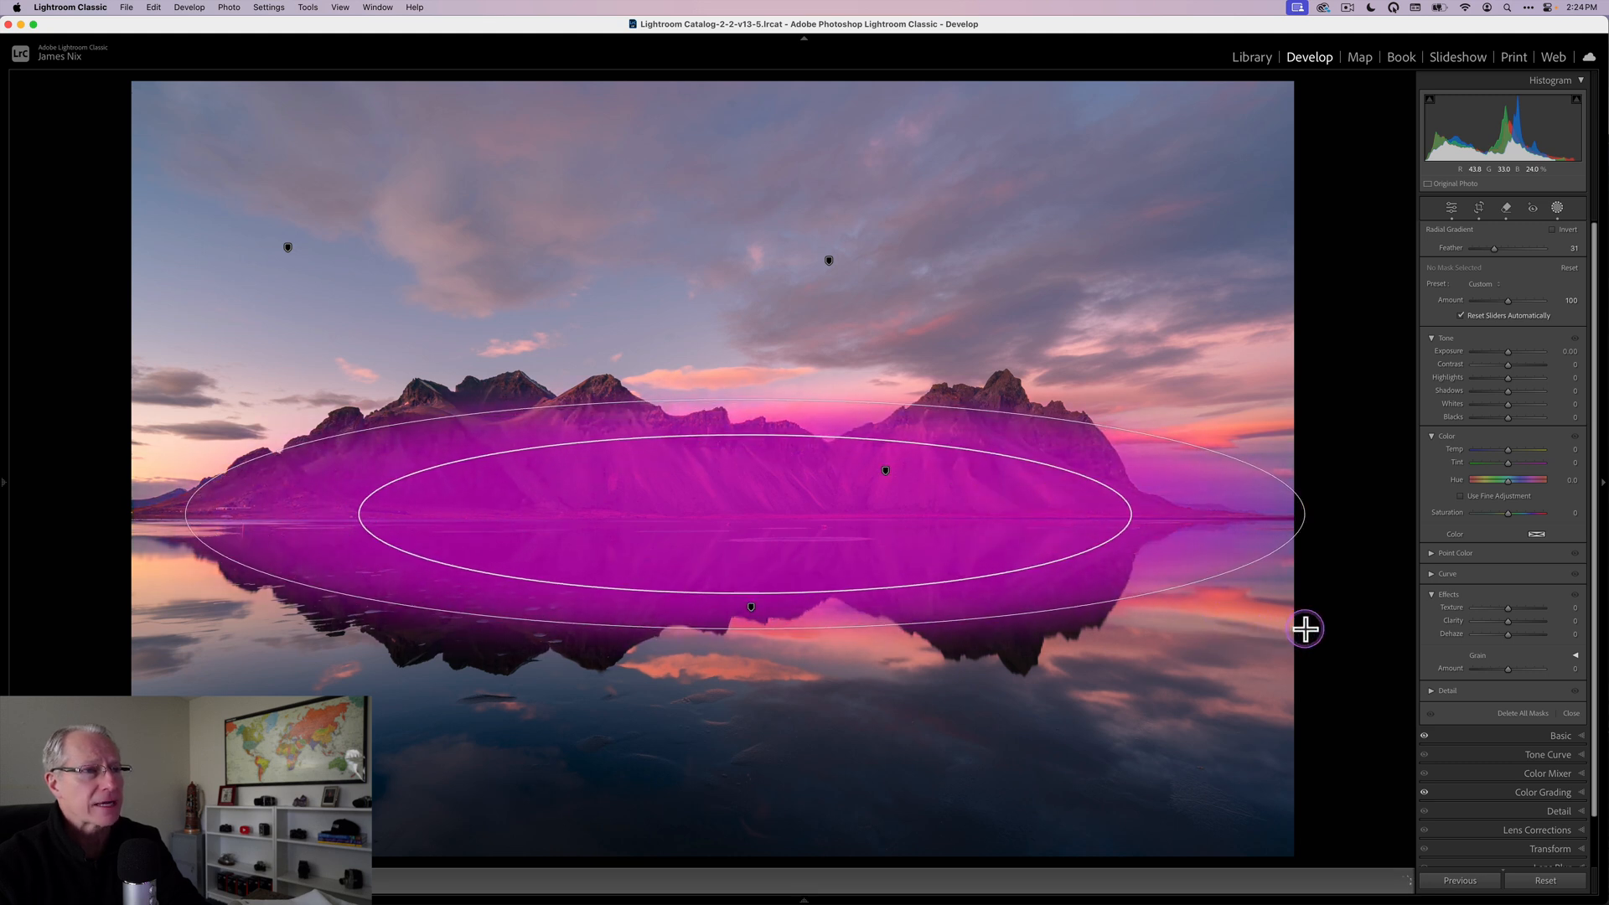
pyautogui.moveTo(1303, 629); pyautogui.dragTo(1270, 631)
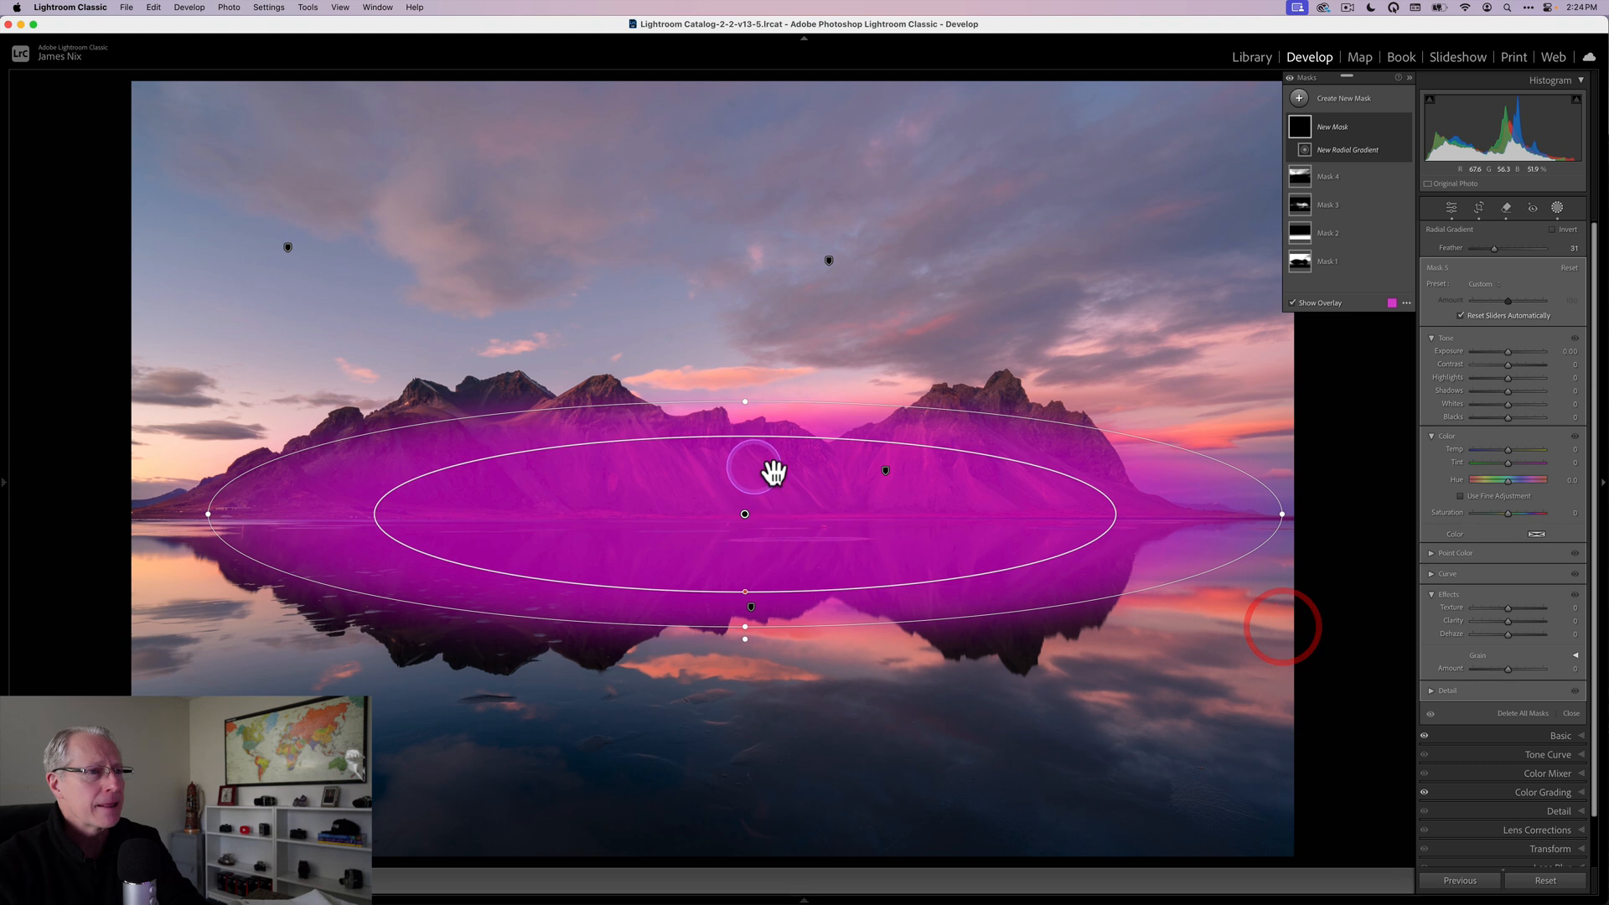
pyautogui.moveTo(774, 472); pyautogui.dragTo(805, 494)
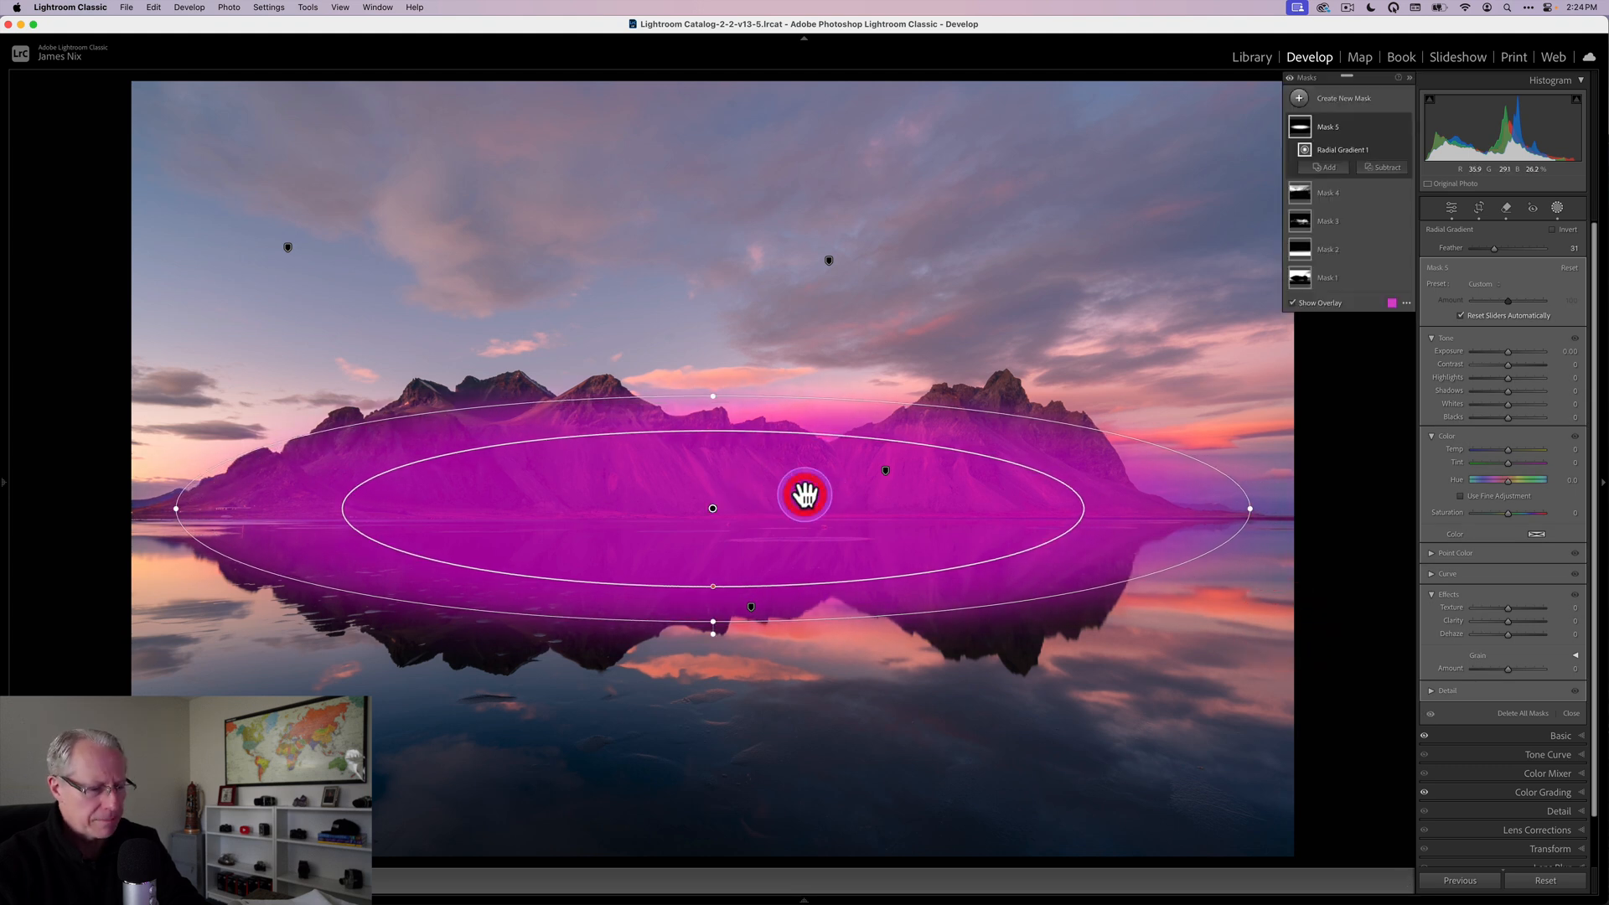
pyautogui.moveTo(1513, 353)
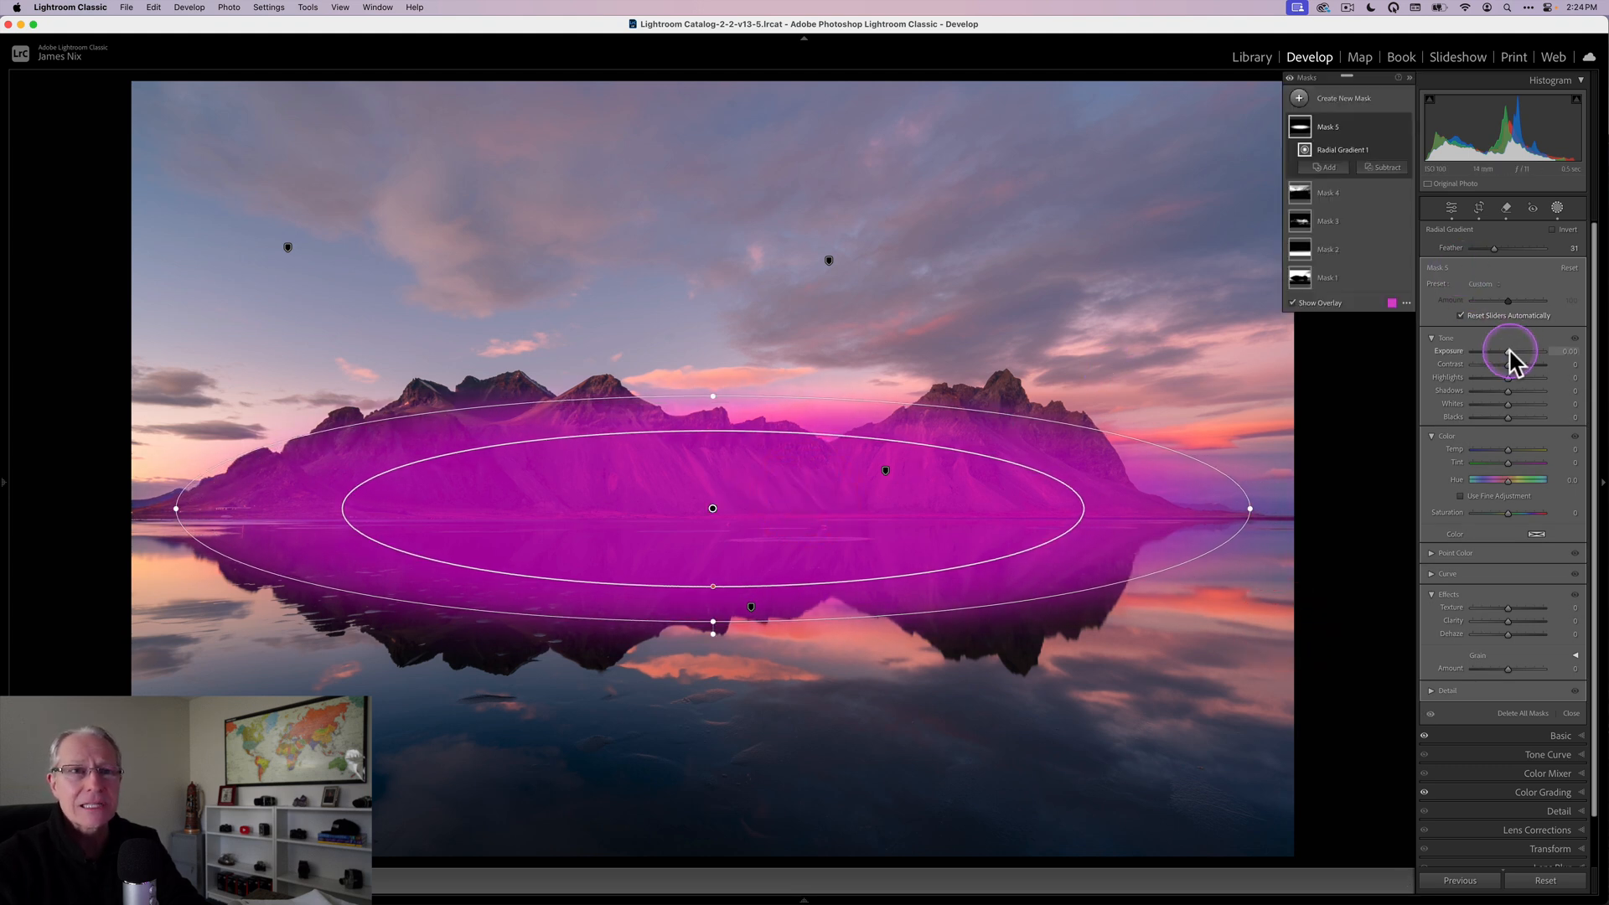
# Step: Set the mask's Exposure to 0.16, warm its Temp, and give it Clarity 16
pyautogui.moveTo(1513, 362); pyautogui.dragTo(1518, 362)
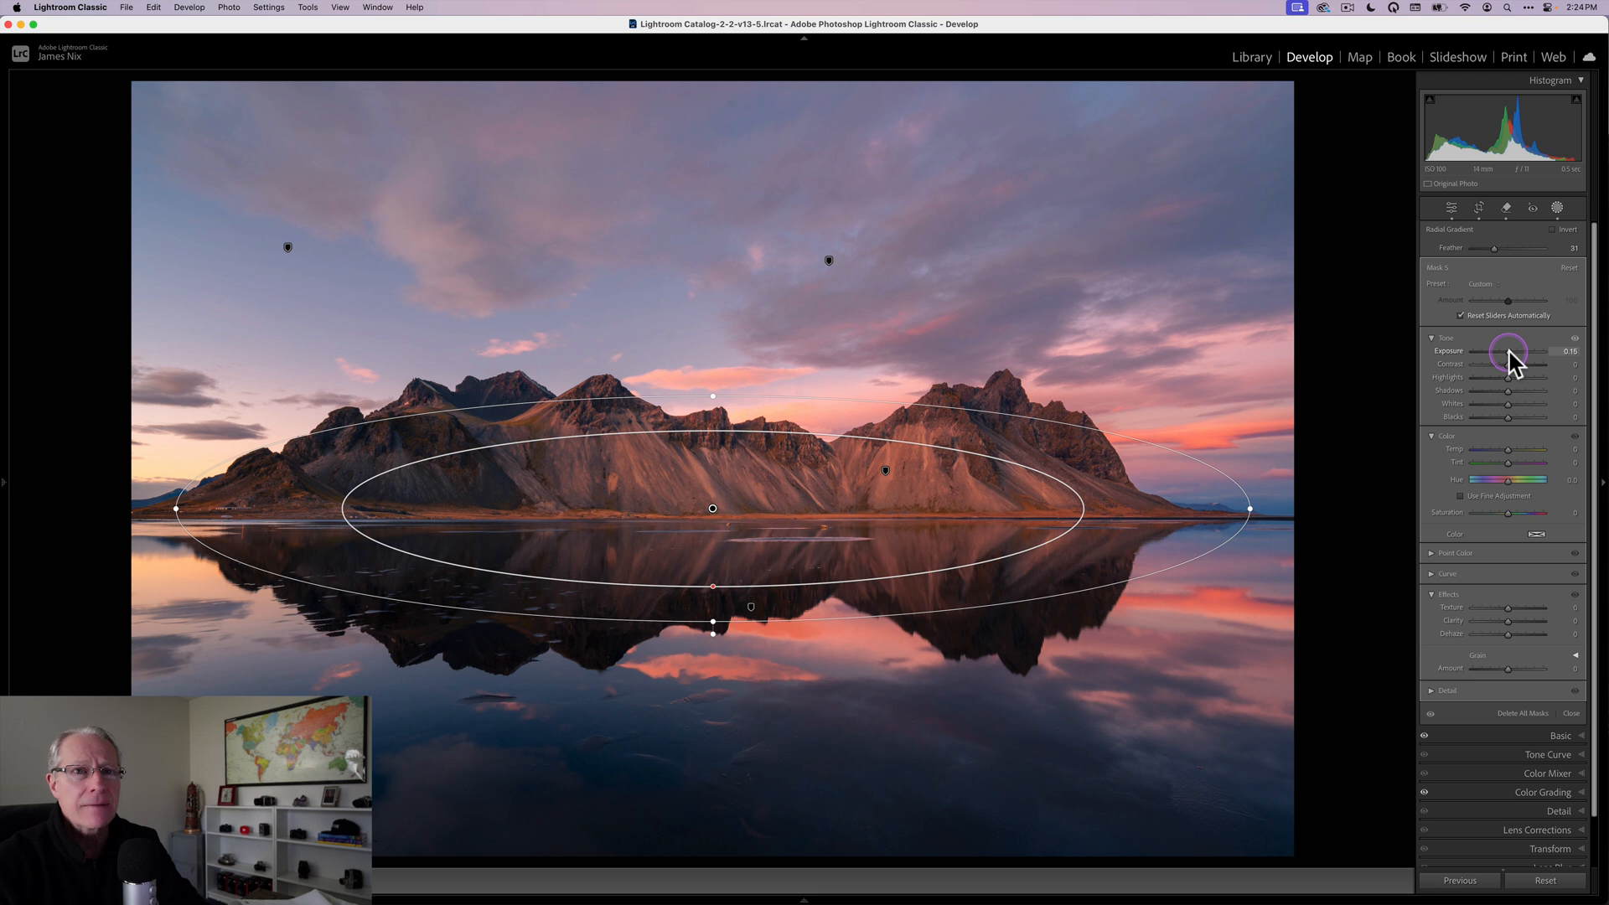
pyautogui.click(1450, 207)
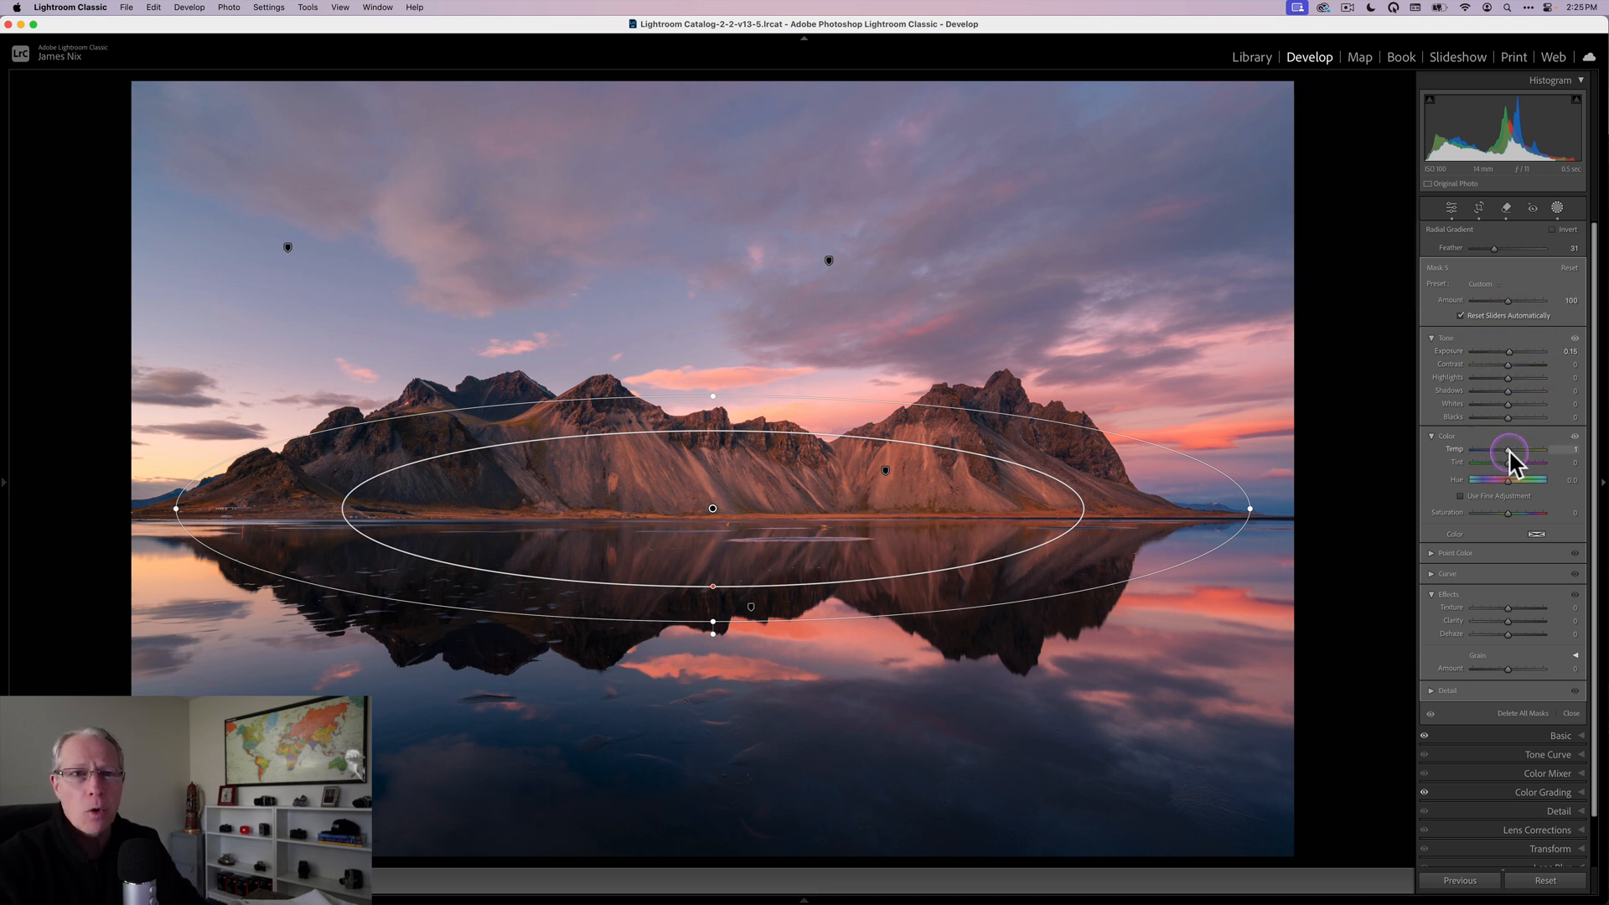
pyautogui.moveTo(1508, 452); pyautogui.dragTo(1518, 460)
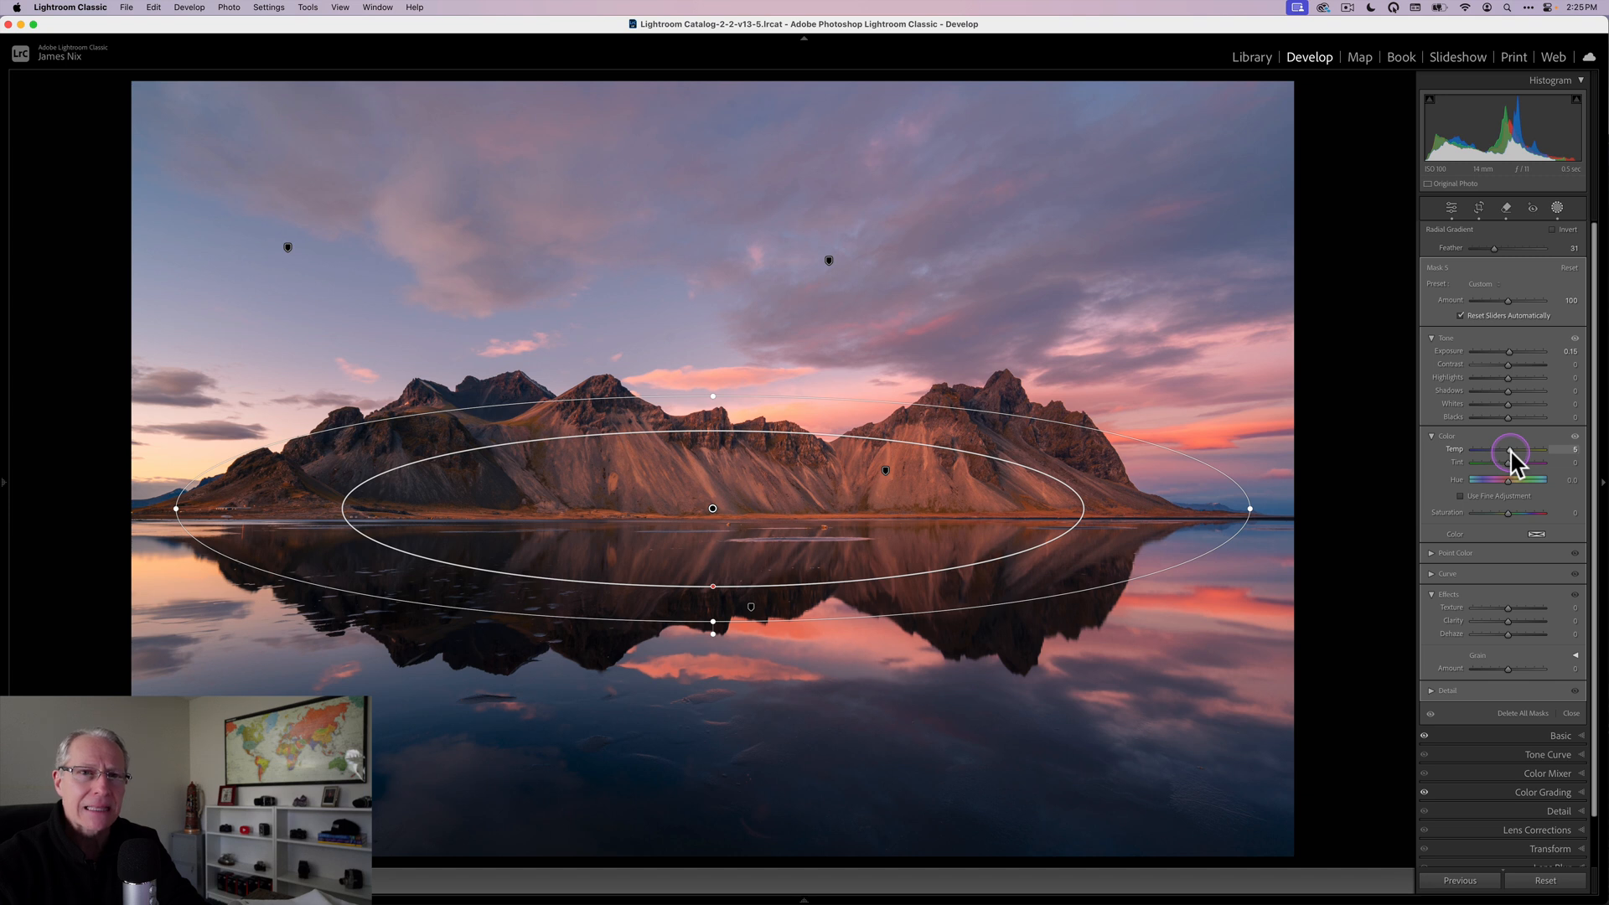
pyautogui.moveTo(1517, 453); pyautogui.dragTo(1519, 452)
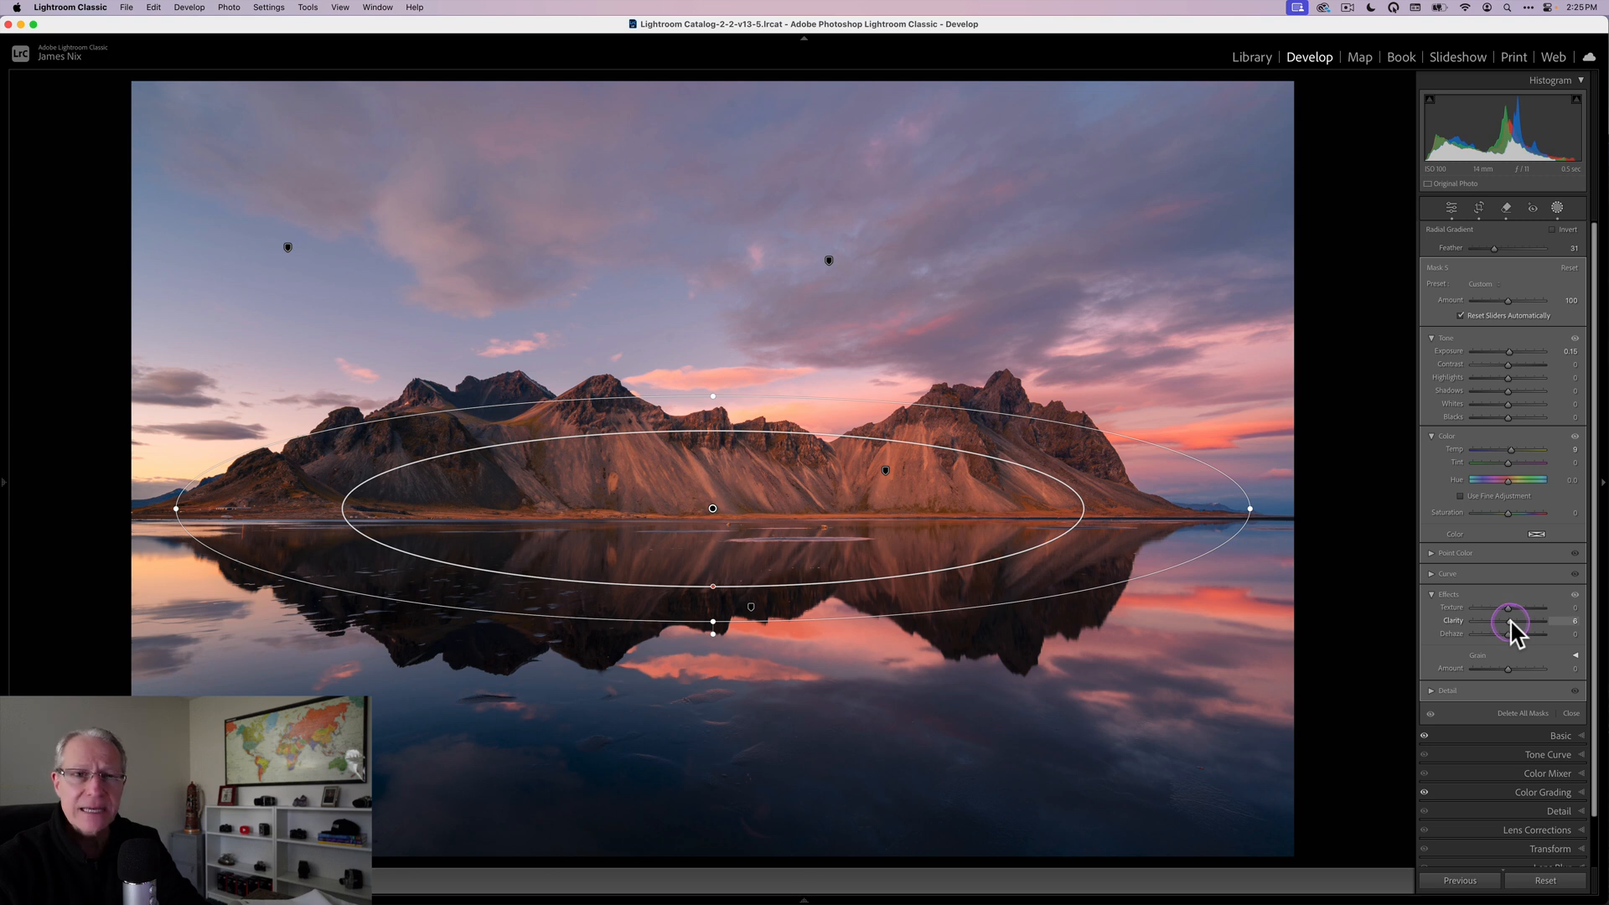
pyautogui.moveTo(1498, 622); pyautogui.dragTo(1513, 622)
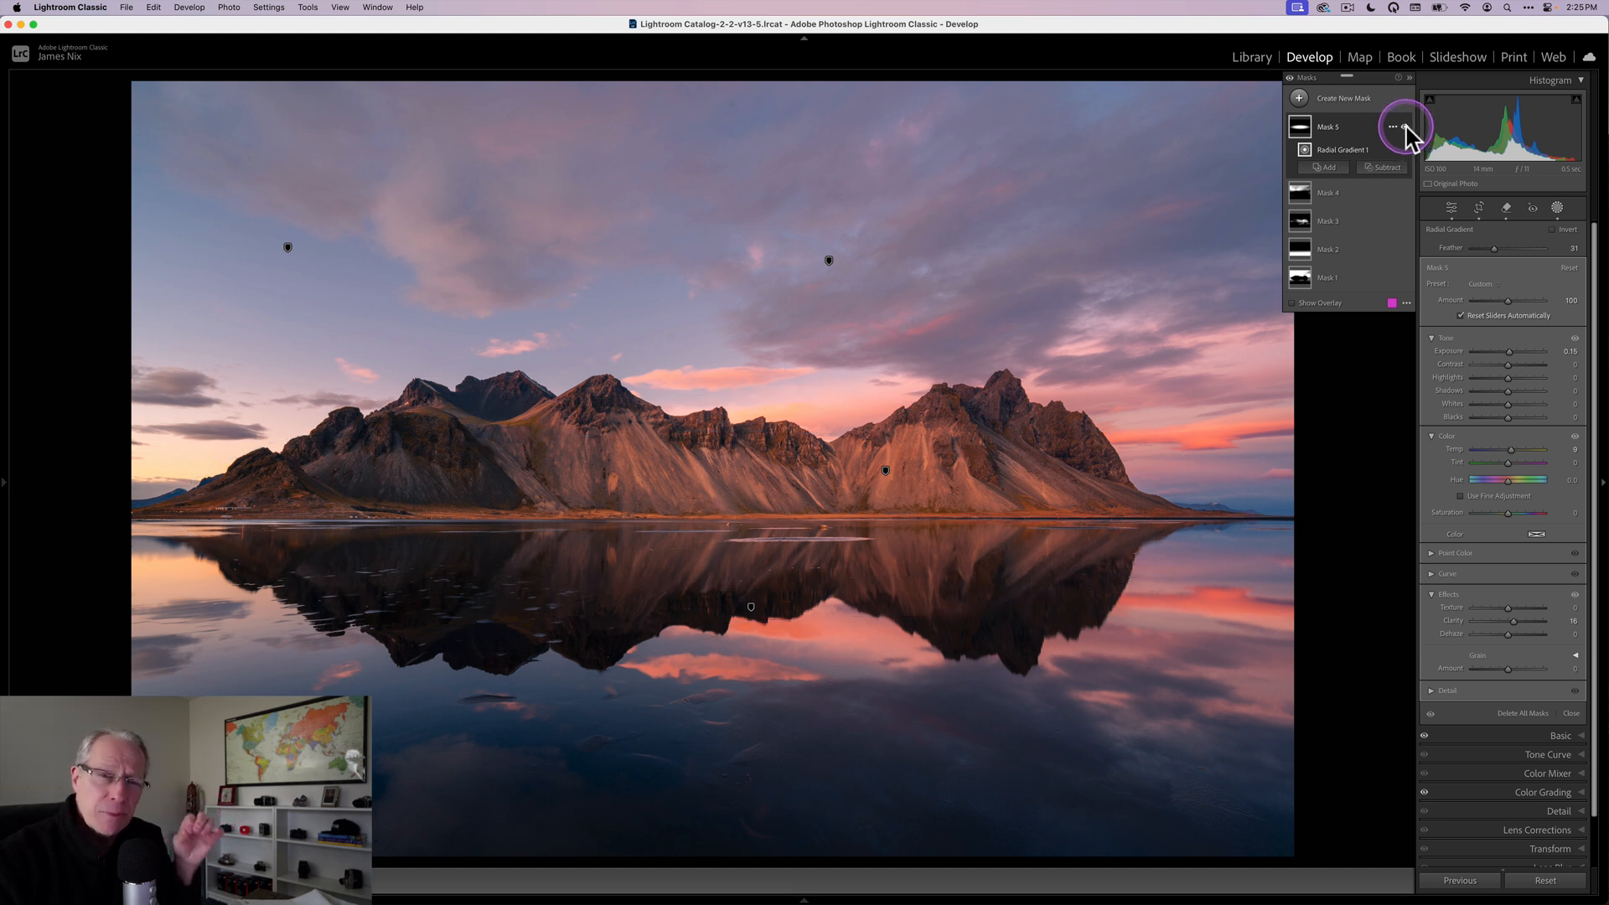
pyautogui.moveTo(1404, 127)
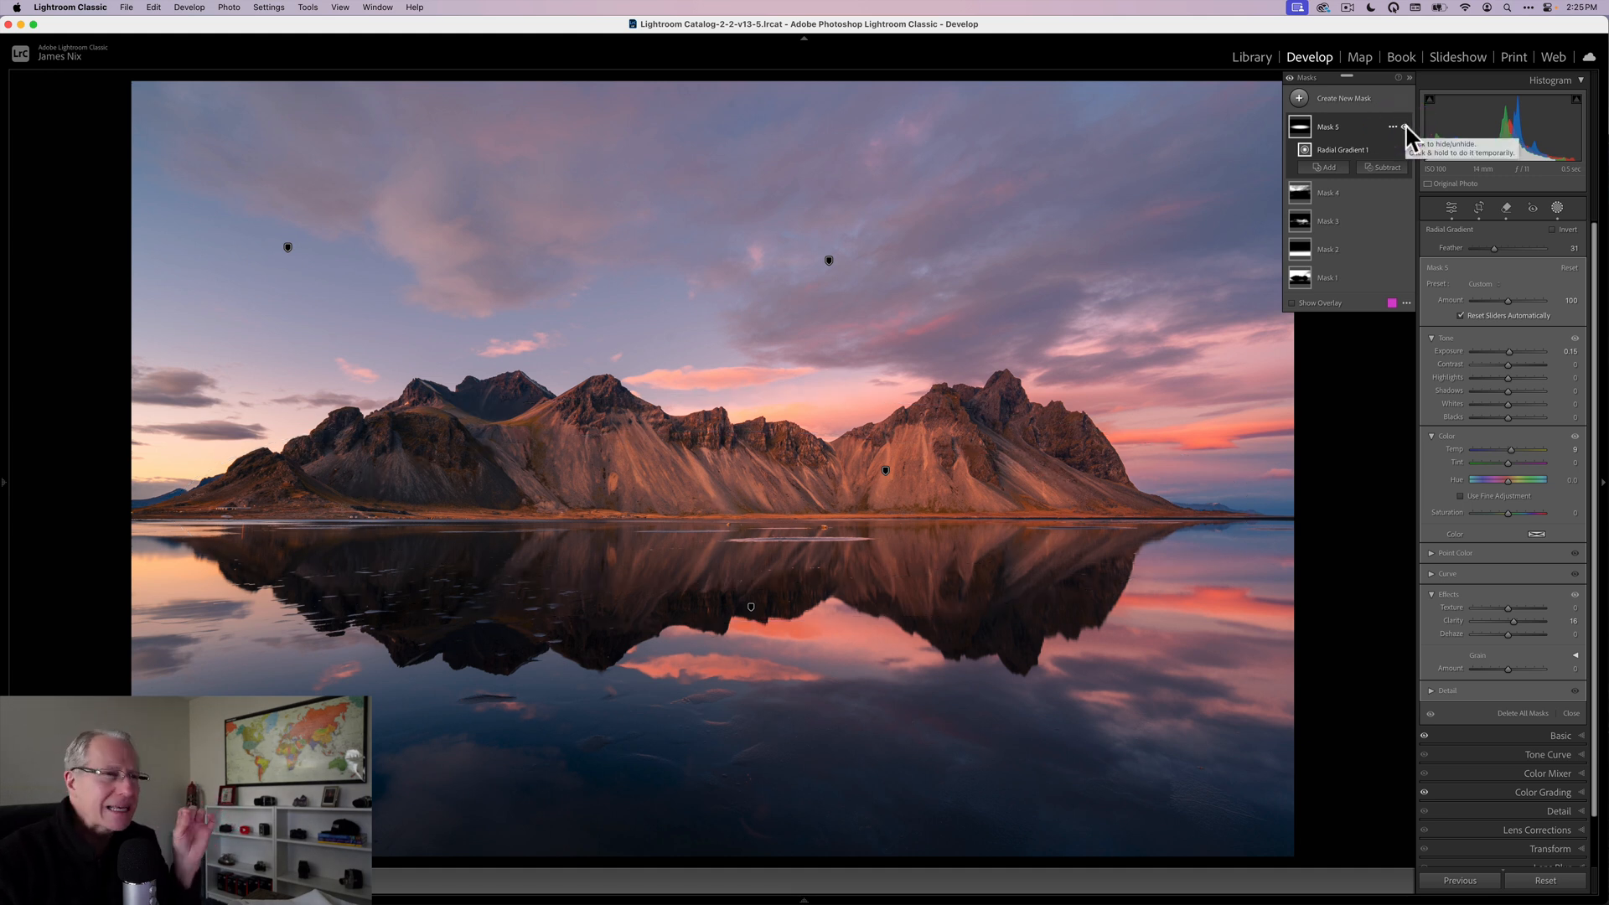